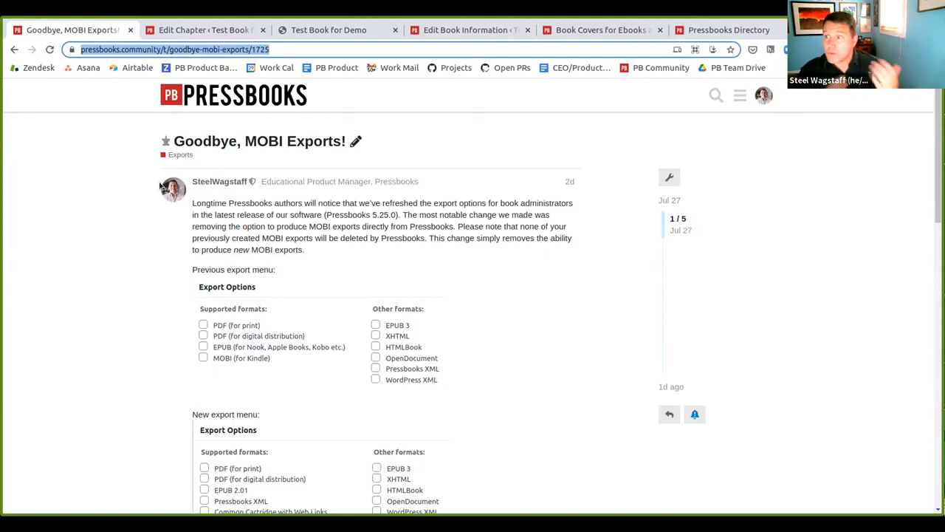
# Add the sentence 'It's a sentence.' with footnote 'I'm a', then delete both.
pyautogui.scroll(-3)
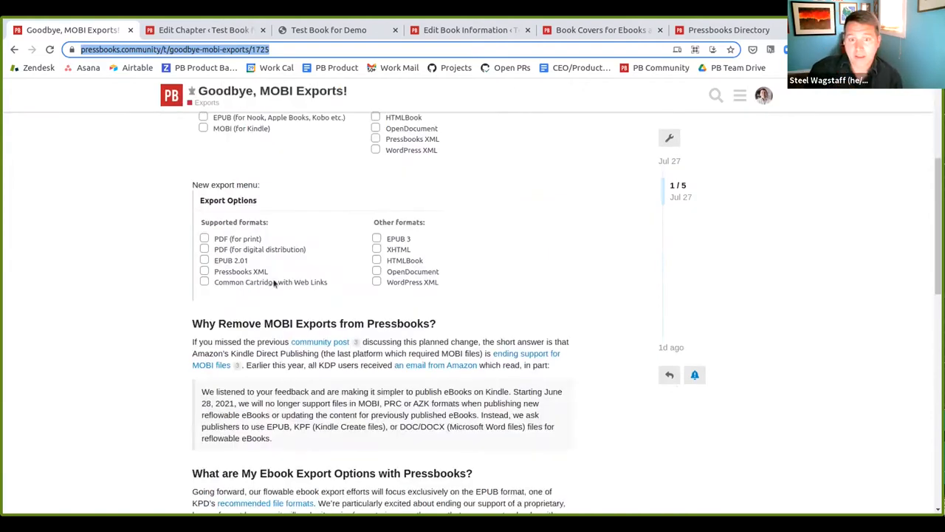
pyautogui.scroll(-3)
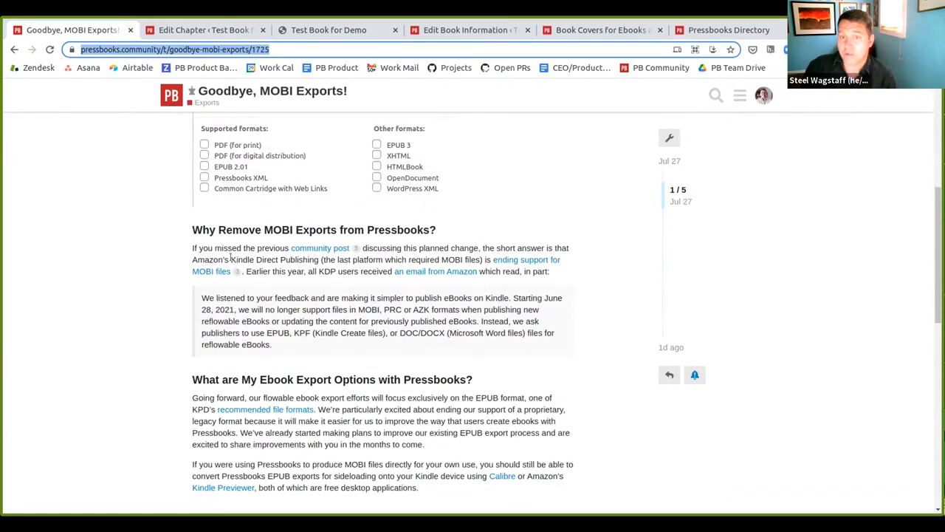
pyautogui.moveTo(222, 272)
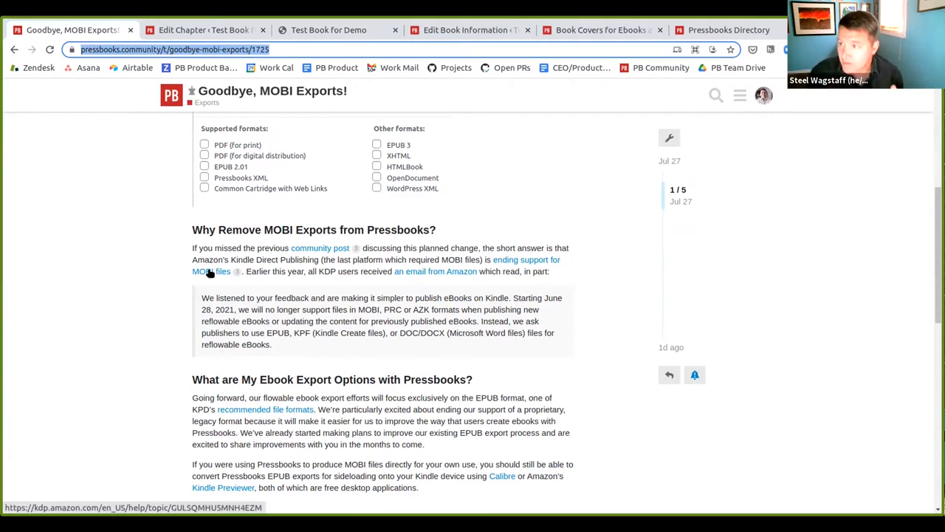
pyautogui.moveTo(227, 257)
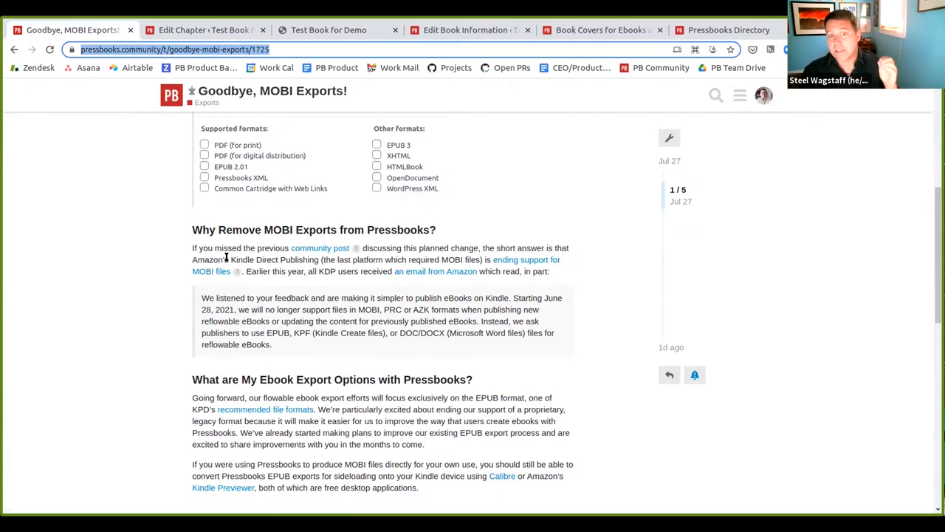
pyautogui.moveTo(271, 255)
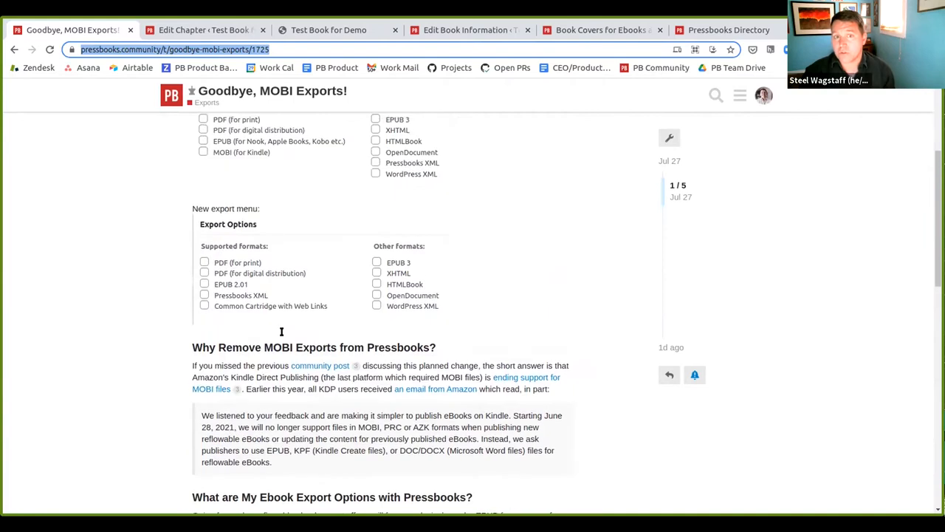
pyautogui.scroll(3)
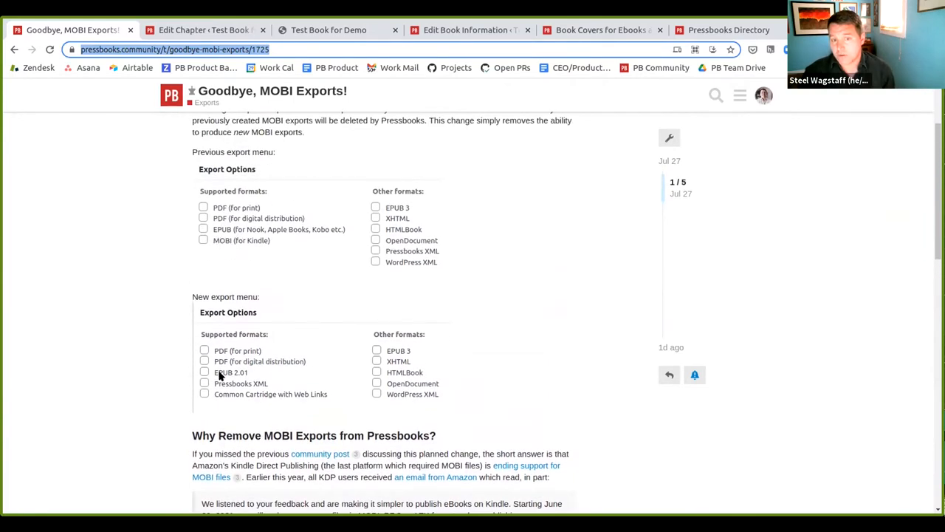
pyautogui.scroll(-3)
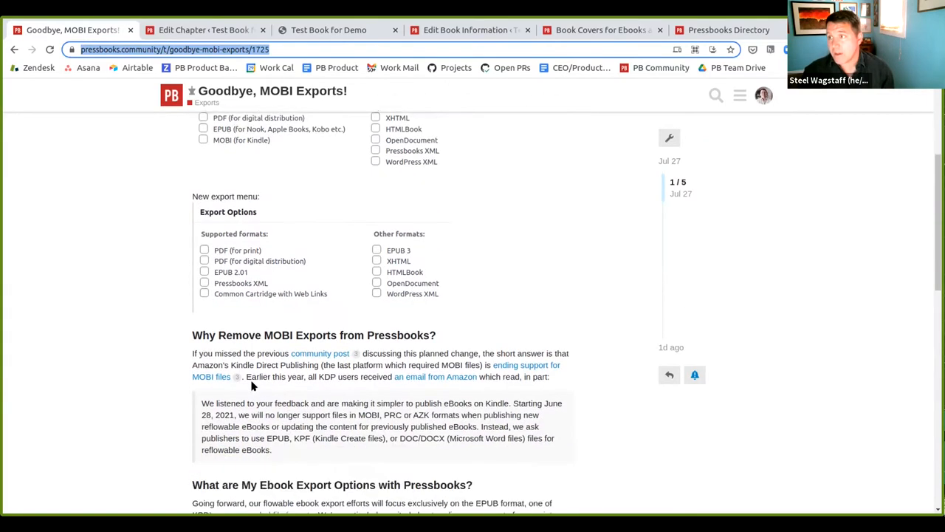
pyautogui.scroll(-3)
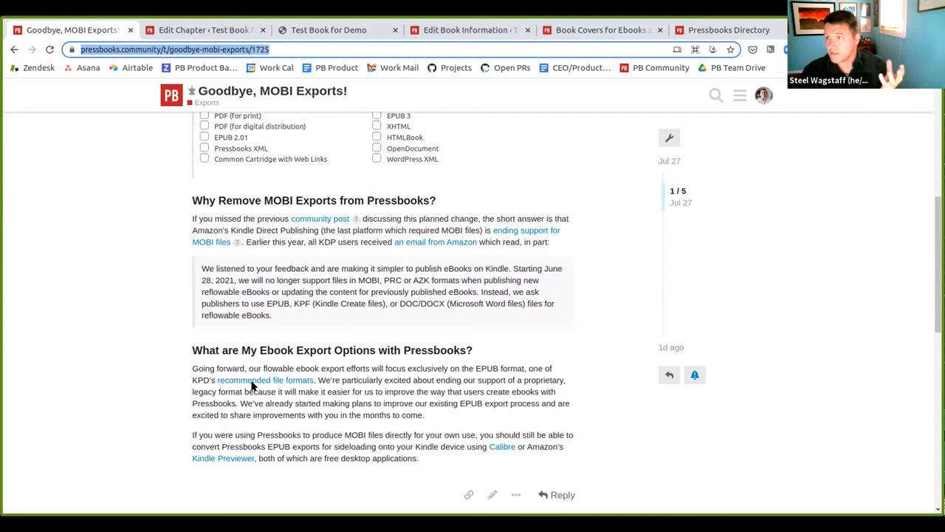
pyautogui.scroll(-3)
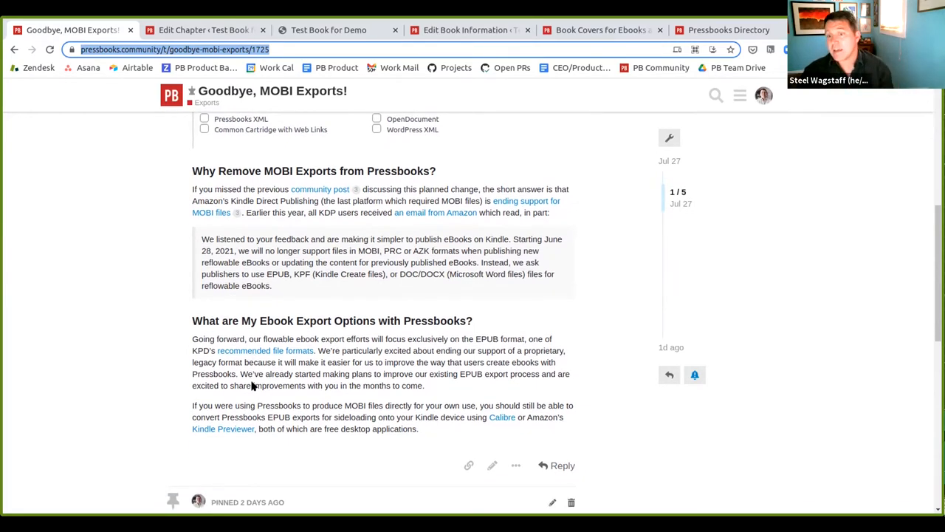
pyautogui.scroll(-3)
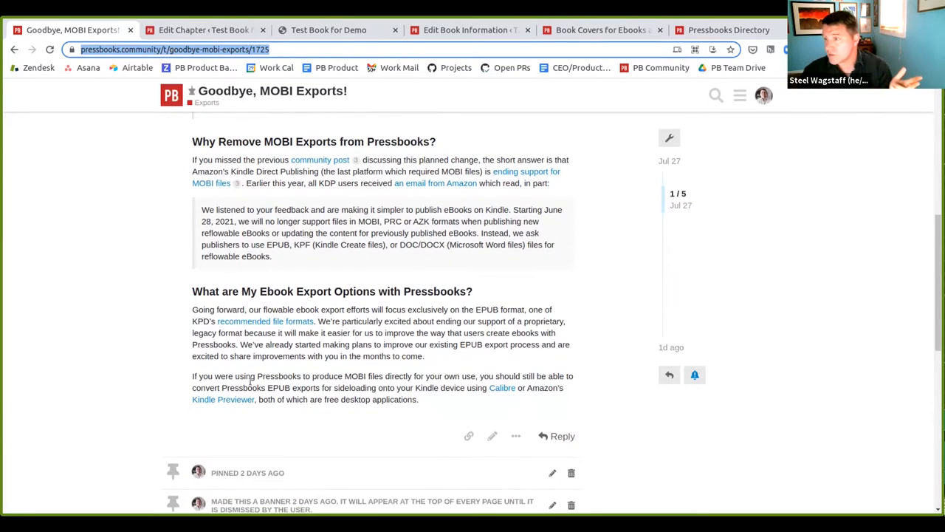
pyautogui.moveTo(502, 373)
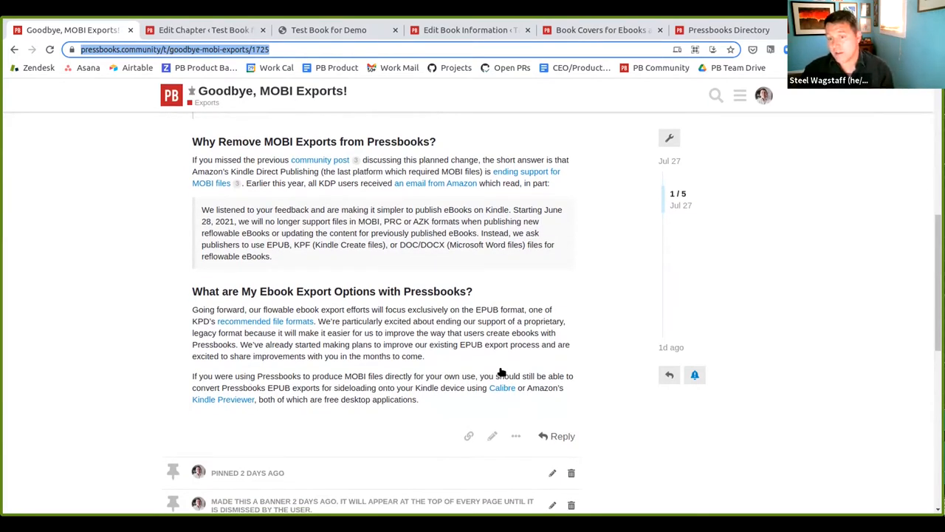
pyautogui.moveTo(206, 398)
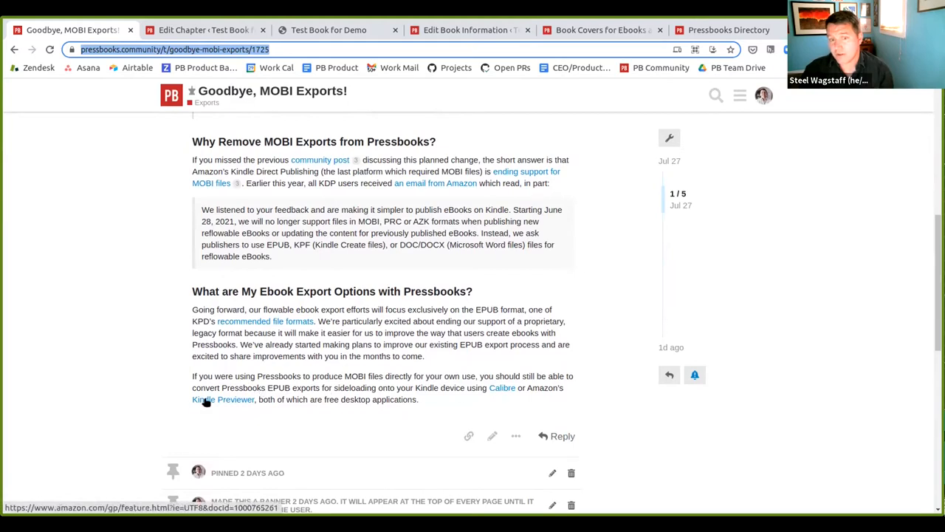
pyautogui.moveTo(233, 404)
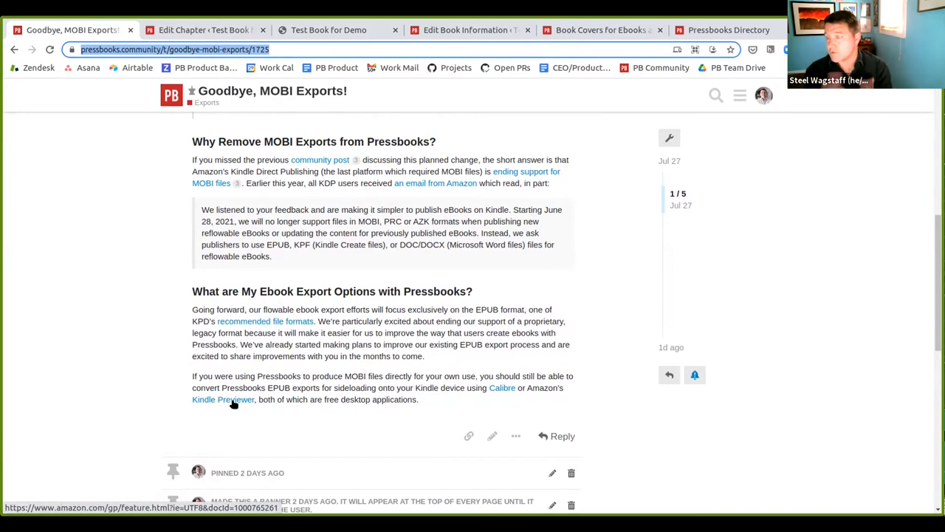
pyautogui.moveTo(219, 126)
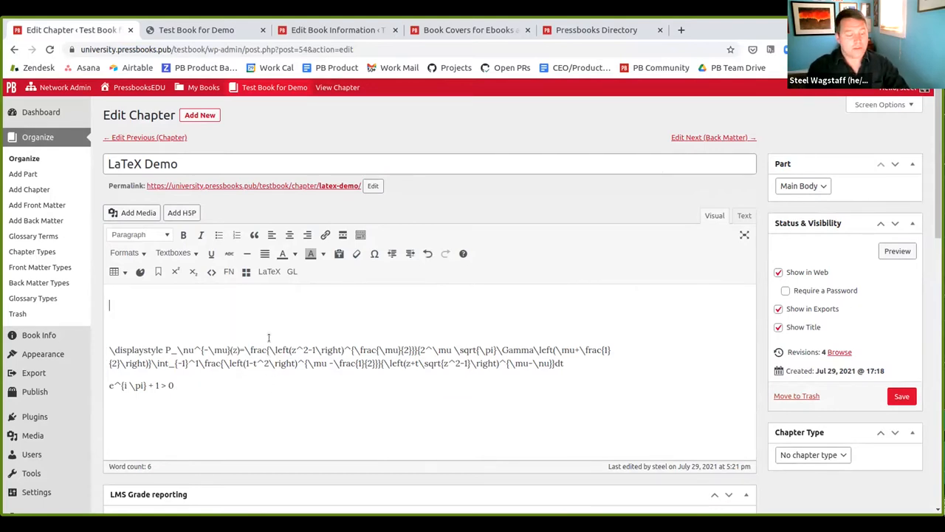
pyautogui.write("It's a sentence.")
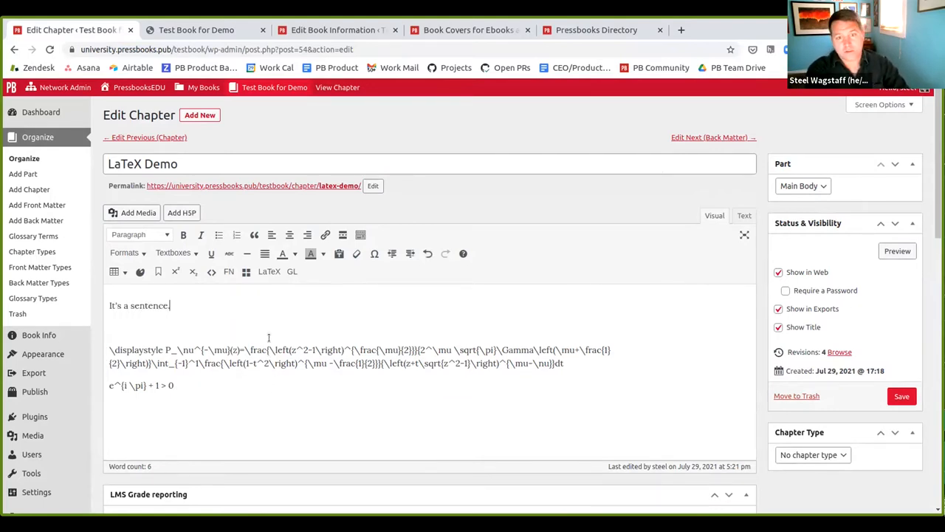
pyautogui.click(228, 271)
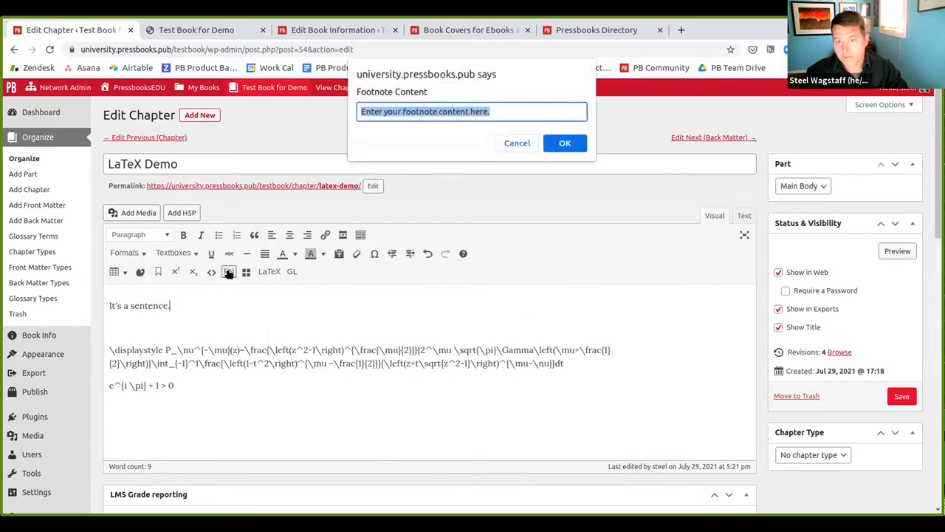
pyautogui.write("I'm a")
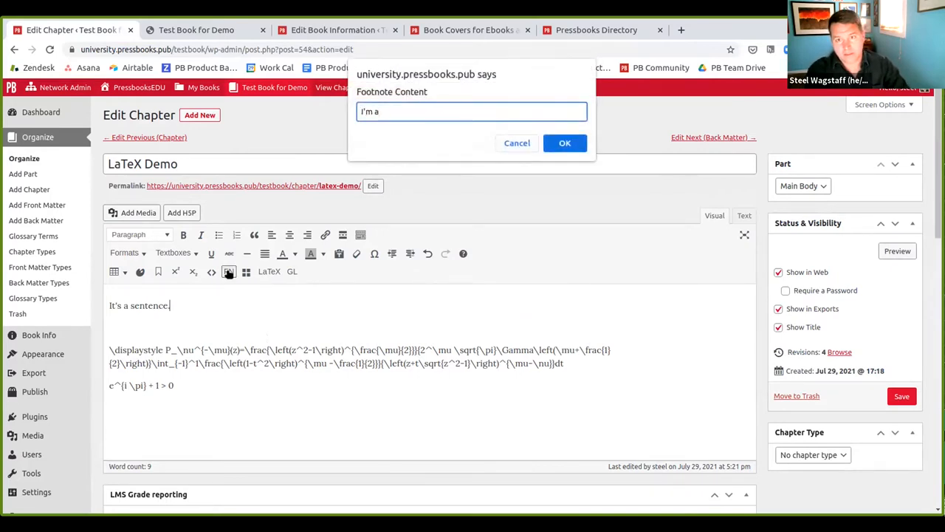
pyautogui.click(565, 143)
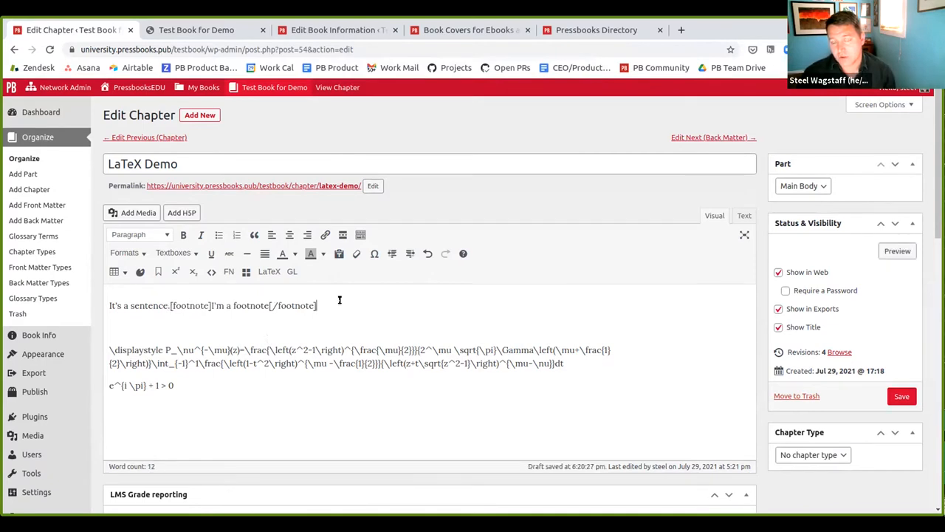
pyautogui.tripleClick(213, 305)
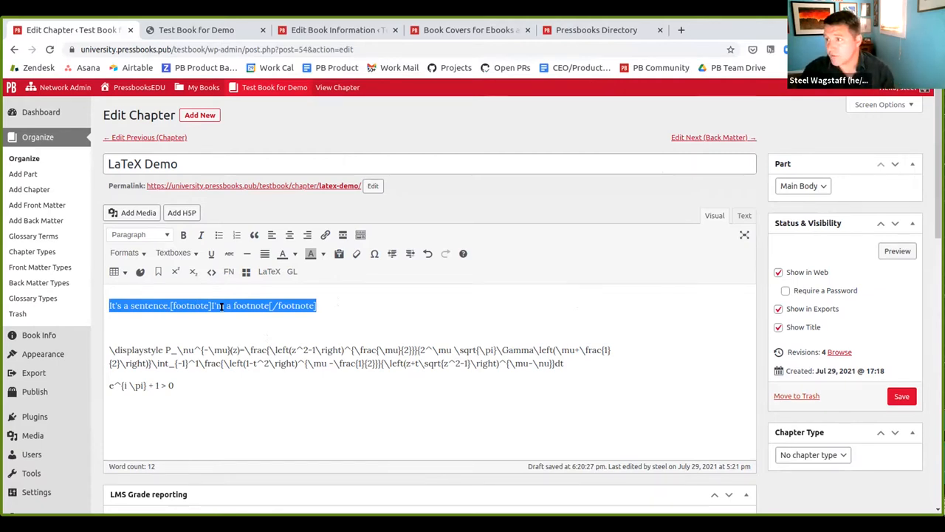
pyautogui.press('Delete')
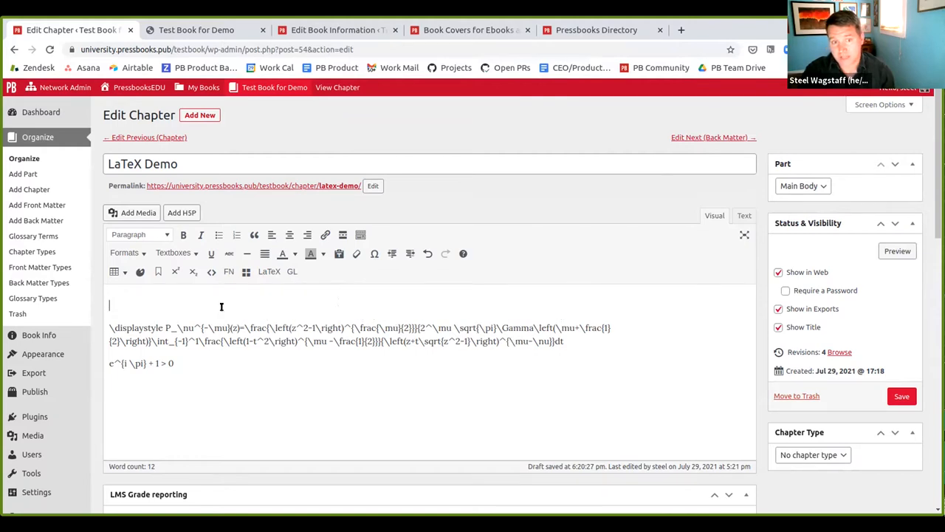
# Wrap the long first equation and the e^{i \pi} equation in LaTeX shortcodes.
pyautogui.doubleClick(221, 305)
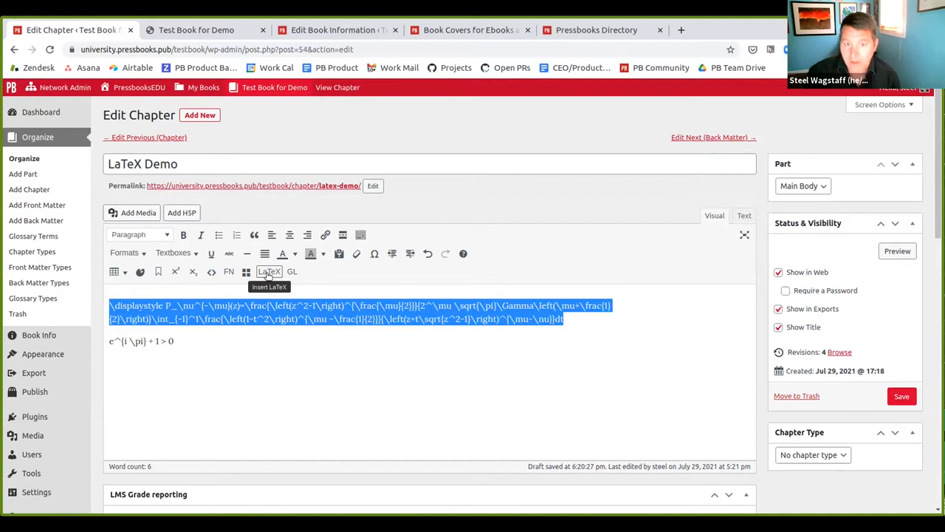
pyautogui.click(269, 271)
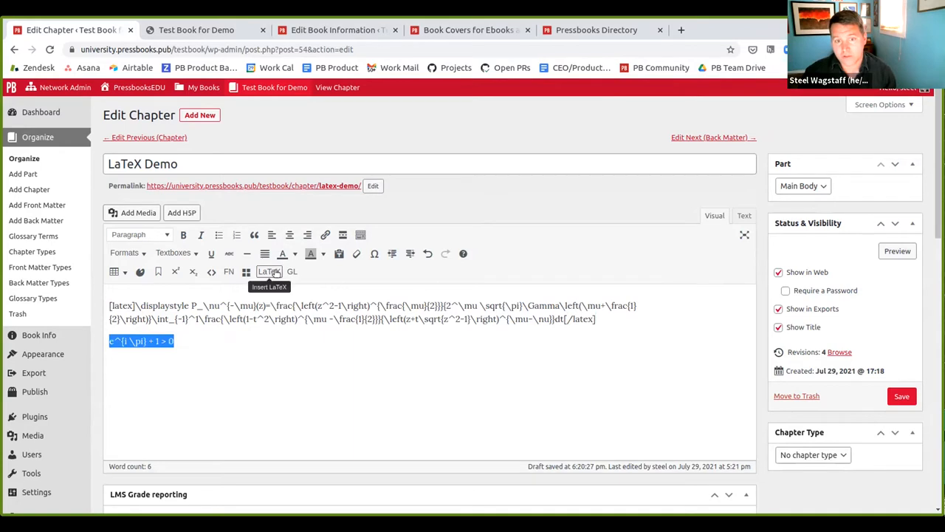
pyautogui.click(269, 271)
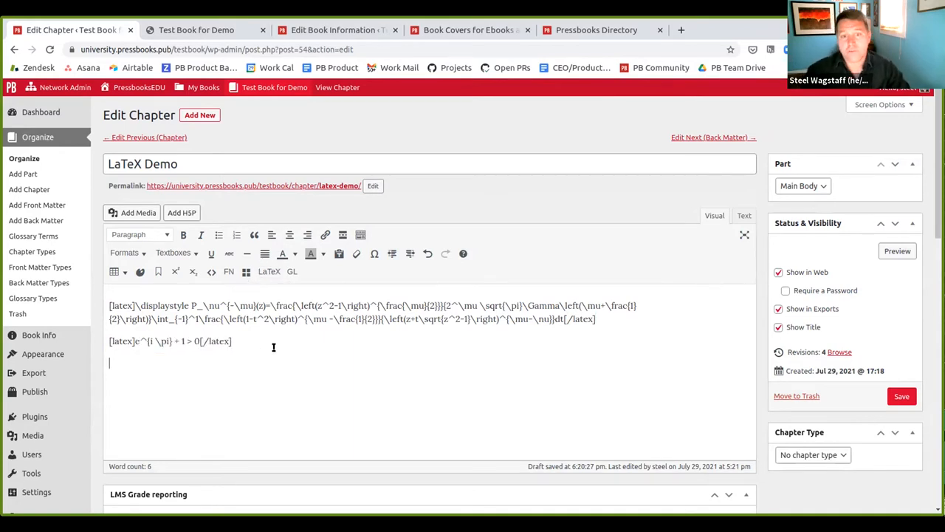
# Insert a new LaTeX equation x^2 = z into the chapter.
pyautogui.click(268, 271)
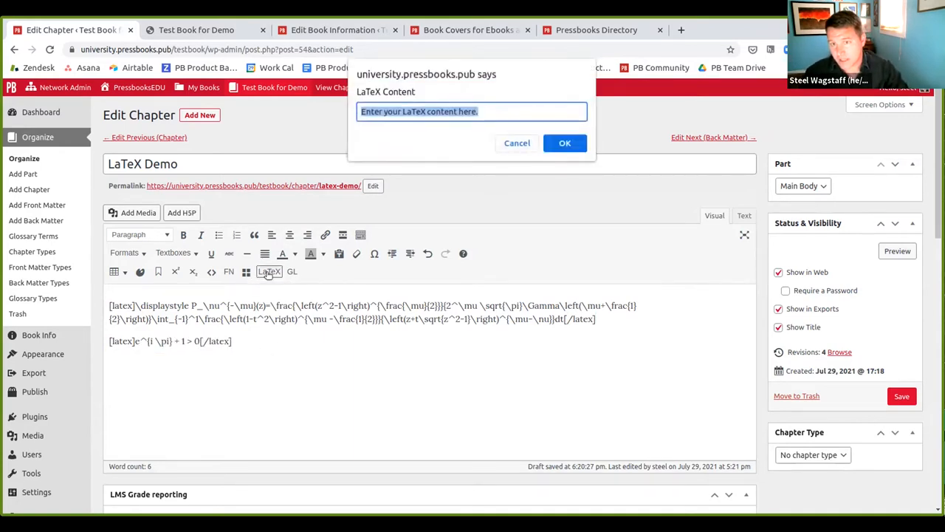
pyautogui.write('x&')
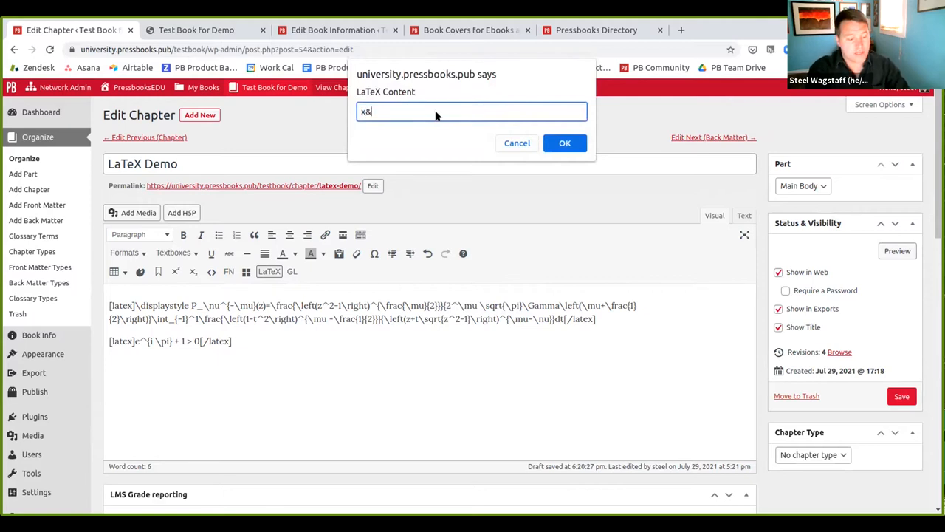
pyautogui.press('Backspace')
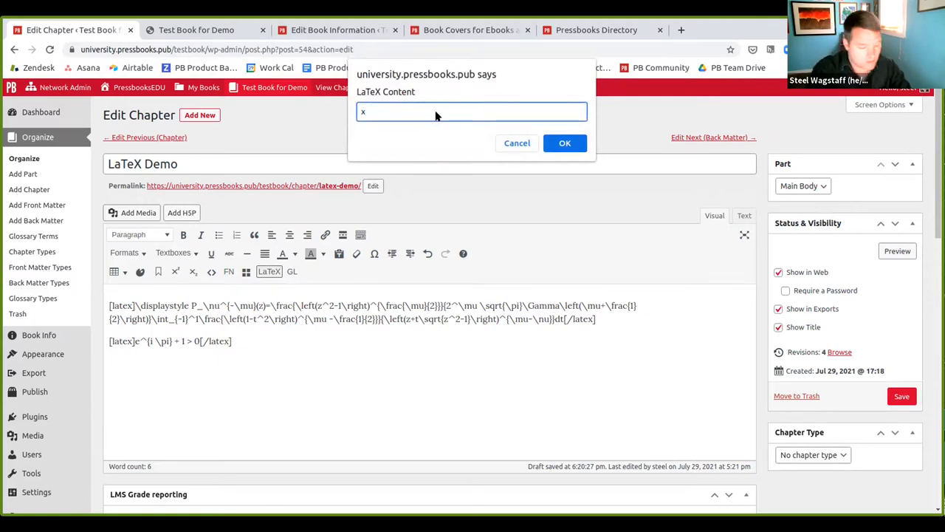
pyautogui.write('^2 = z')
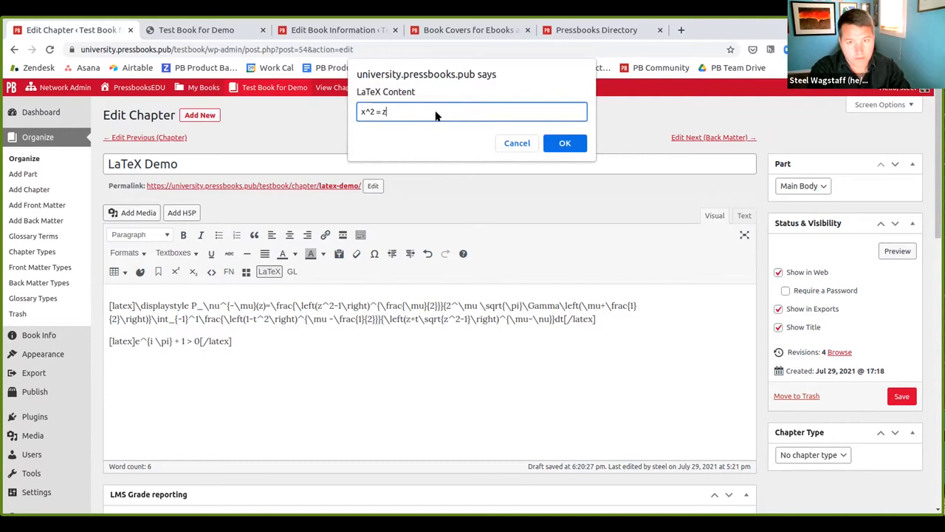
pyautogui.click(565, 143)
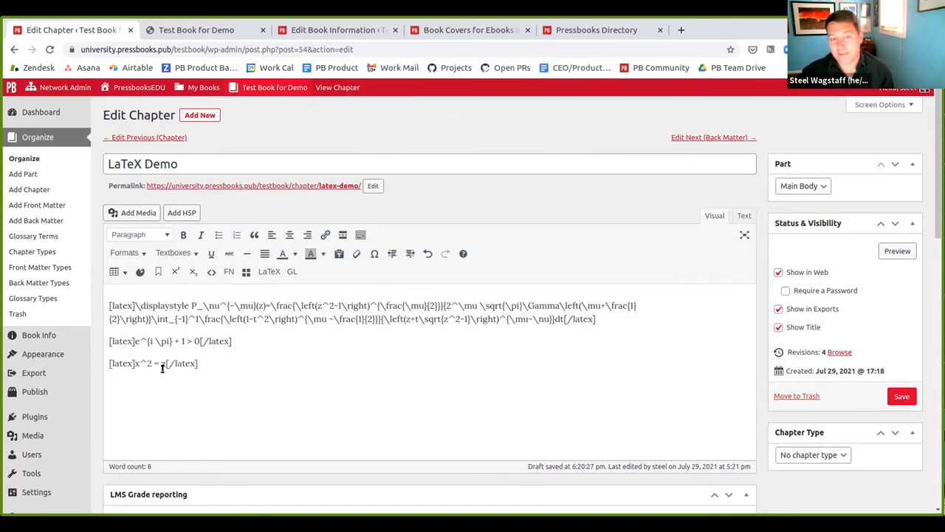
# Save the LaTeX Demo chapter and view its public page with three typeset equations.
pyautogui.click(902, 396)
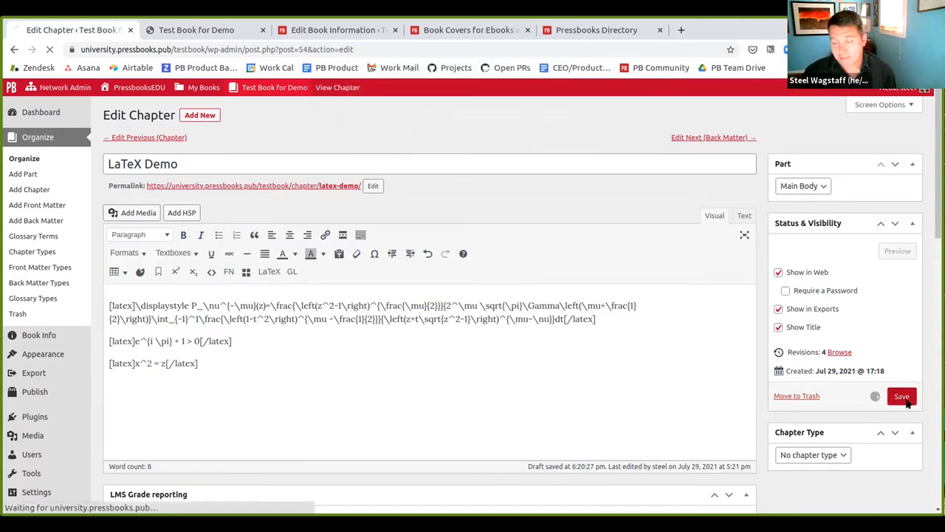
pyautogui.click(902, 395)
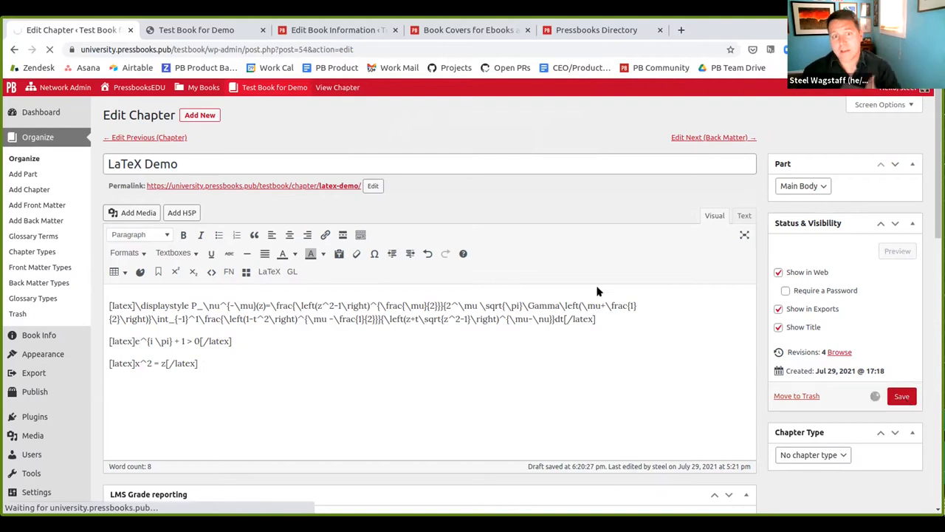
pyautogui.click(902, 396)
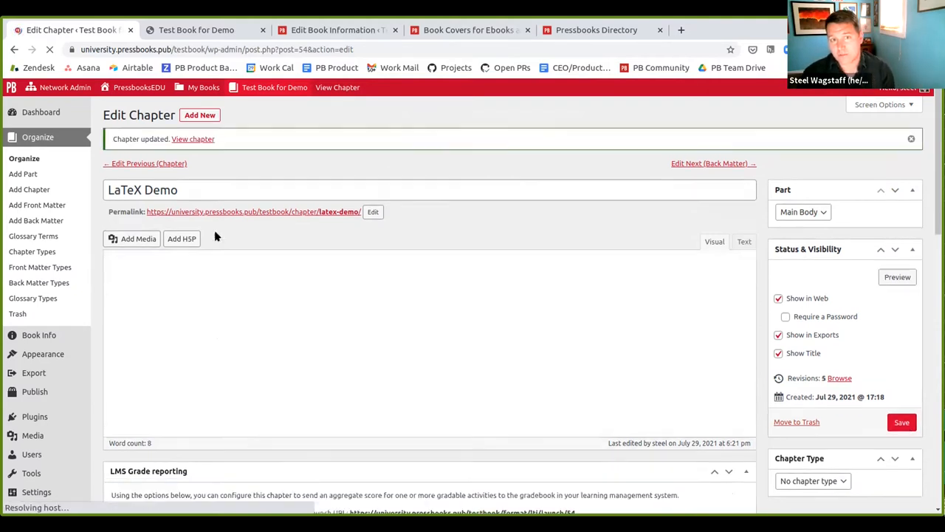
pyautogui.click(193, 139)
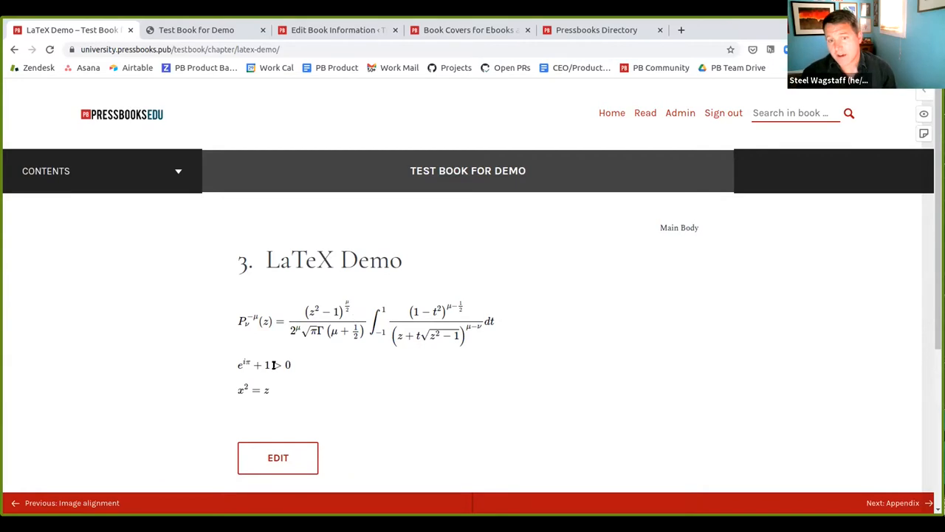
pyautogui.doubleClick(277, 364)
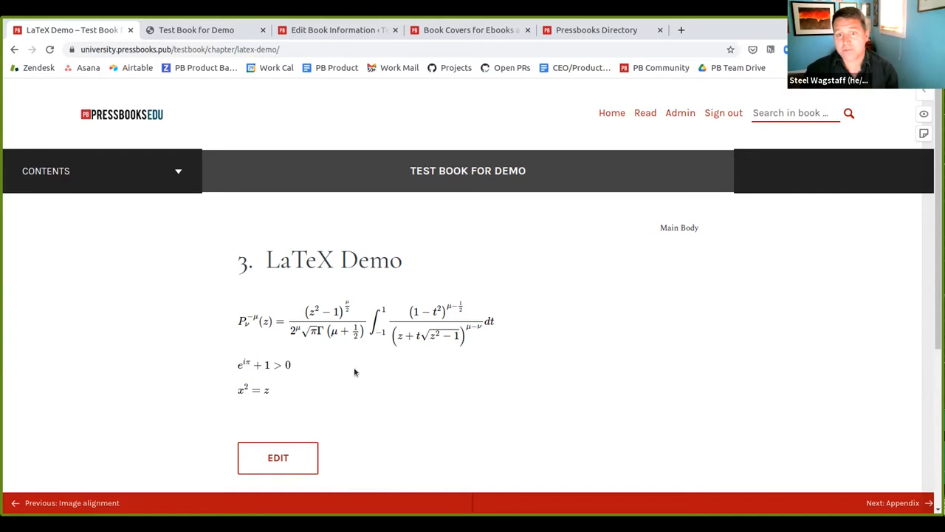
# Open the Image alignment chapter from Organize to review its left-, right- and center-aligned photos.
pyautogui.click(278, 458)
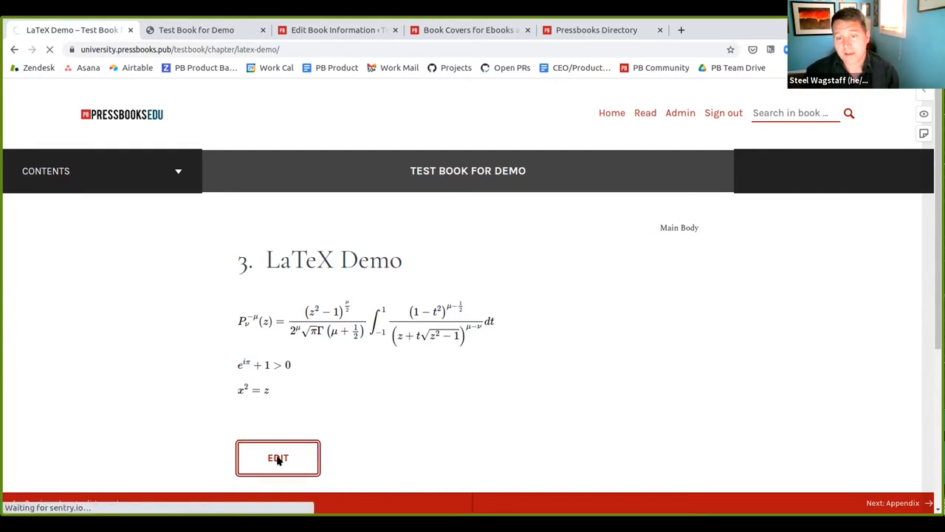
pyautogui.click(278, 458)
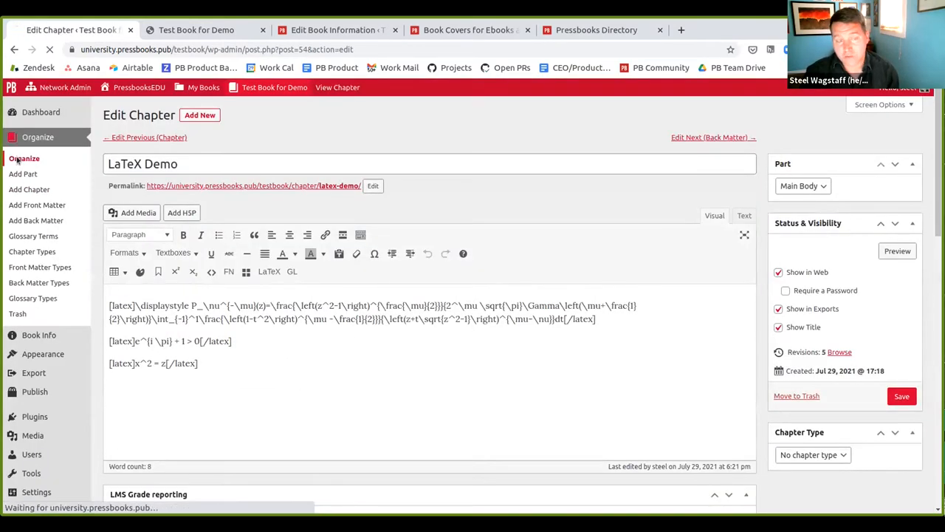
pyautogui.click(38, 137)
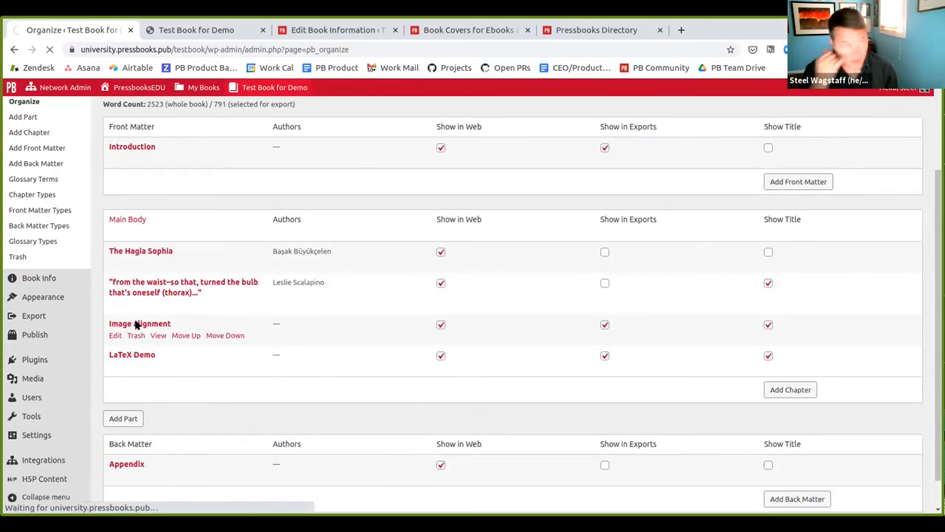
pyautogui.click(115, 335)
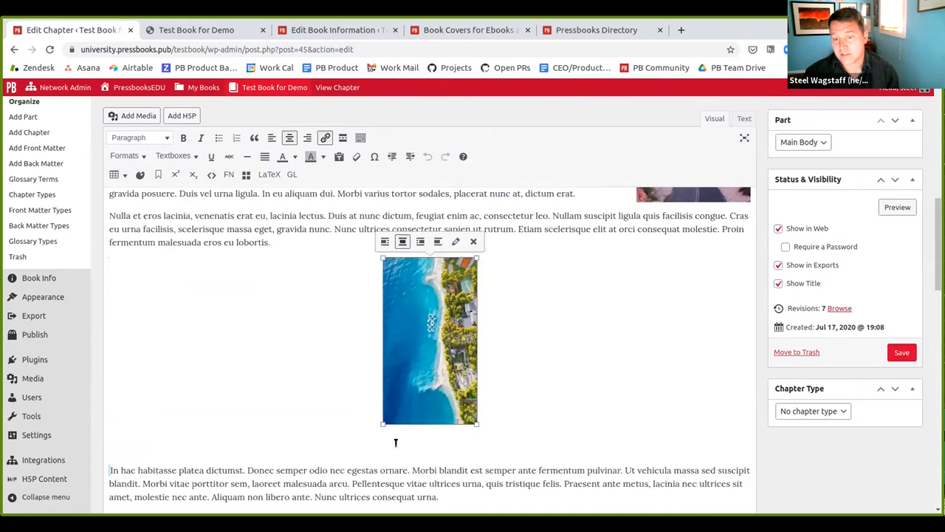
pyautogui.click(453, 429)
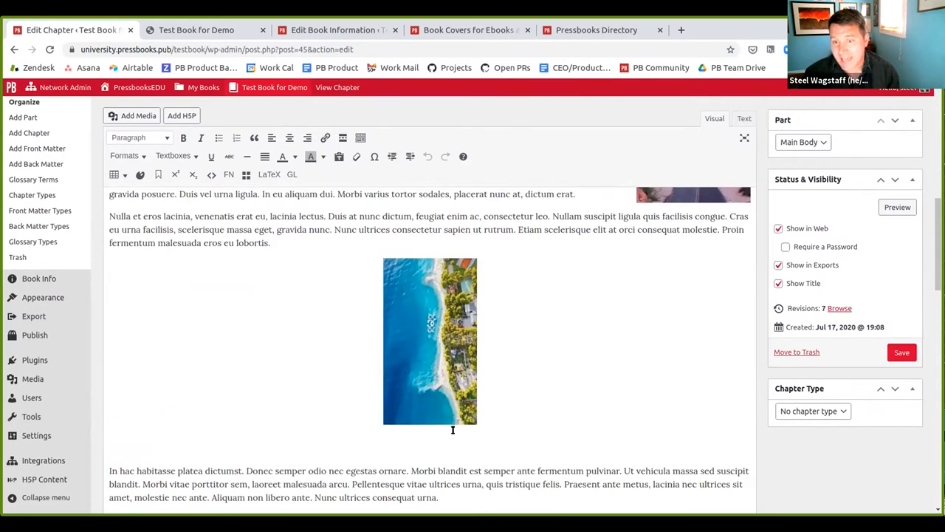
pyautogui.scroll(3)
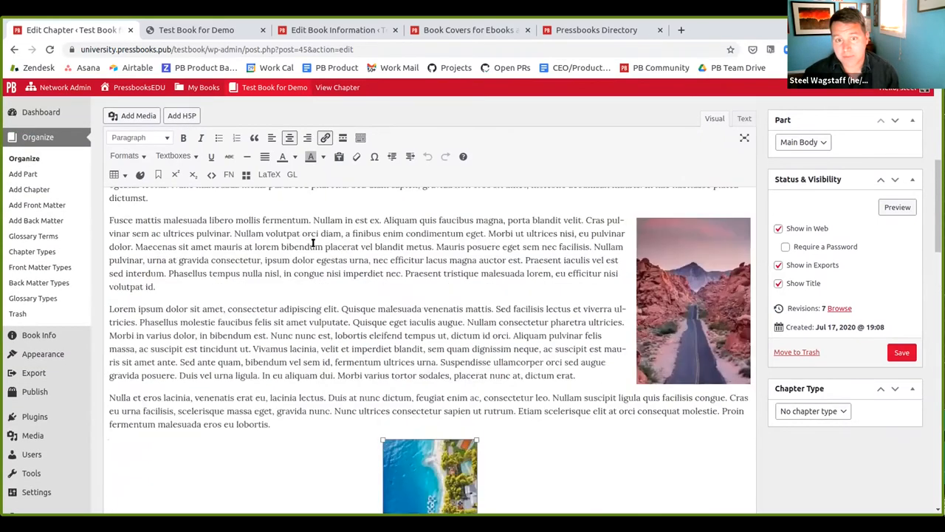
pyautogui.scroll(3)
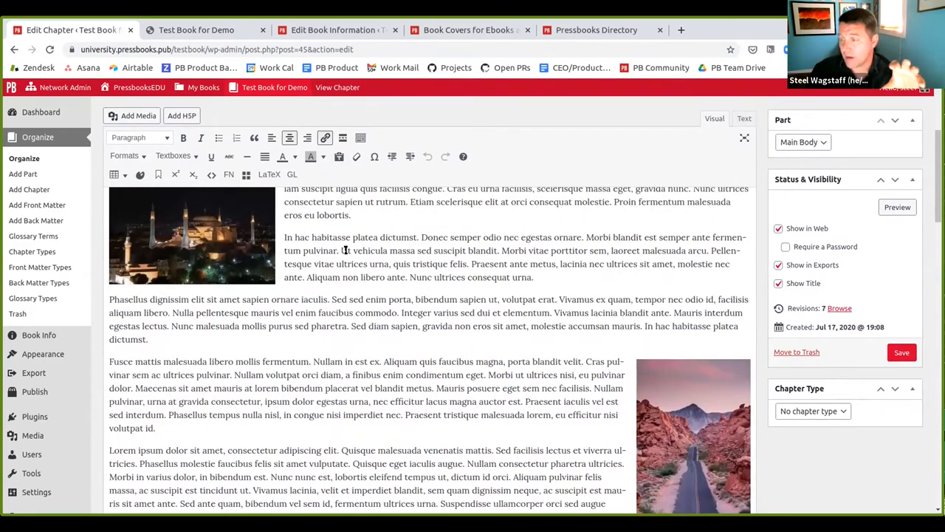
pyautogui.moveTo(32, 251)
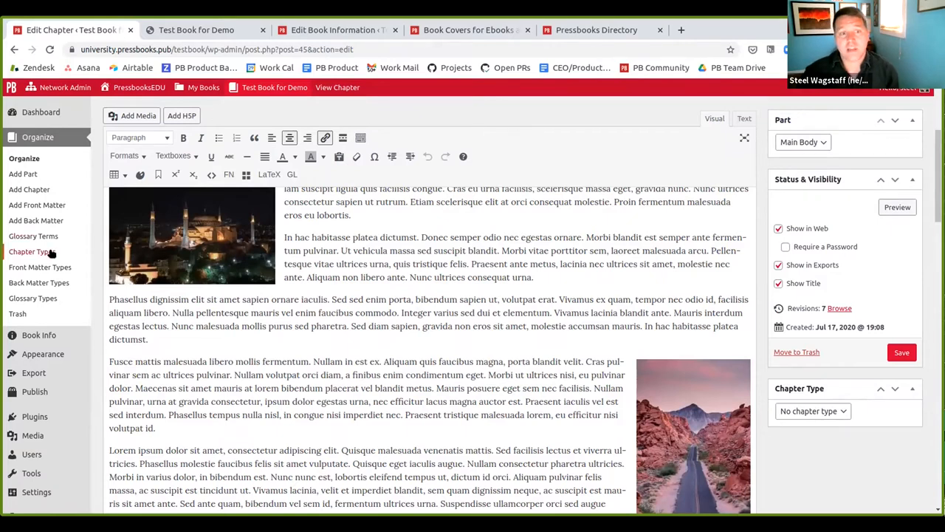
# On the Export page, select PDF (for print) as the export format.
pyautogui.click(33, 372)
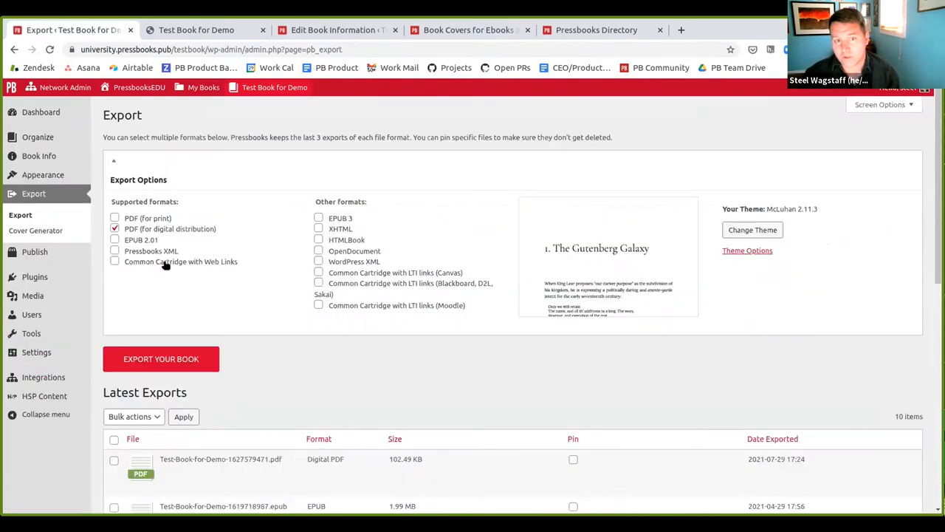
pyautogui.click(115, 229)
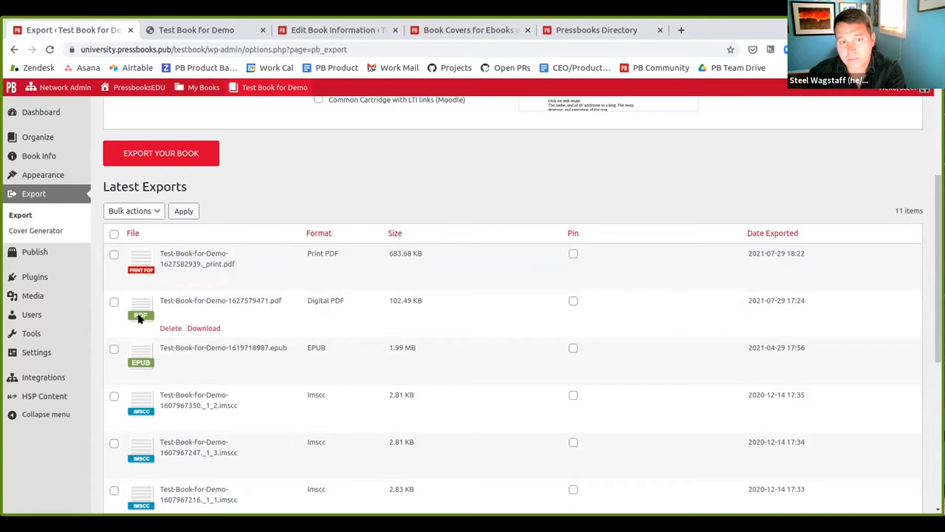
pyautogui.moveTo(135, 279)
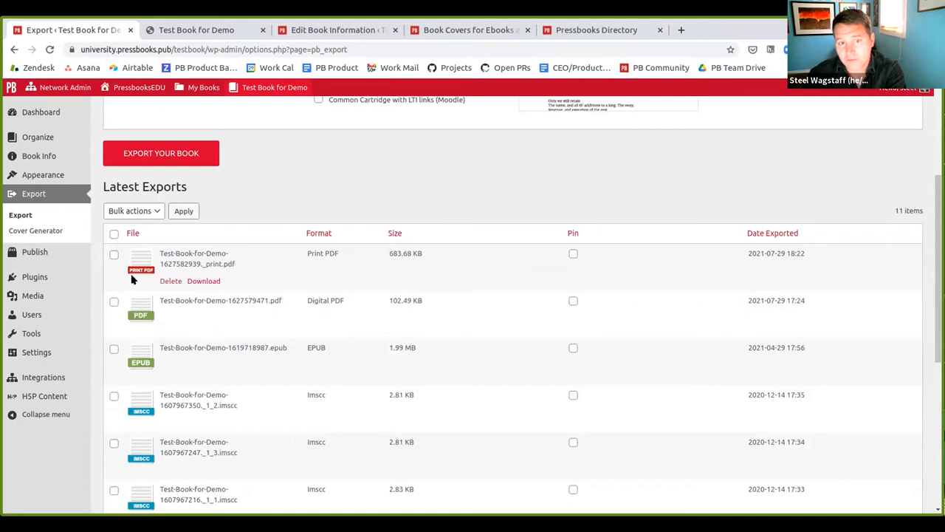
pyautogui.moveTo(135, 316)
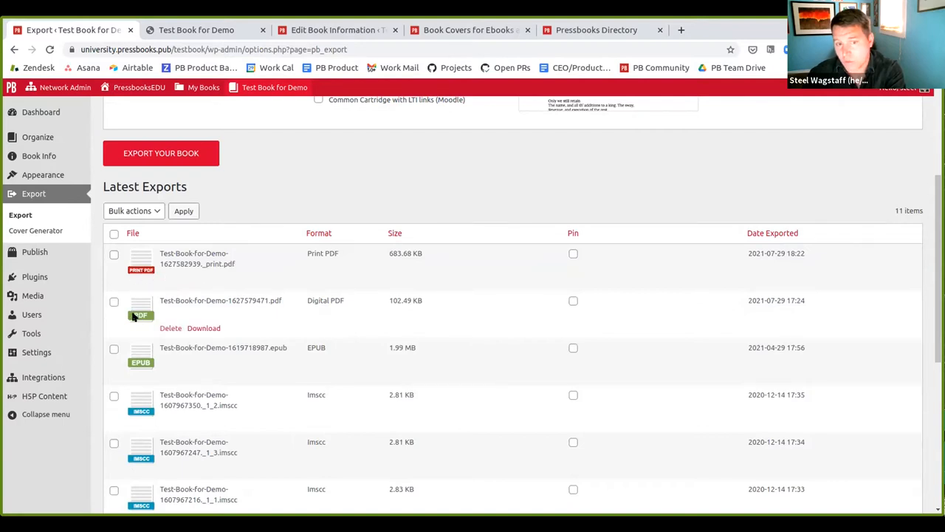
pyautogui.moveTo(140, 264)
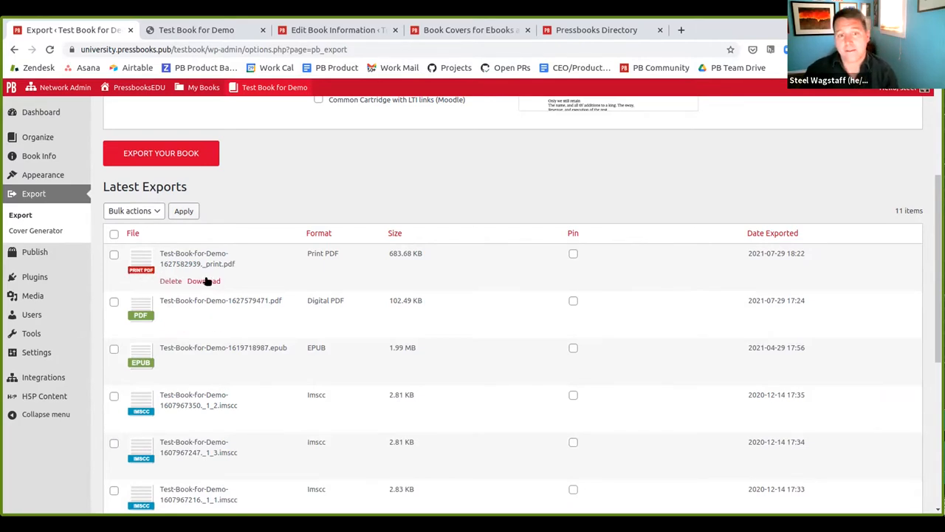
# Download the newest print PDF and scroll through it to the LaTeX Demo equations.
pyautogui.click(203, 281)
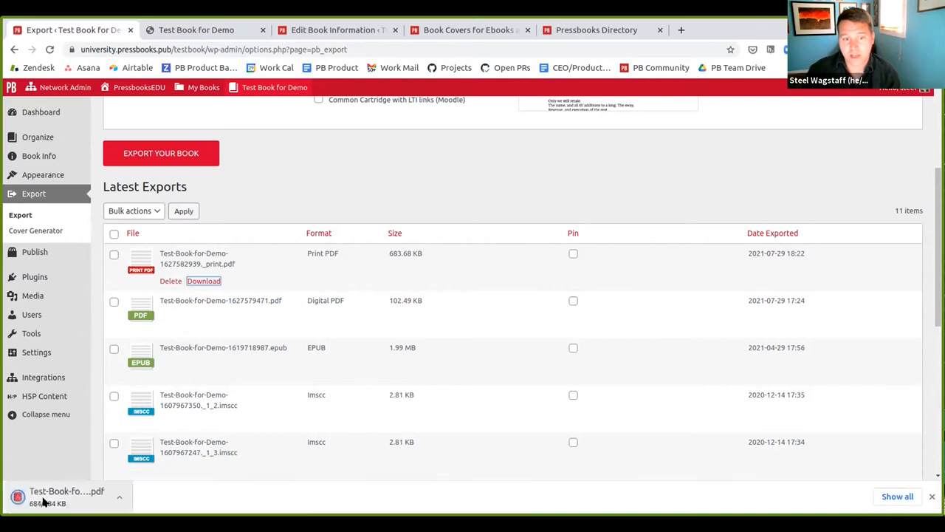
pyautogui.click(66, 497)
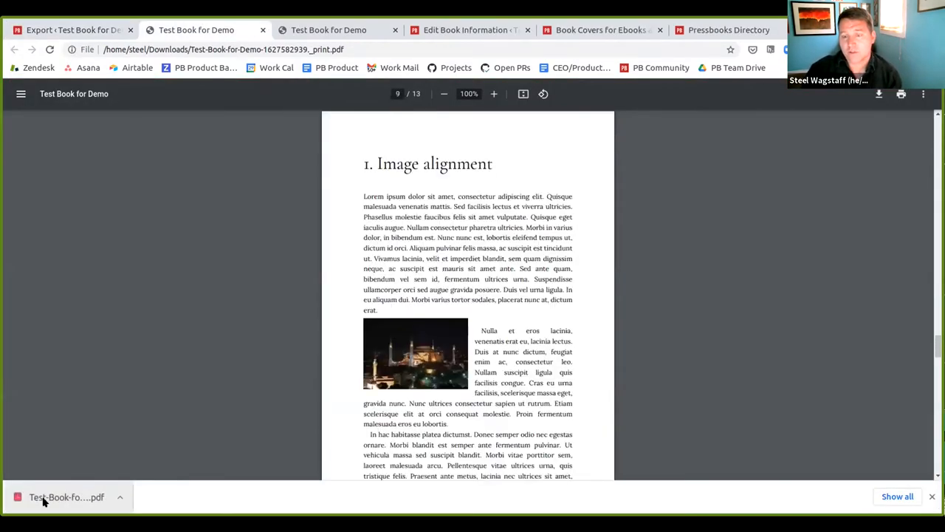
pyautogui.scroll(-3)
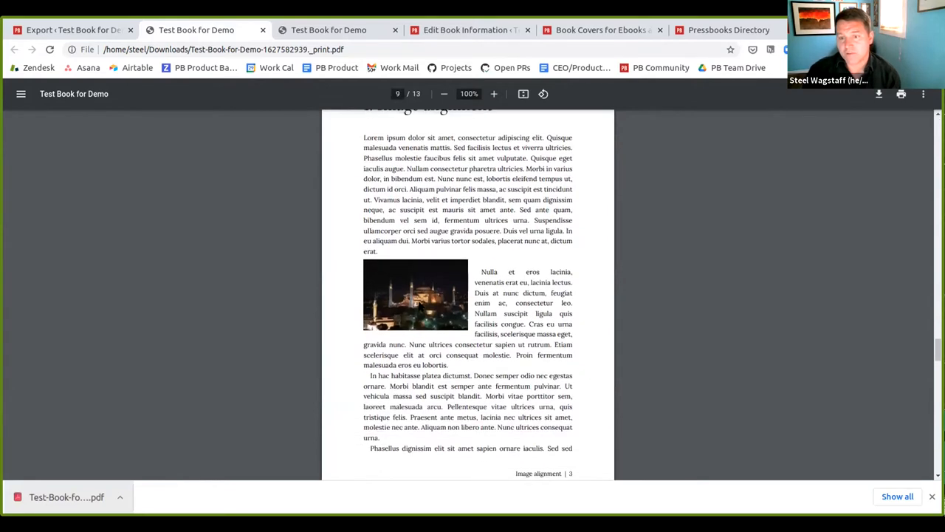
pyautogui.scroll(-3)
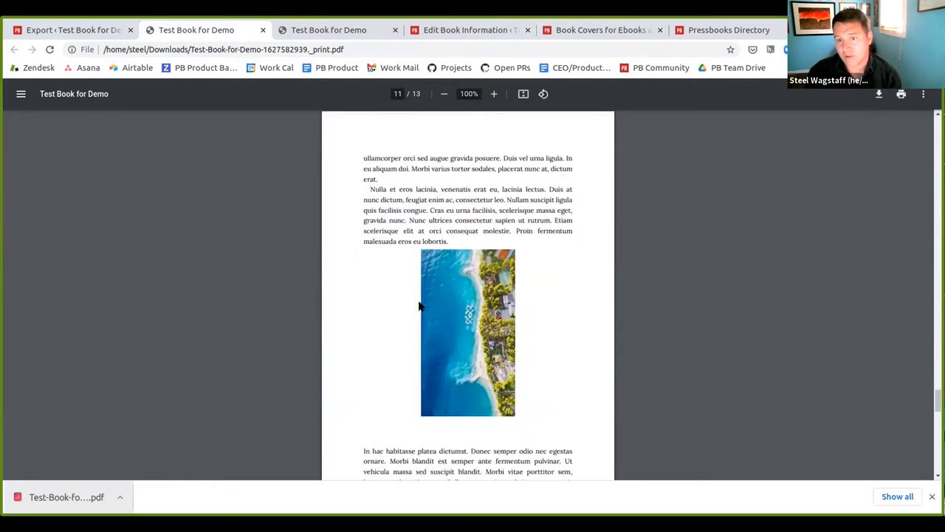
pyautogui.scroll(-3)
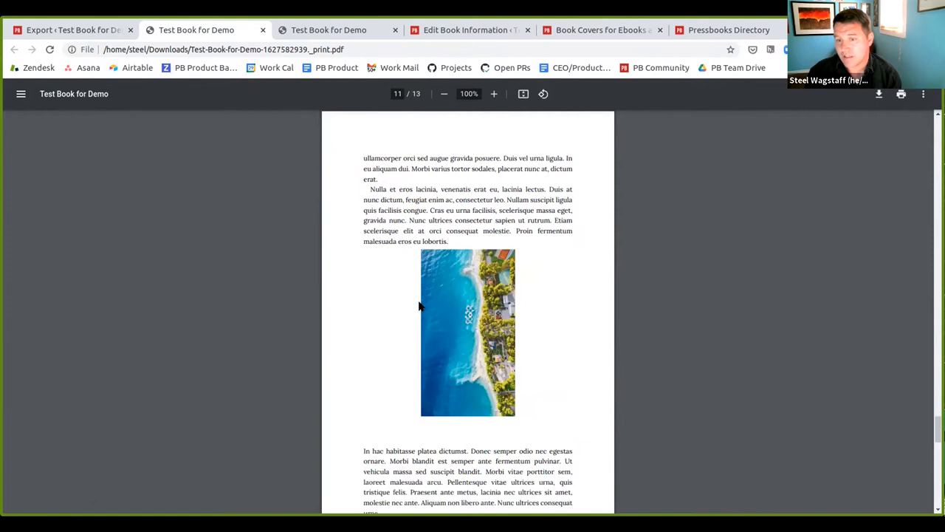
pyautogui.scroll(-3)
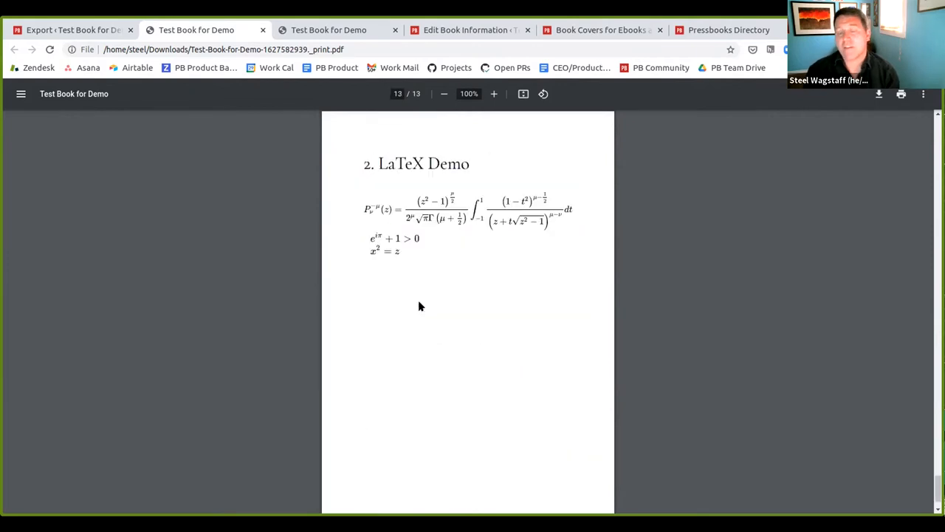
pyautogui.moveTo(405, 239)
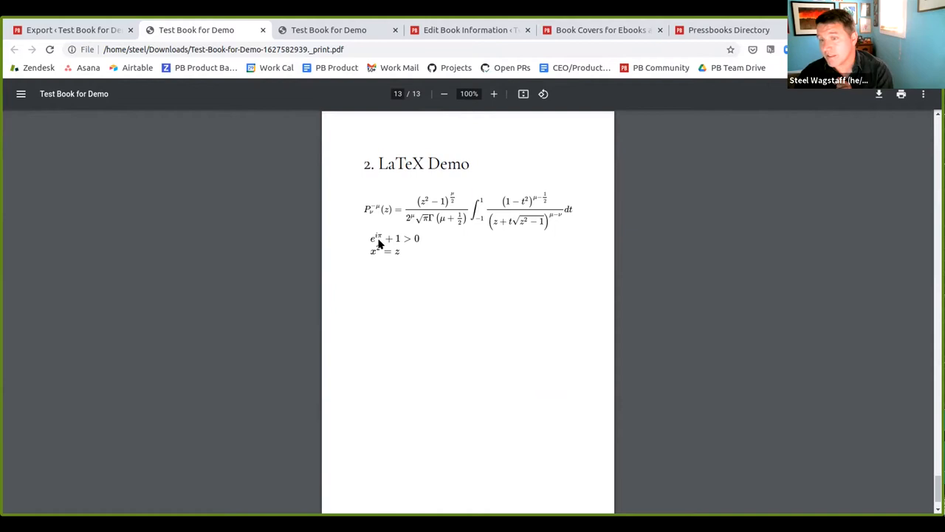
pyautogui.moveTo(406, 243)
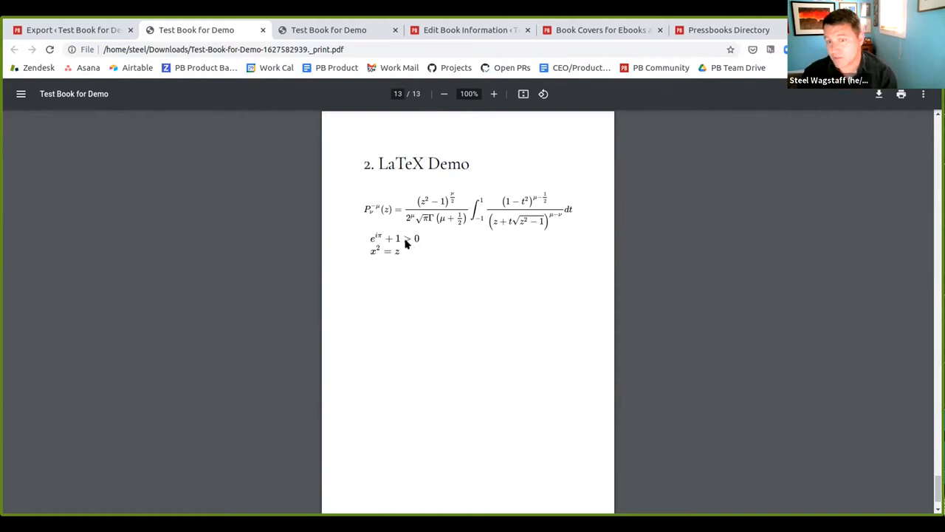
pyautogui.moveTo(370, 301)
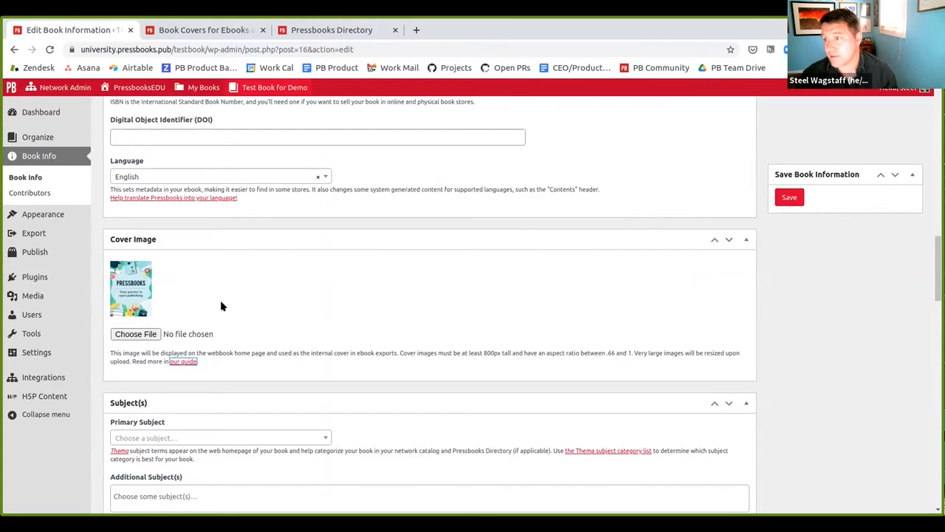
# Choose Visit Book from the Test Book for Demo menu to show its cover.
pyautogui.click(274, 87)
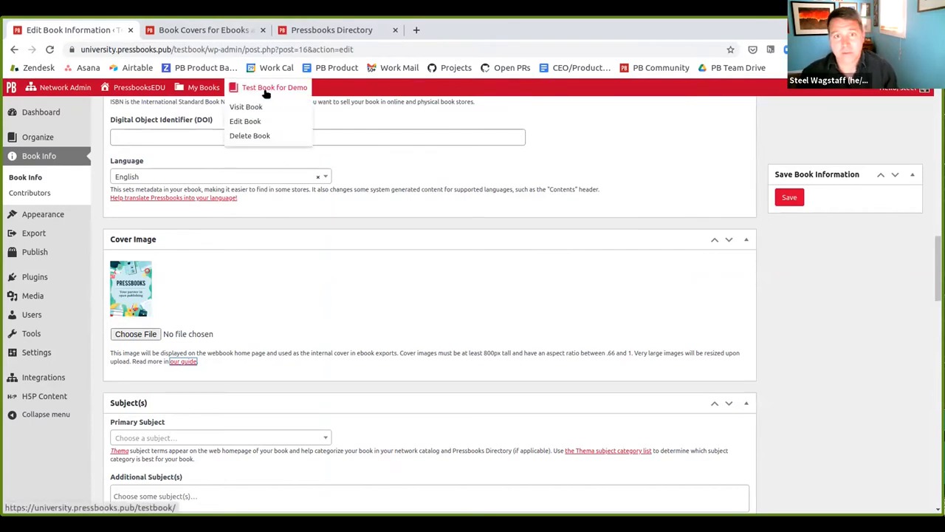
pyautogui.click(245, 106)
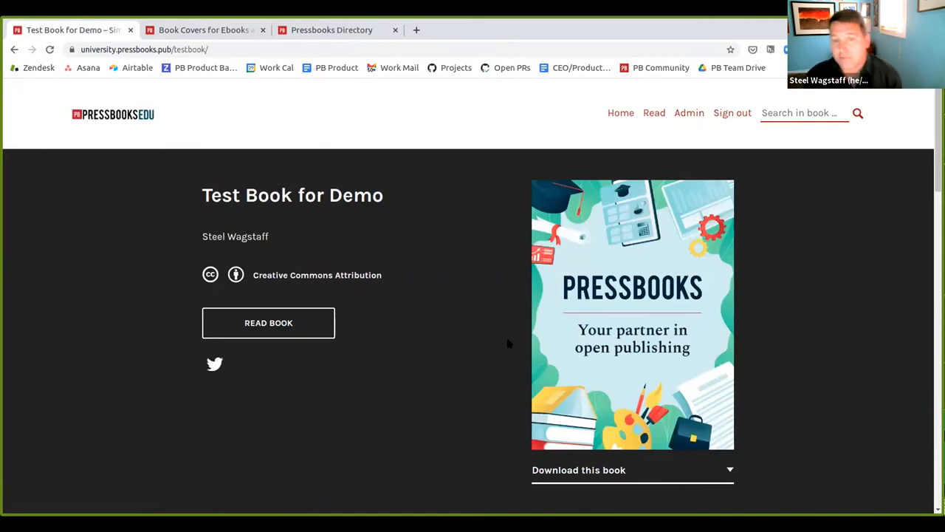
pyautogui.moveTo(539, 314)
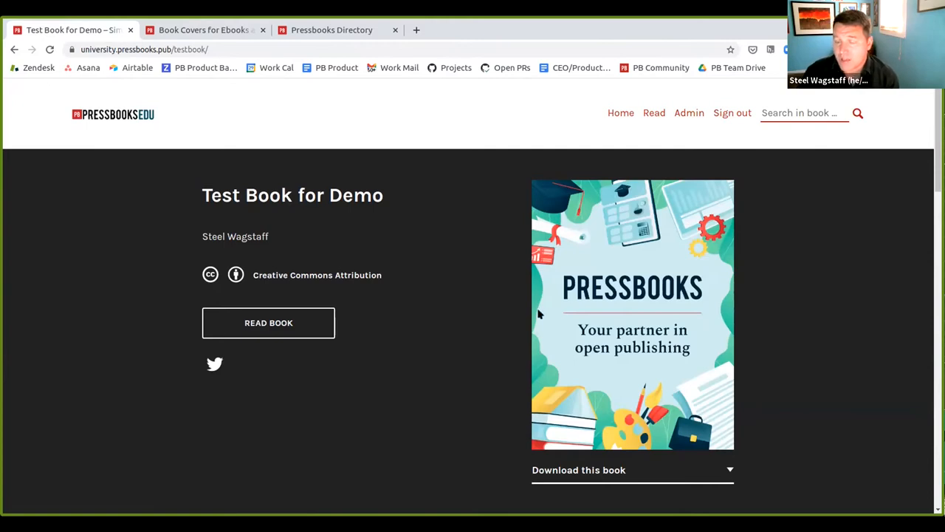
pyautogui.moveTo(747, 412)
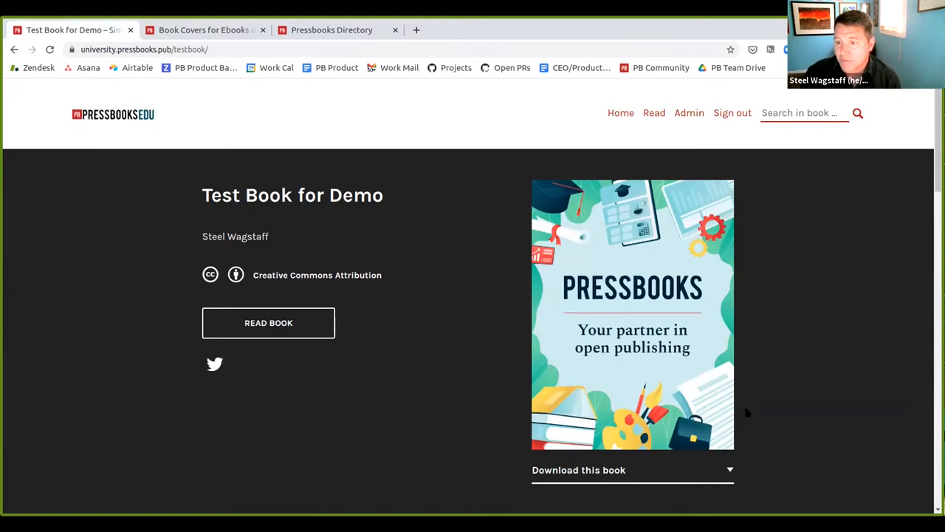
pyautogui.moveTo(624, 294)
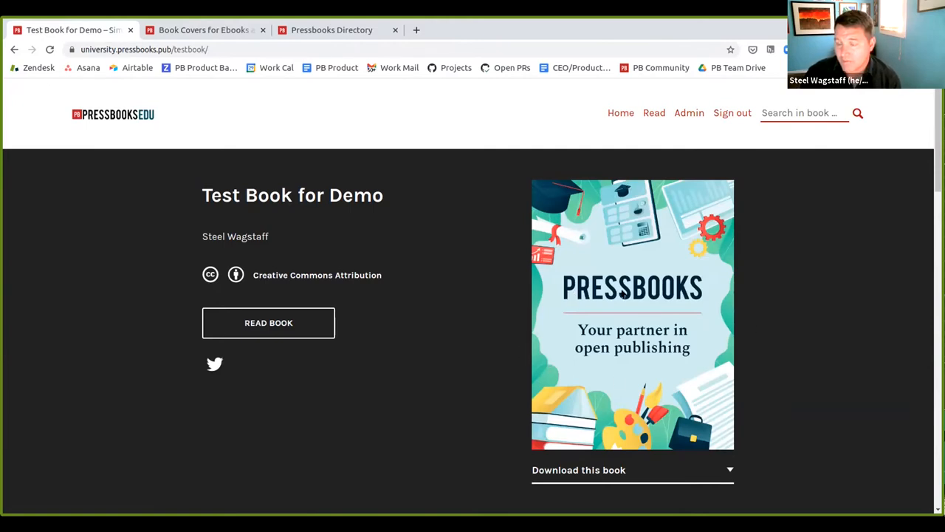
pyautogui.moveTo(521, 265)
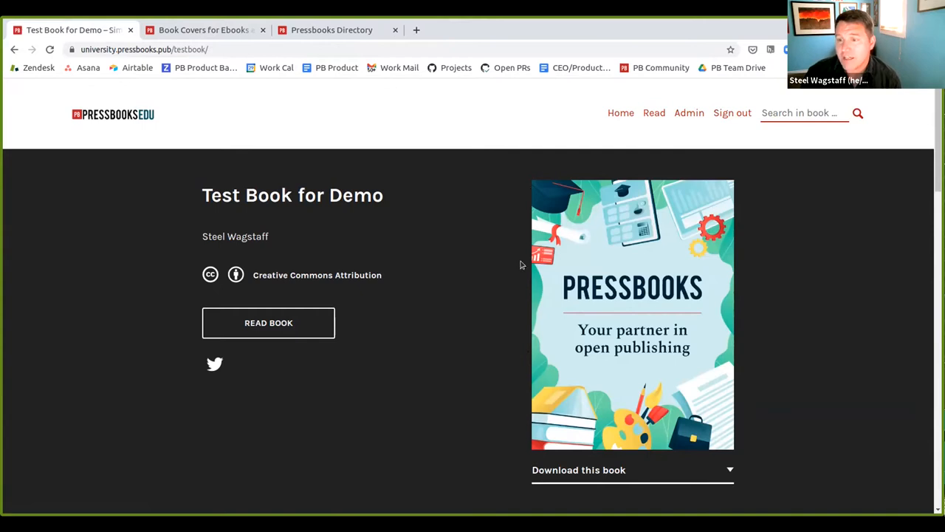
pyautogui.moveTo(517, 347)
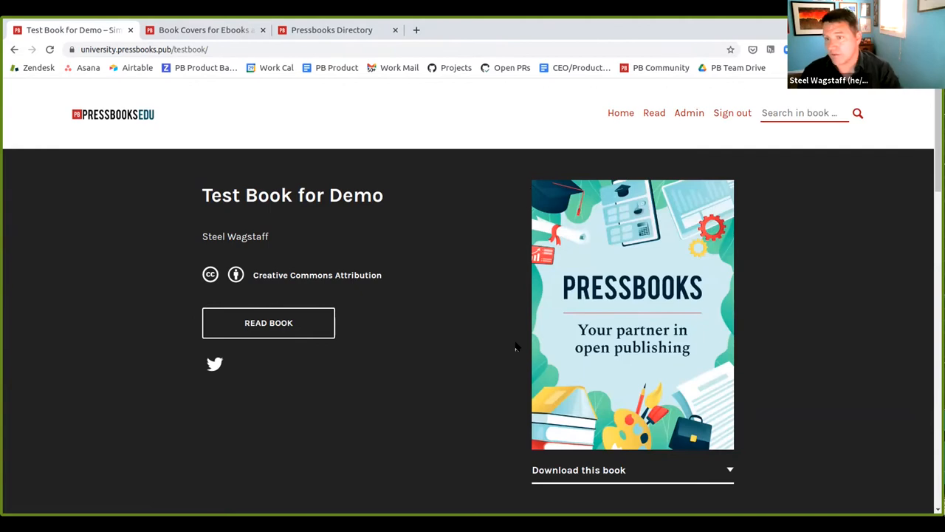
# Open Book Info from the admin dashboard, then switch to the book covers guide chapter.
pyautogui.click(688, 112)
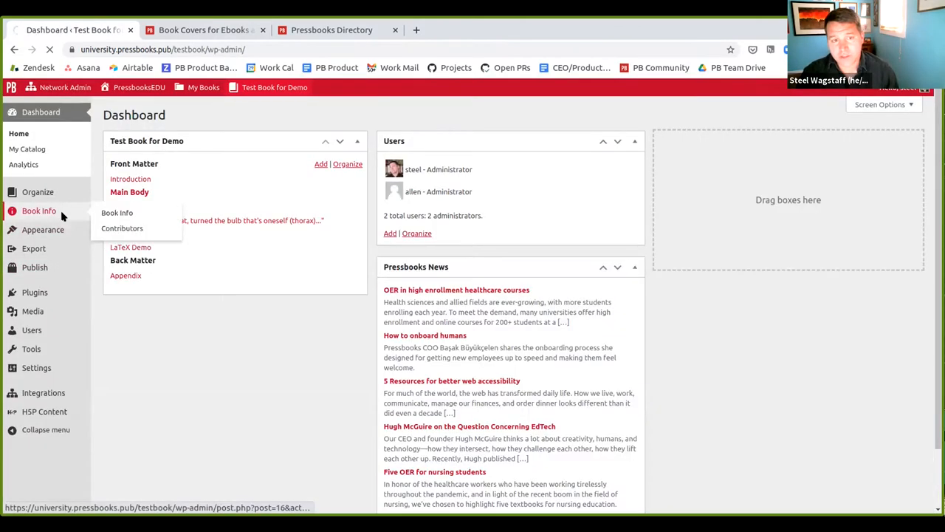
pyautogui.click(117, 213)
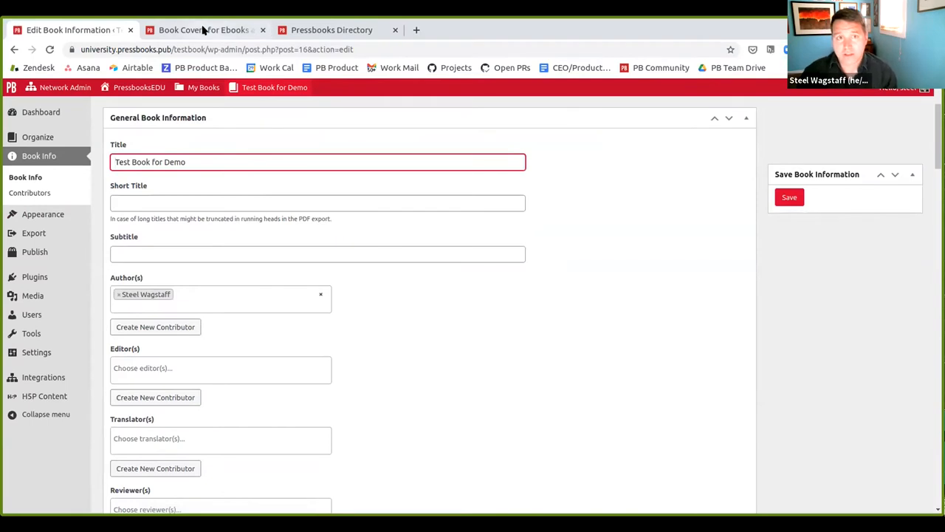
pyautogui.click(203, 29)
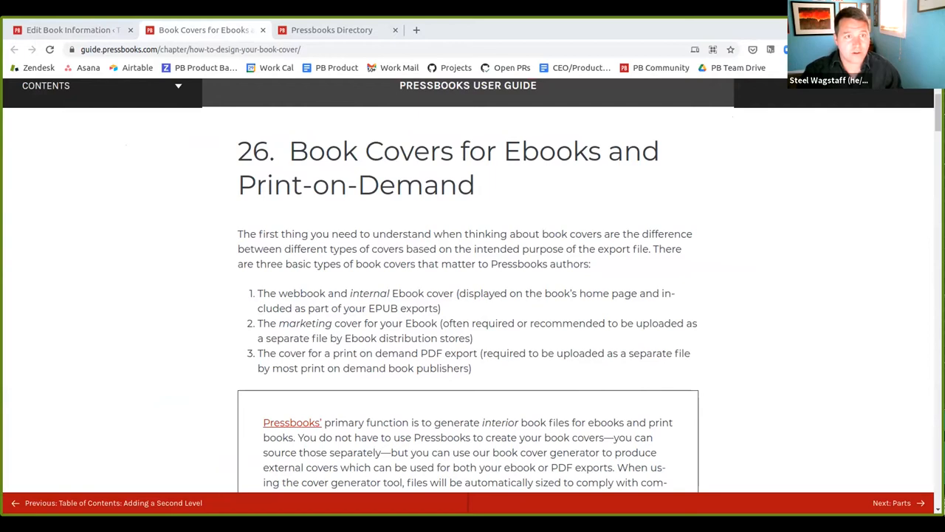
pyautogui.scroll(-3)
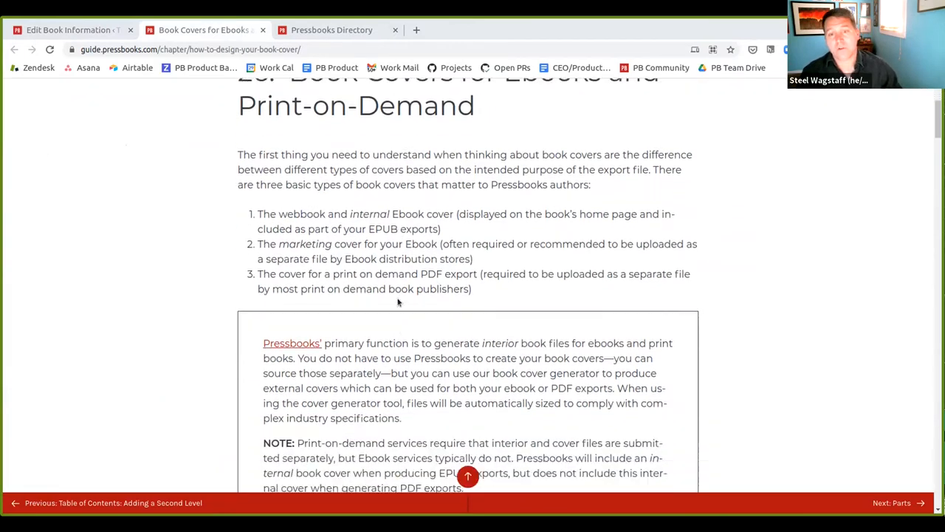
pyautogui.scroll(-3)
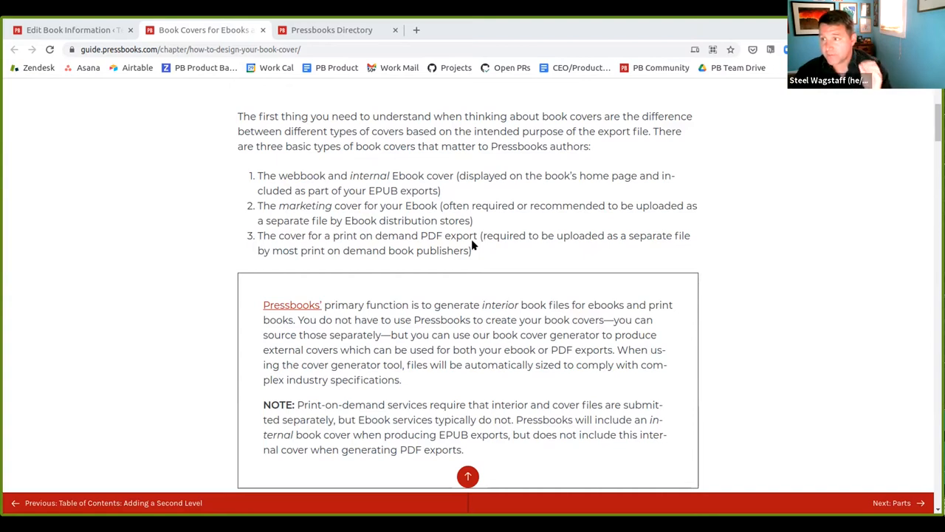
pyautogui.scroll(-3)
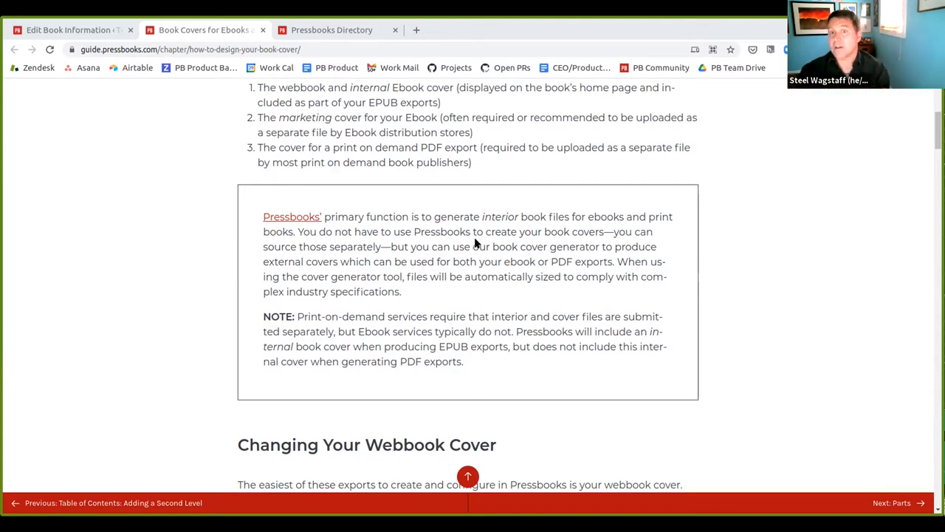
pyautogui.scroll(3)
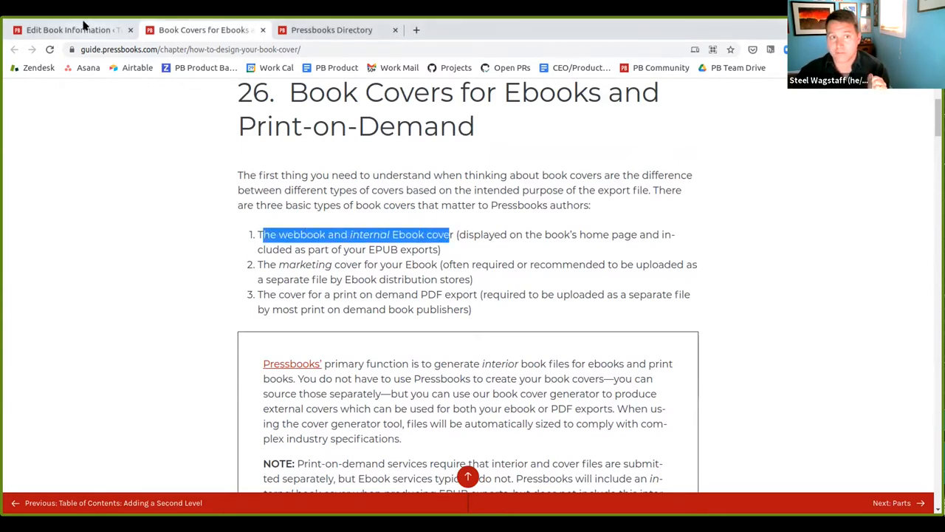
# Visit Test Book for Demo's public home page, then return to the Book Info editor.
pyautogui.click(66, 29)
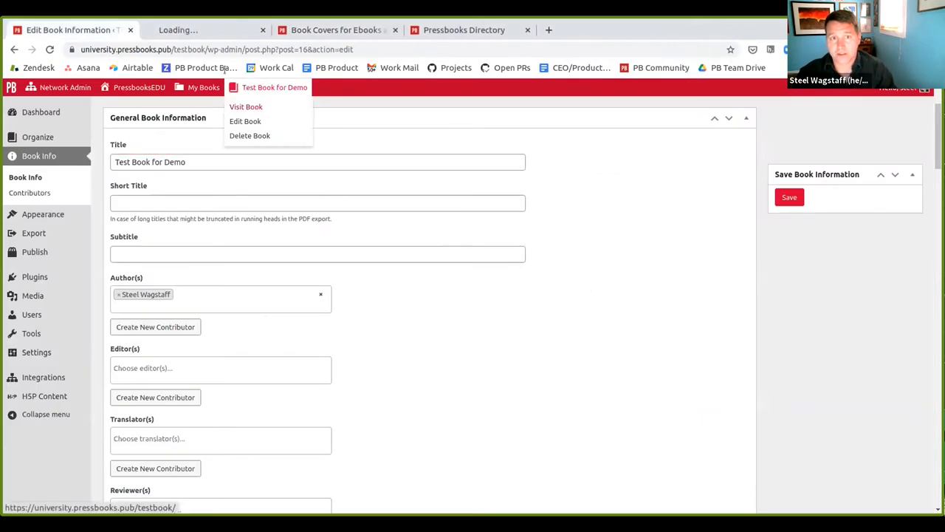
pyautogui.click(246, 107)
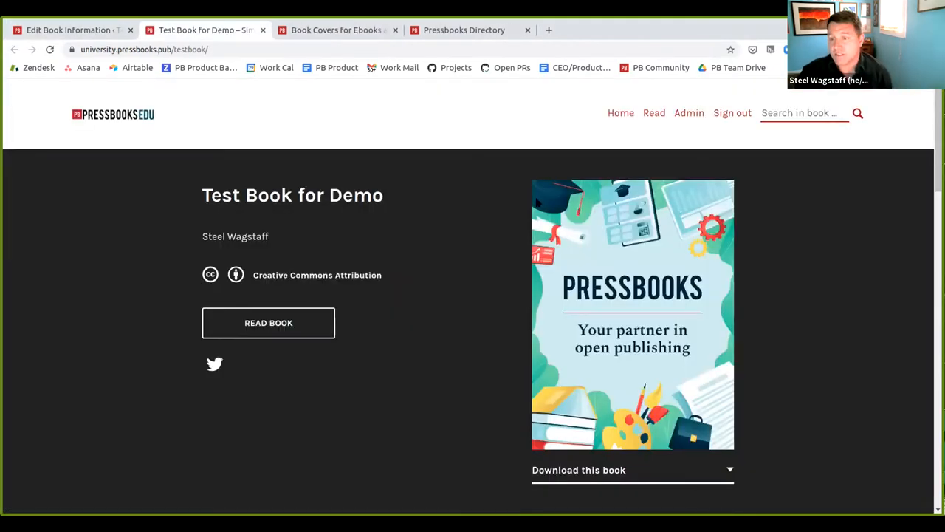
pyautogui.moveTo(541, 228)
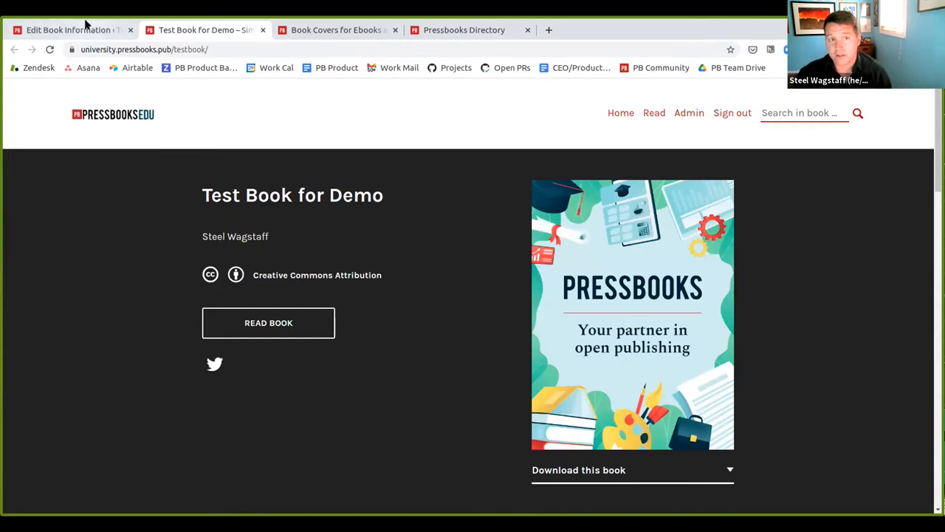
pyautogui.click(70, 29)
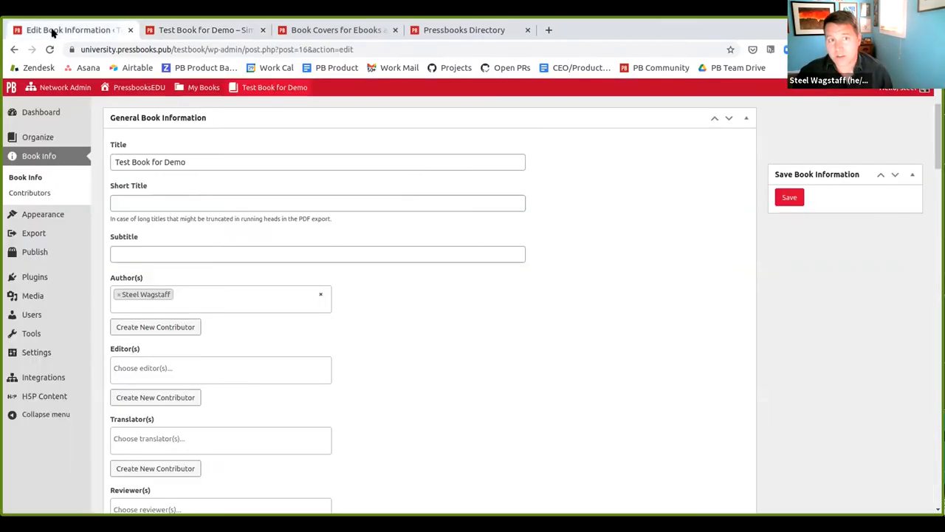
pyautogui.scroll(-3)
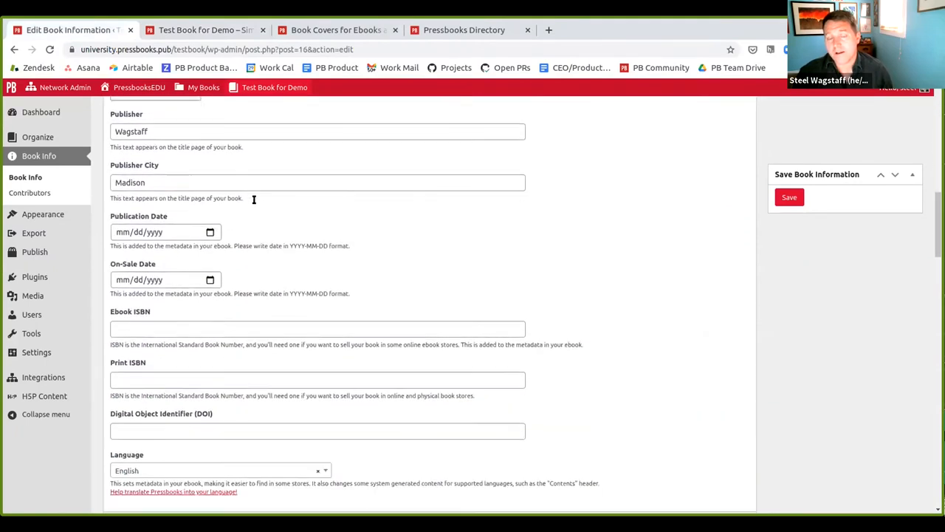
pyautogui.scroll(-3)
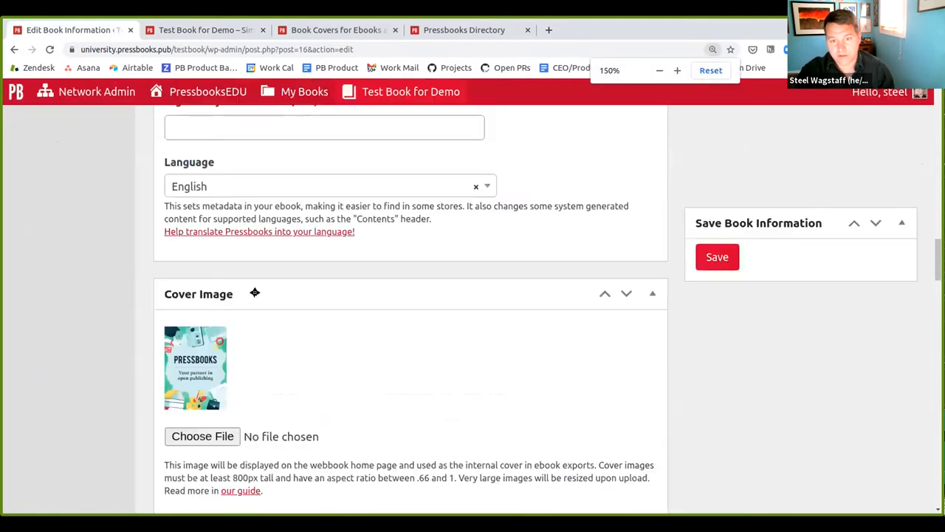
pyautogui.scroll(-3)
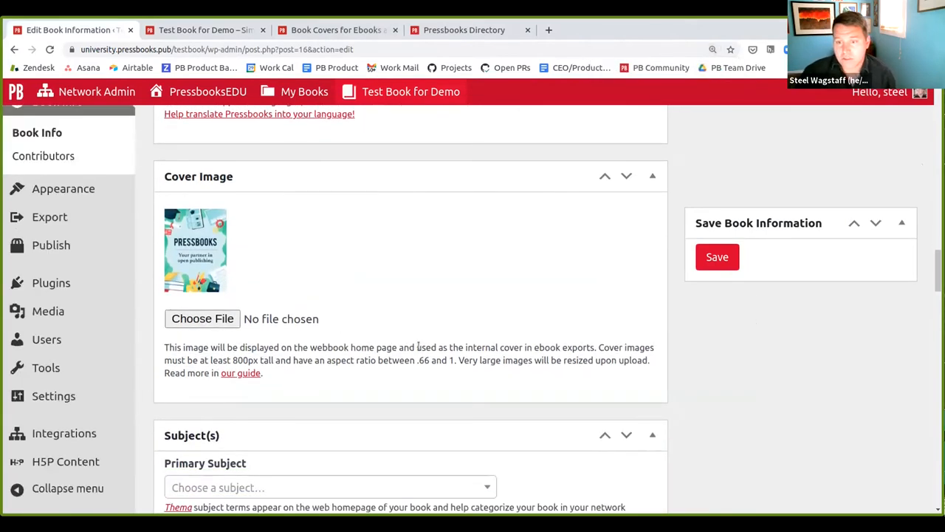
pyautogui.moveTo(575, 347)
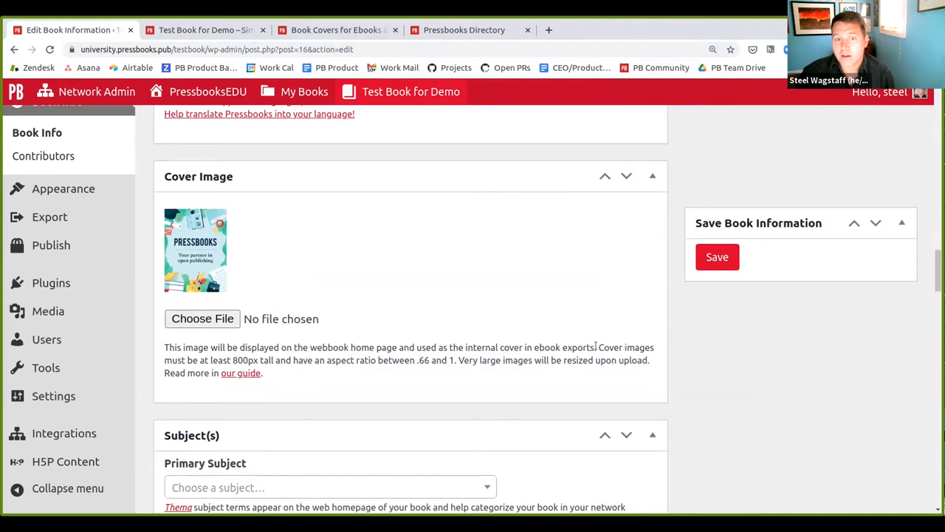
pyautogui.doubleClick(248, 360)
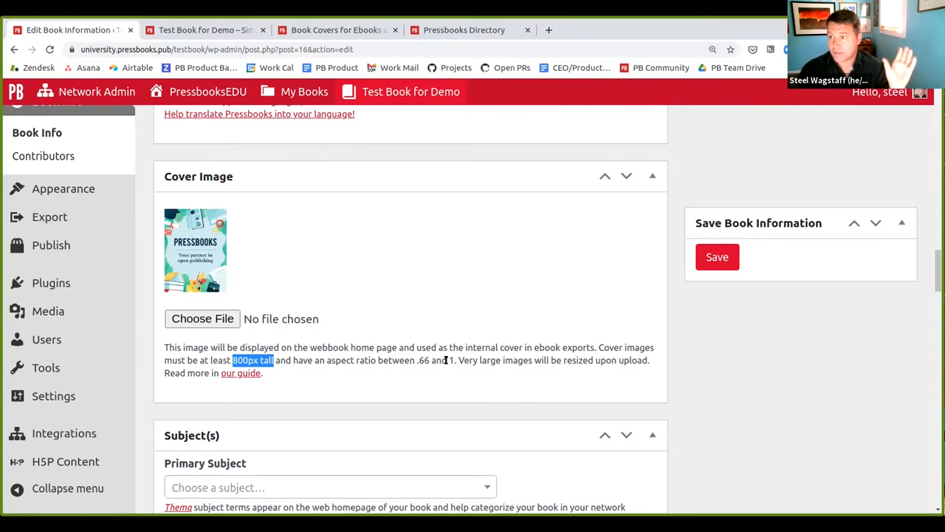
pyautogui.moveTo(399, 361)
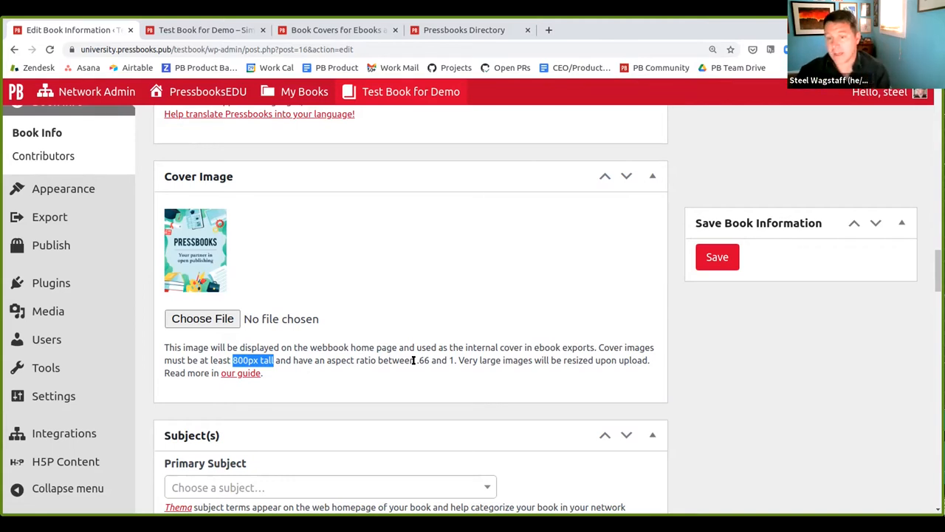
pyautogui.moveTo(427, 354)
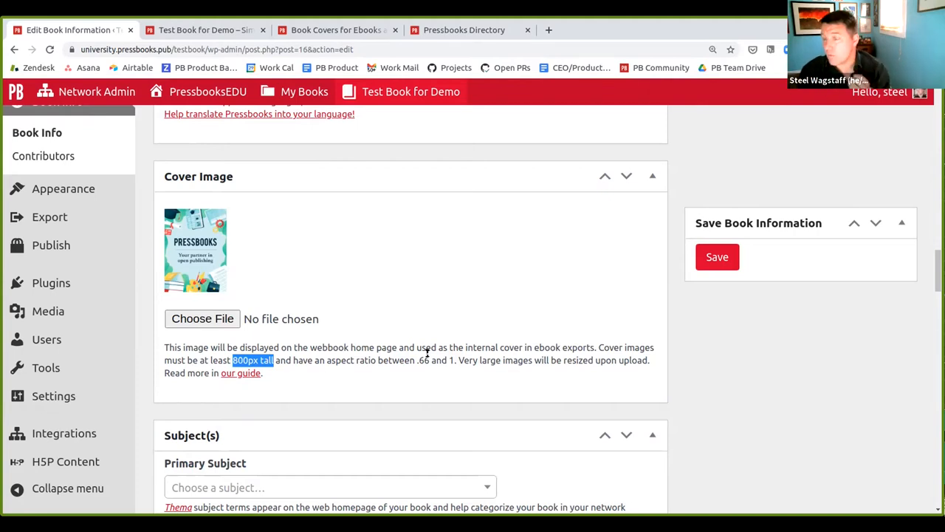
pyautogui.moveTo(457, 356)
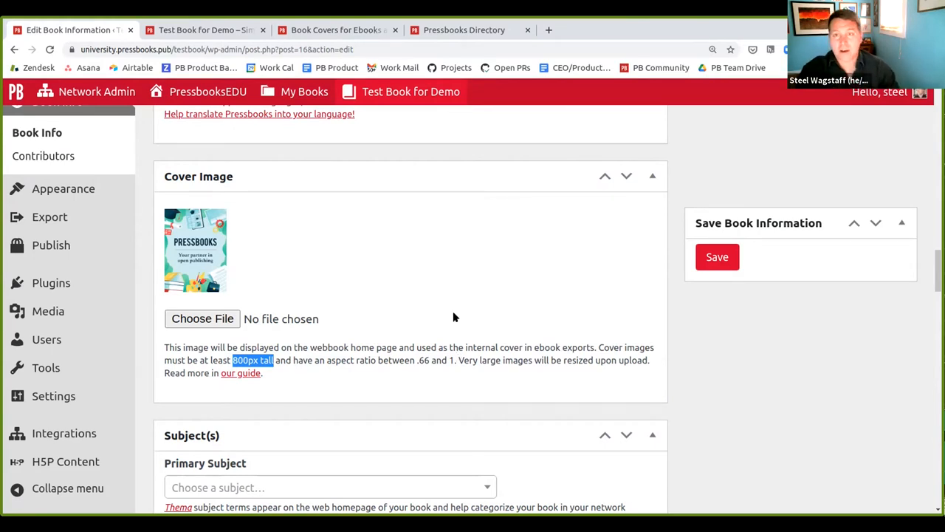
# Upload cover_test0.jpg as the cover image and save Book Information.
pyautogui.click(713, 49)
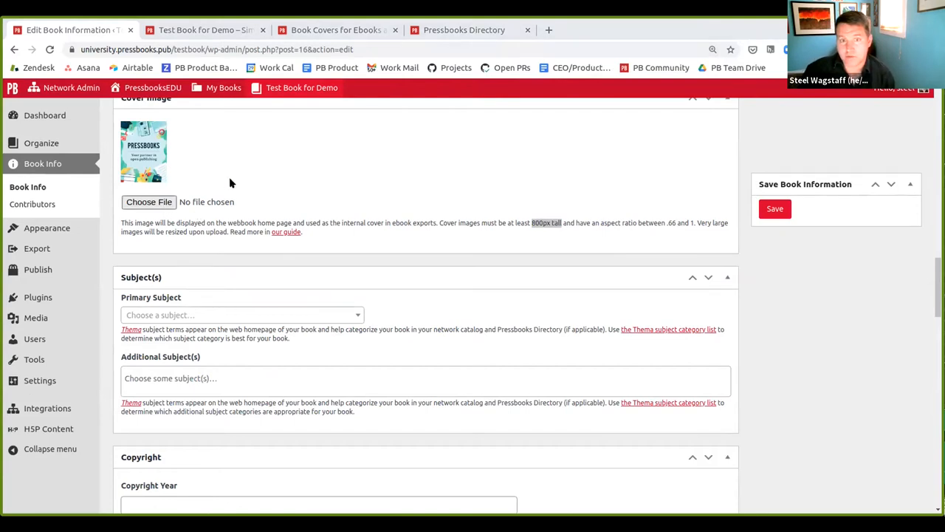
pyautogui.click(148, 202)
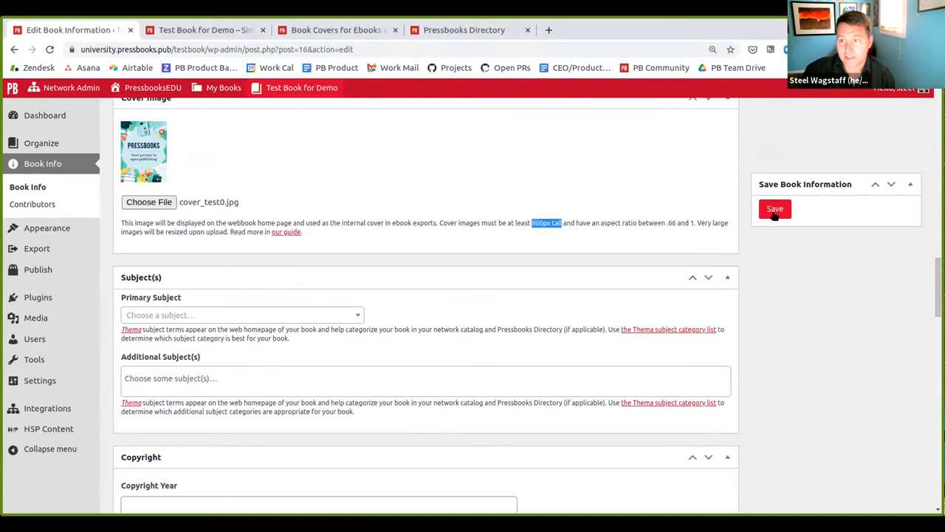
pyautogui.click(775, 209)
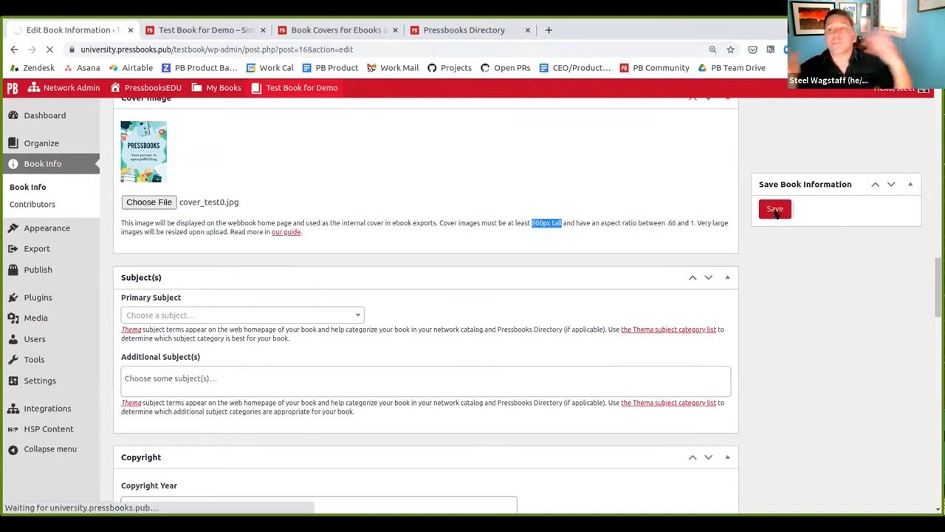
pyautogui.click(774, 208)
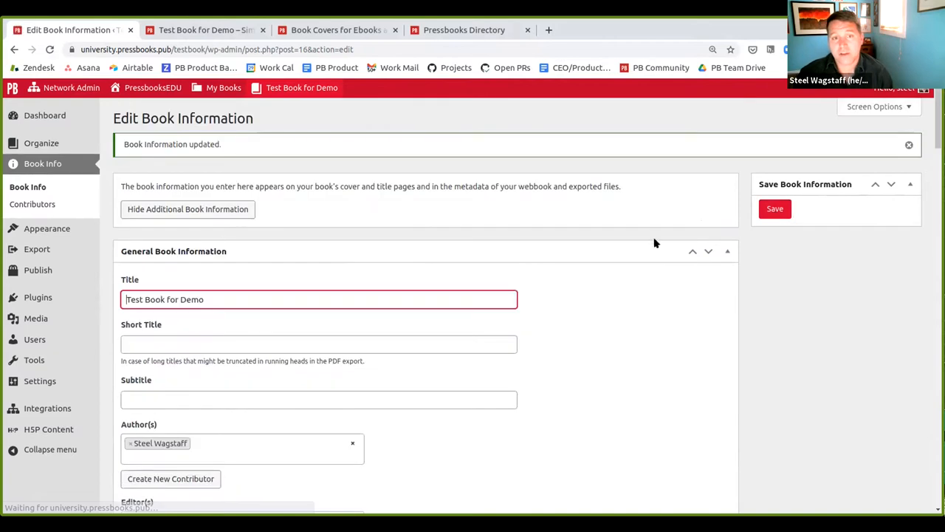
pyautogui.scroll(-3)
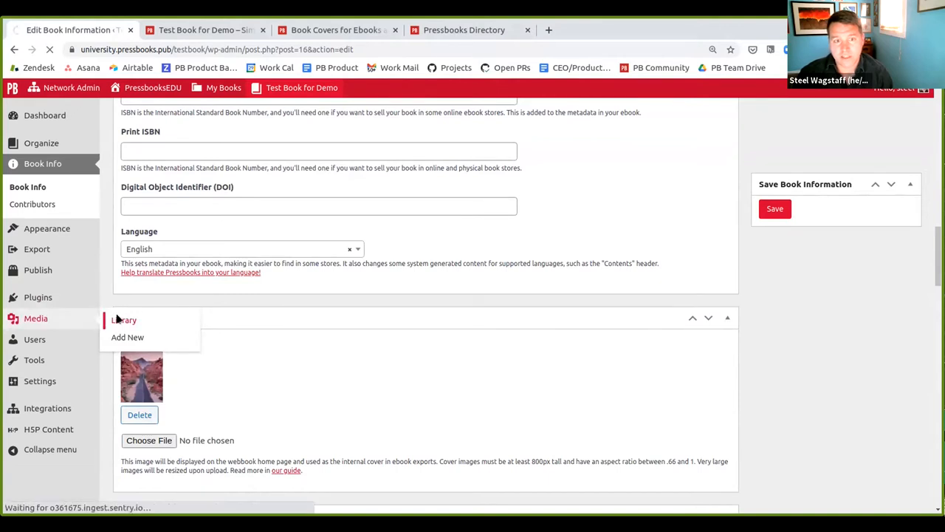
# Check the Media Library, then visit the book's home page showing the canyon-road cover.
pyautogui.click(123, 320)
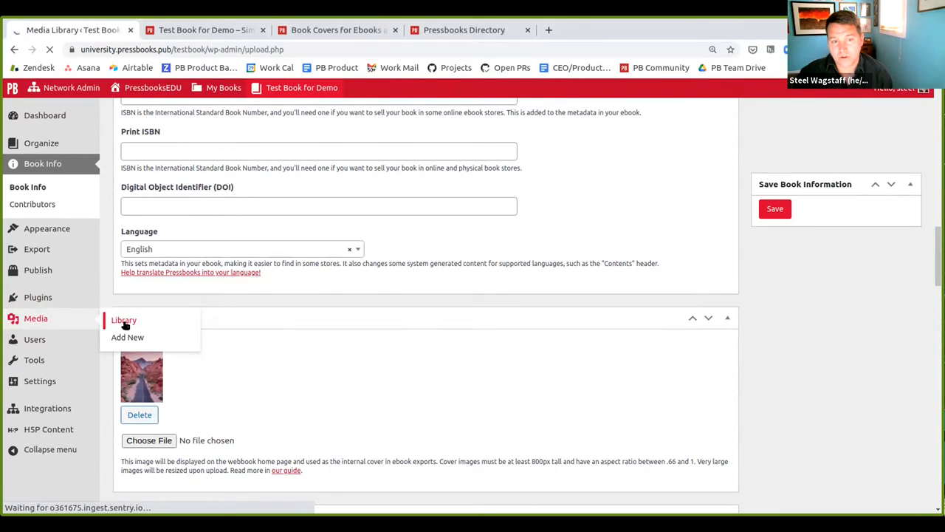
pyautogui.click(123, 320)
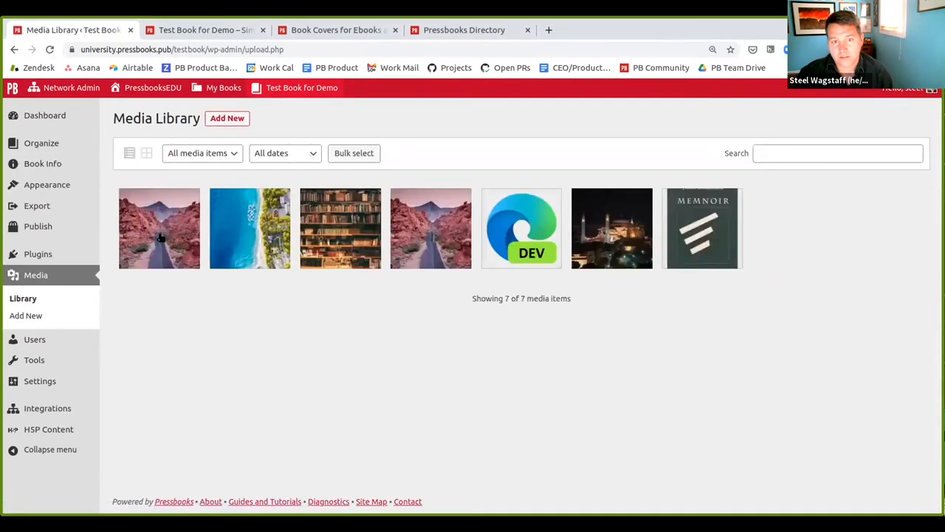
pyautogui.click(302, 87)
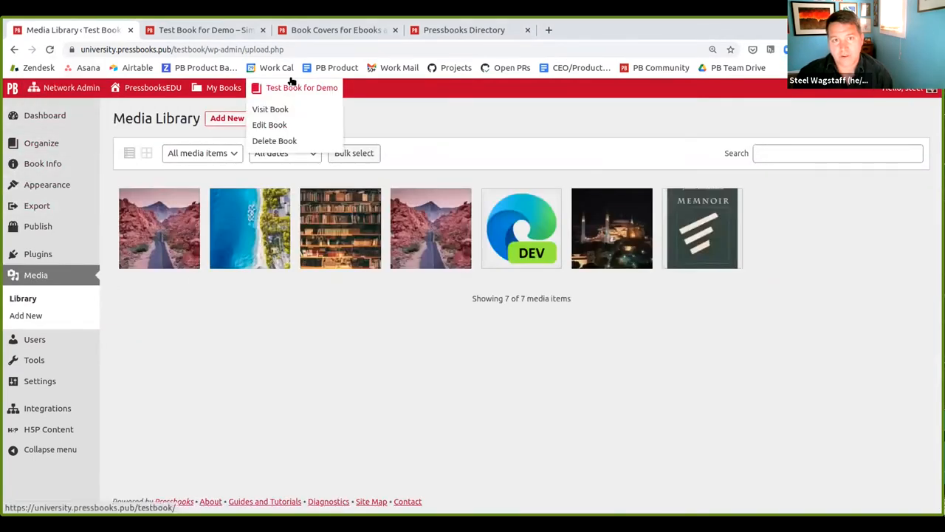
pyautogui.click(270, 109)
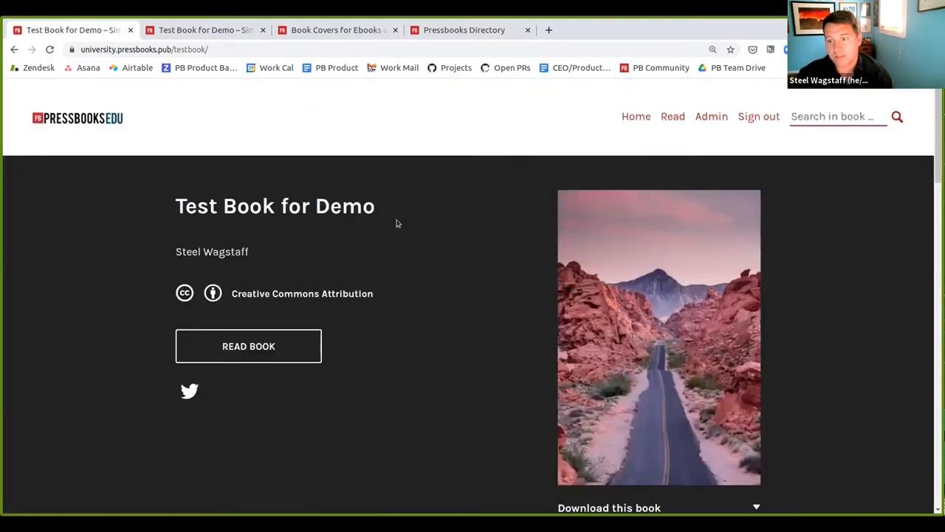
pyautogui.scroll(-3)
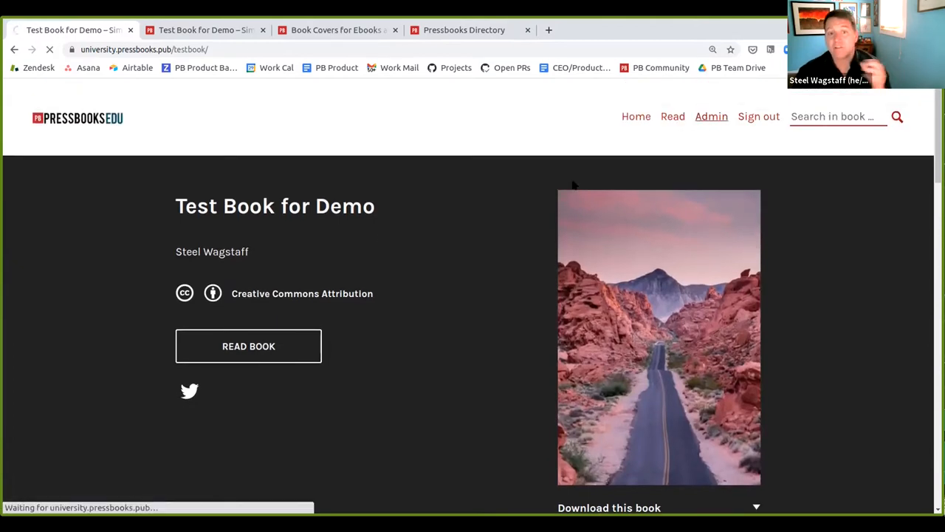
# In Book Info, save cover_test1.jpg as the cover; it is rejected as under 800px tall.
pyautogui.click(712, 116)
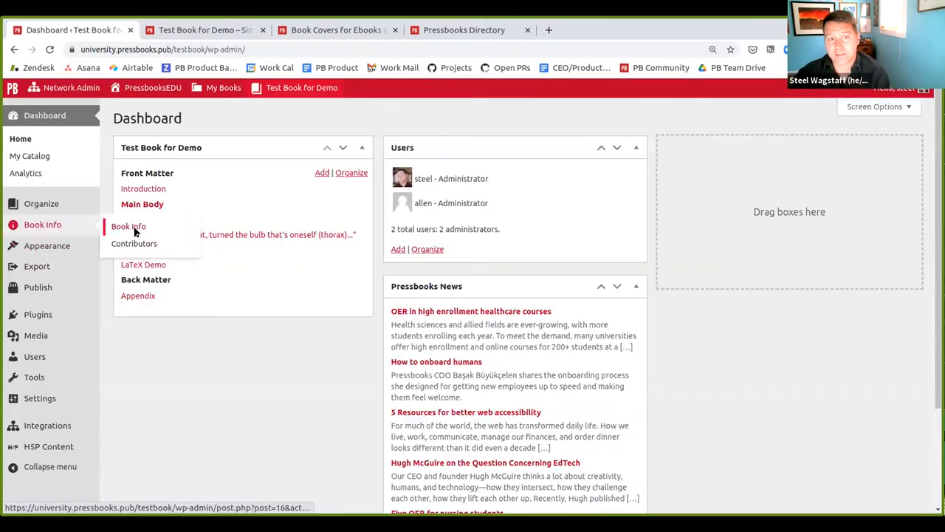
pyautogui.click(129, 226)
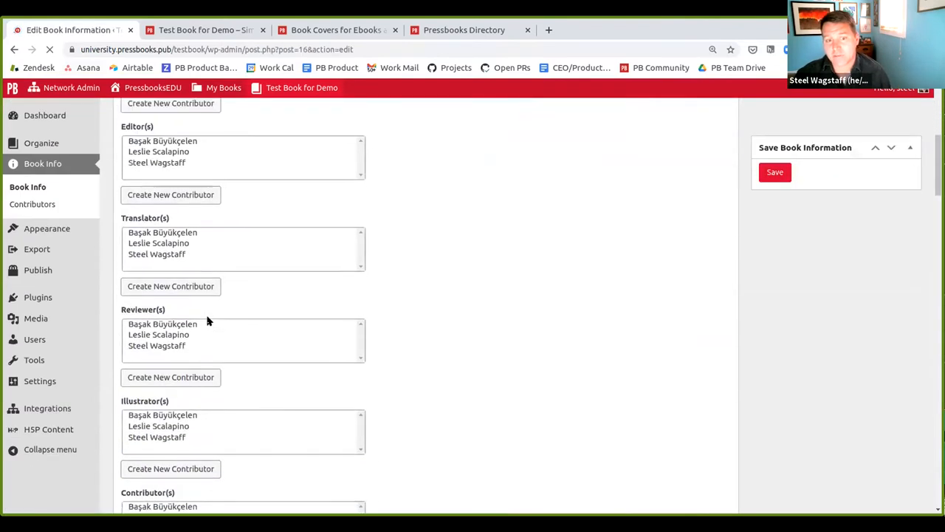
pyautogui.scroll(3)
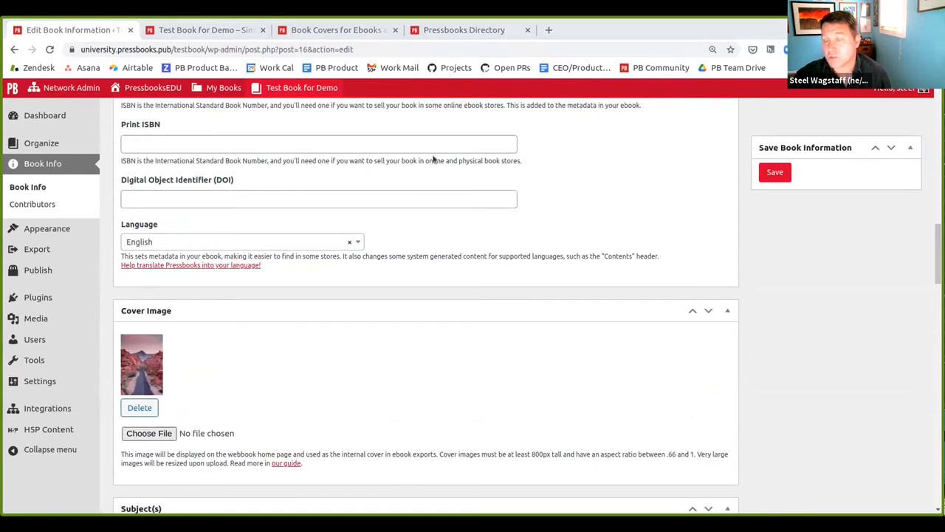
pyautogui.click(149, 433)
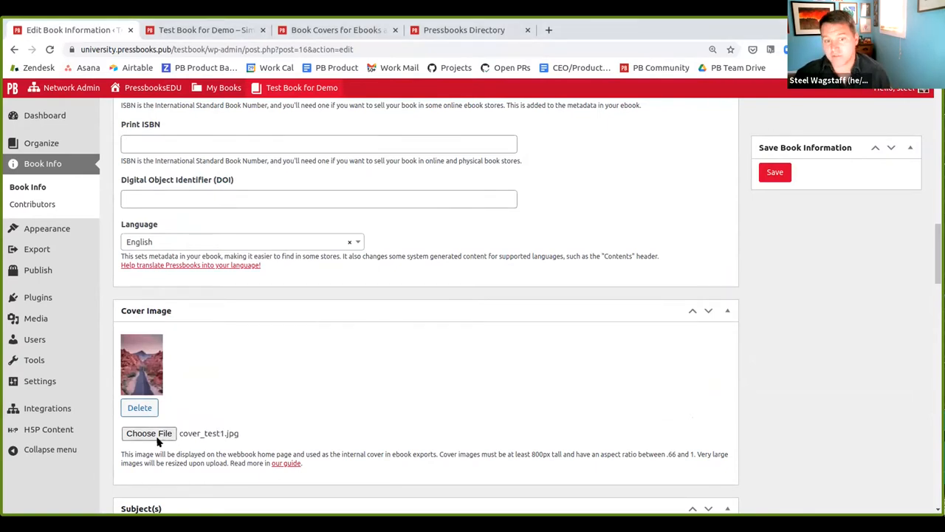
pyautogui.click(774, 172)
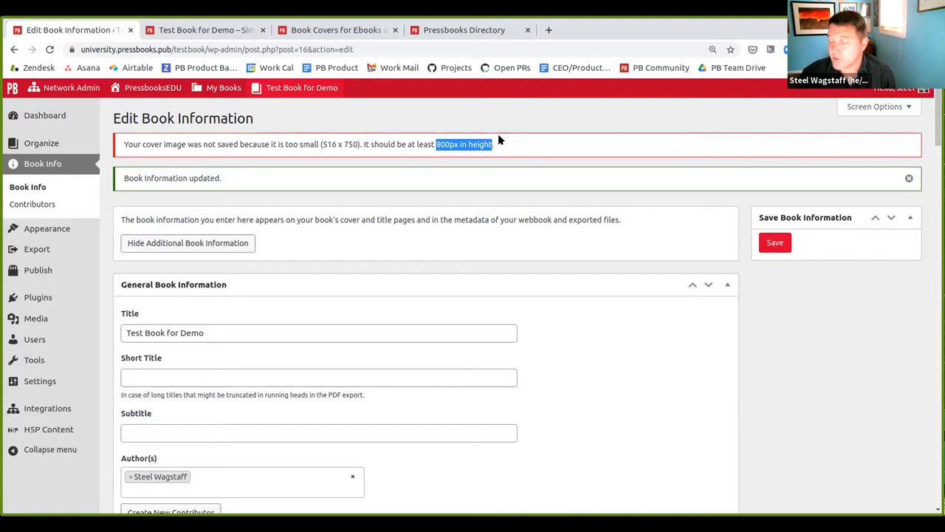
pyautogui.scroll(-3)
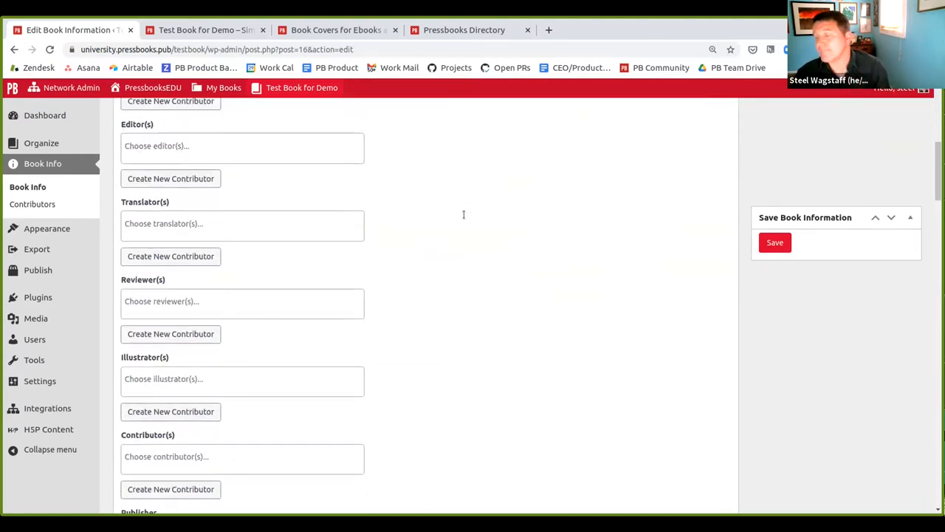
pyautogui.scroll(-3)
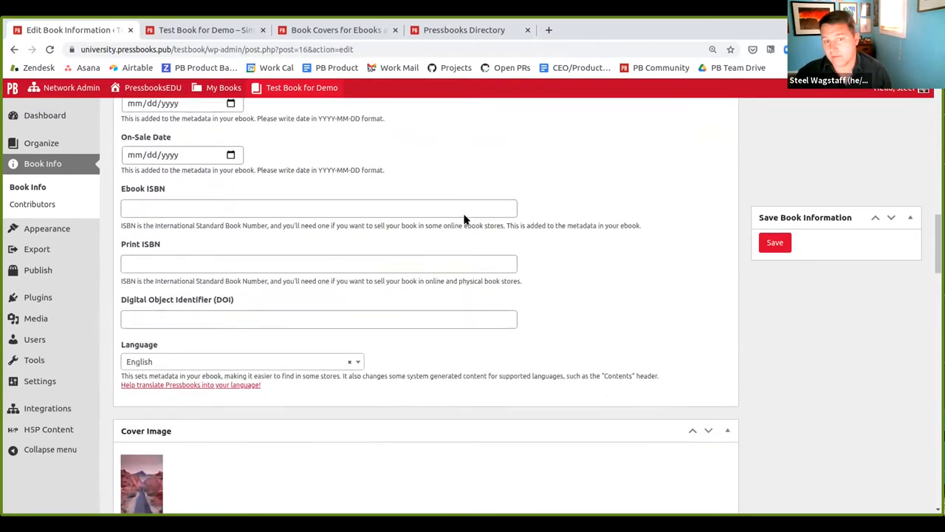
# Save the wide cover_test2.jpg and highlight the error's recommended .66–1 aspect ratio range.
pyautogui.scroll(-3)
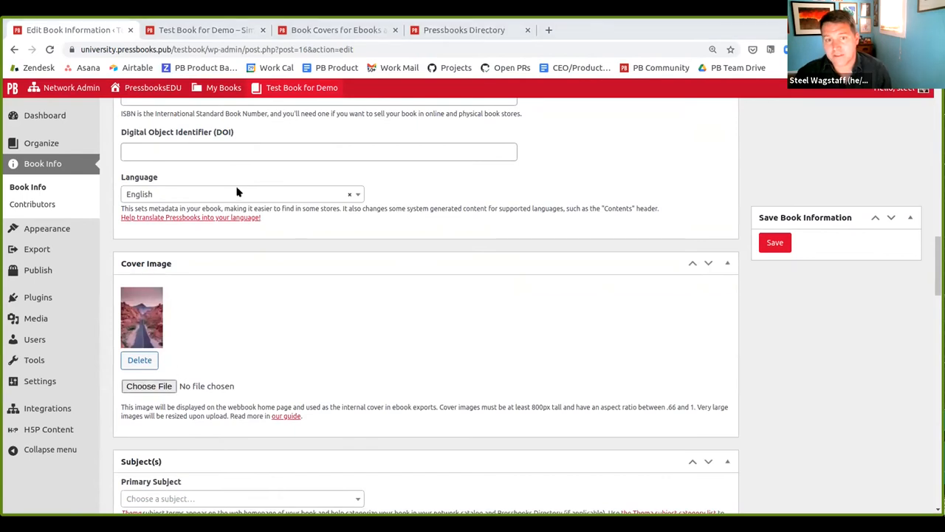
pyautogui.click(149, 386)
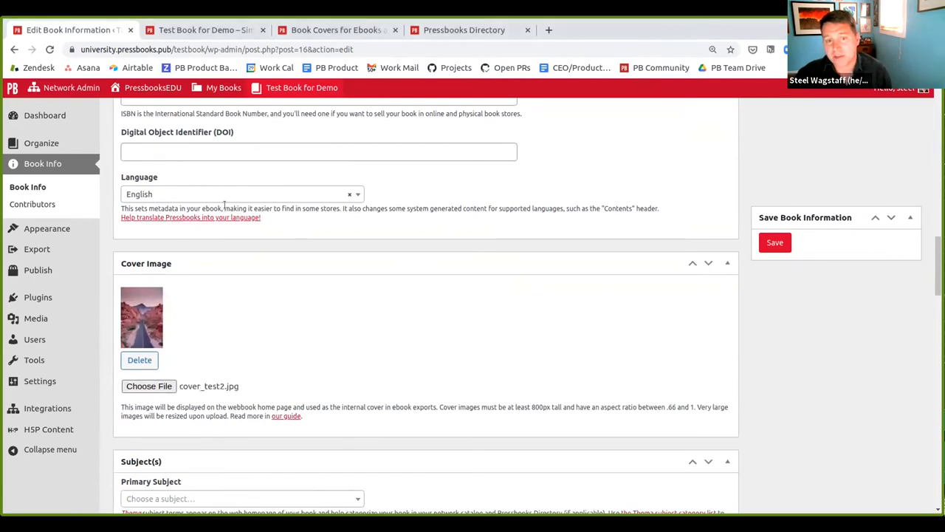
pyautogui.moveTo(573, 236)
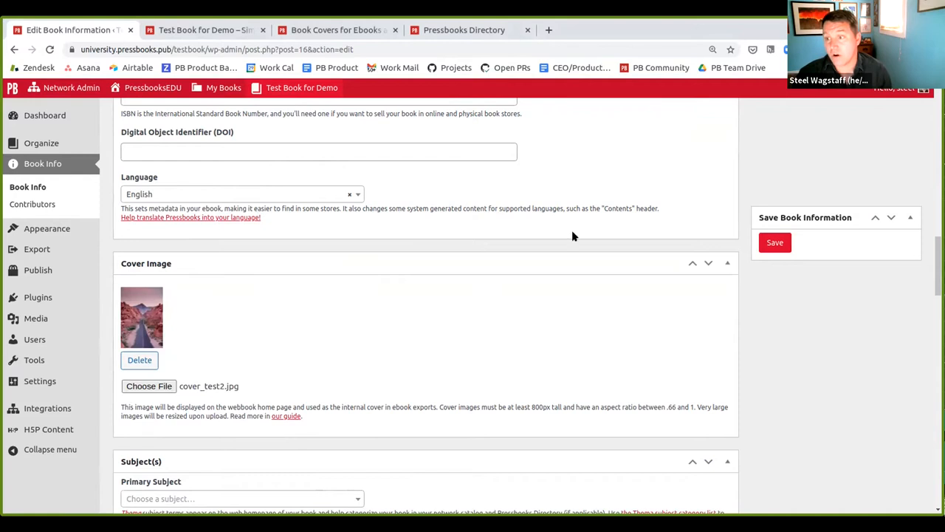
pyautogui.click(775, 242)
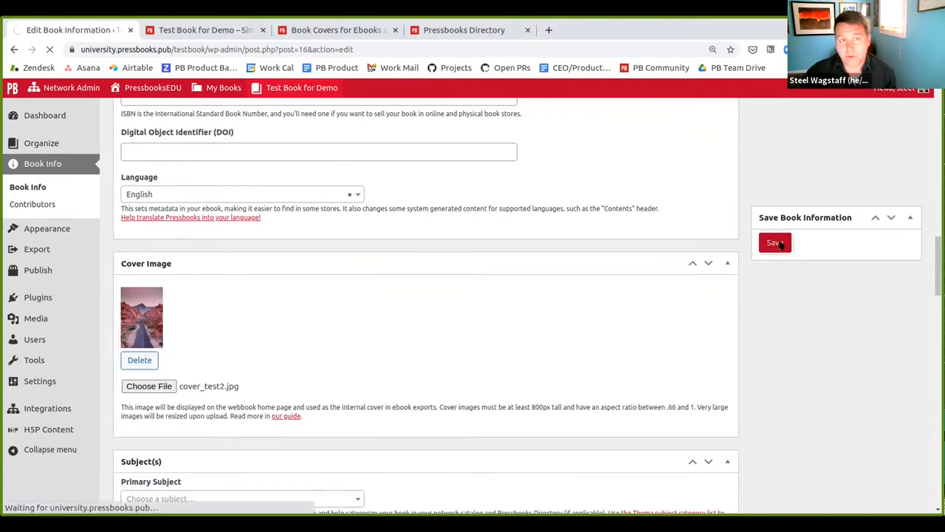
pyautogui.click(775, 242)
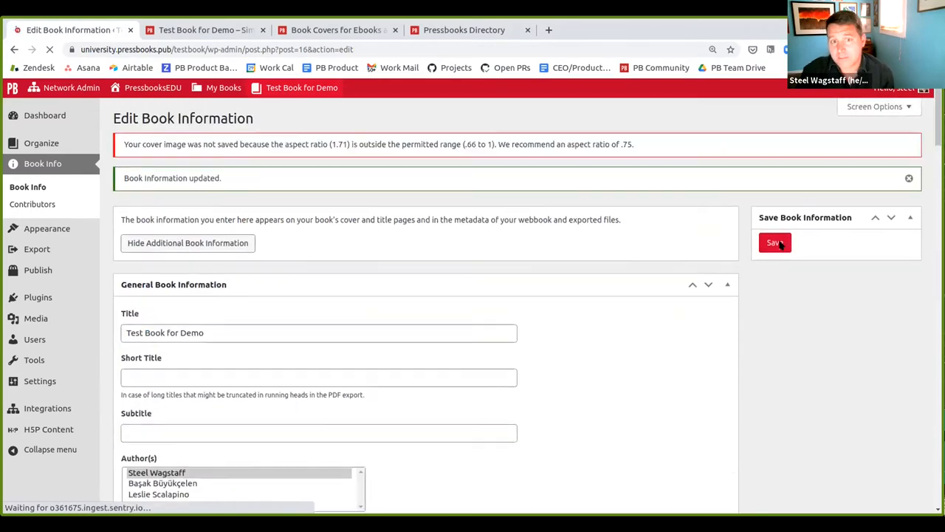
pyautogui.click(775, 242)
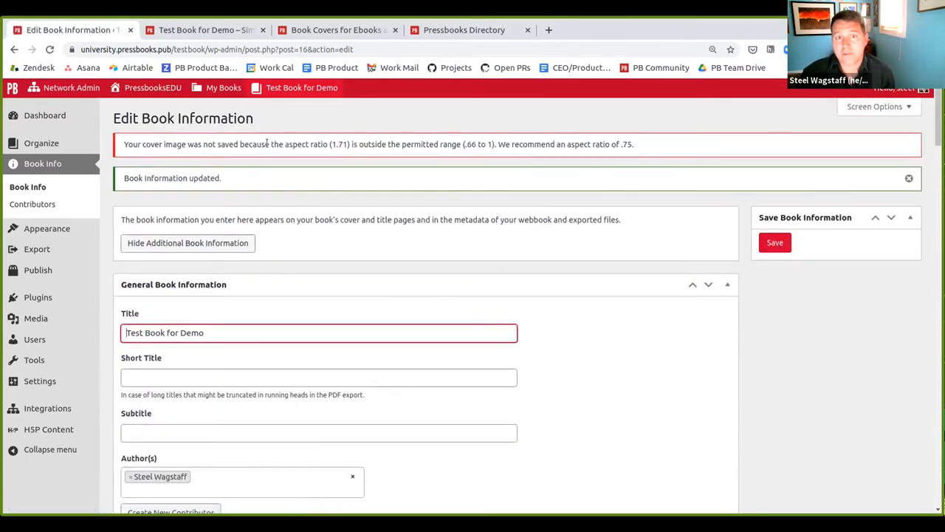
pyautogui.doubleClick(339, 144)
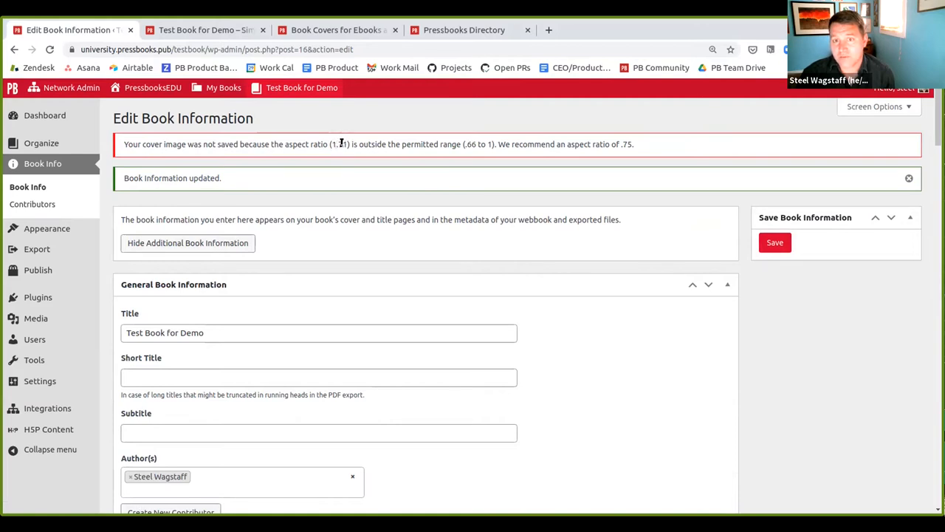
pyautogui.moveTo(342, 146)
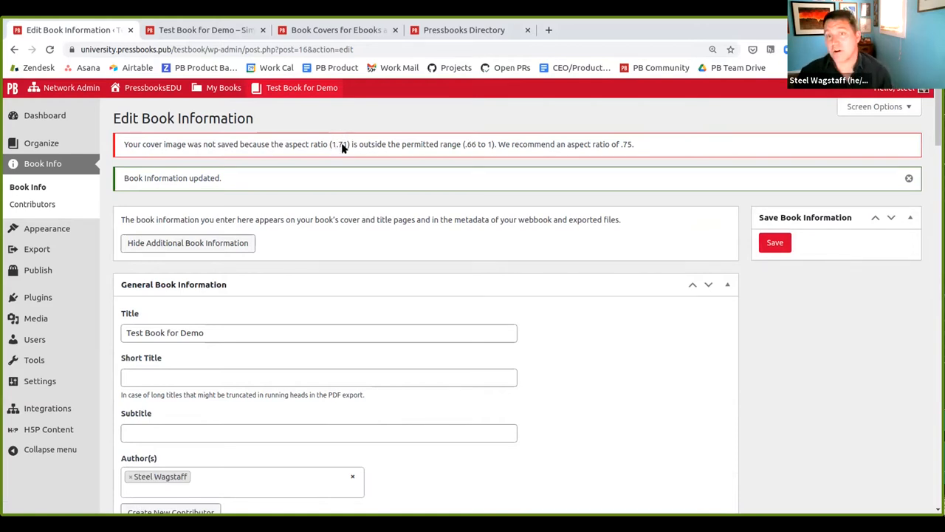
pyautogui.moveTo(531, 147)
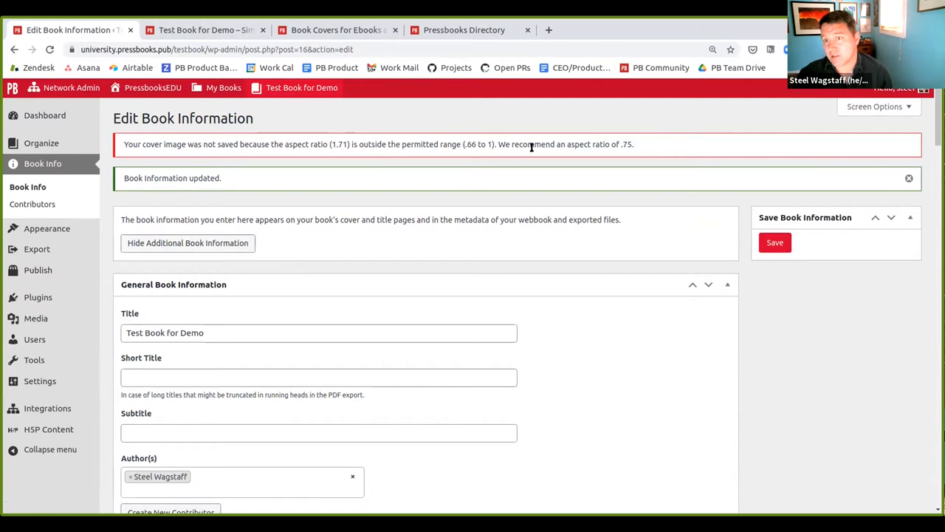
pyautogui.moveTo(500, 144); pyautogui.dragTo(631, 144)
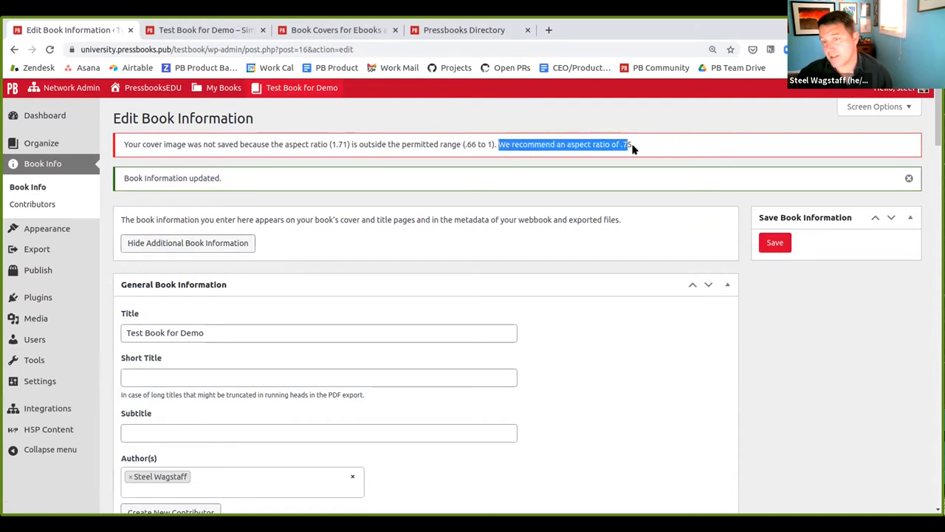
pyautogui.moveTo(574, 210)
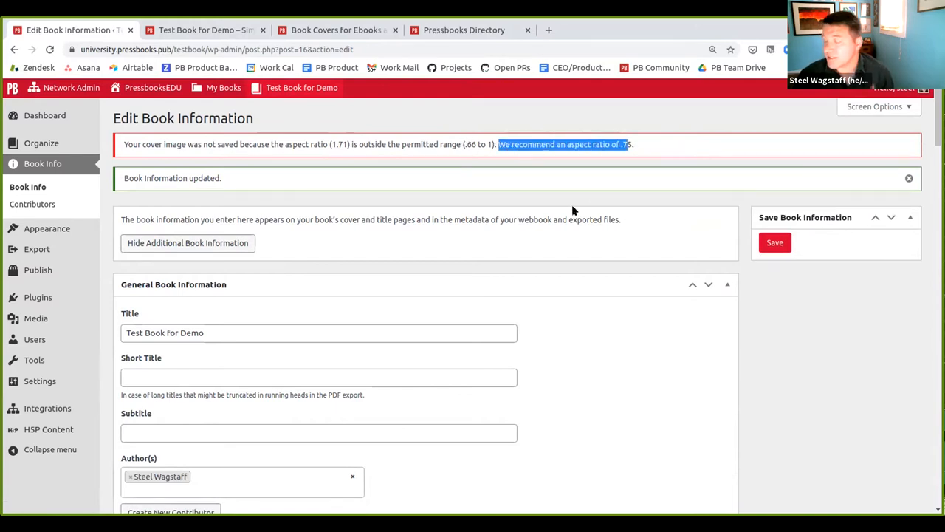
# Save the narrow cover_test3.jpg and highlight .66 in its 0.56 aspect ratio error.
pyautogui.scroll(-3)
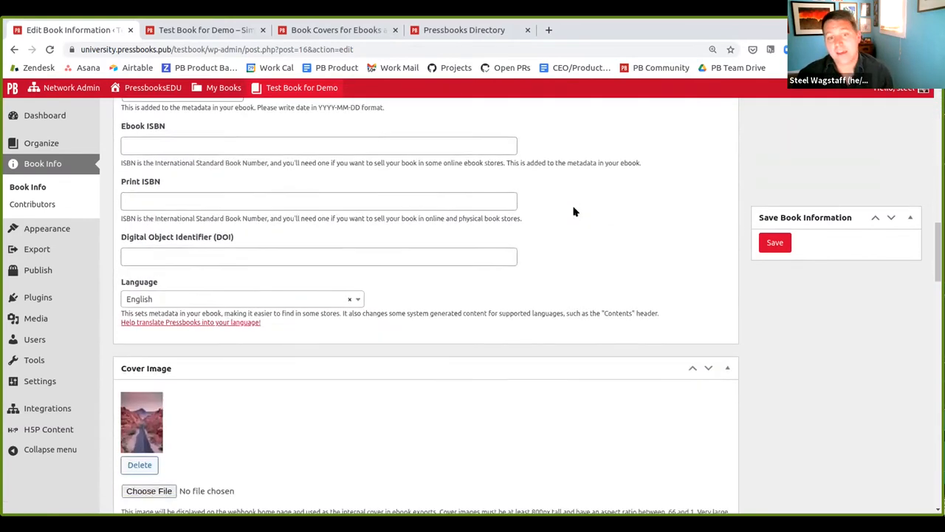
pyautogui.scroll(-3)
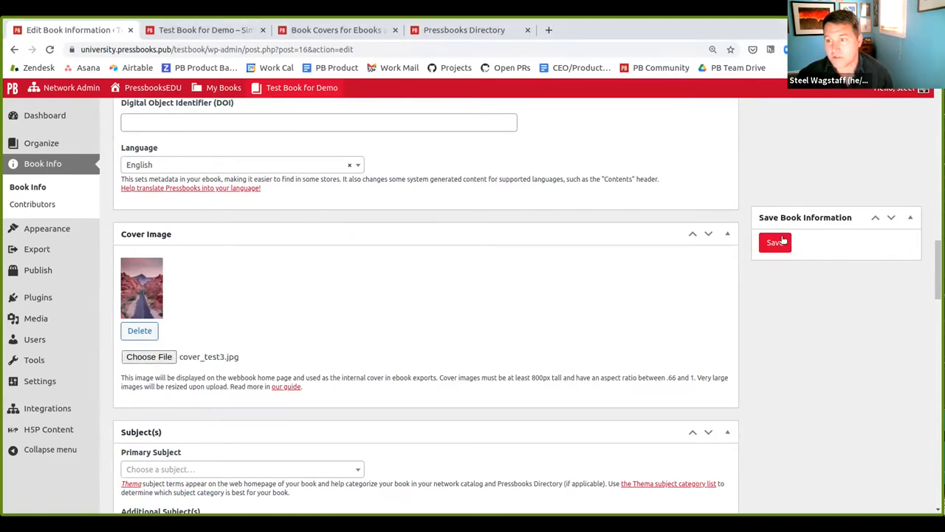
pyautogui.click(775, 243)
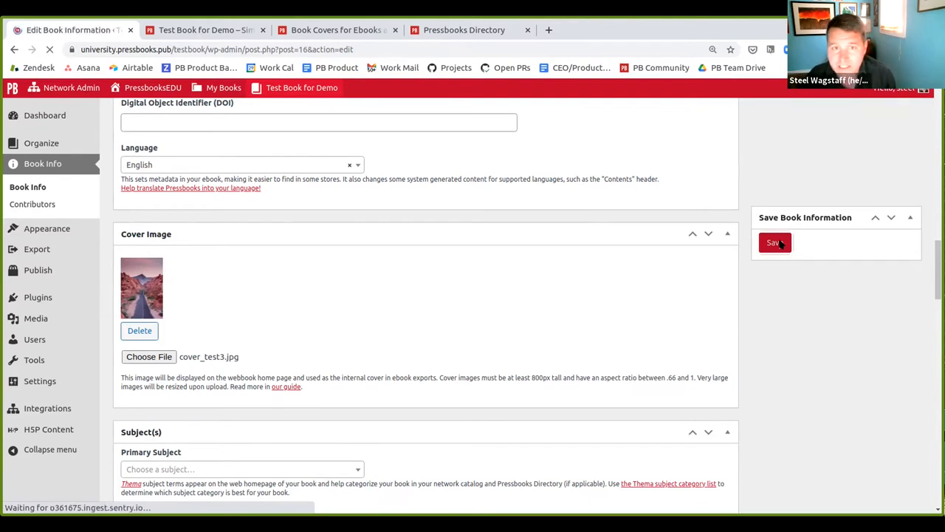
pyautogui.click(775, 242)
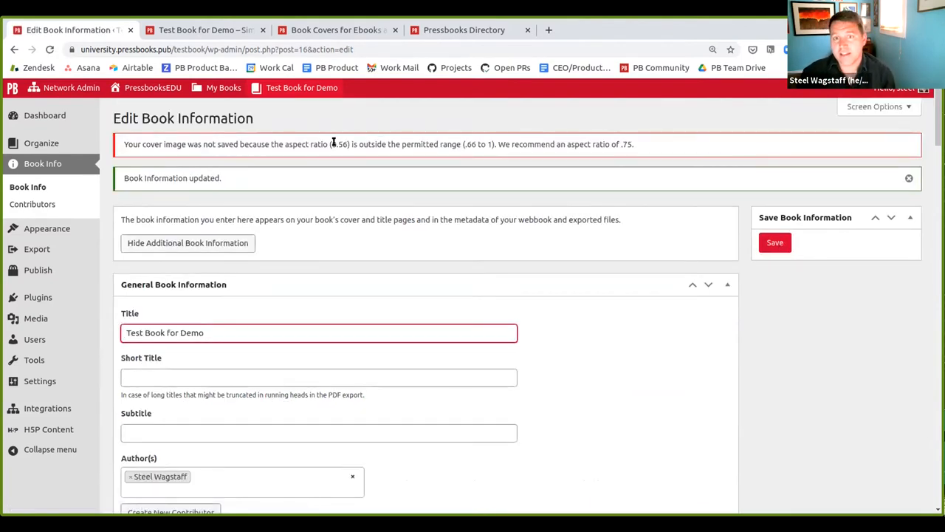
pyautogui.doubleClick(339, 144)
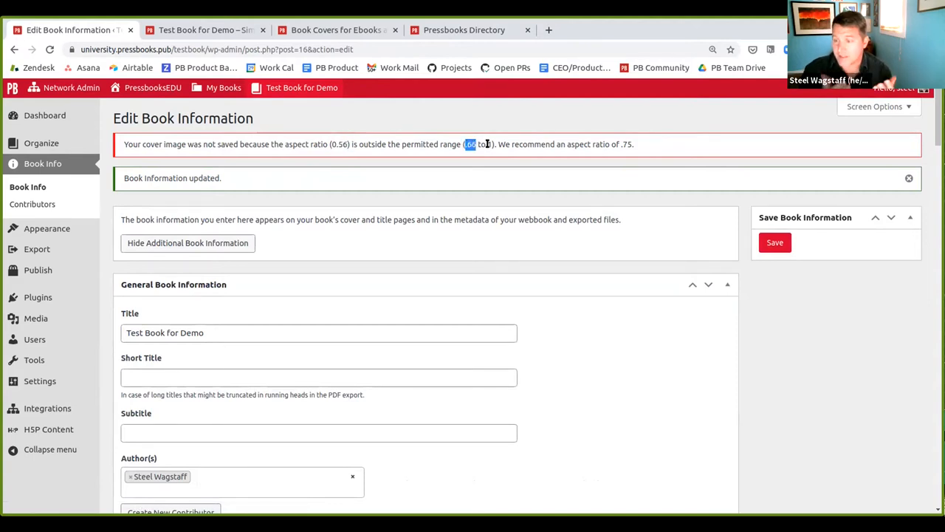
pyautogui.scroll(-3)
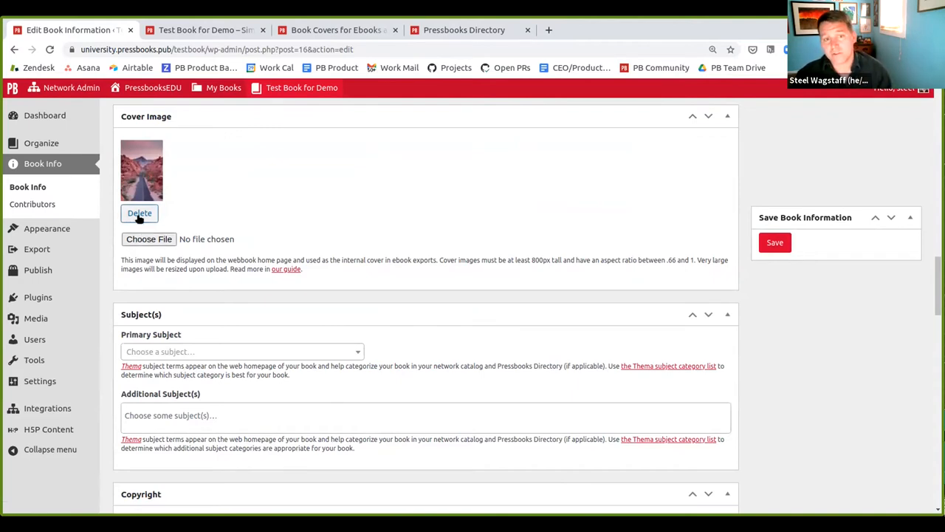
pyautogui.moveTo(447, 193)
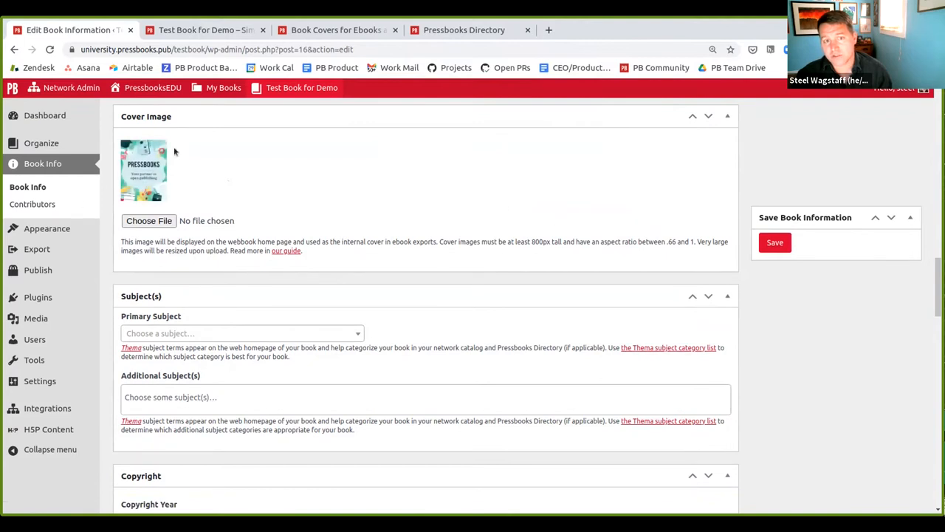
pyautogui.moveTo(775, 242)
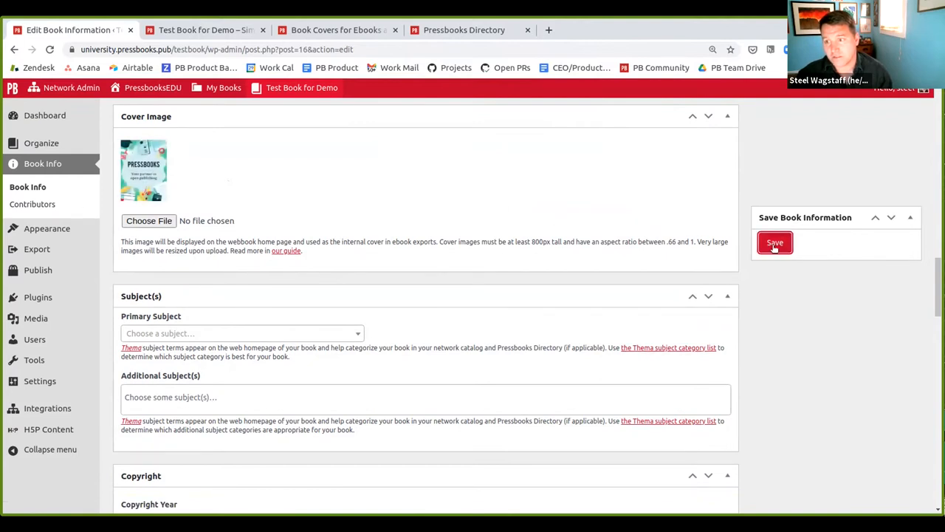
# Delete the canyon-road cover and save Book Information, reverting to the default Pressbooks cover.
pyautogui.click(775, 243)
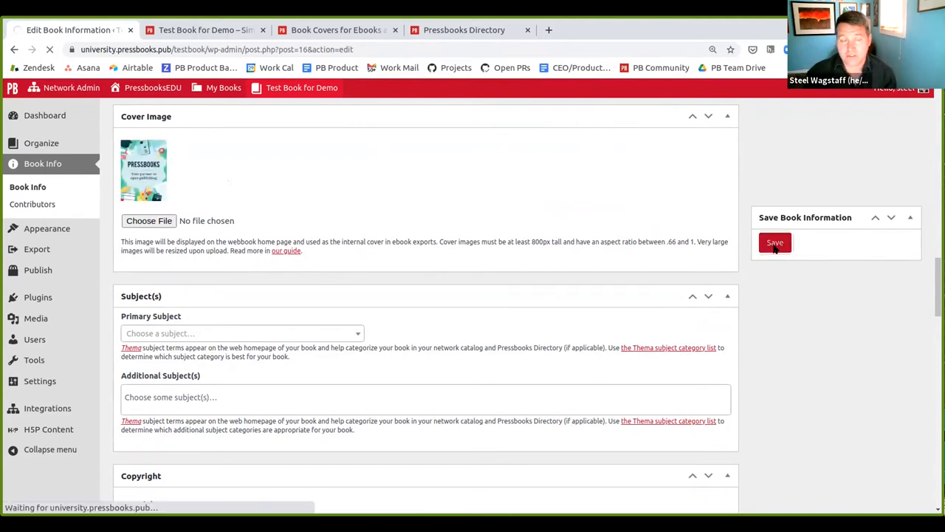
pyautogui.click(775, 242)
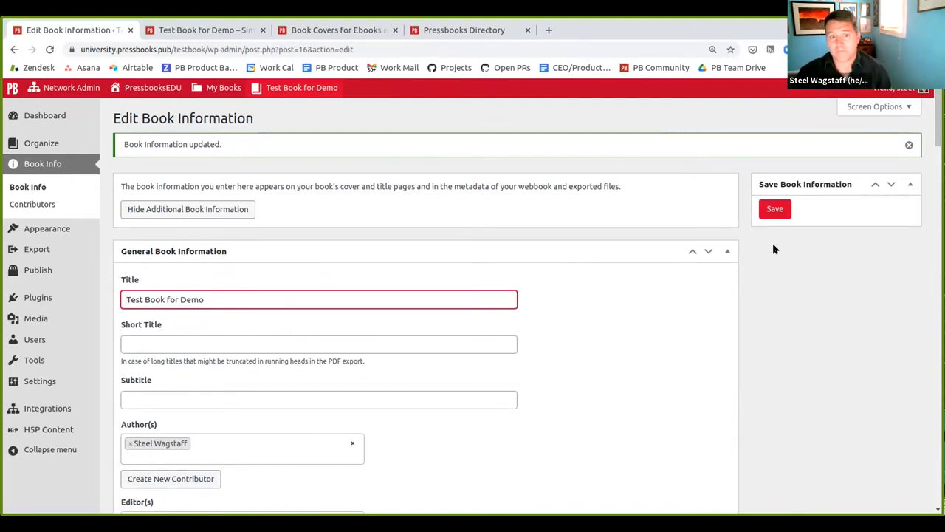
pyautogui.moveTo(38, 297)
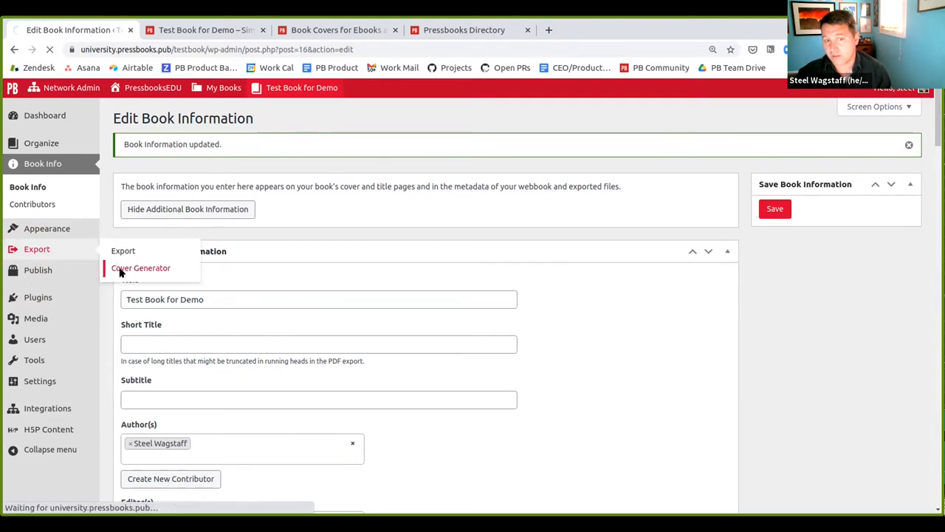
pyautogui.click(140, 268)
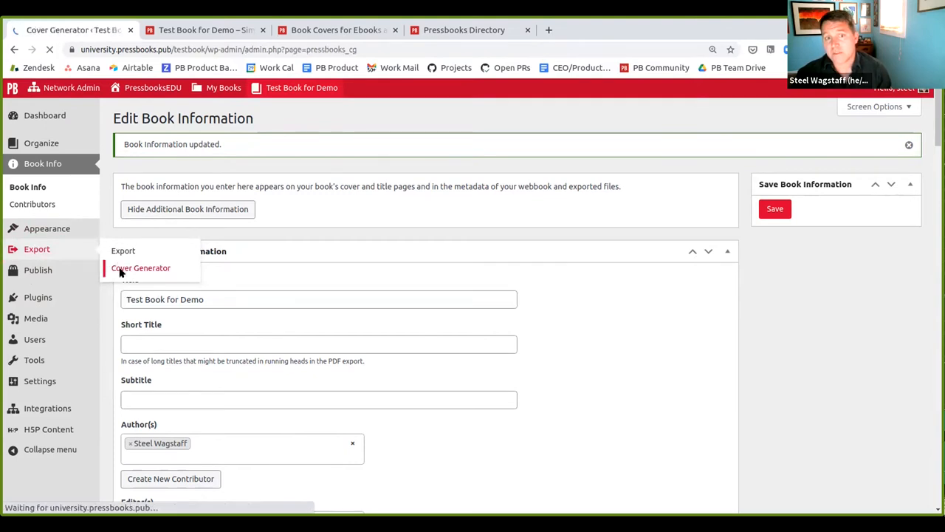
pyautogui.click(140, 268)
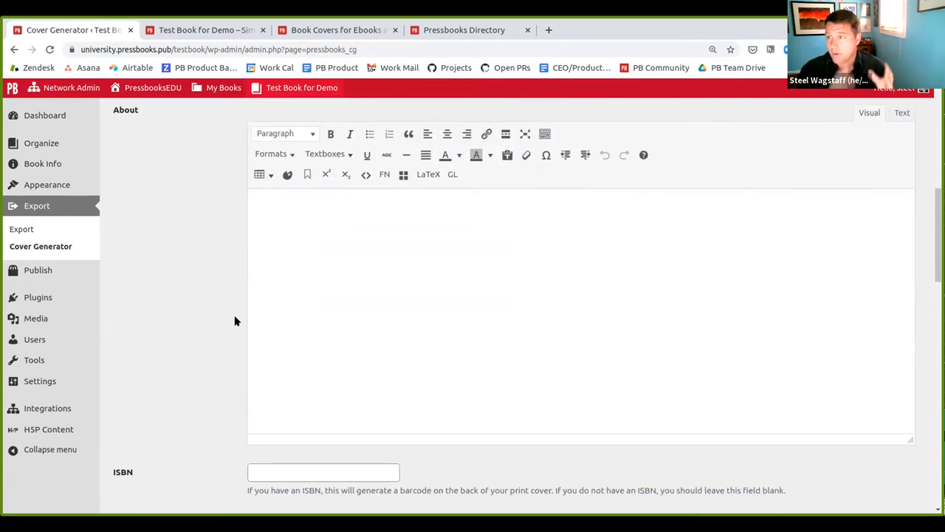
pyautogui.scroll(3)
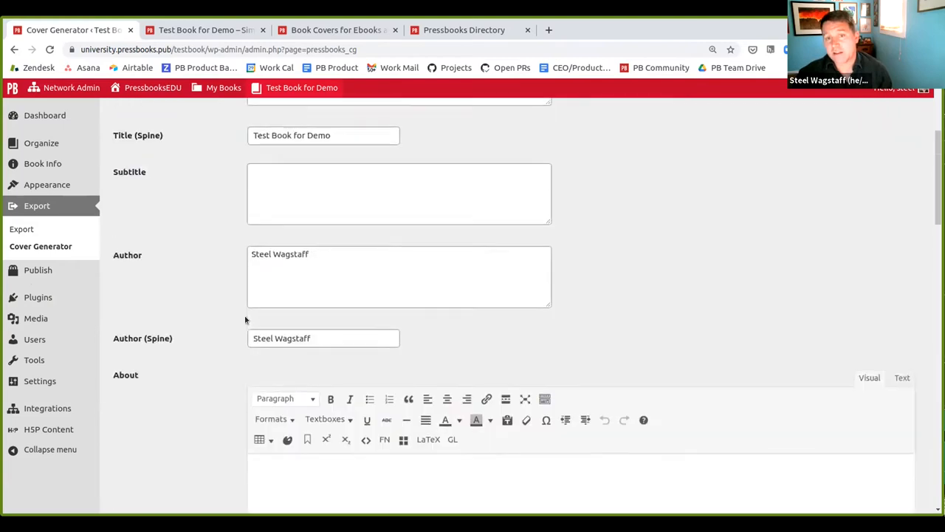
pyautogui.scroll(-3)
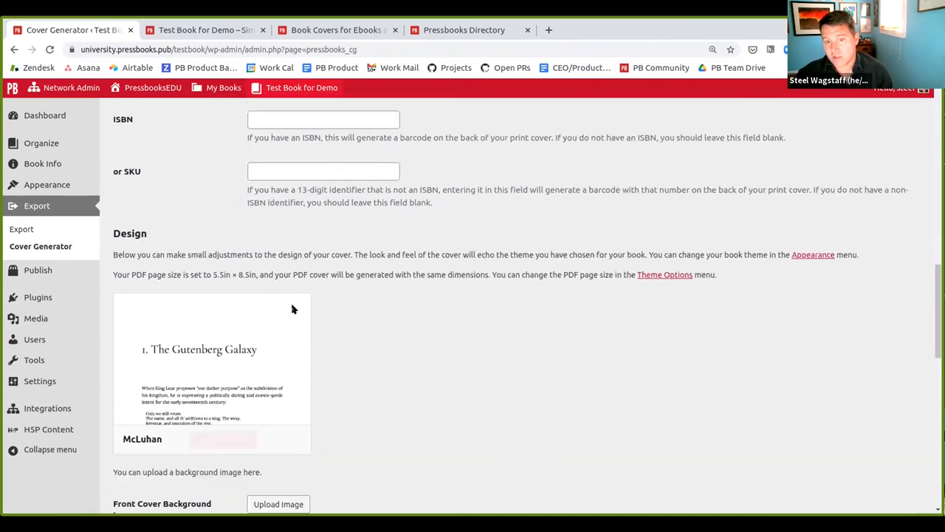
pyautogui.scroll(-3)
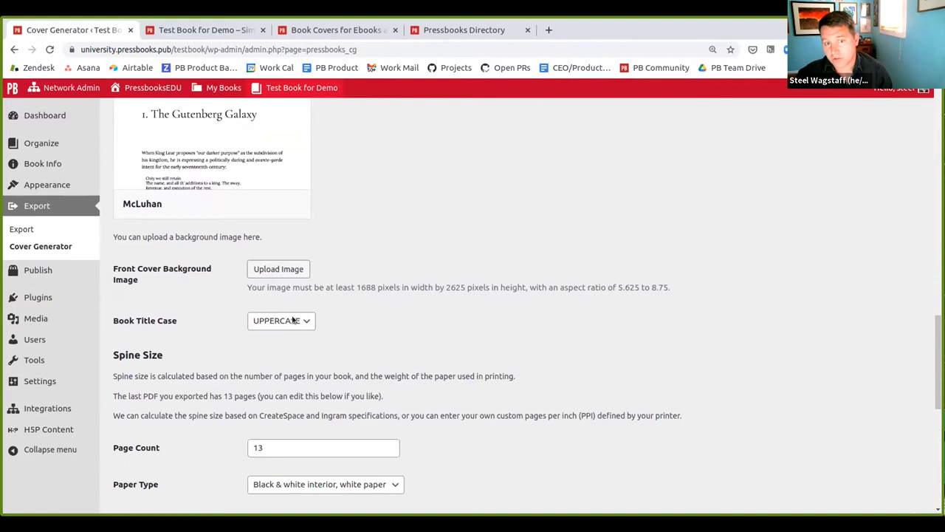
pyautogui.moveTo(344, 291)
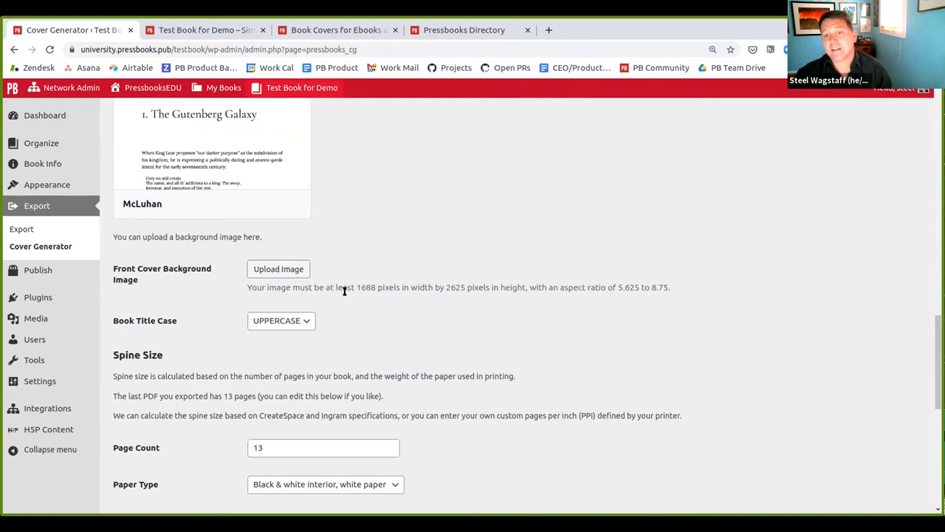
pyautogui.moveTo(357, 287); pyautogui.dragTo(465, 287)
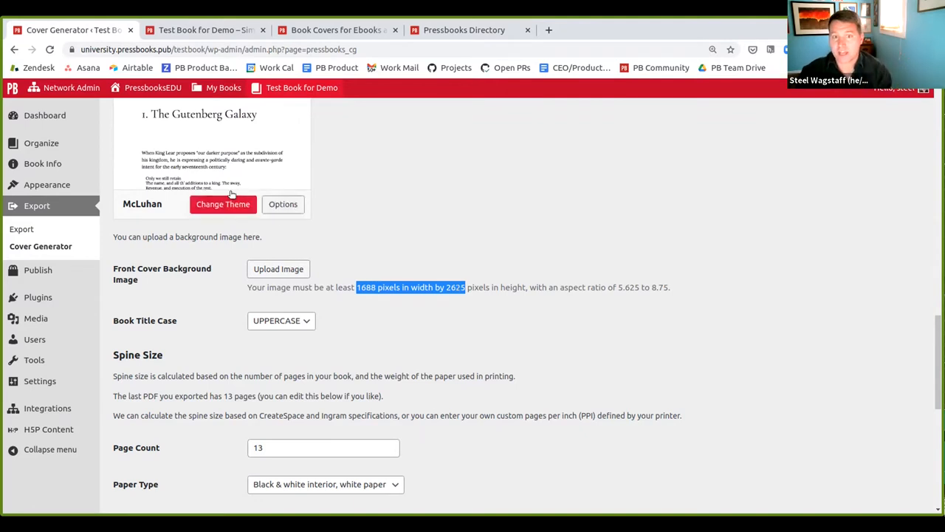
pyautogui.scroll(-3)
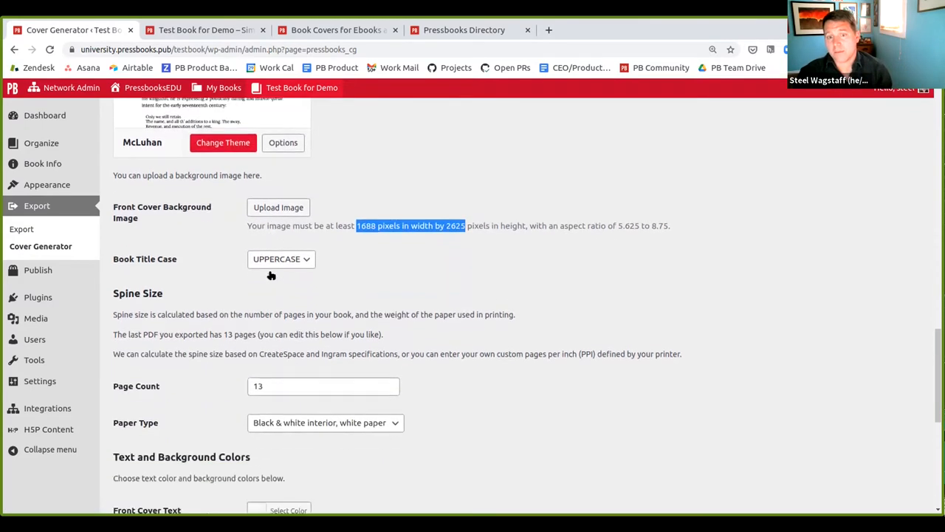
pyautogui.scroll(-3)
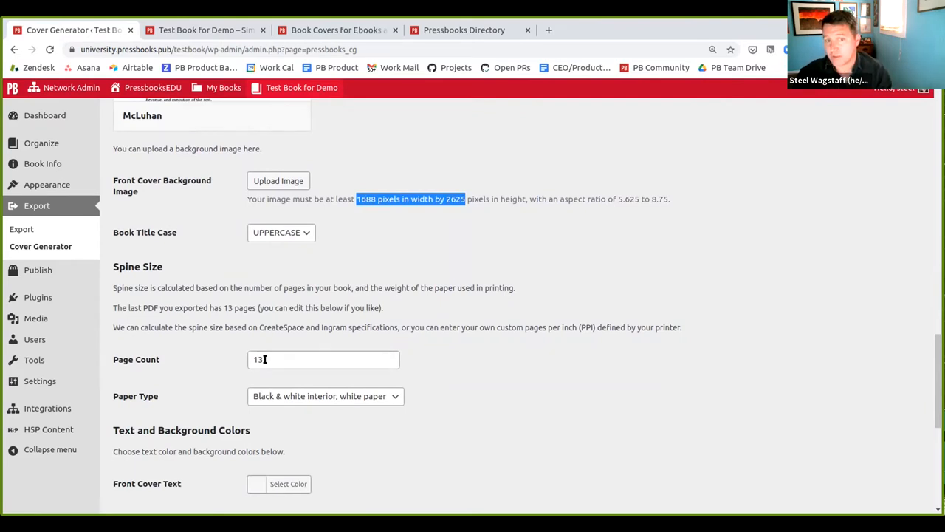
pyautogui.tripleClick(324, 359)
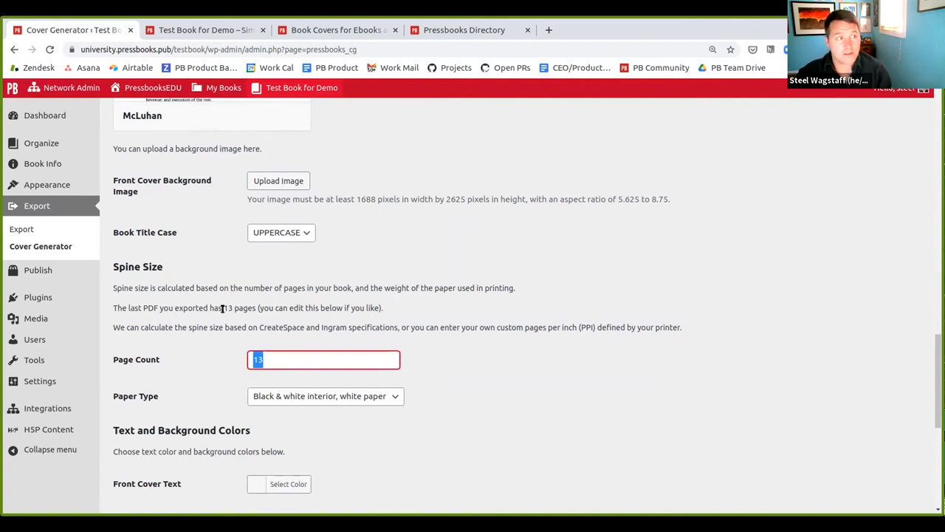
pyautogui.scroll(-3)
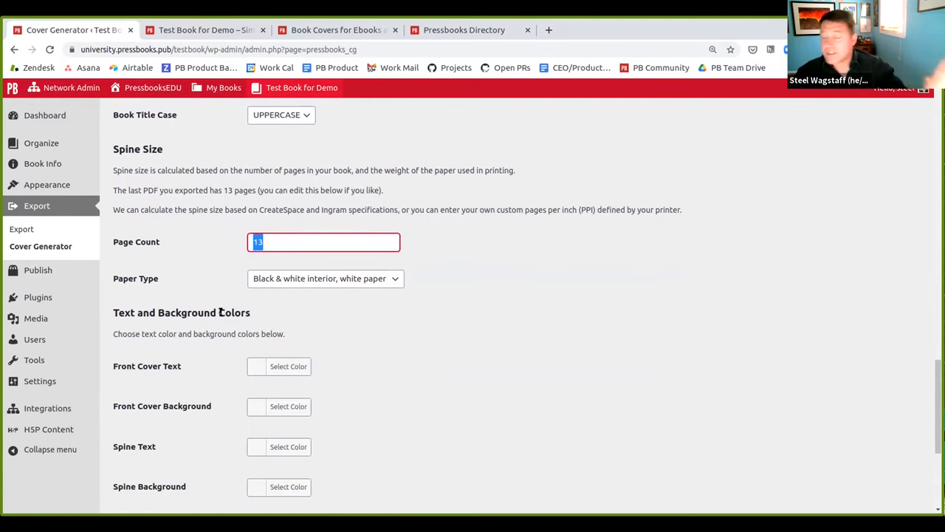
pyautogui.scroll(-3)
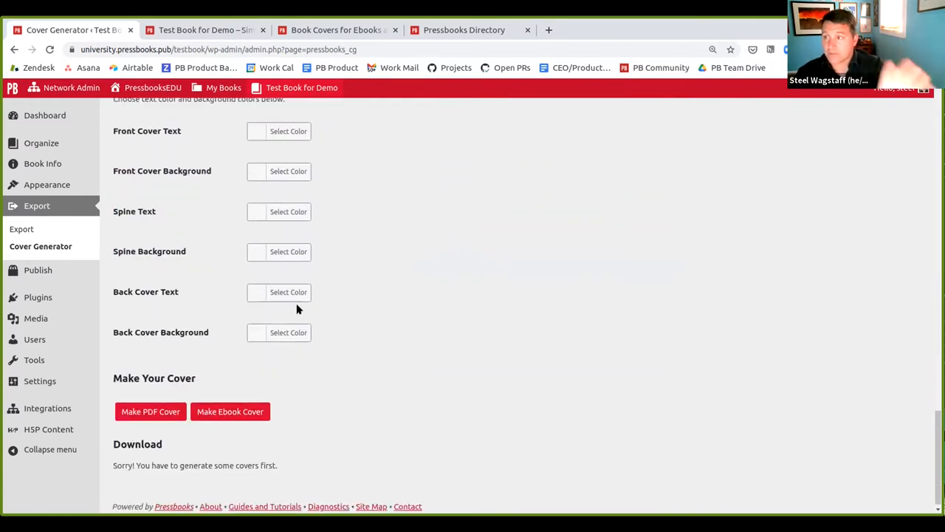
pyautogui.scroll(3)
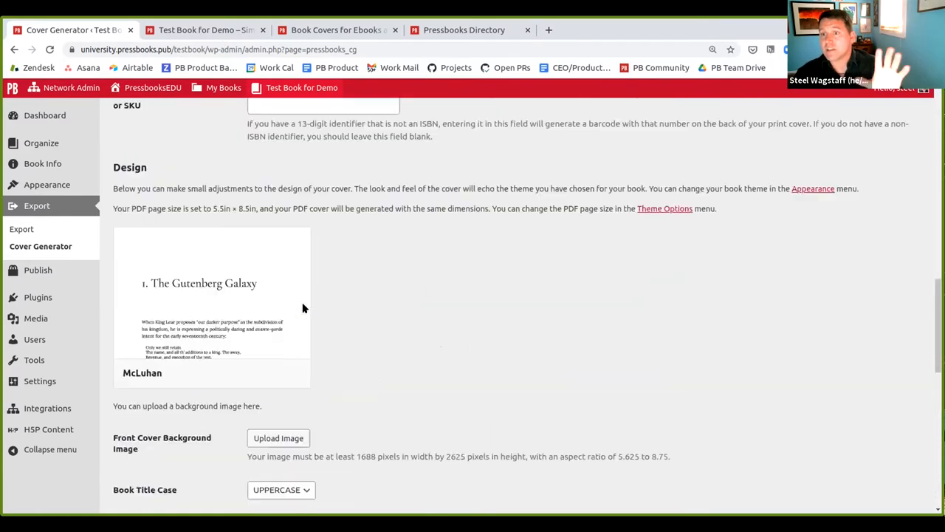
pyautogui.scroll(3)
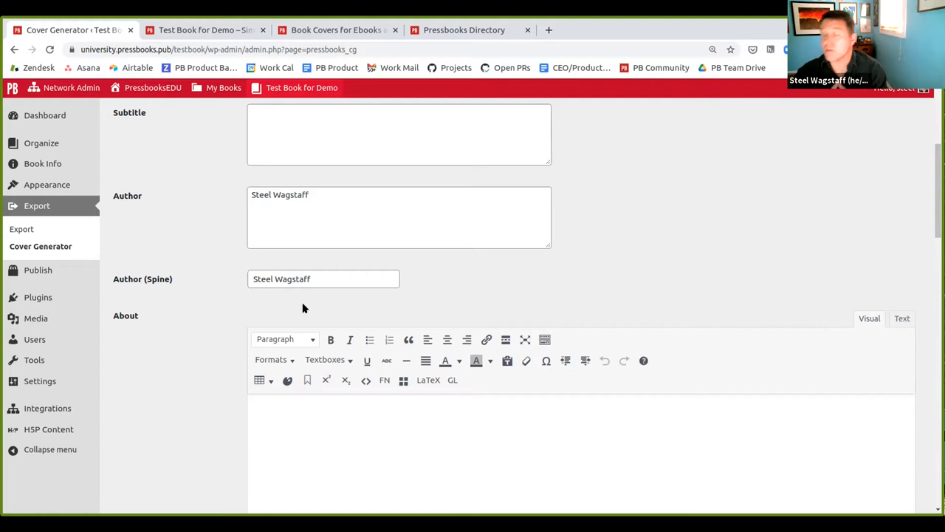
# Search 'canva book cover' in a new tab and open Canva's free book cover maker.
pyautogui.write('canva')
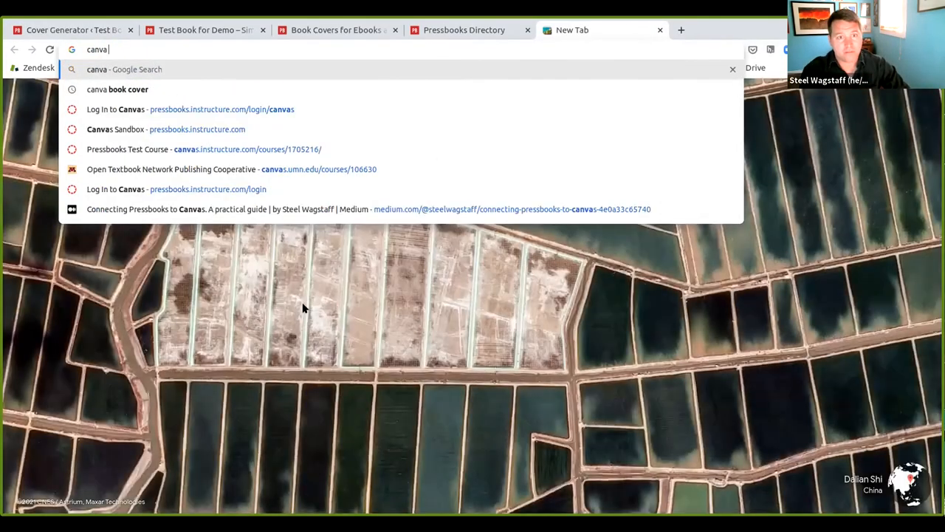
pyautogui.click(116, 89)
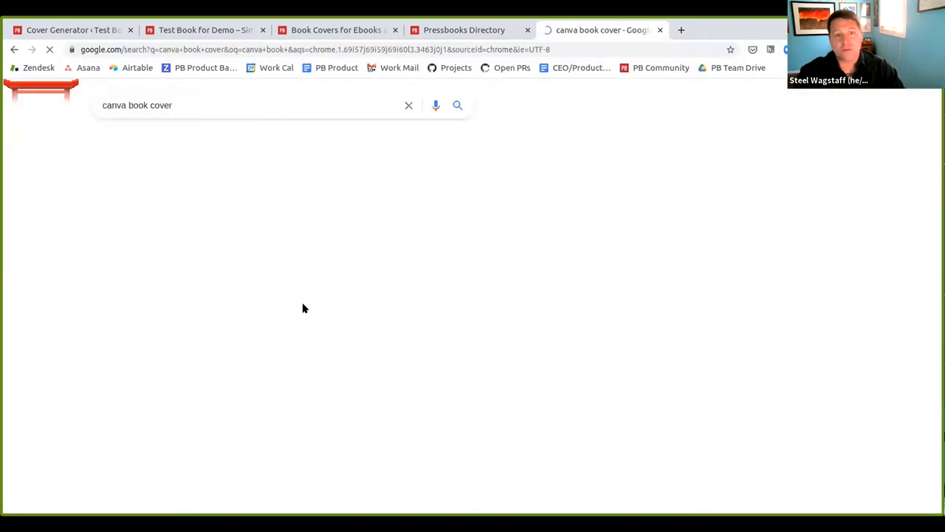
pyautogui.click(603, 30)
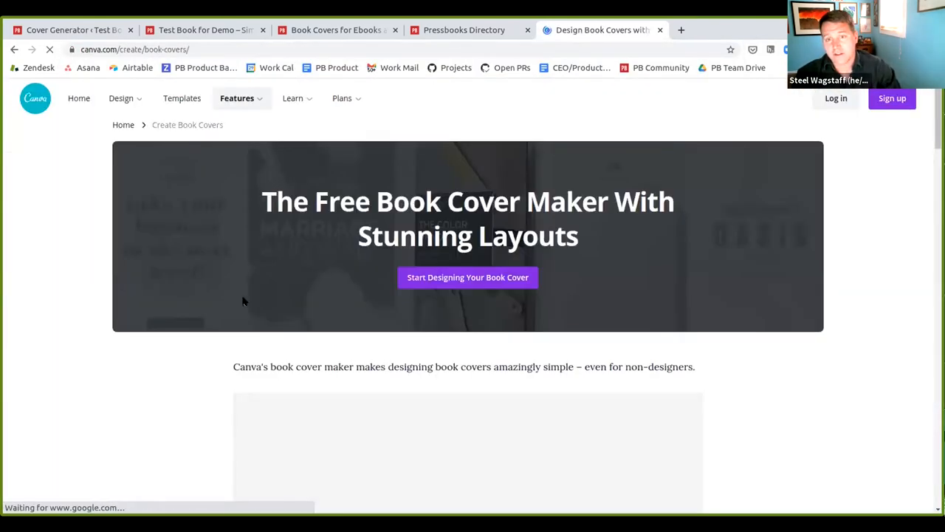
pyautogui.scroll(-3)
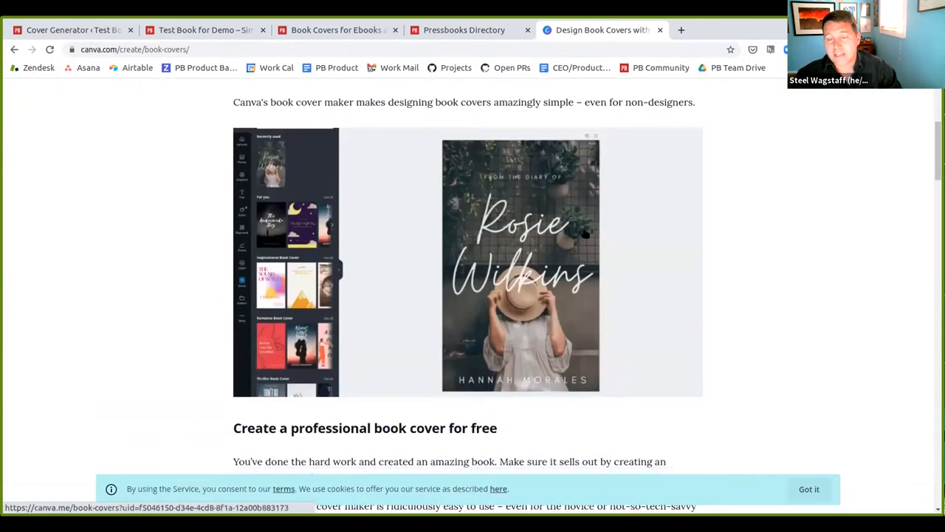
pyautogui.moveTo(378, 201)
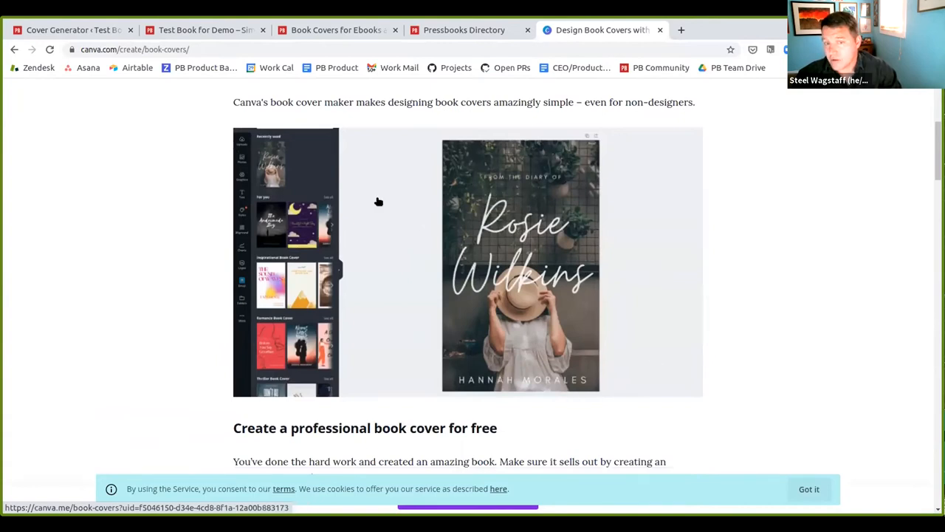
pyautogui.moveTo(175, 177)
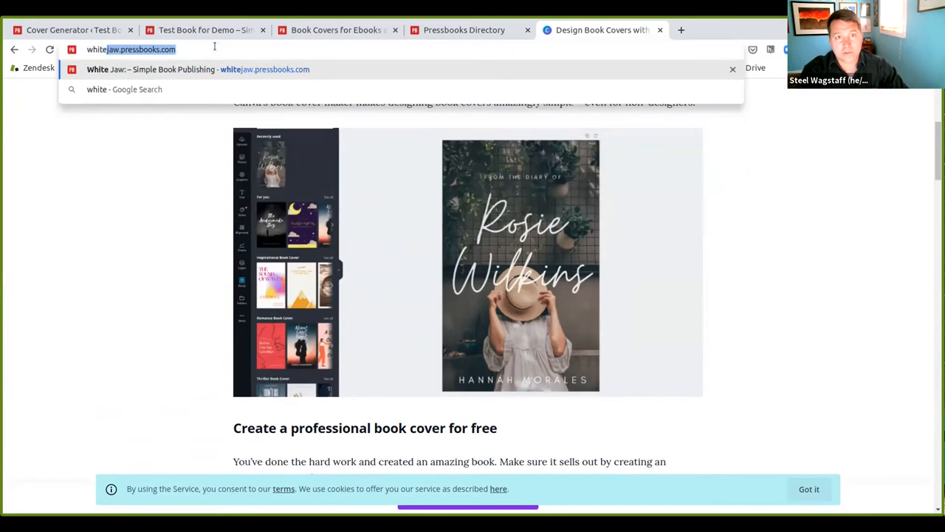
# View the White Jaw book site, then open Test Book for Demo's home page.
pyautogui.click(197, 68)
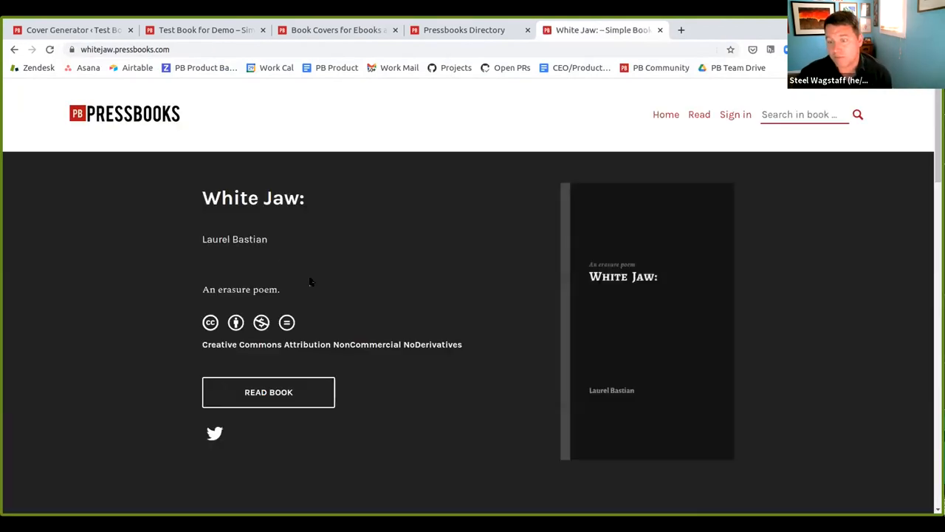
pyautogui.moveTo(310, 282)
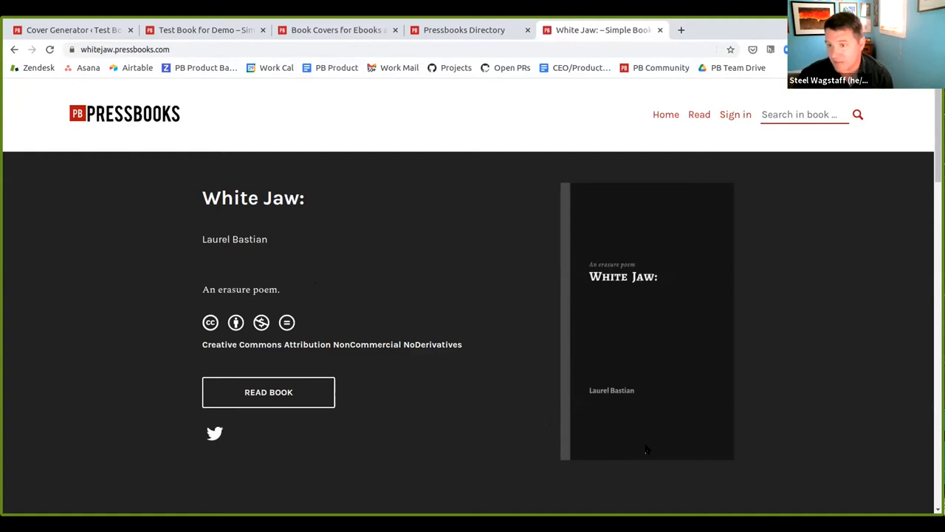
pyautogui.click(71, 30)
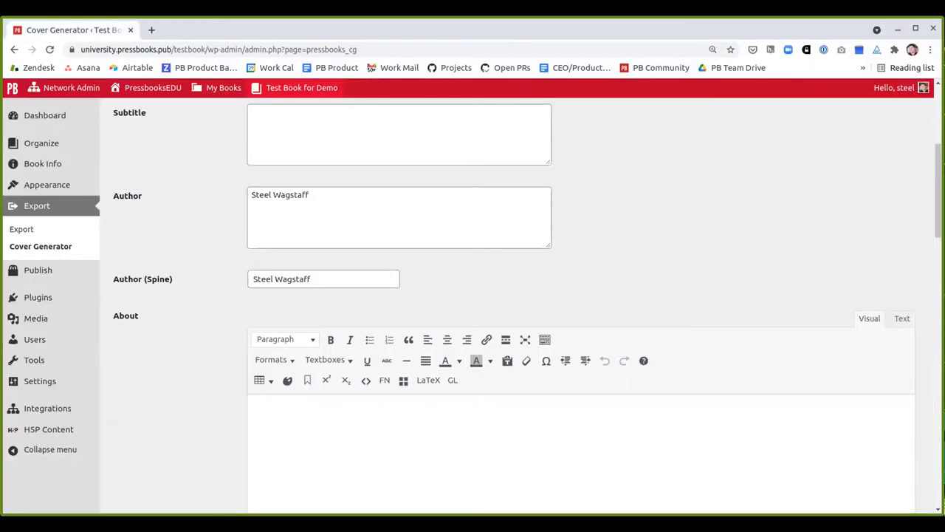
pyautogui.moveTo(50, 299)
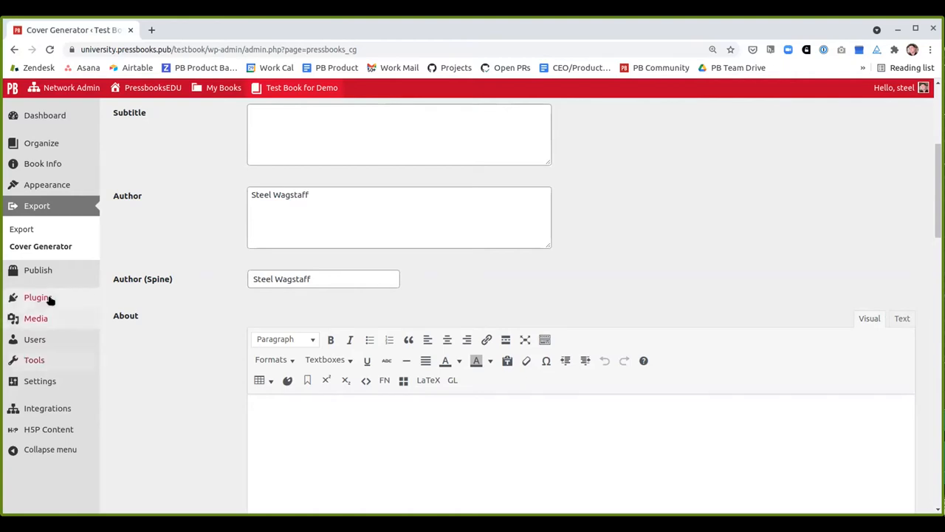
pyautogui.click(37, 297)
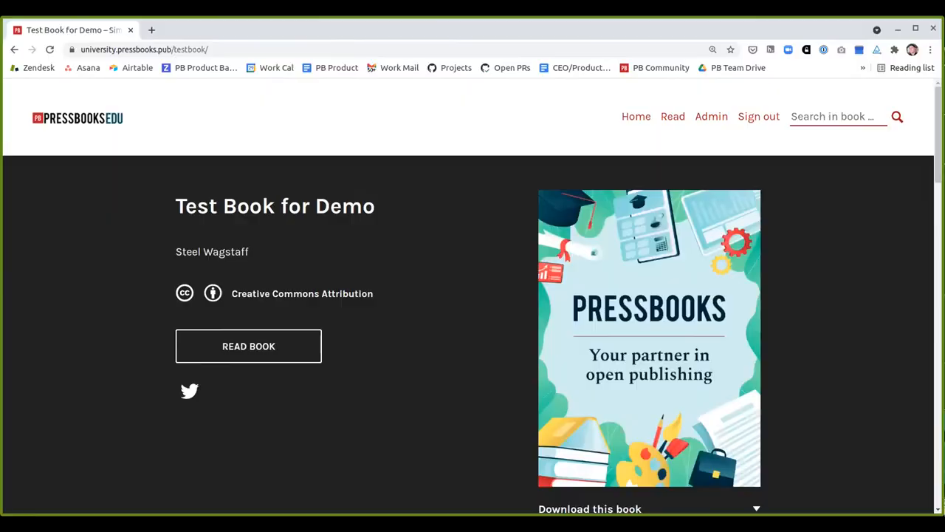
pyautogui.click(710, 116)
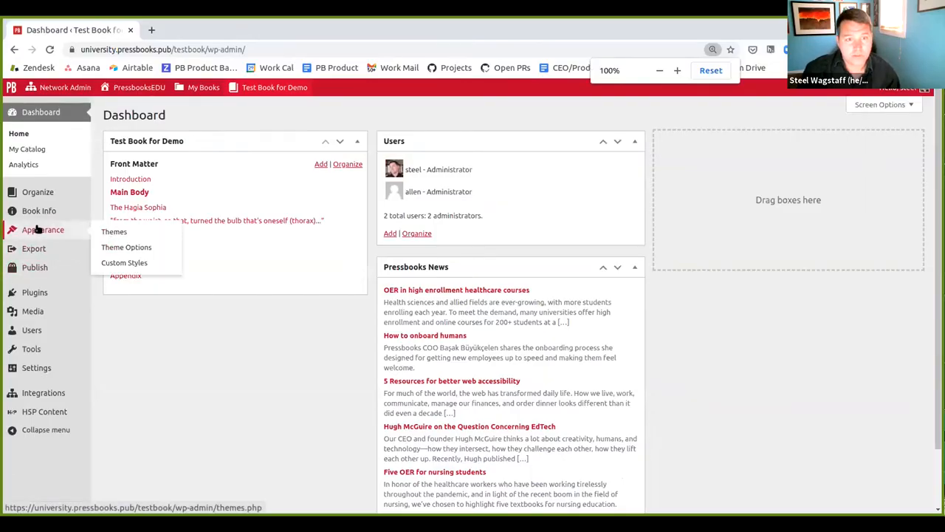
# Open the McLuhan theme's Web Options and list its available header fonts.
pyautogui.click(113, 231)
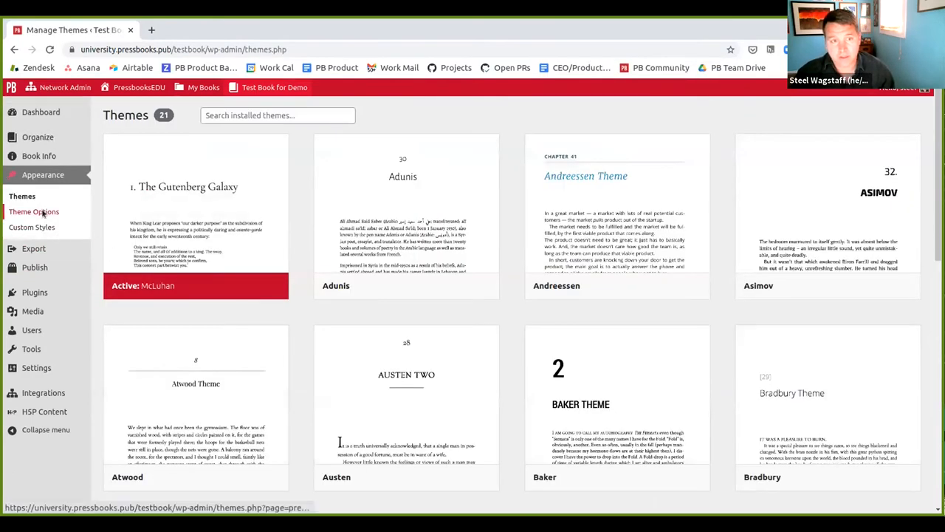
pyautogui.click(34, 211)
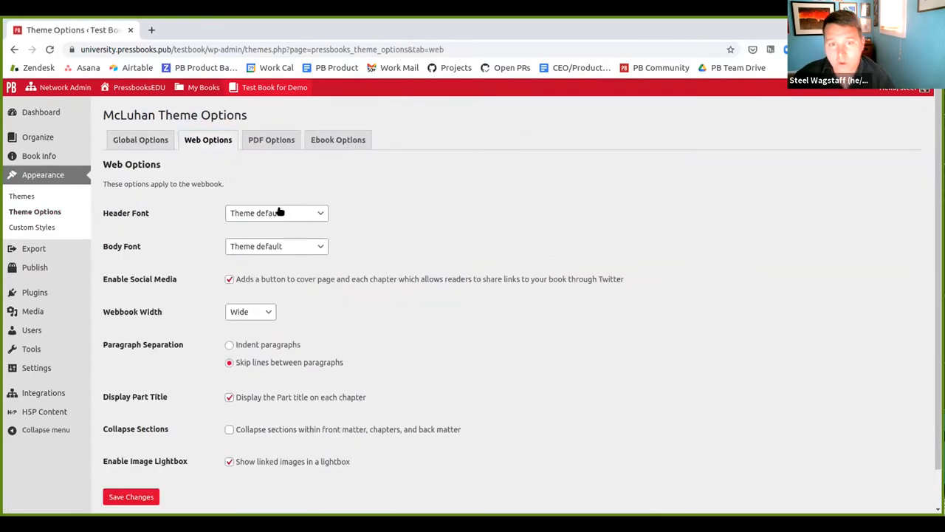
pyautogui.click(277, 212)
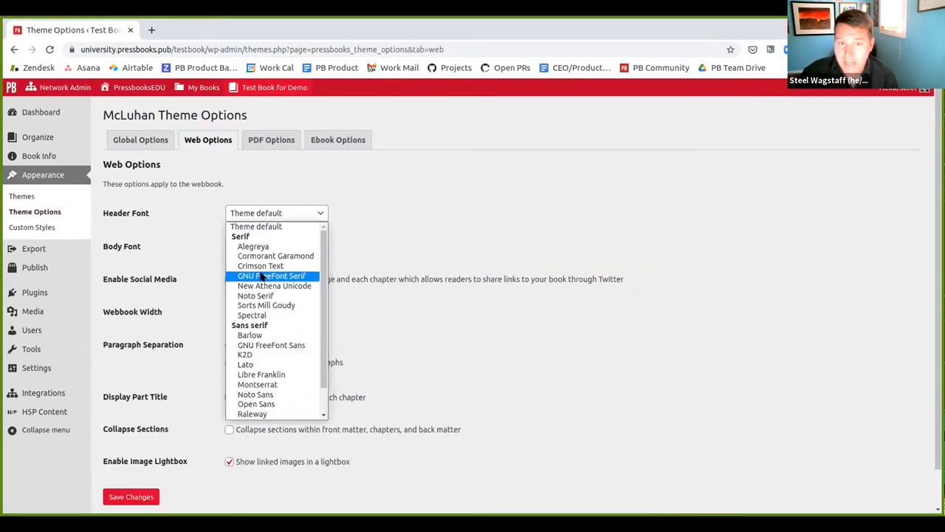
pyautogui.scroll(-3)
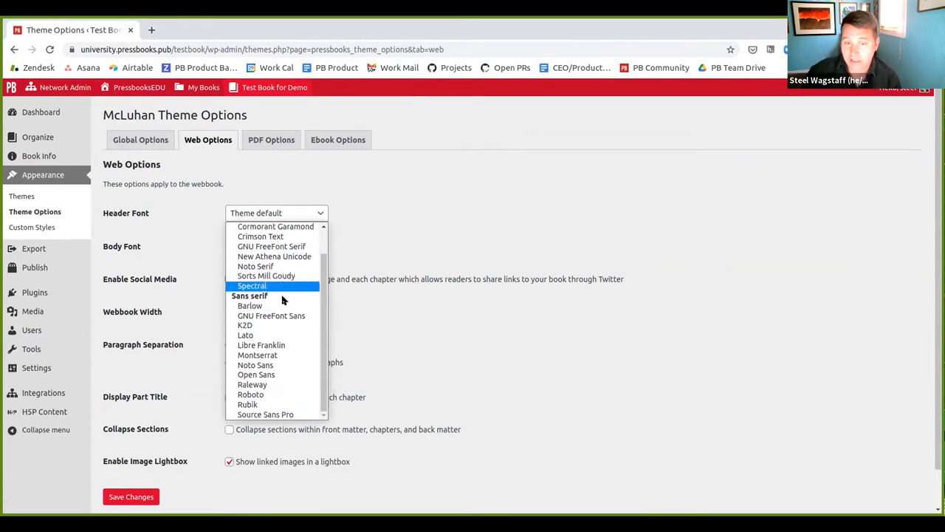
pyautogui.moveTo(285, 384)
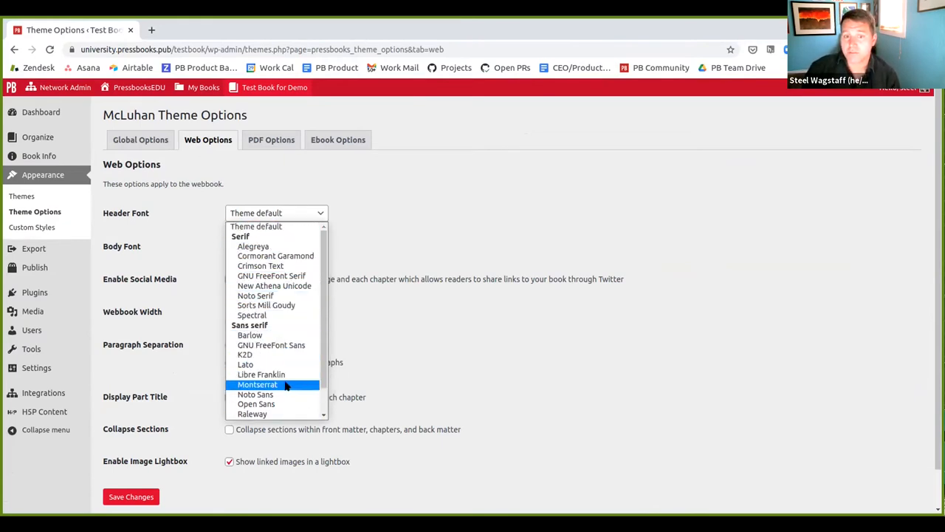
pyautogui.moveTo(273, 314)
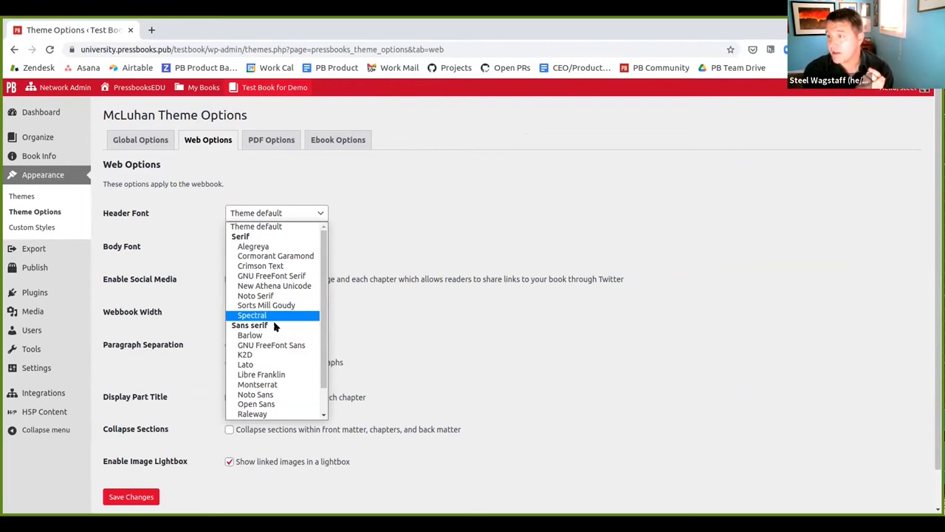
pyautogui.moveTo(277, 329)
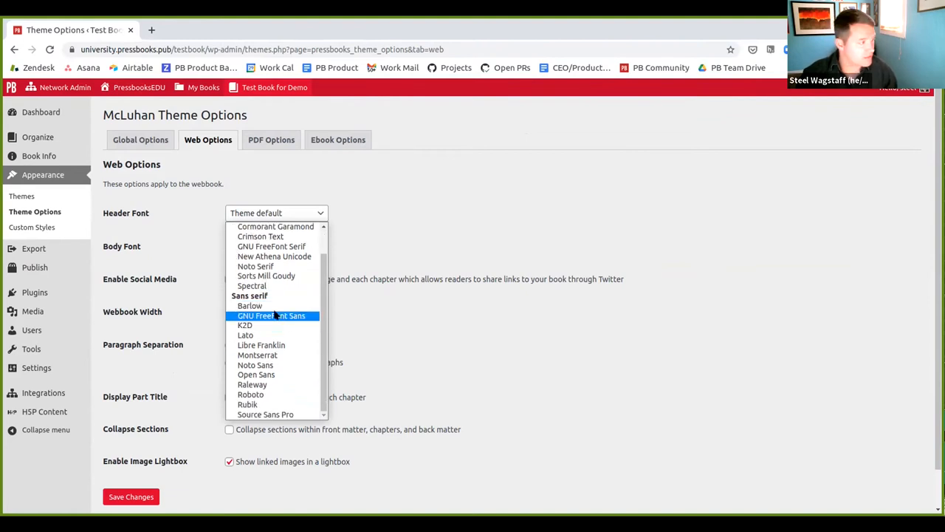
pyautogui.moveTo(283, 316)
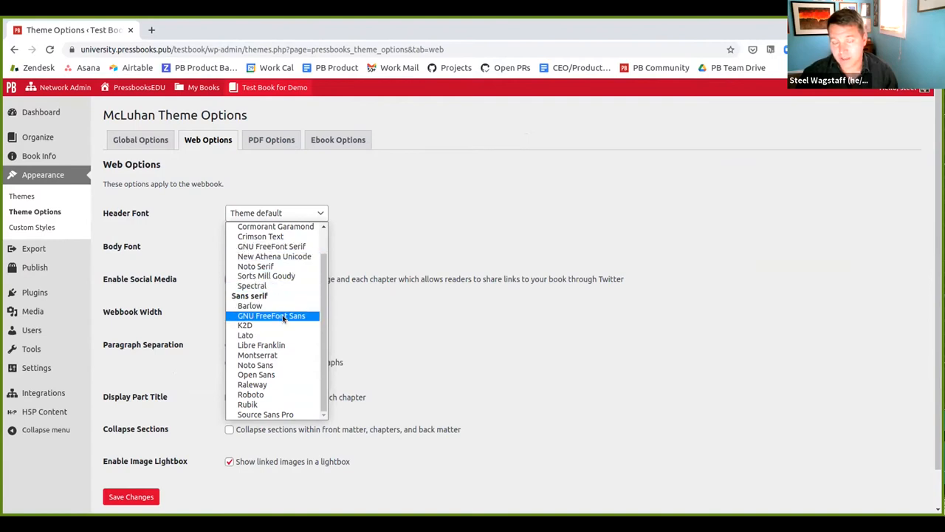
pyautogui.moveTo(271, 246)
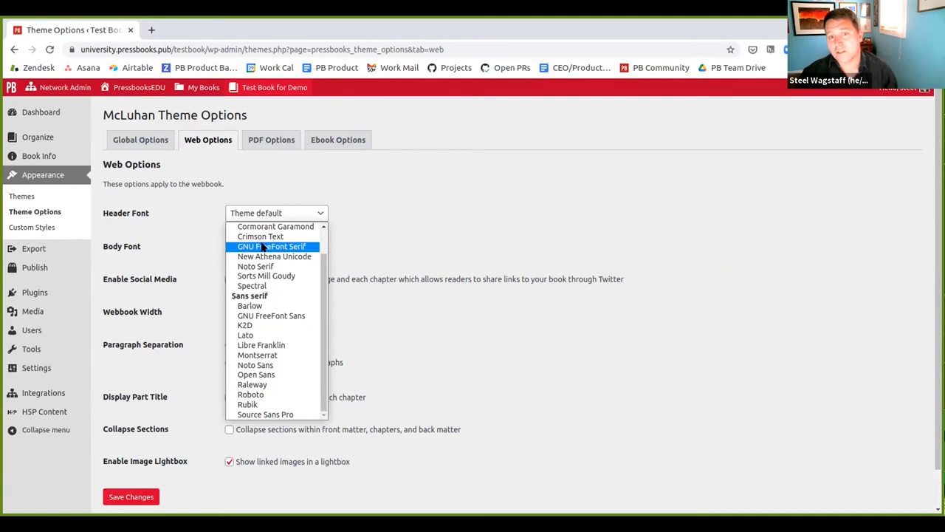
pyautogui.moveTo(374, 239)
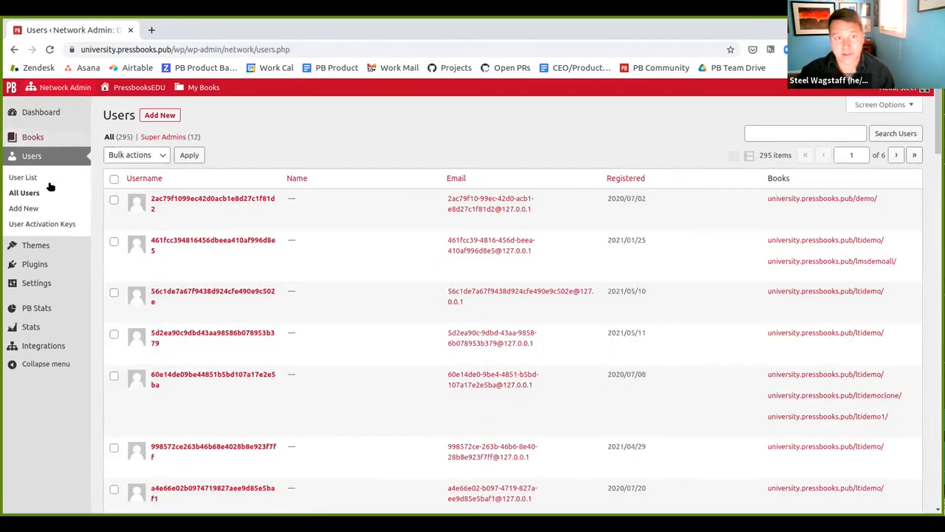
pyautogui.click(159, 115)
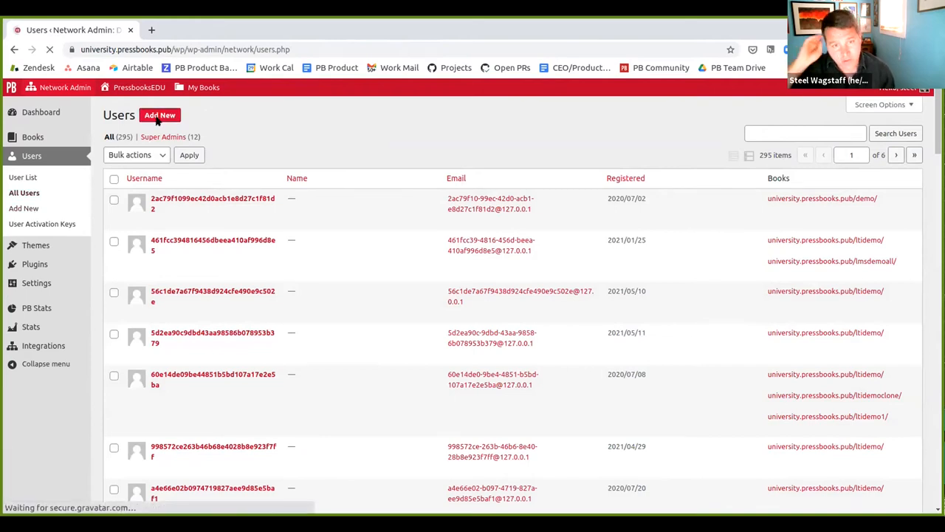
pyautogui.click(160, 115)
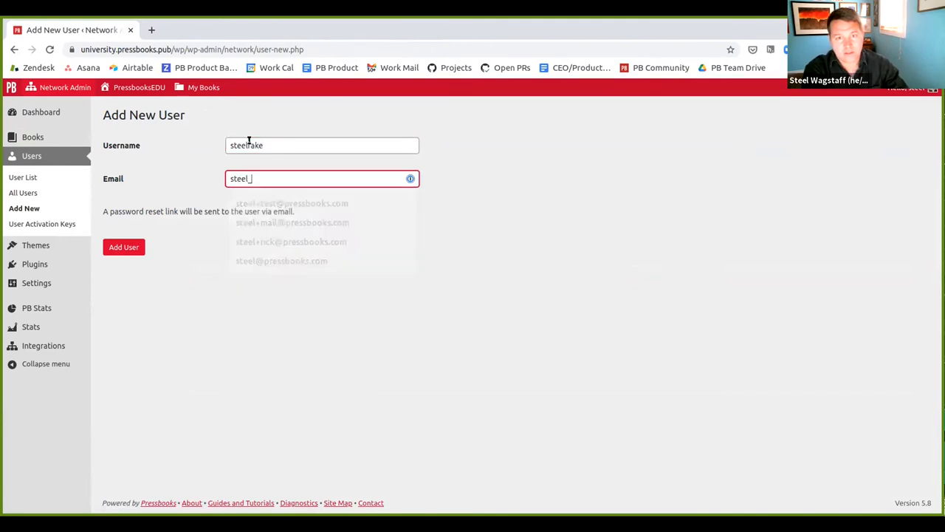
pyautogui.write('fake@')
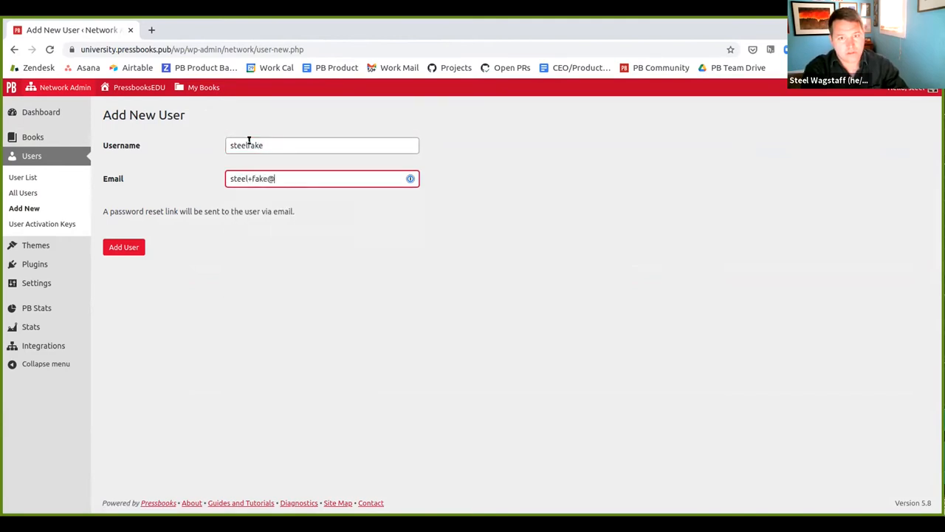
pyautogui.write('pressbooks.com')
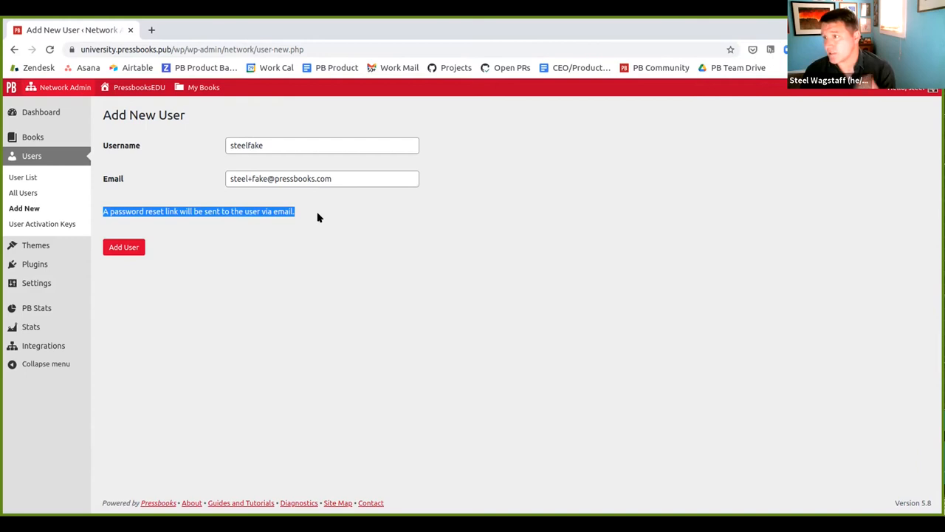
pyautogui.moveTo(318, 213)
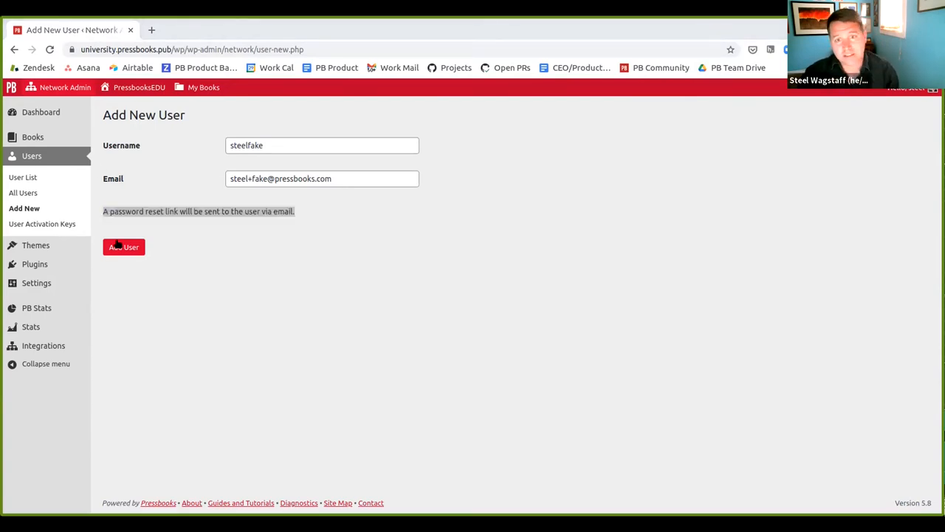
pyautogui.click(123, 247)
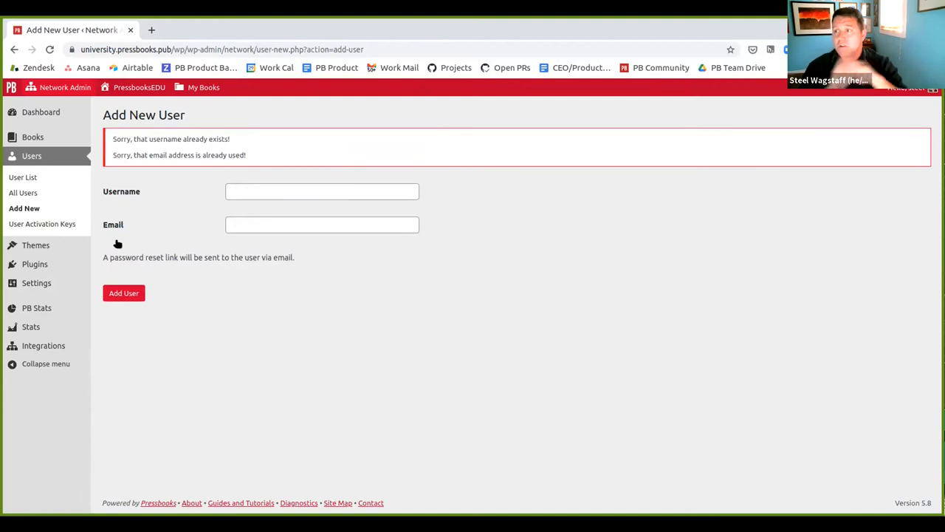
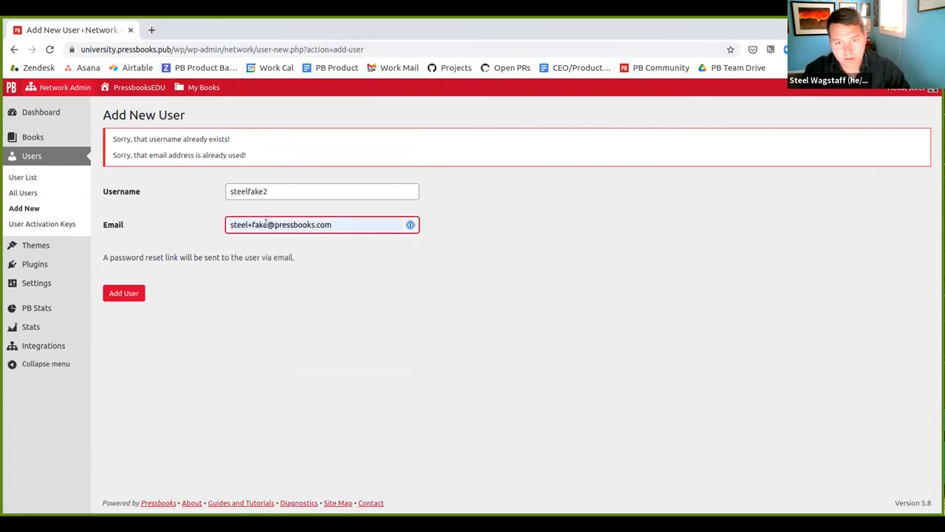
pyautogui.click(123, 293)
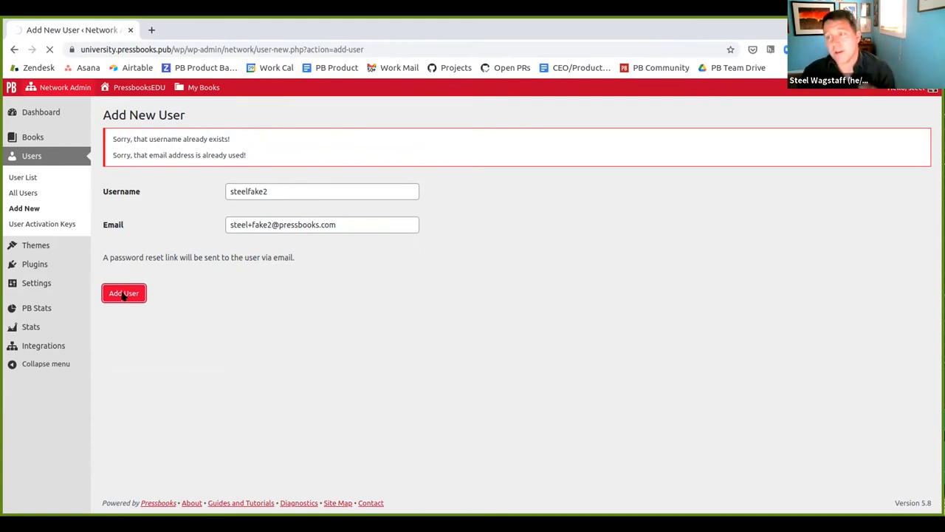
pyautogui.click(123, 293)
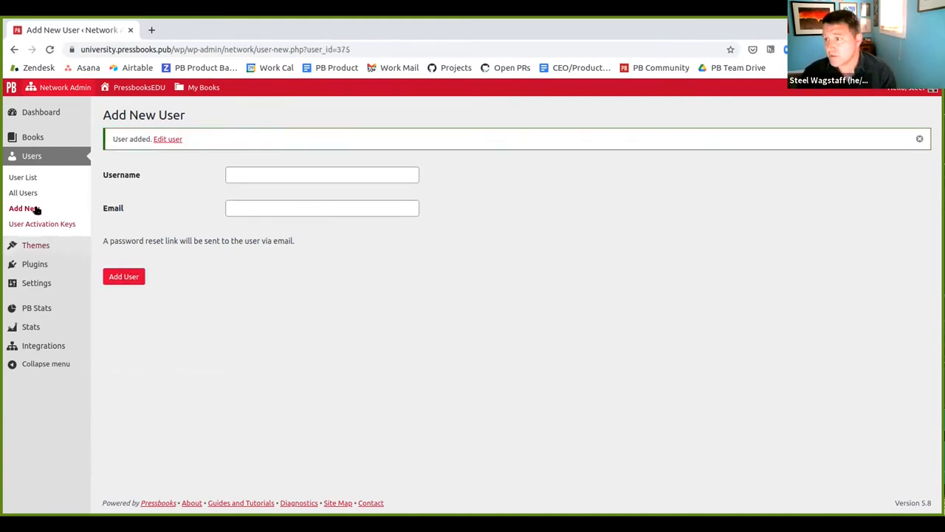
pyautogui.moveTo(34, 264)
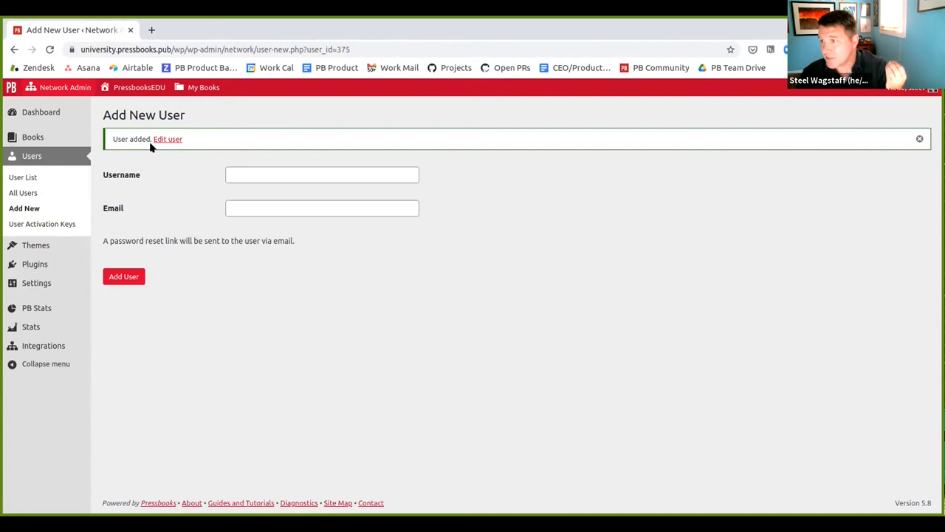
pyautogui.moveTo(148, 122)
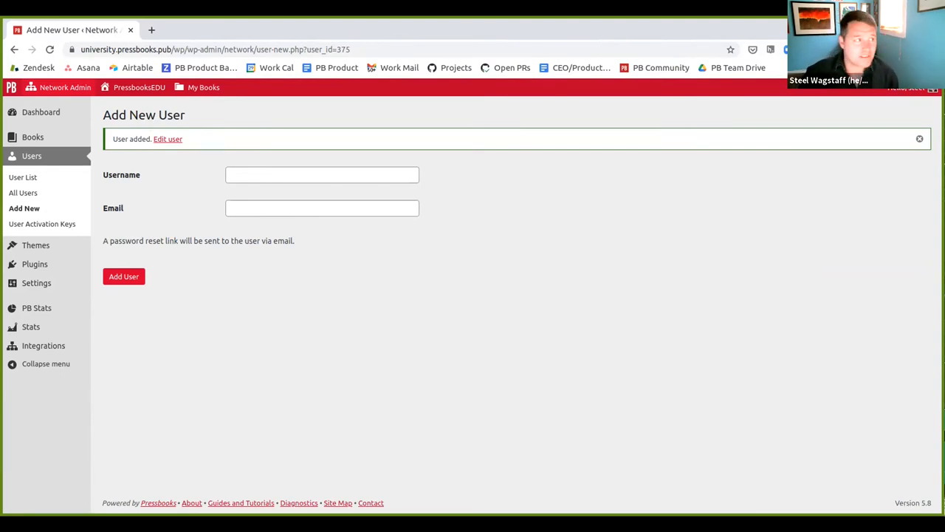
pyautogui.moveTo(210, 486)
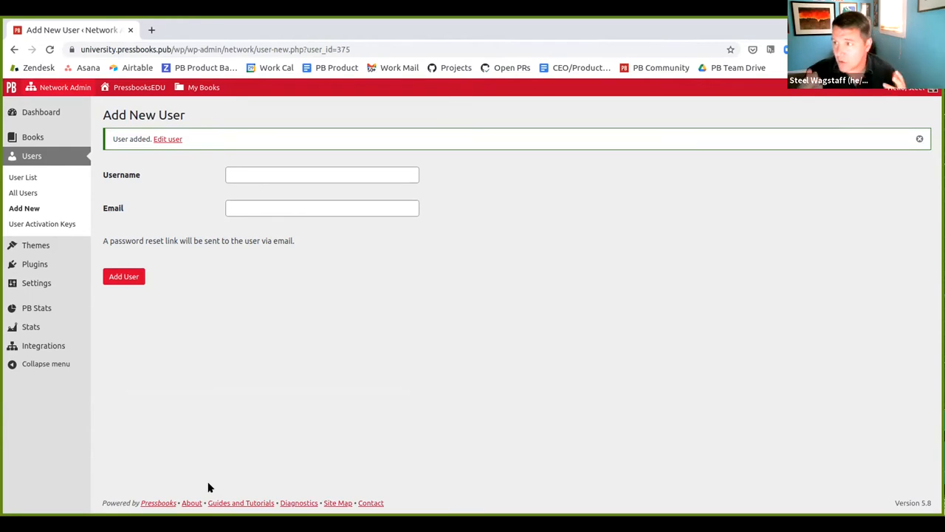
pyautogui.moveTo(456, 337)
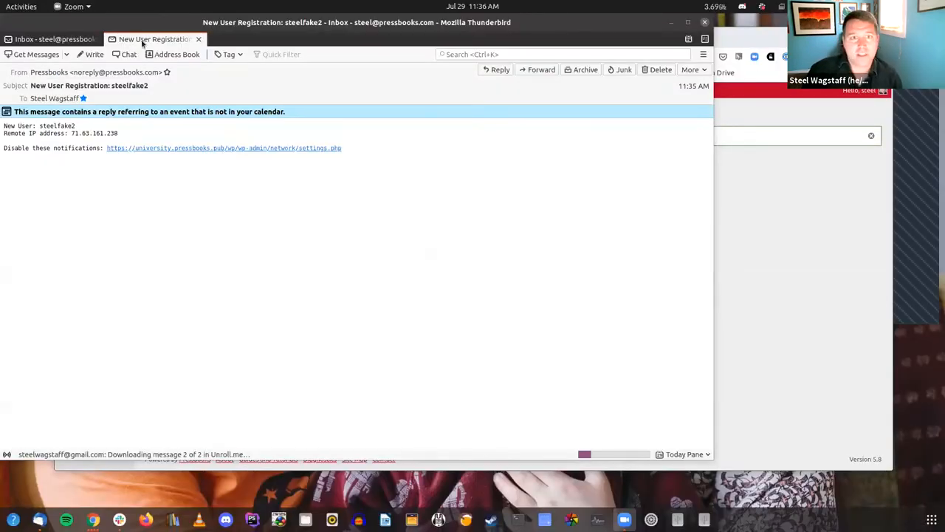
# Open the New User Registration notification email in Thunderbird.
pyautogui.click(96, 71)
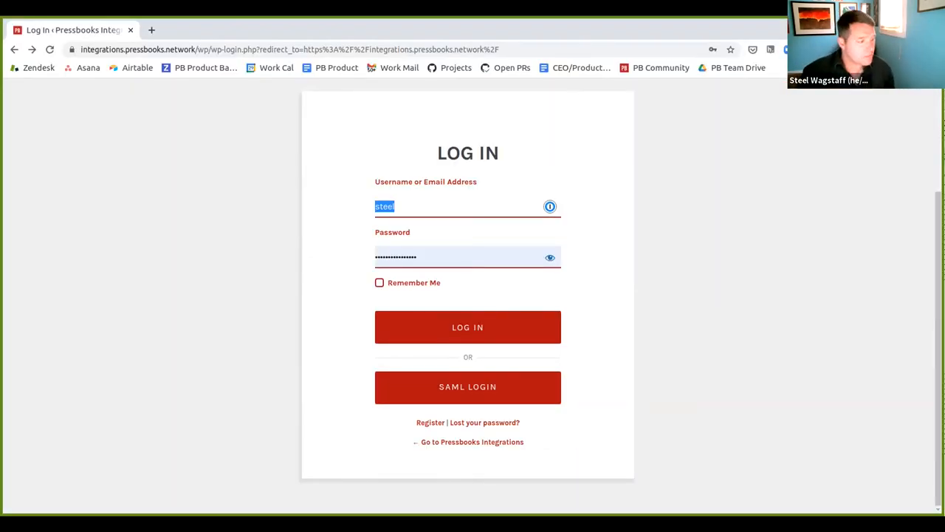
# Log in to Pressbooks Integrations with the saved credentials.
pyautogui.click(467, 327)
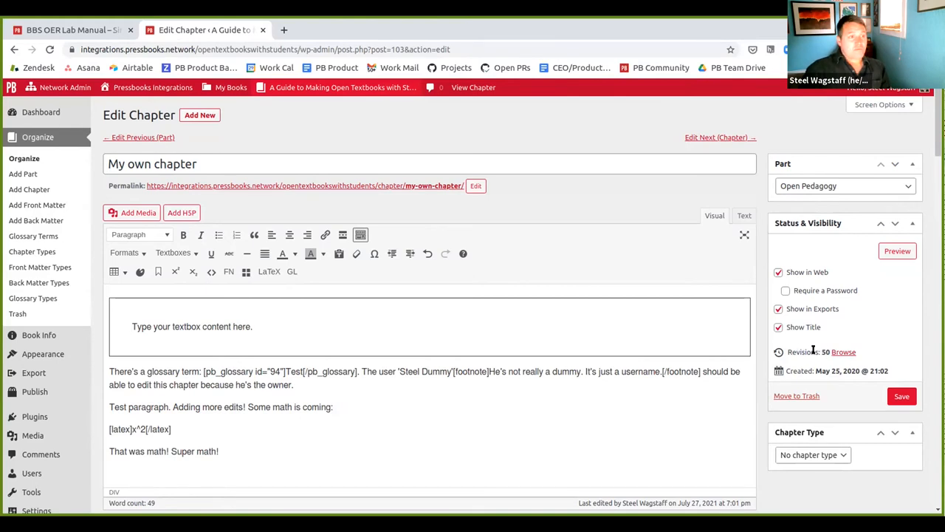
pyautogui.moveTo(473, 412)
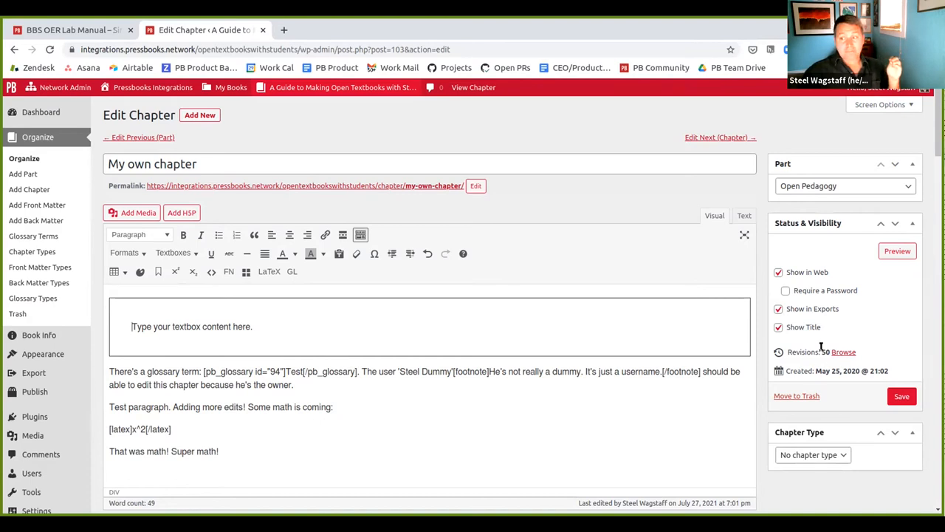
# Save 'My own chapter' again and check the Revisions list for the dropped oldest revision.
pyautogui.scroll(-3)
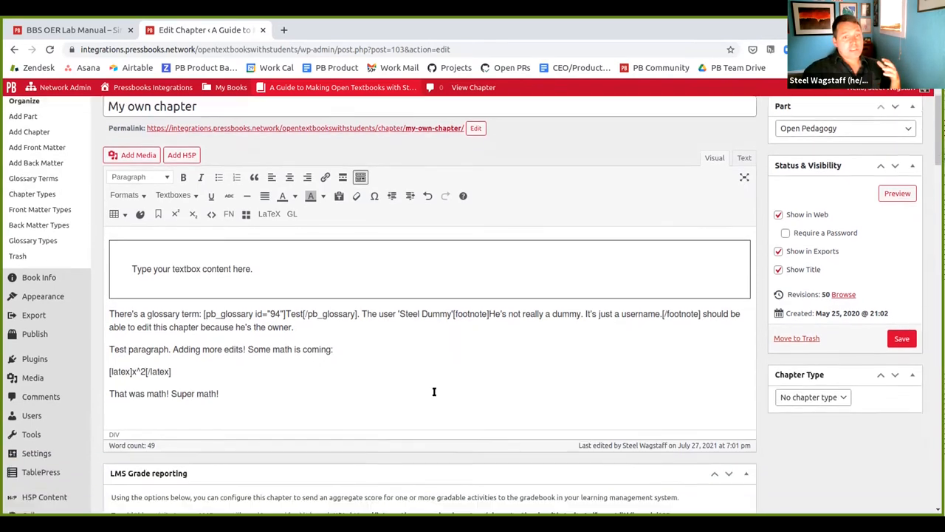
pyautogui.scroll(-3)
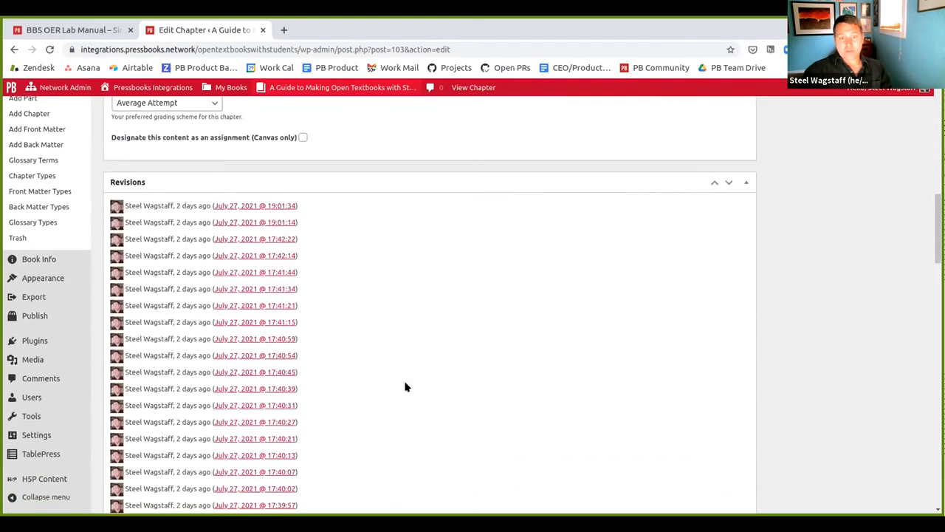
pyautogui.scroll(-3)
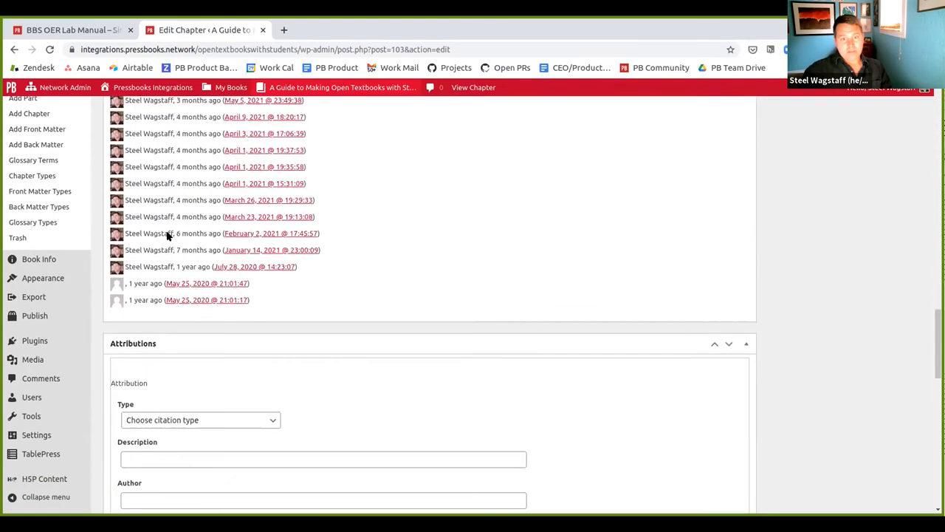
pyautogui.scroll(-3)
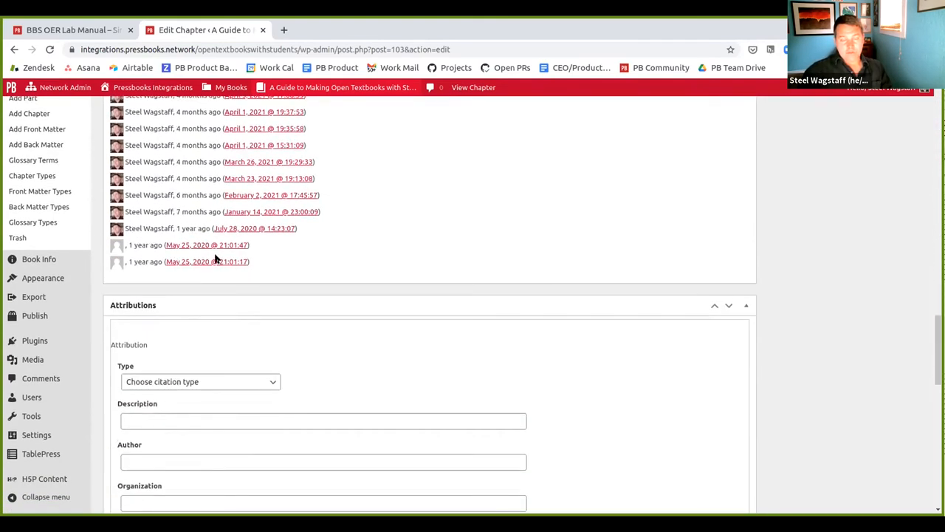
pyautogui.scroll(3)
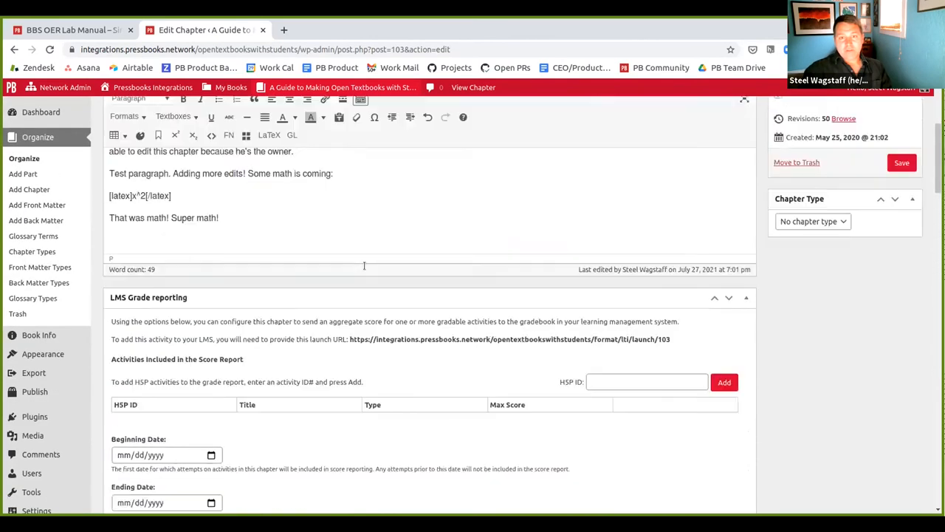
pyautogui.scroll(3)
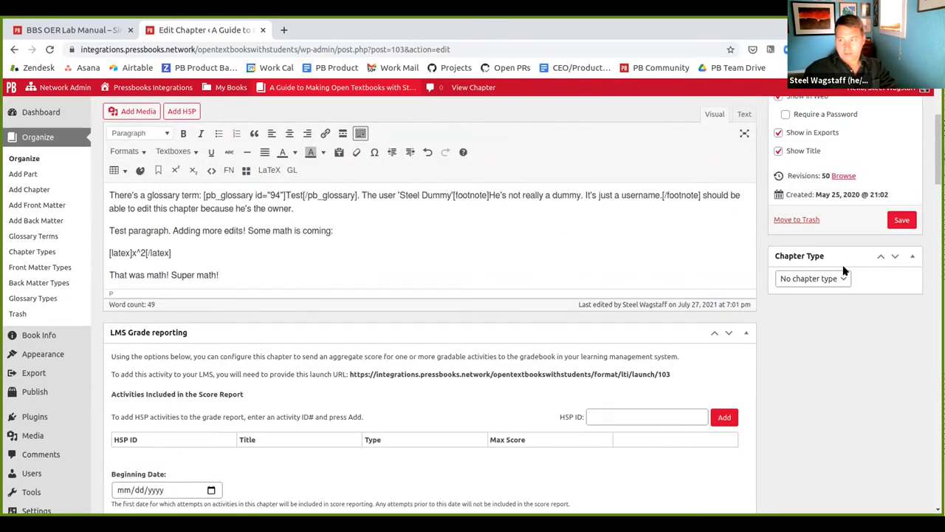
pyautogui.click(902, 219)
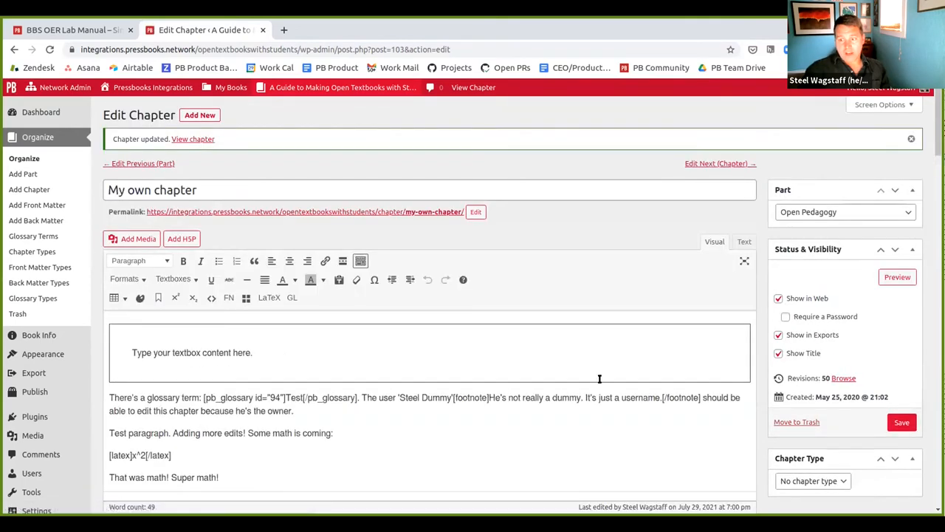
pyautogui.scroll(-3)
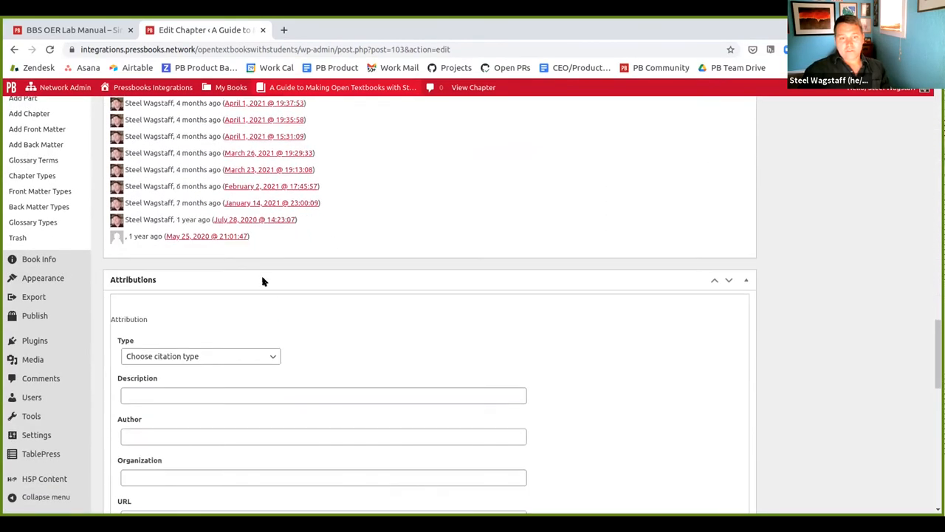
pyautogui.moveTo(232, 264)
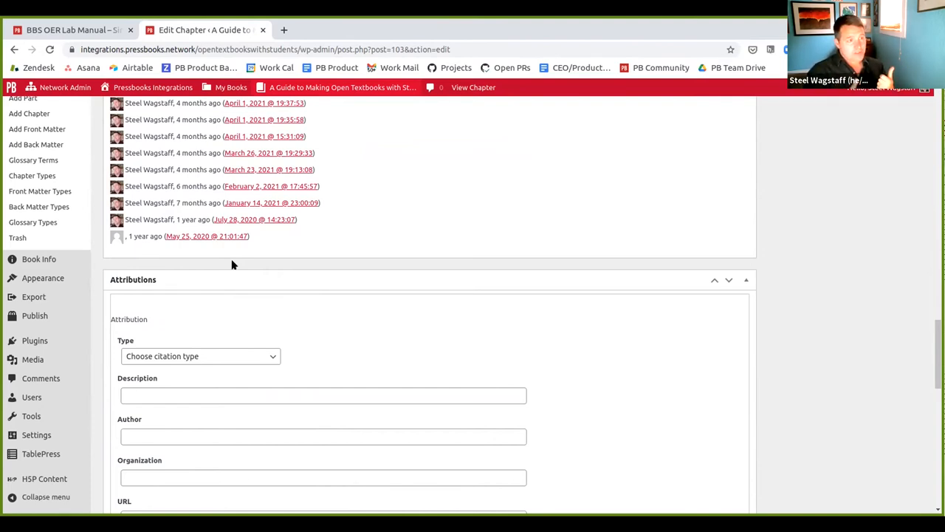
pyautogui.moveTo(291, 244)
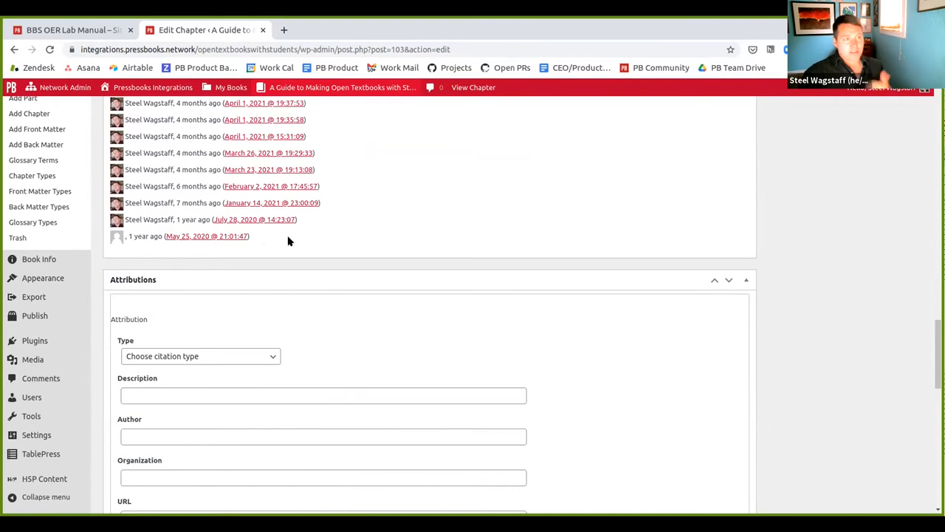
pyautogui.moveTo(548, 341)
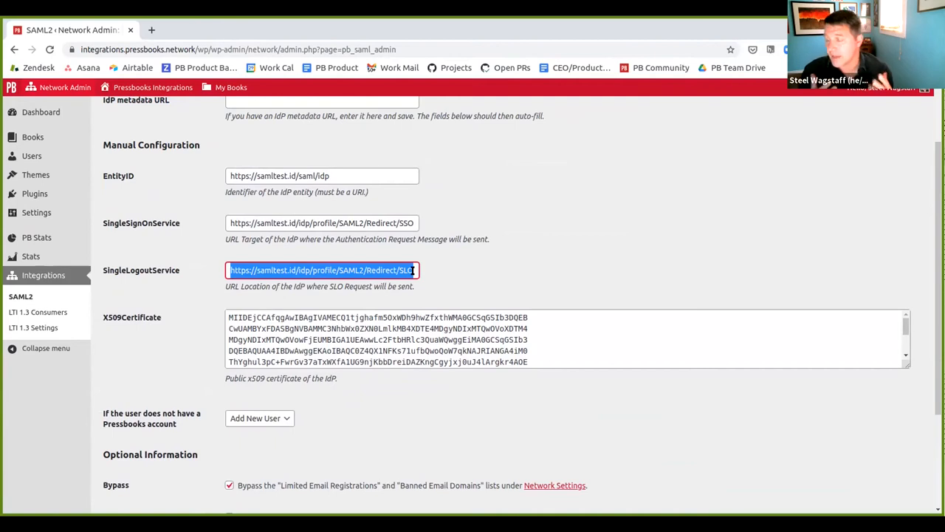
# Return to the top of the SAML2 settings and open the account menu to log out.
pyautogui.scroll(3)
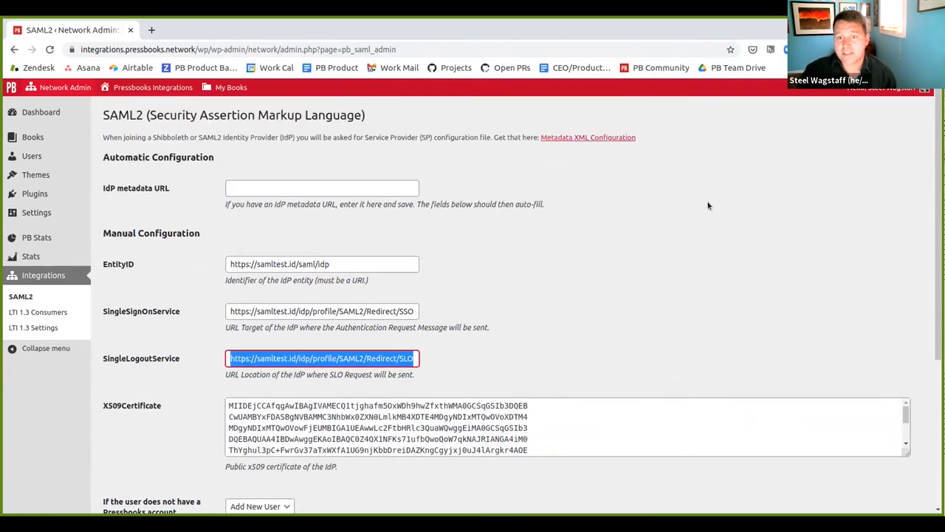
pyautogui.click(854, 153)
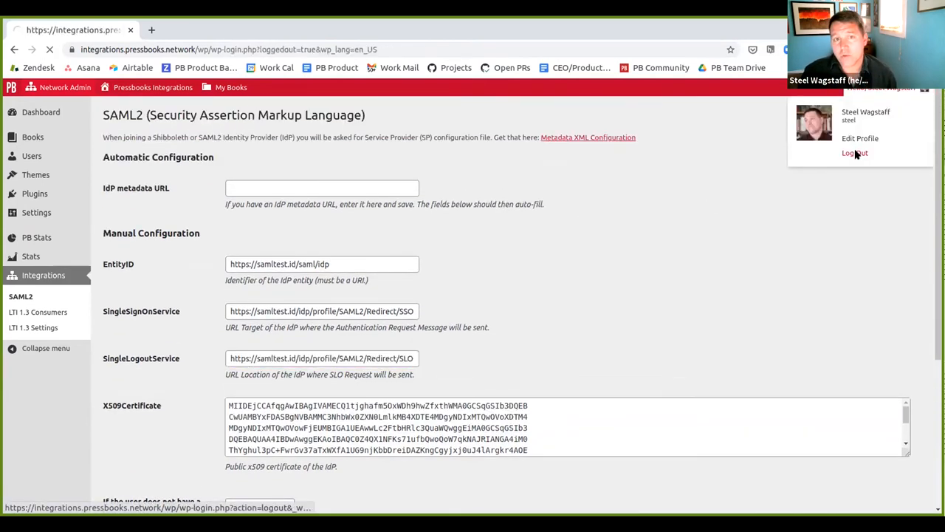
# Sign in through SAMLtest.id as the test account and reach the network admin dashboard.
pyautogui.click(854, 153)
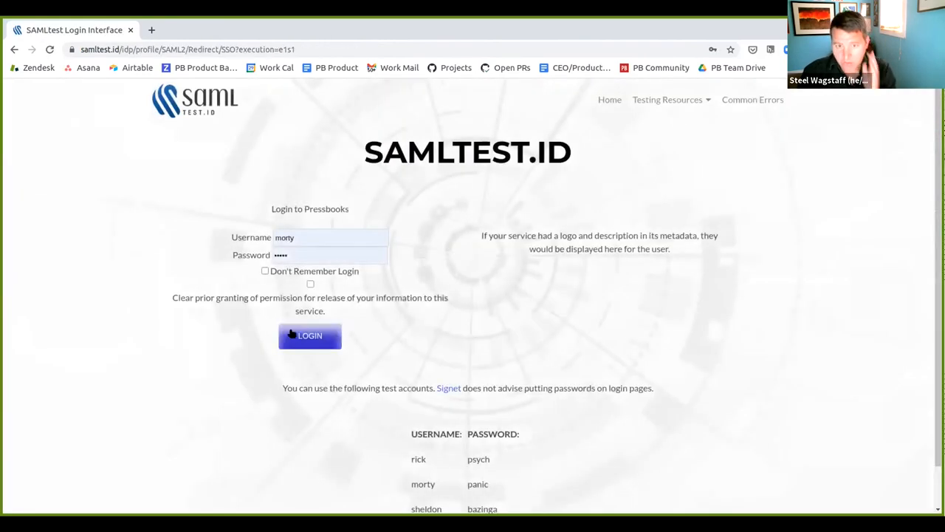
pyautogui.click(310, 335)
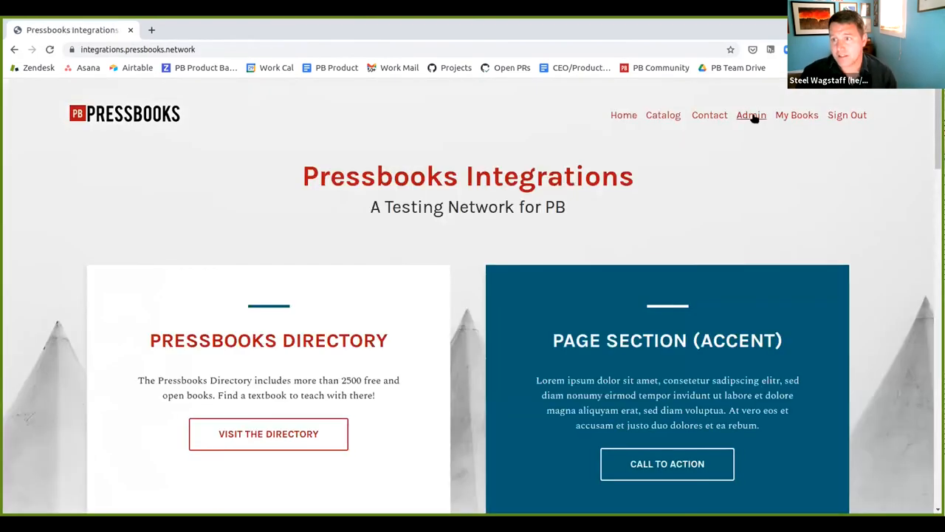
pyautogui.click(750, 115)
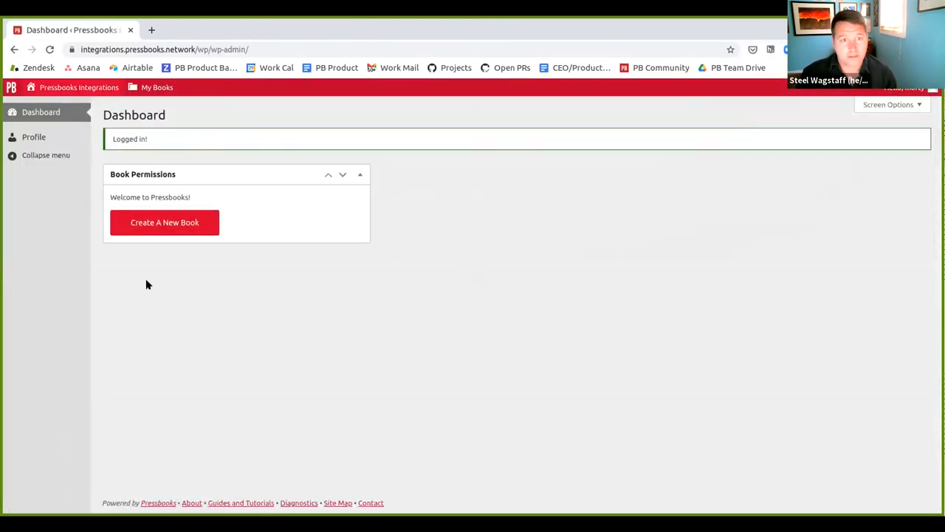
# Log out of the Pressbooks network and highlight the single-logout confirmation message.
pyautogui.click(901, 87)
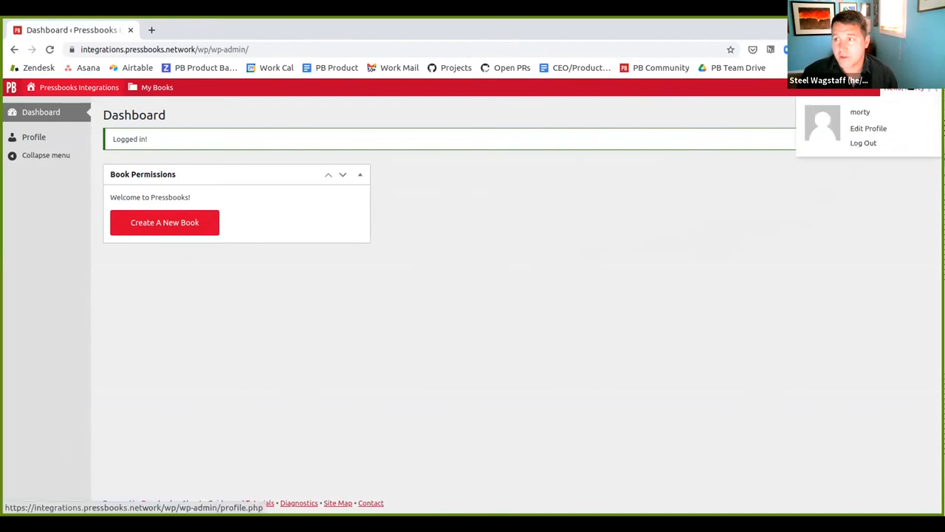
pyautogui.click(863, 143)
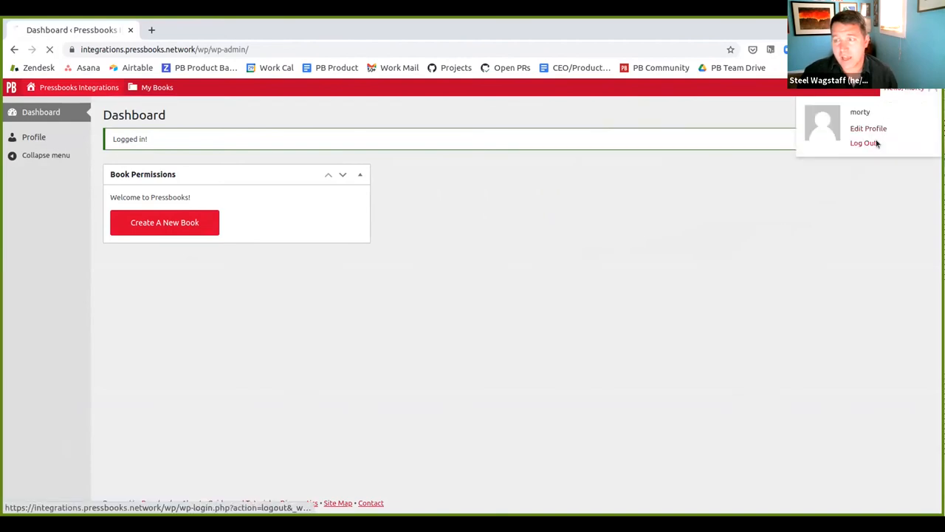
pyautogui.click(865, 143)
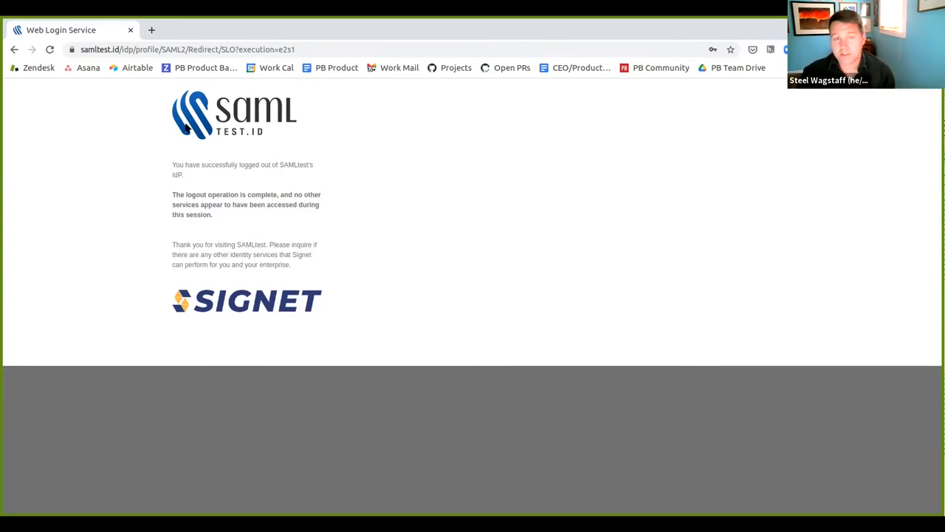
pyautogui.moveTo(172, 164); pyautogui.dragTo(213, 214)
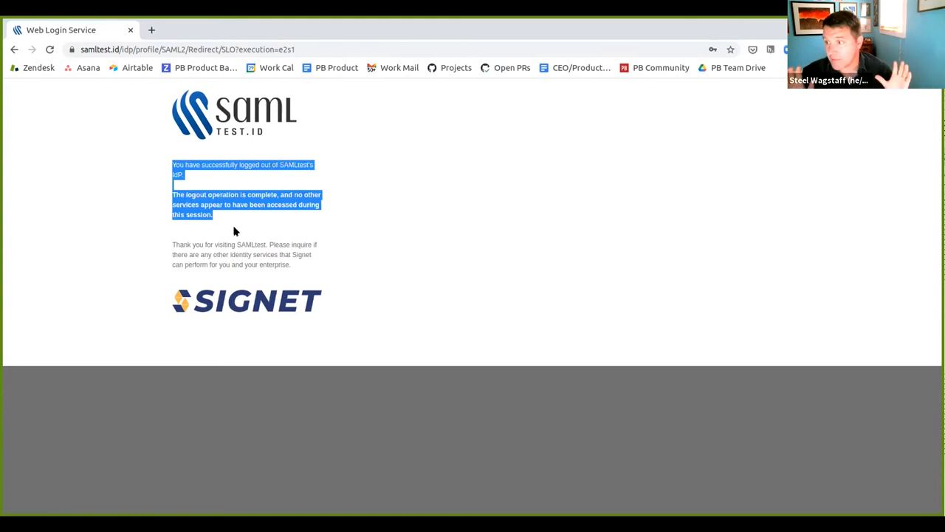
pyautogui.click(236, 231)
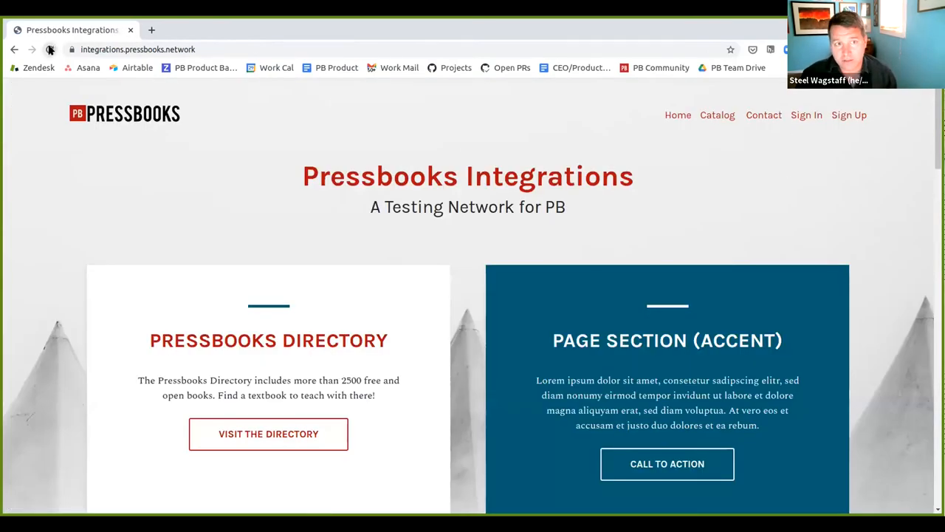
# Go to Sign In and choose SAML login to reach the SAMLtest form.
pyautogui.click(807, 114)
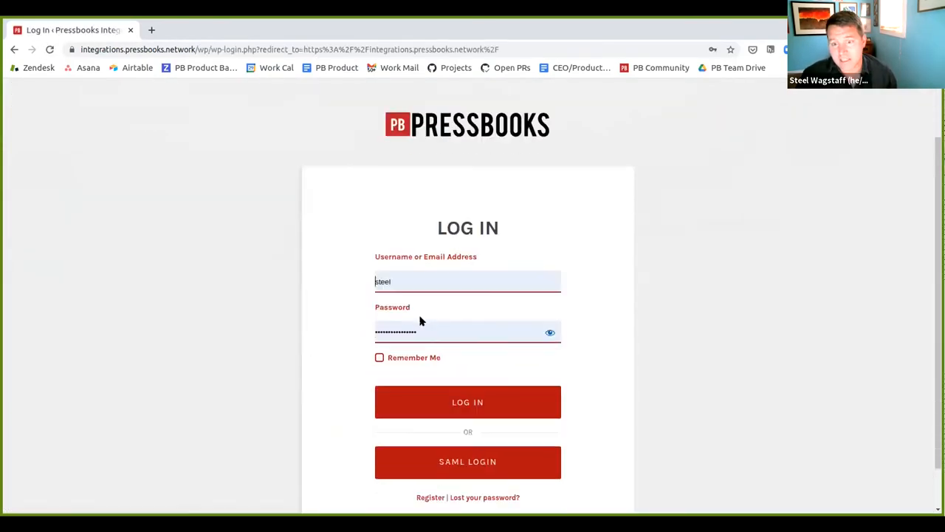
pyautogui.click(467, 461)
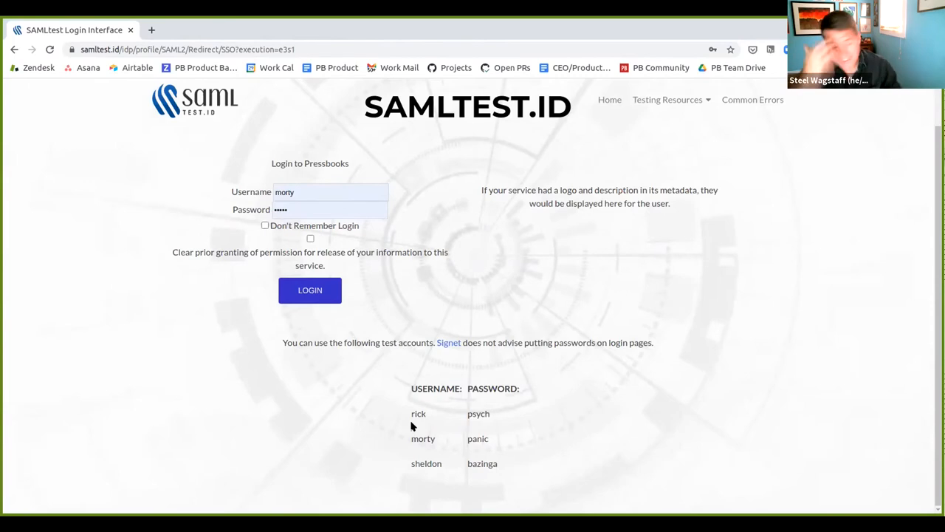
pyautogui.click(310, 289)
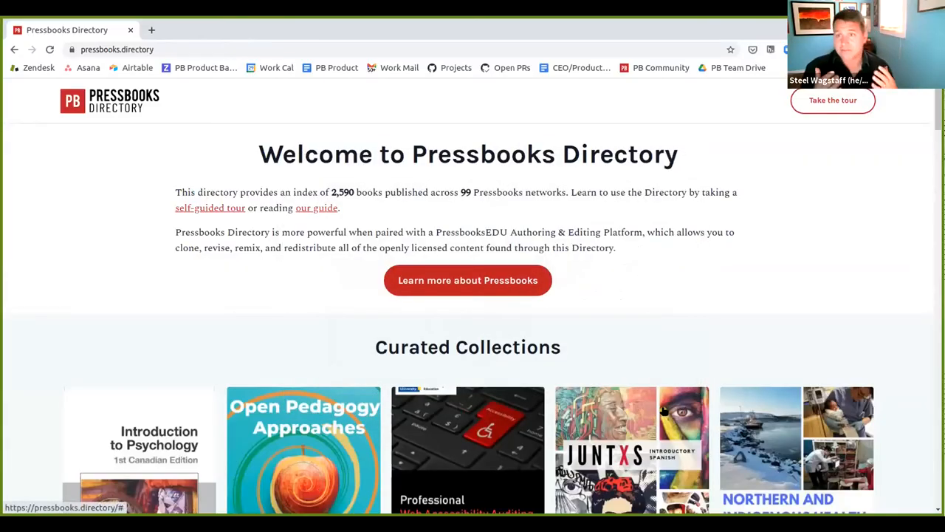
pyautogui.moveTo(286, 44)
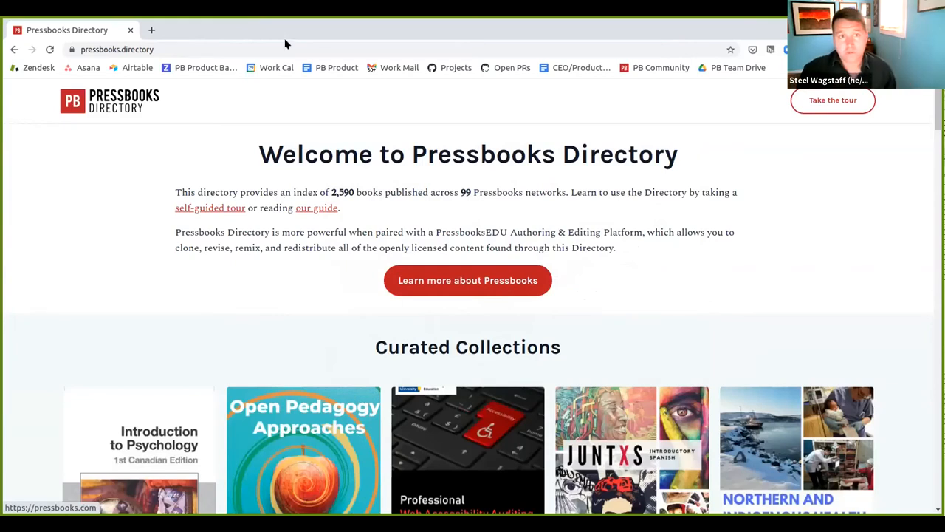
pyautogui.click(117, 49)
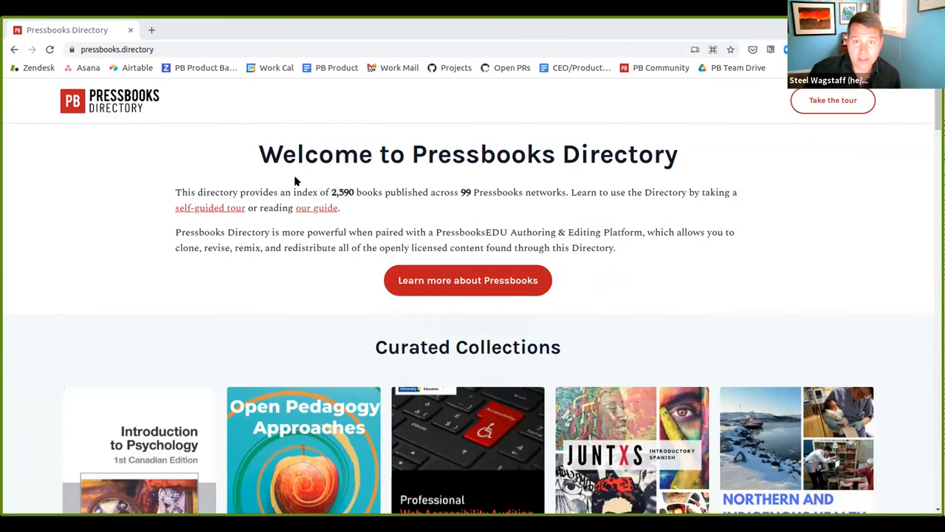
pyautogui.moveTo(289, 183)
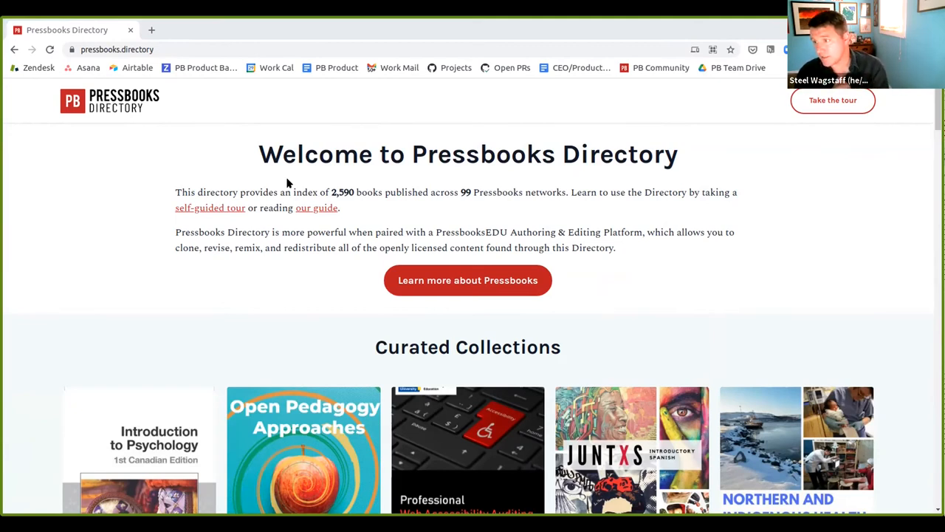
pyautogui.scroll(-3)
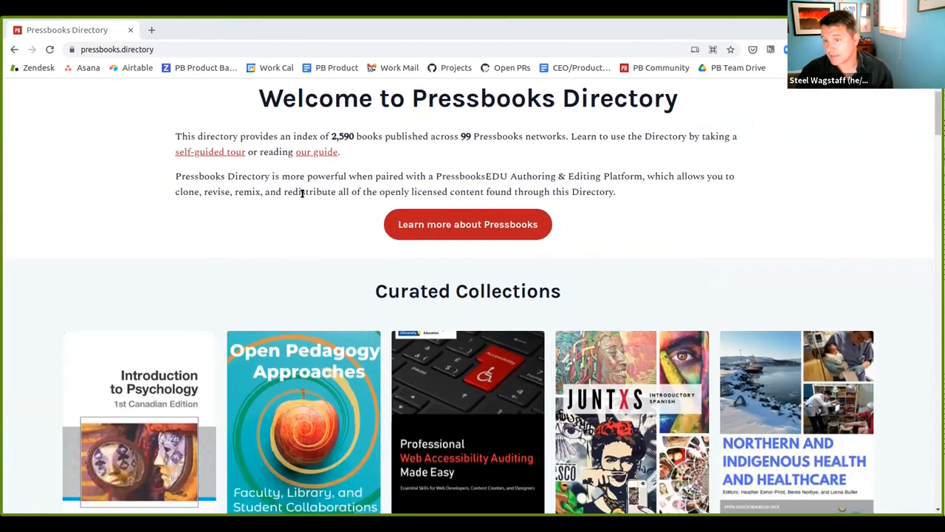
pyautogui.scroll(3)
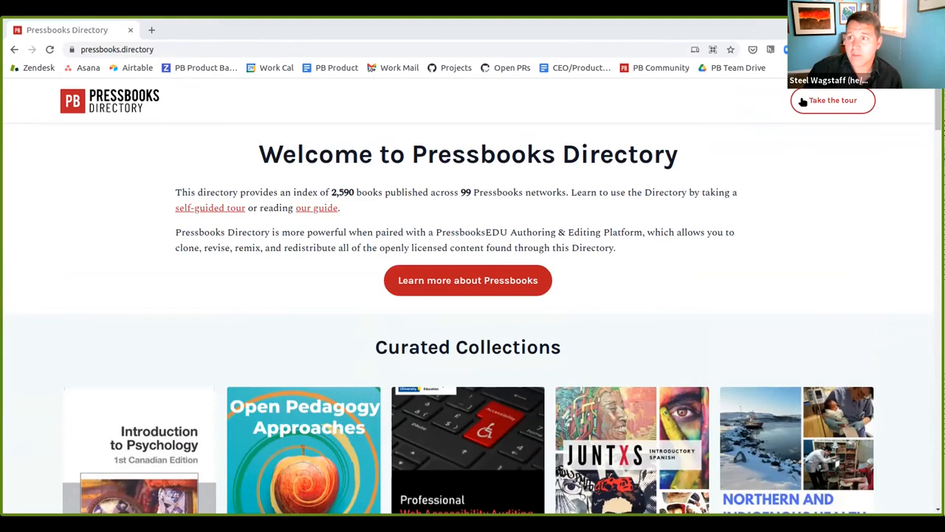
pyautogui.click(833, 99)
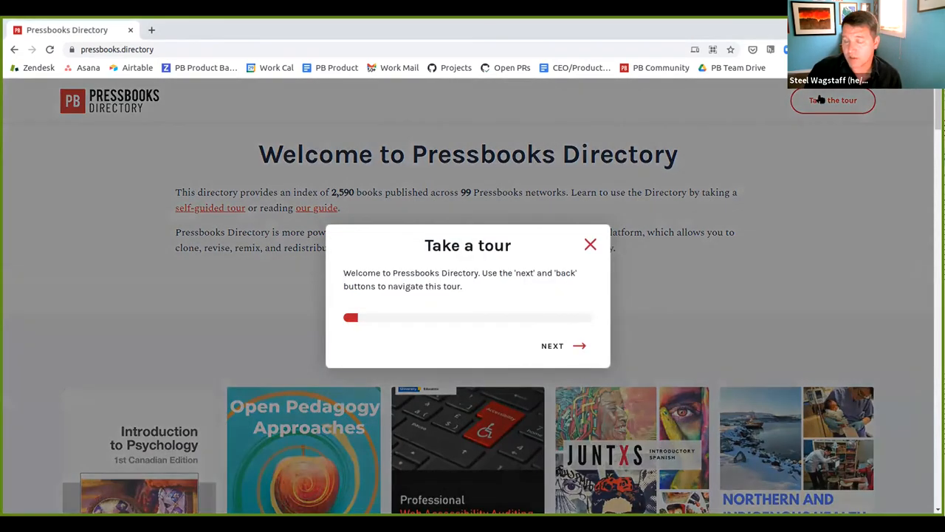
pyautogui.click(552, 346)
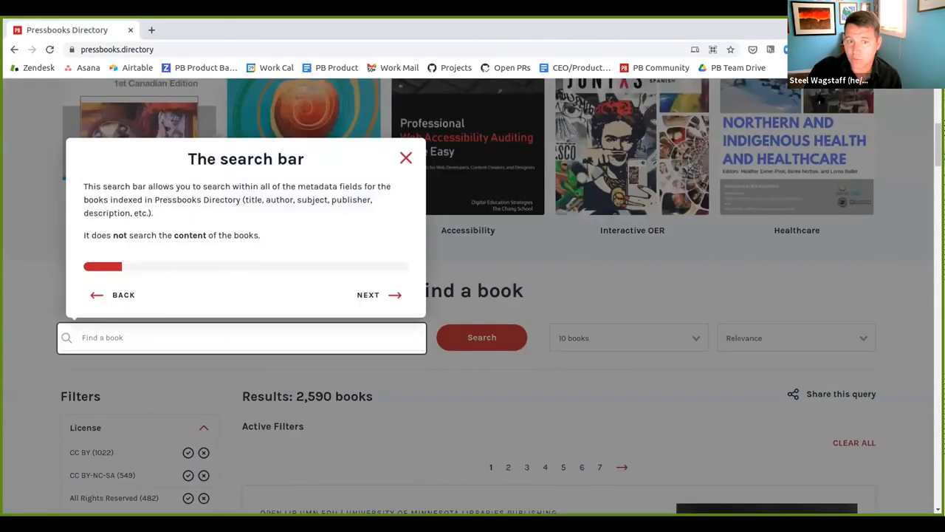
pyautogui.click(406, 157)
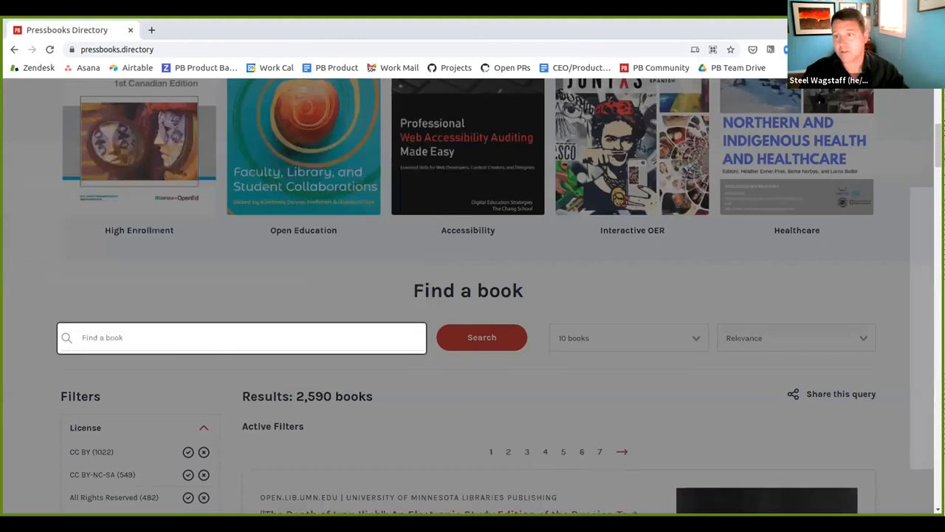
pyautogui.scroll(3)
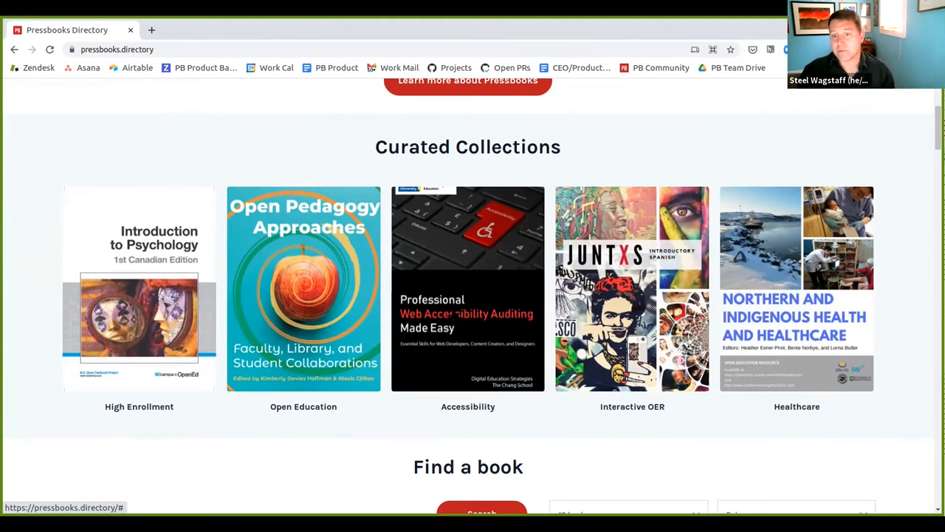
# Browse the books in the Accessibility collection.
pyautogui.click(468, 288)
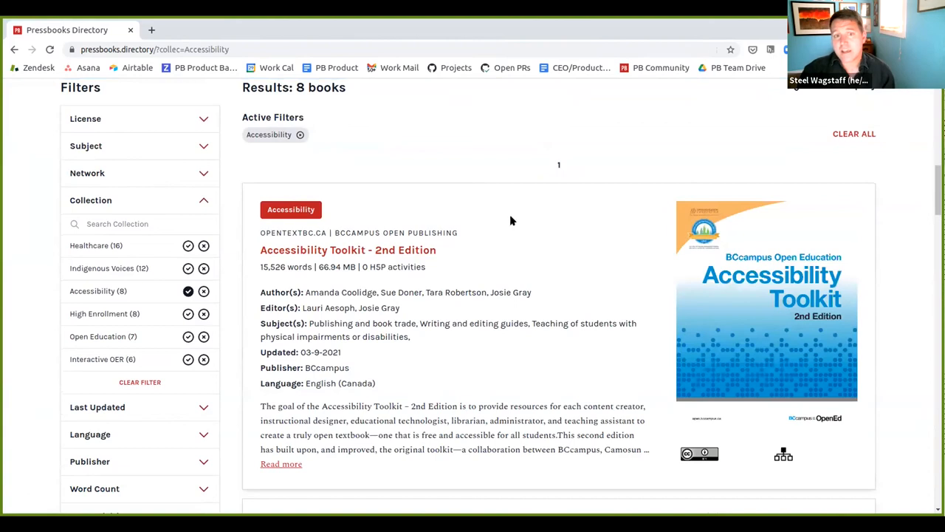
pyautogui.moveTo(283, 234)
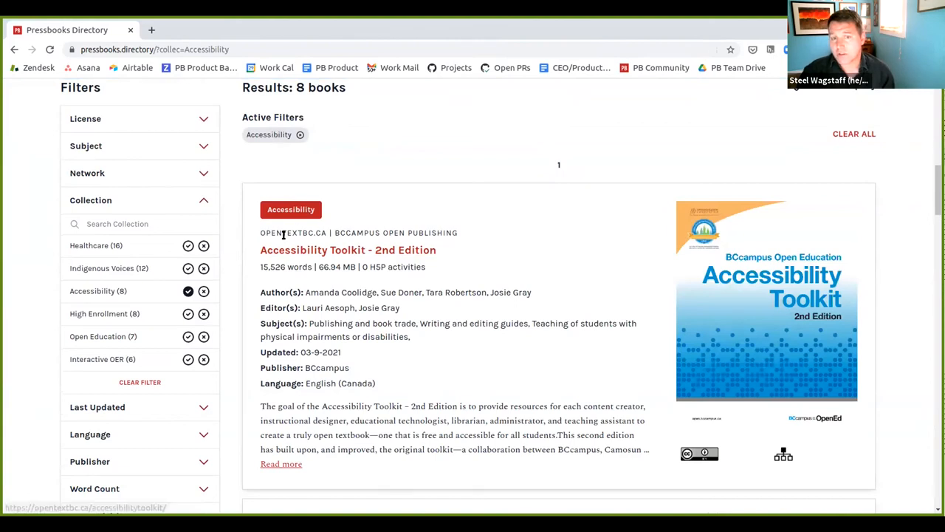
pyautogui.scroll(-3)
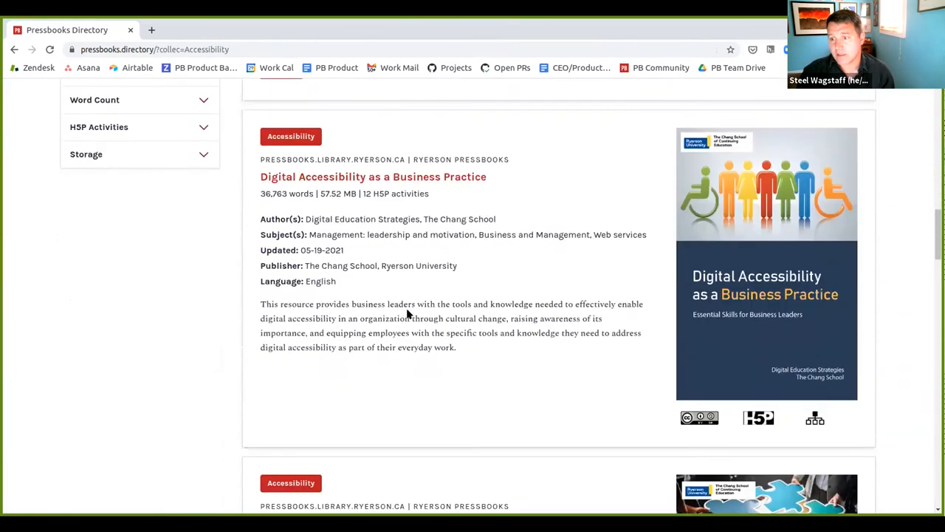
pyautogui.scroll(-3)
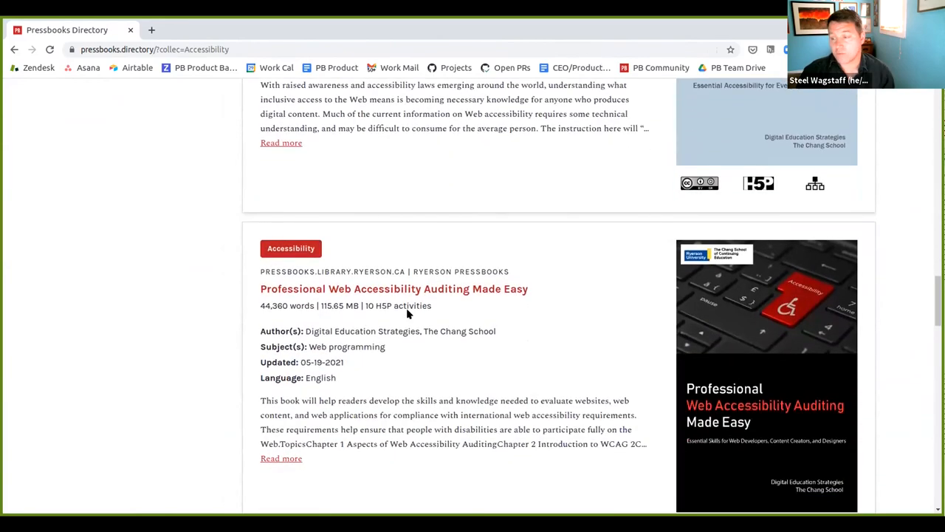
pyautogui.scroll(-3)
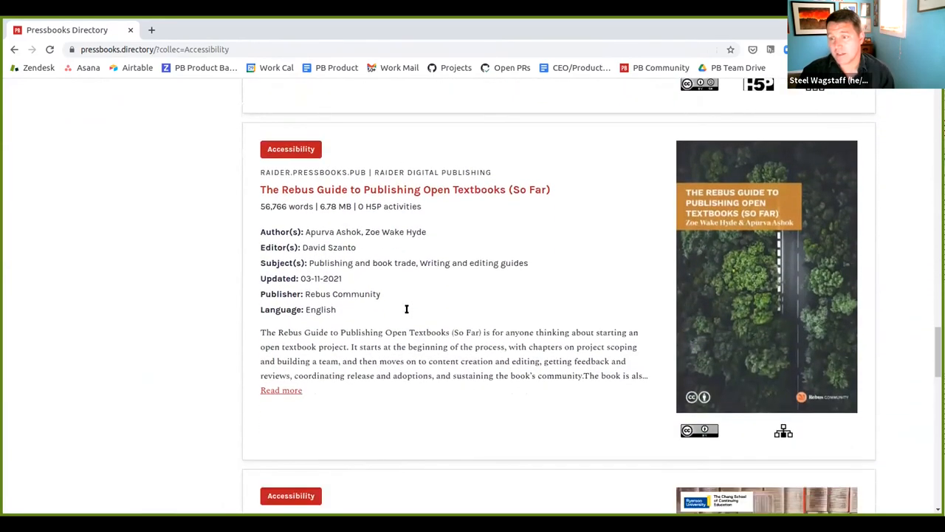
pyautogui.scroll(-3)
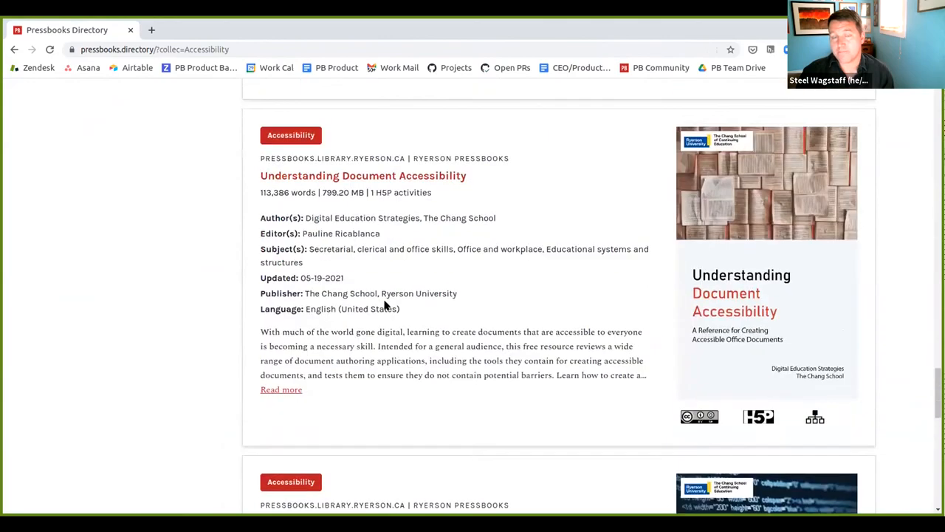
# Open the Healthcare collection, then clear its filter to list all 2,590 books.
pyautogui.scroll(3)
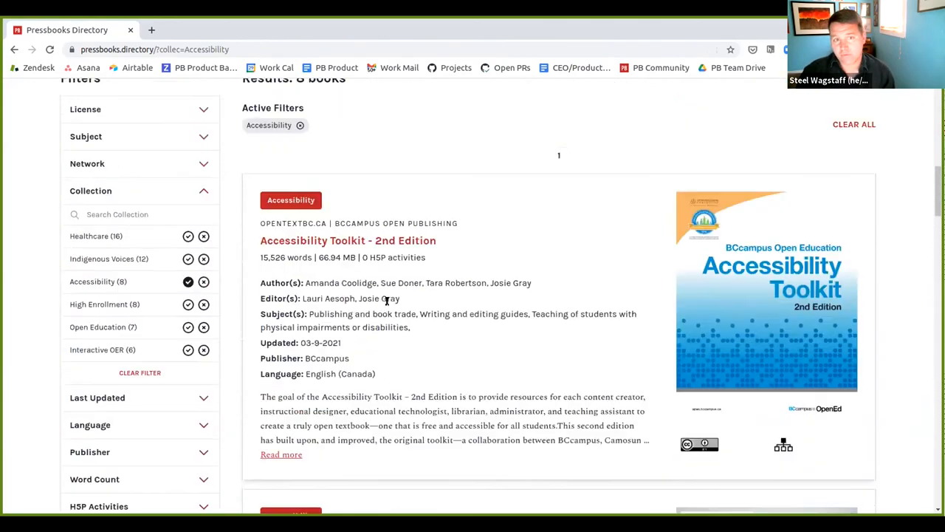
pyautogui.scroll(3)
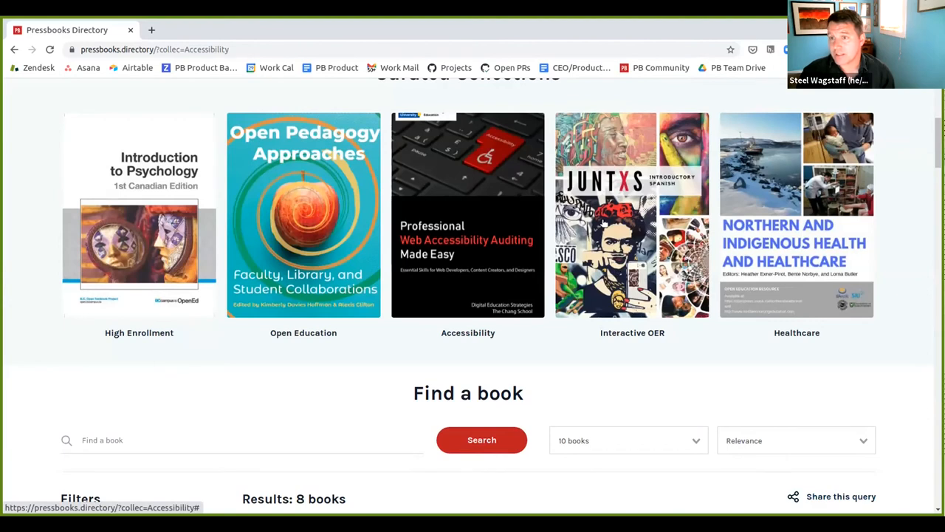
pyautogui.moveTo(833, 220)
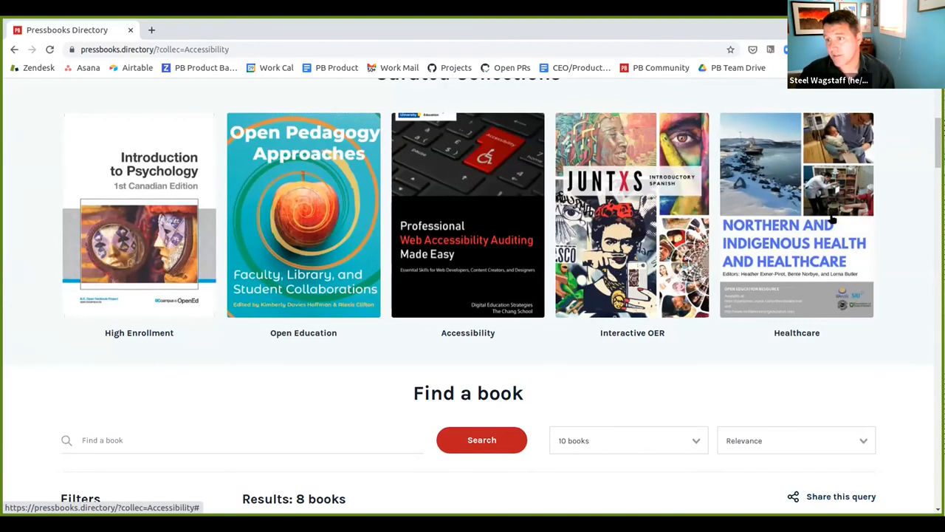
pyautogui.click(797, 214)
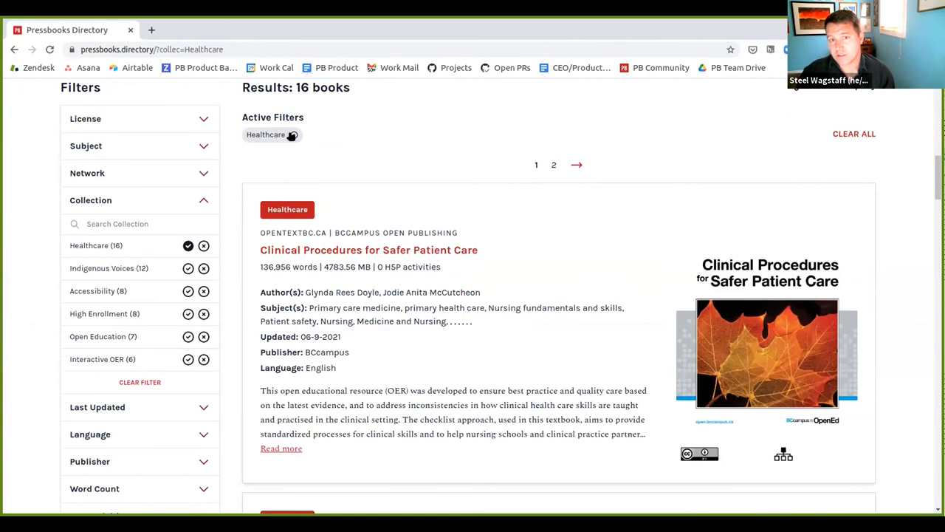
pyautogui.click(292, 134)
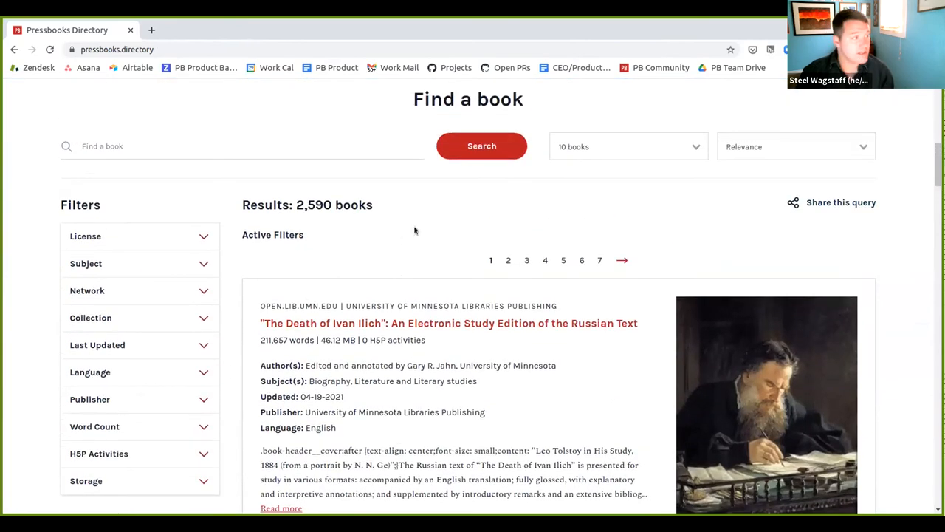
pyautogui.moveTo(423, 224)
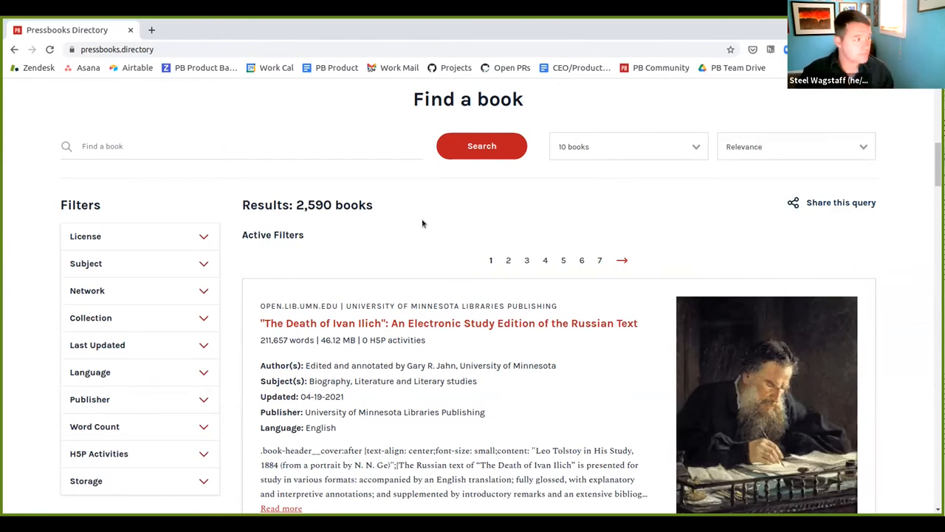
# Search the directory for 'history' books.
pyautogui.scroll(3)
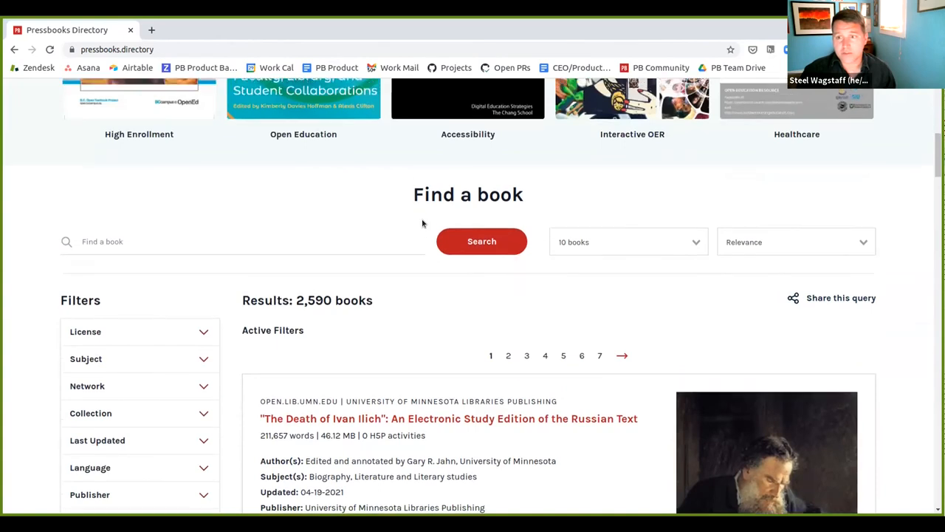
pyautogui.scroll(3)
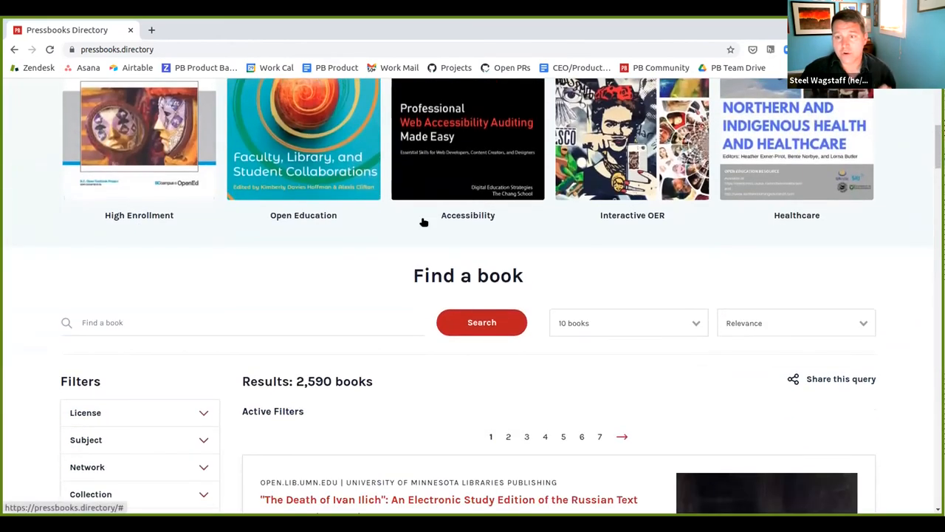
pyautogui.click(222, 322)
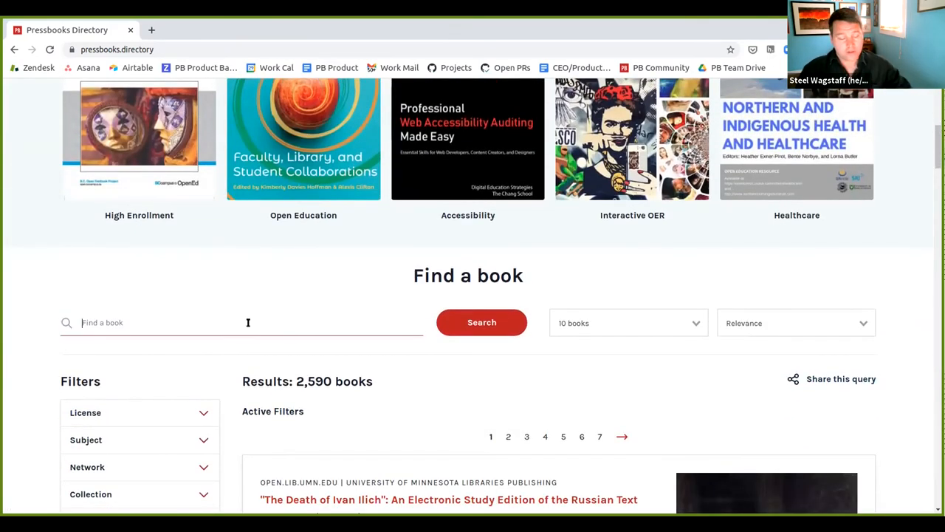
pyautogui.write('hisq')
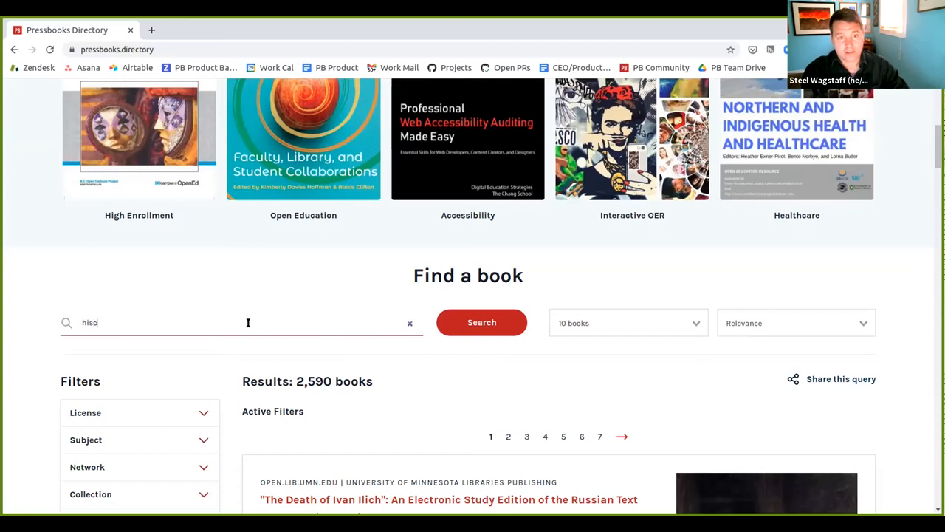
pyautogui.click(482, 322)
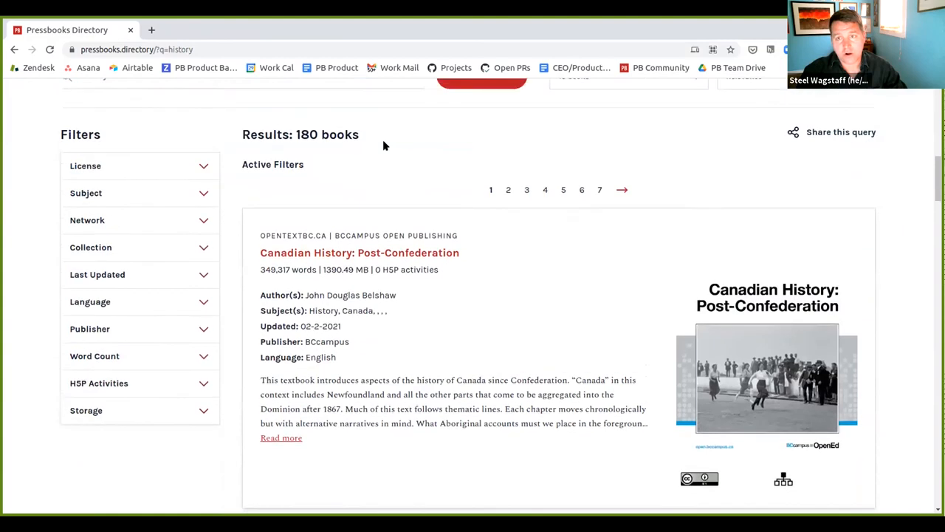
# Show 50 books per page, note the setting in the URL, and visit page 3.
pyautogui.click(626, 352)
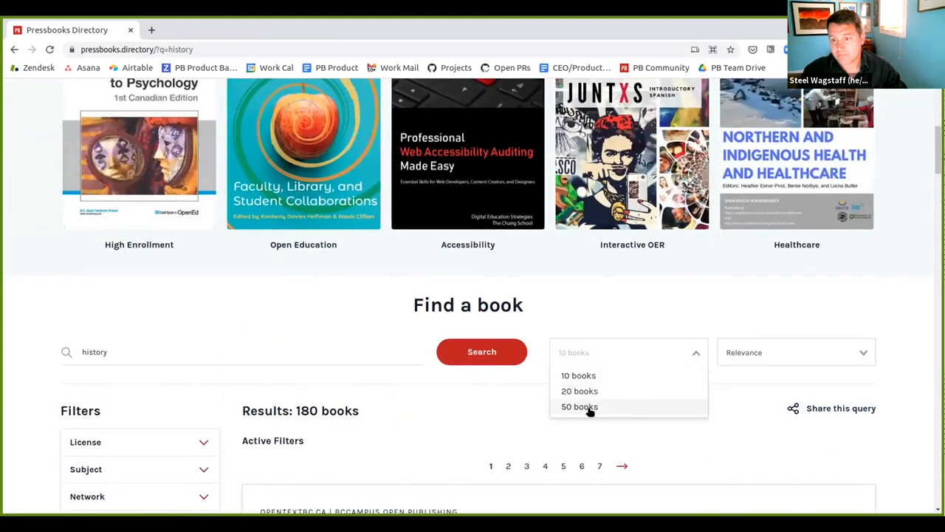
pyautogui.click(580, 406)
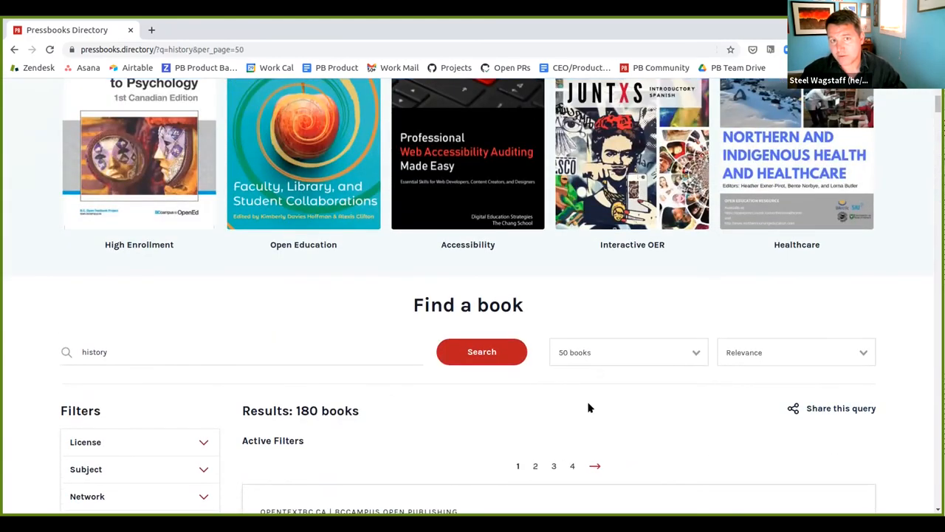
pyautogui.click(177, 49)
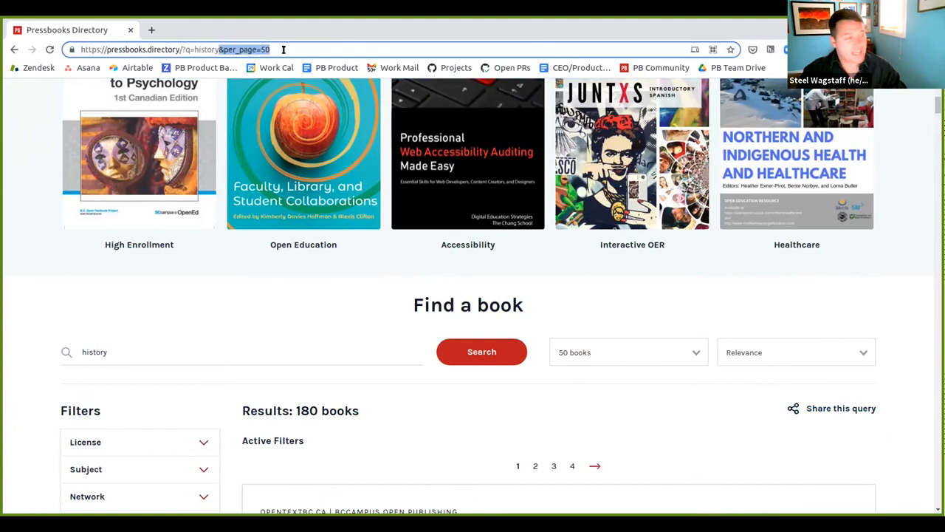
pyautogui.moveTo(634, 412)
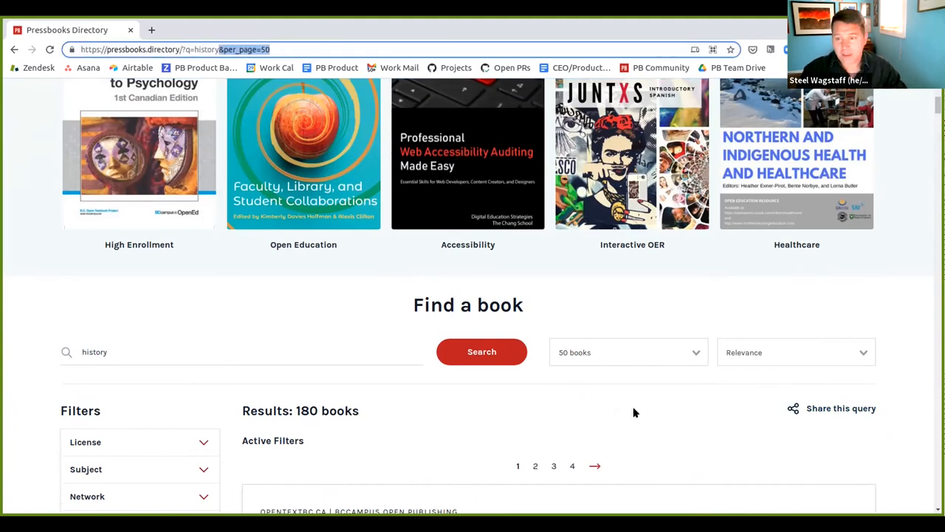
pyautogui.click(554, 466)
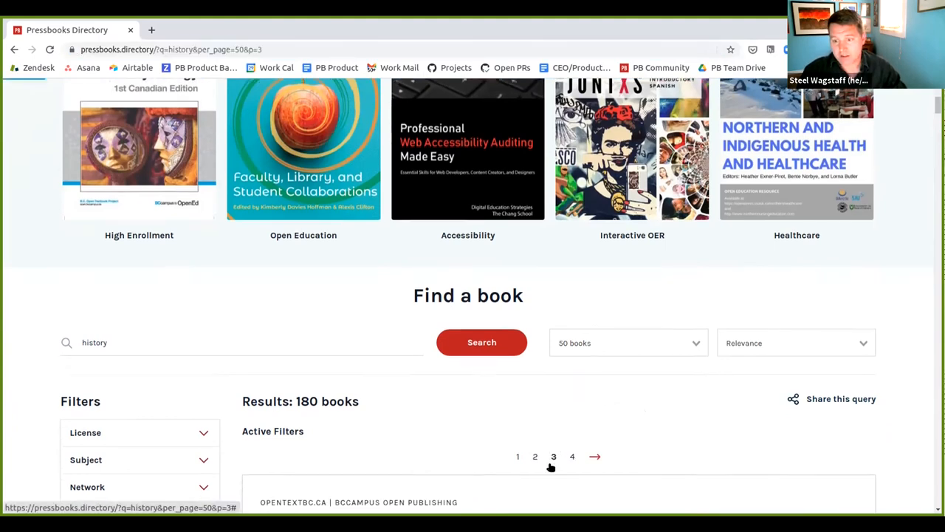
pyautogui.scroll(-3)
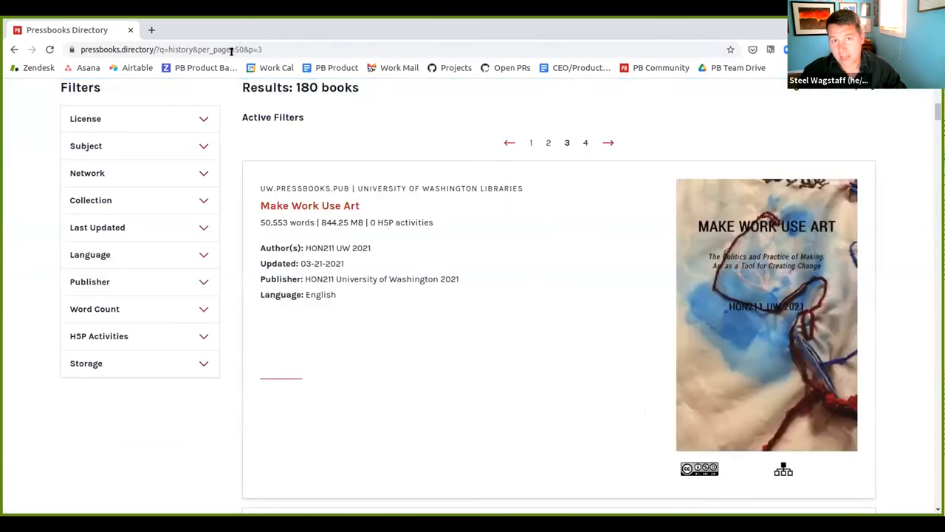
pyautogui.scroll(3)
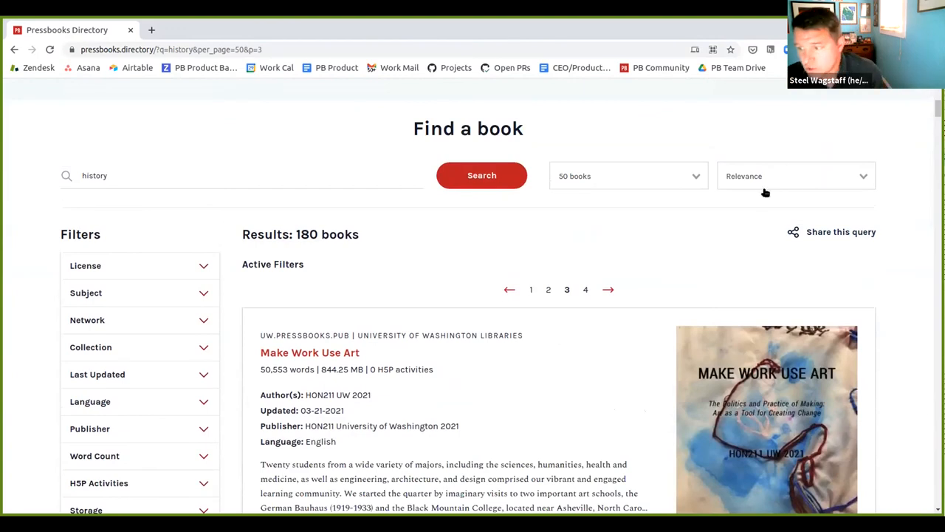
# Sort the history results by Recently updated and inspect the update dates.
pyautogui.click(796, 175)
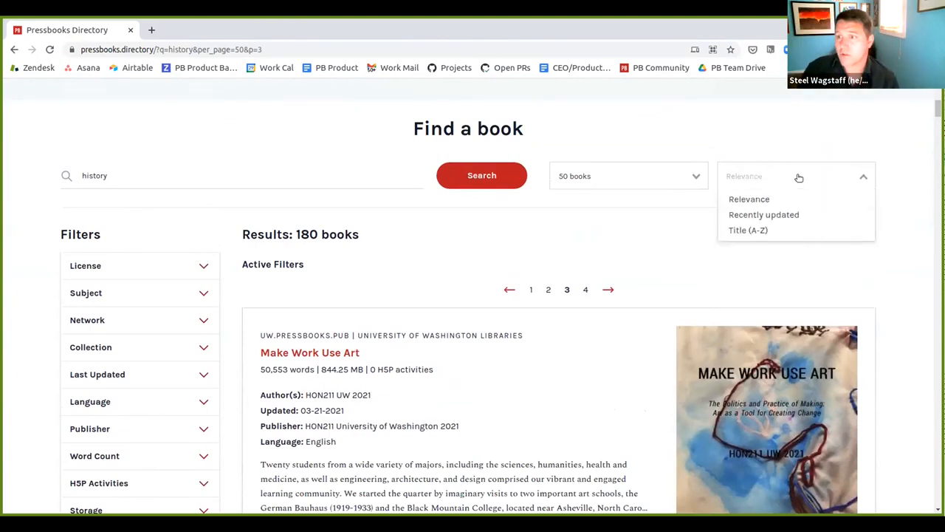
pyautogui.moveTo(764, 208)
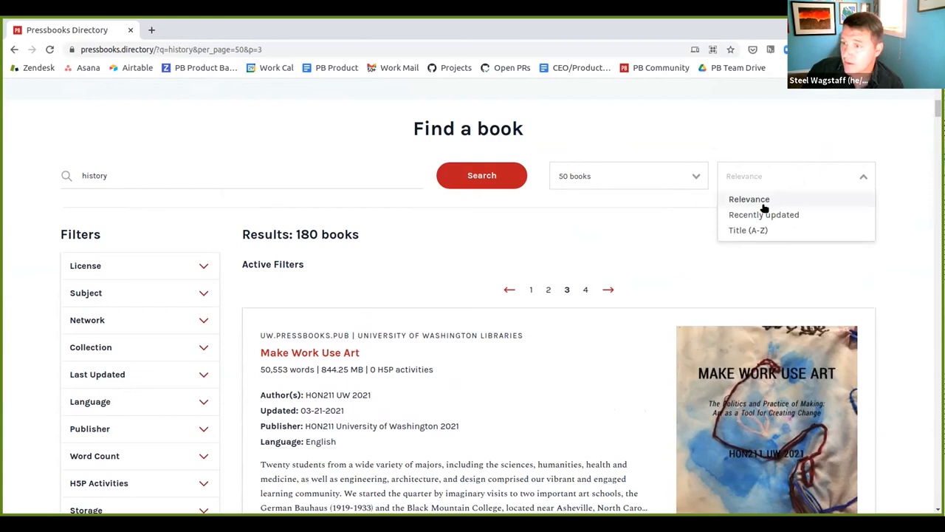
pyautogui.moveTo(764, 214)
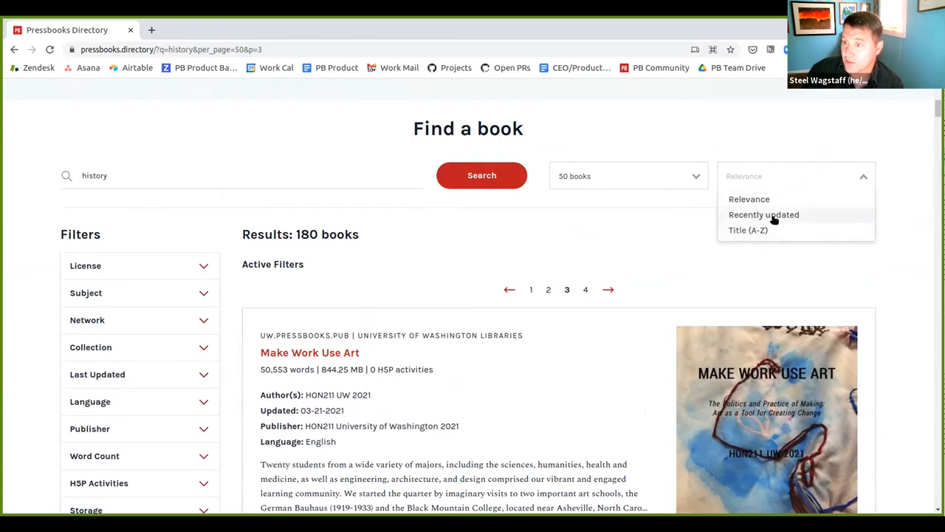
pyautogui.click(764, 215)
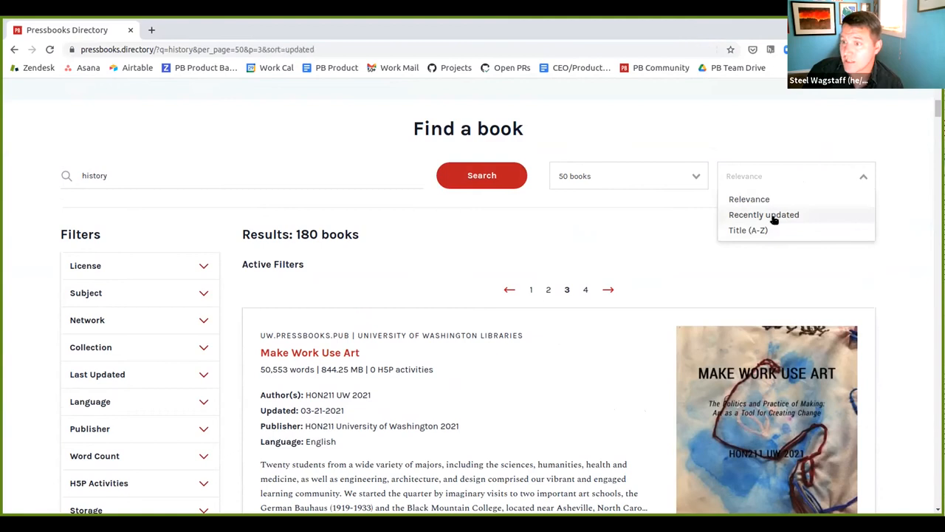
pyautogui.click(764, 214)
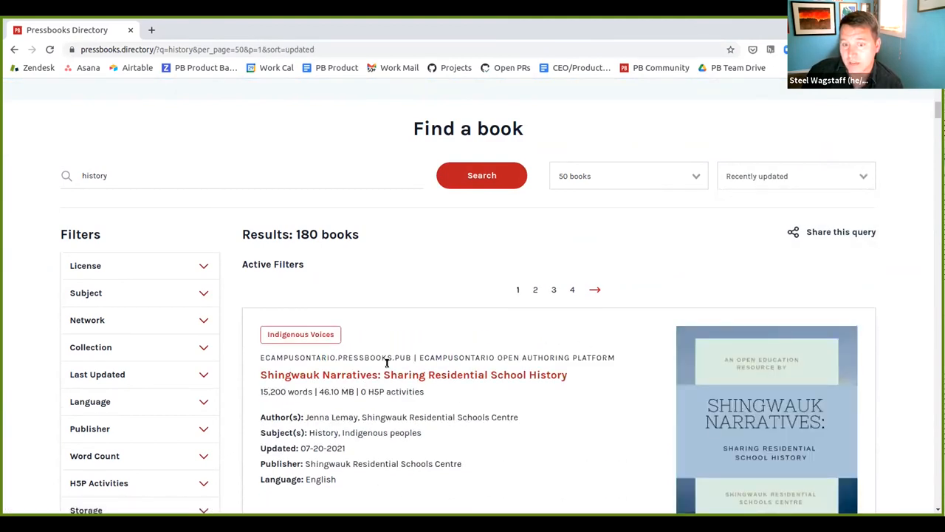
pyautogui.doubleClick(323, 448)
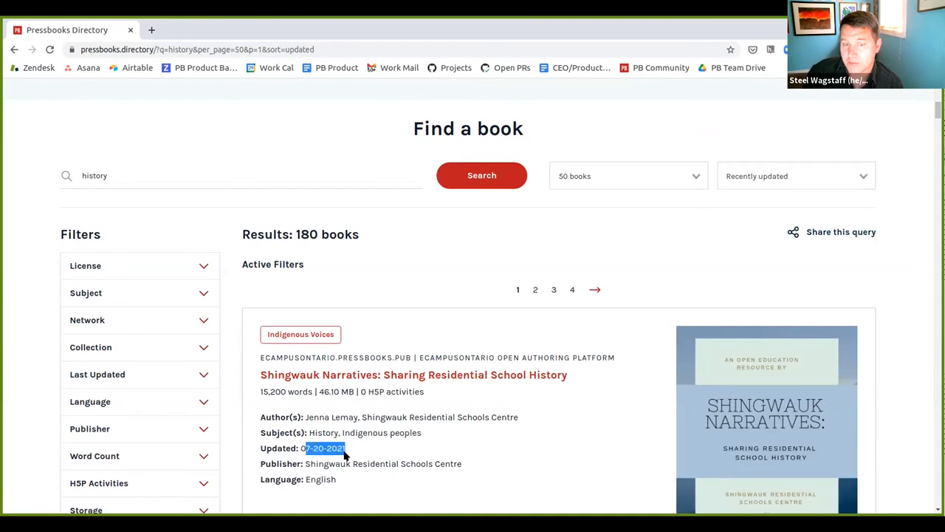
pyautogui.scroll(-3)
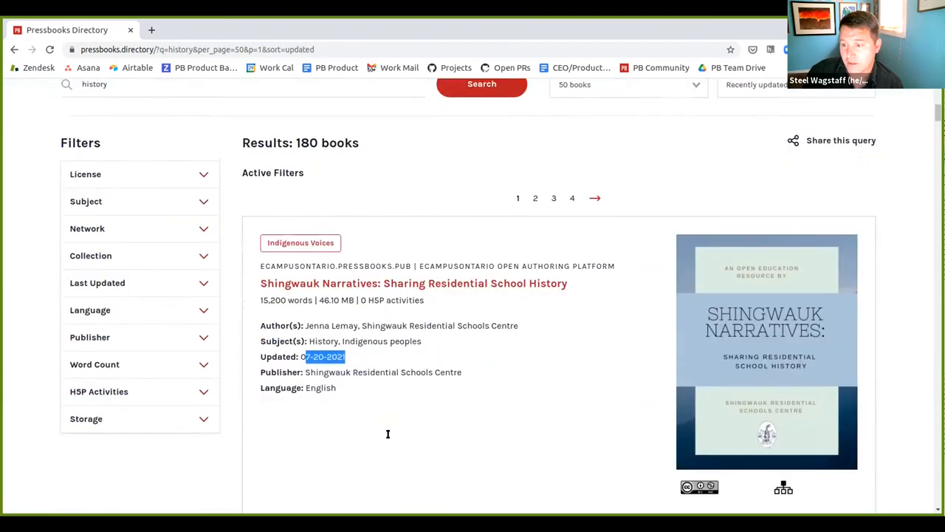
pyautogui.scroll(-3)
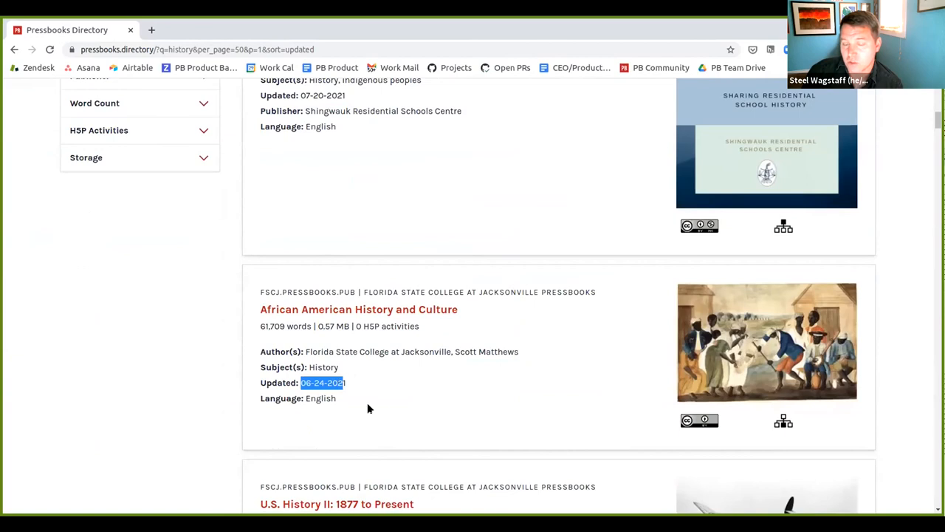
pyautogui.scroll(3)
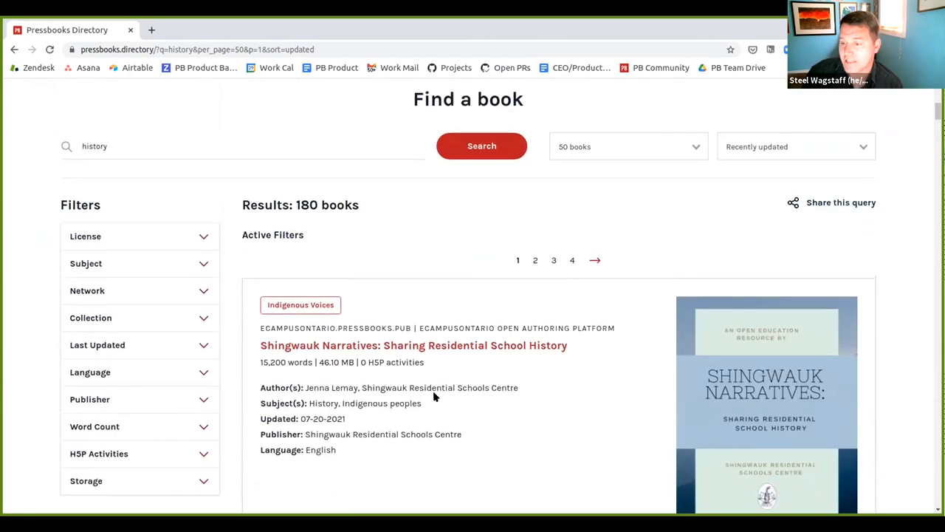
# Sort results by Title (A–Z) and copy the query's shareable link.
pyautogui.click(795, 147)
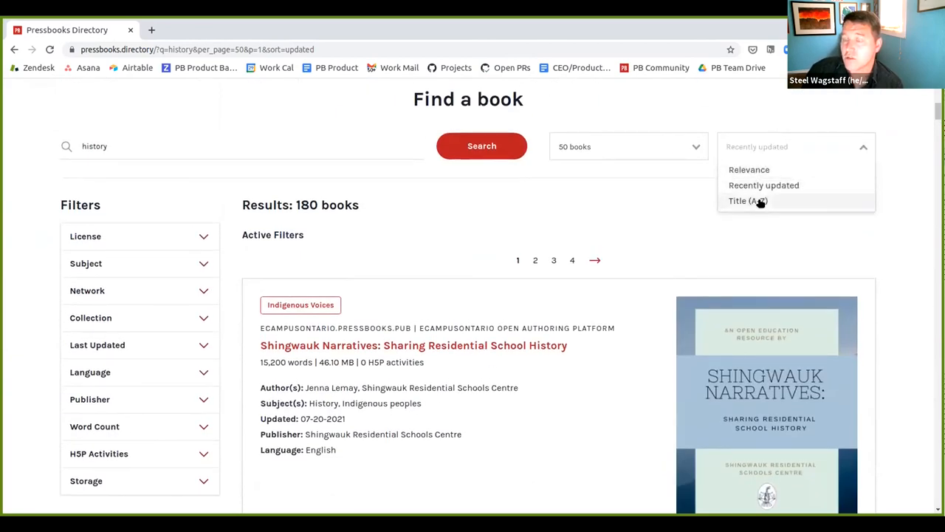
pyautogui.click(747, 200)
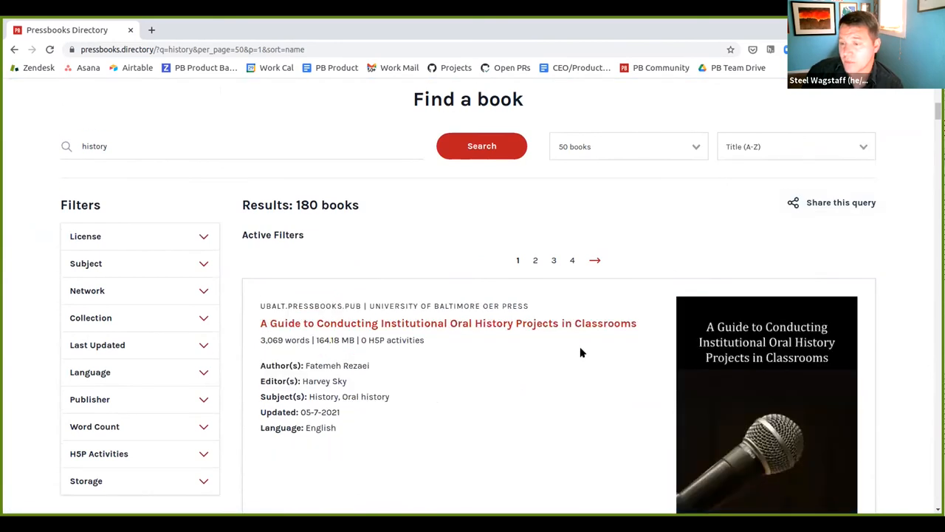
pyautogui.moveTo(451, 387)
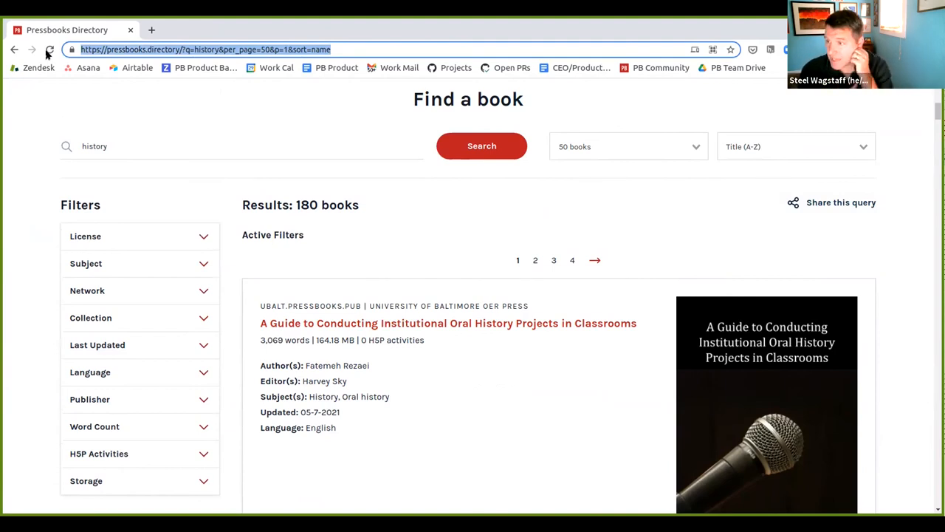
pyautogui.moveTo(217, 393)
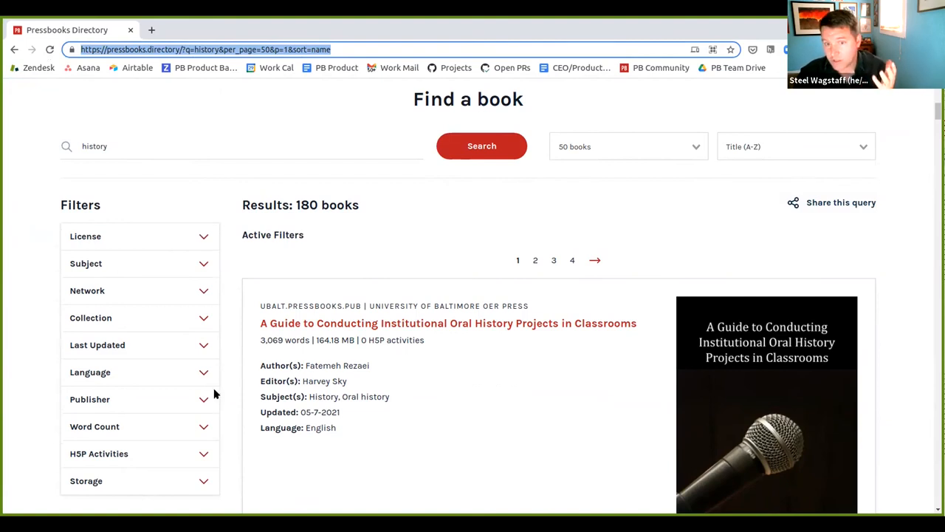
pyautogui.moveTo(312, 328)
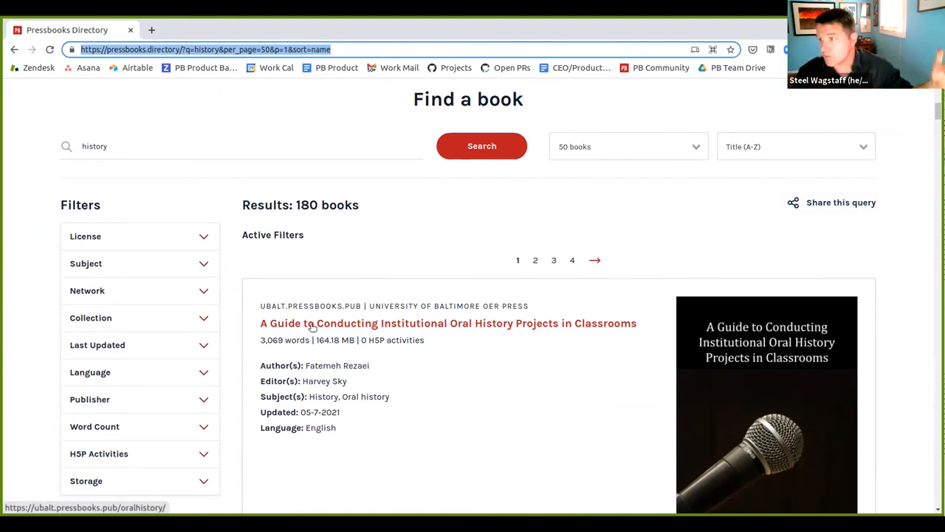
pyautogui.moveTo(798, 248)
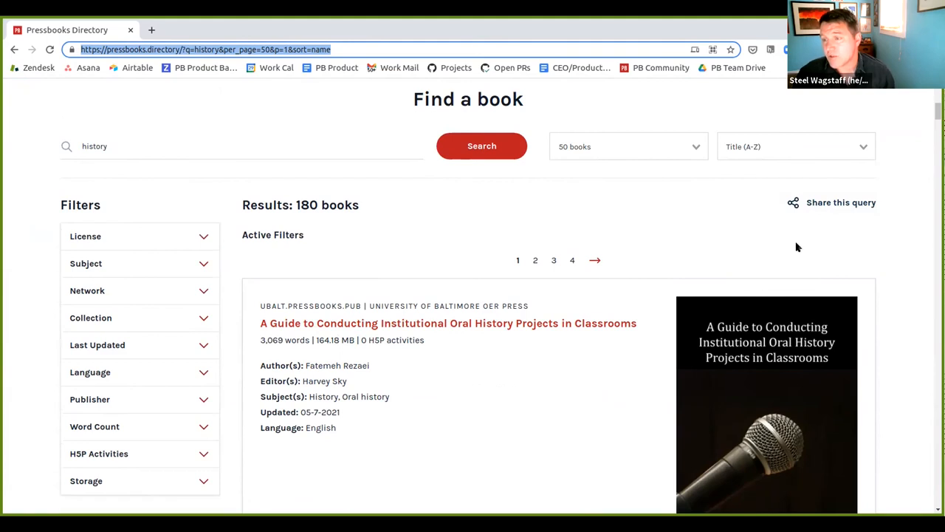
pyautogui.click(840, 201)
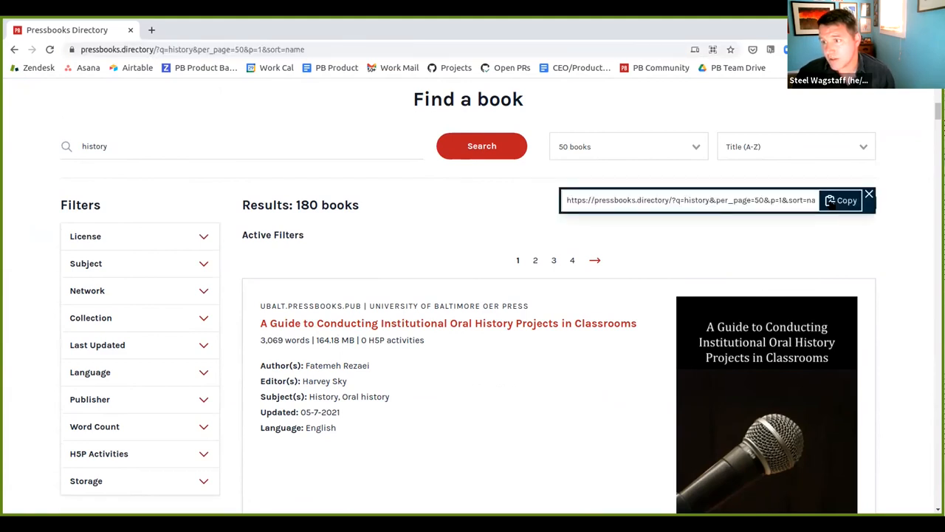
pyautogui.click(841, 200)
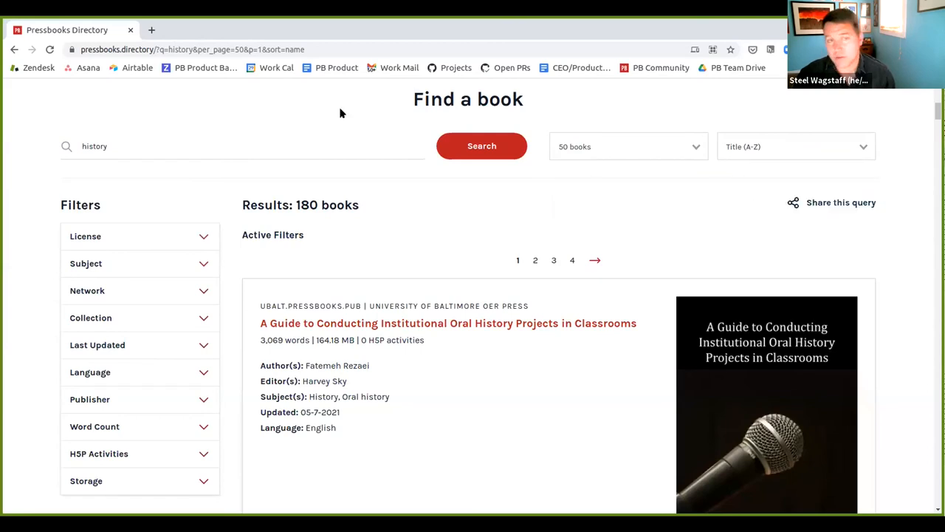
pyautogui.moveTo(279, 62)
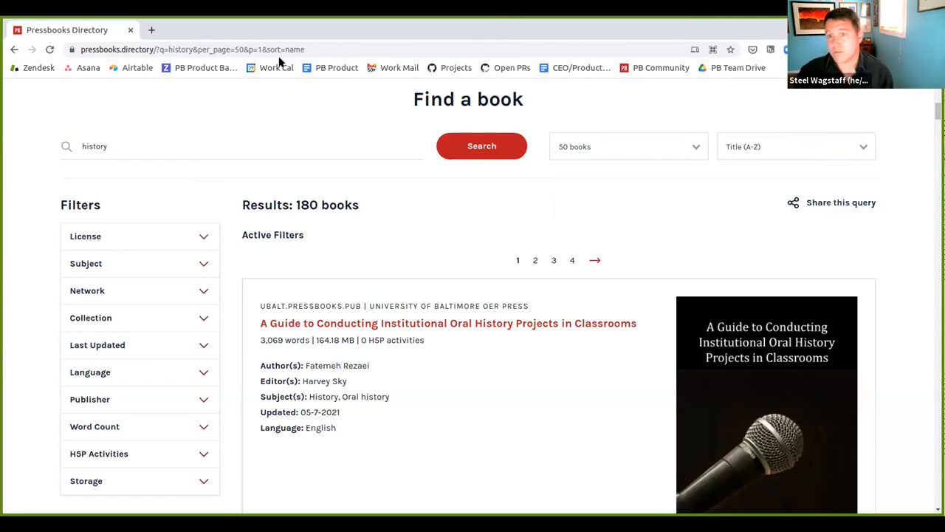
# Look over a history book's H5P activity count in the results.
pyautogui.scroll(3)
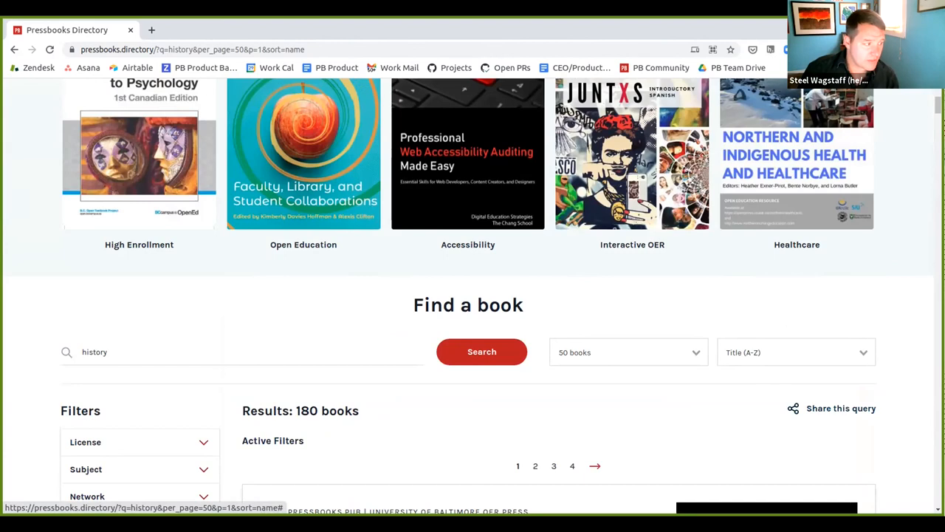
pyautogui.scroll(-3)
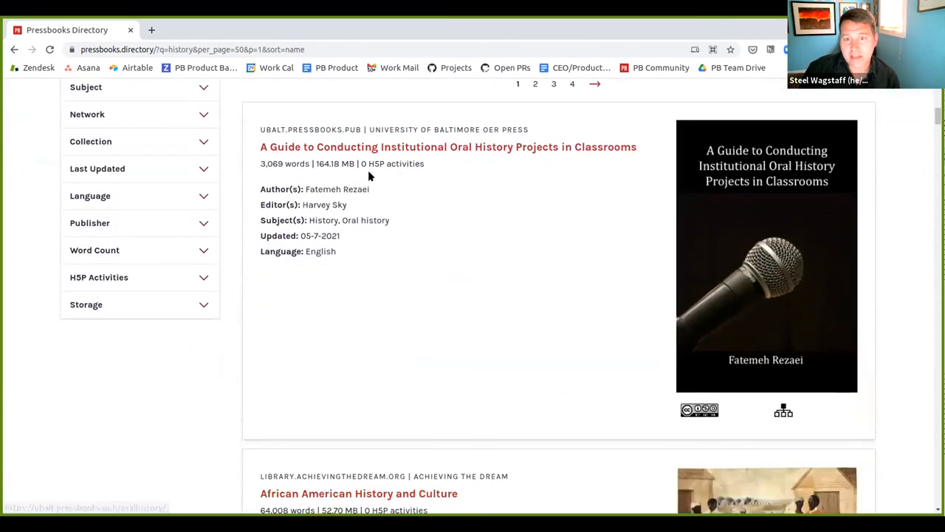
pyautogui.doubleClick(392, 163)
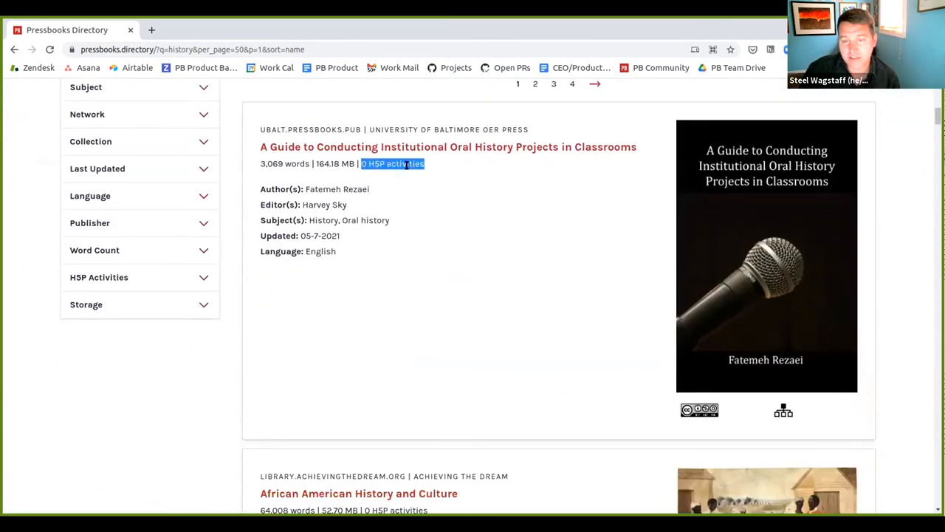
pyautogui.scroll(-3)
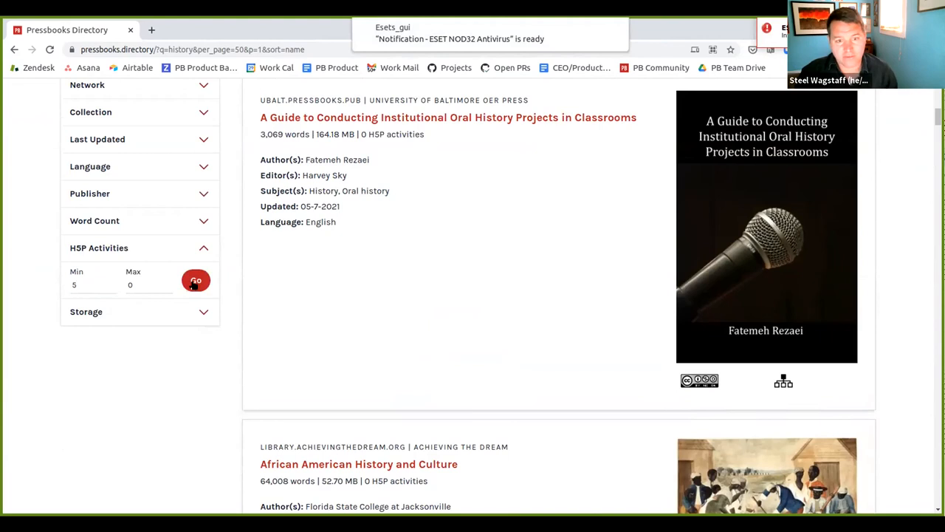
# Filter to books with at least 5 H5P activities and scroll the 16 results.
pyautogui.click(195, 280)
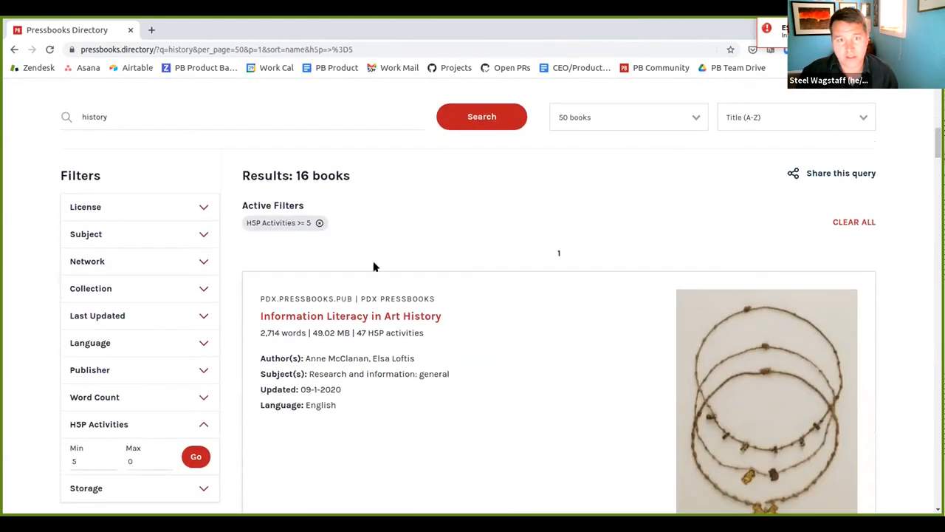
pyautogui.moveTo(262, 220)
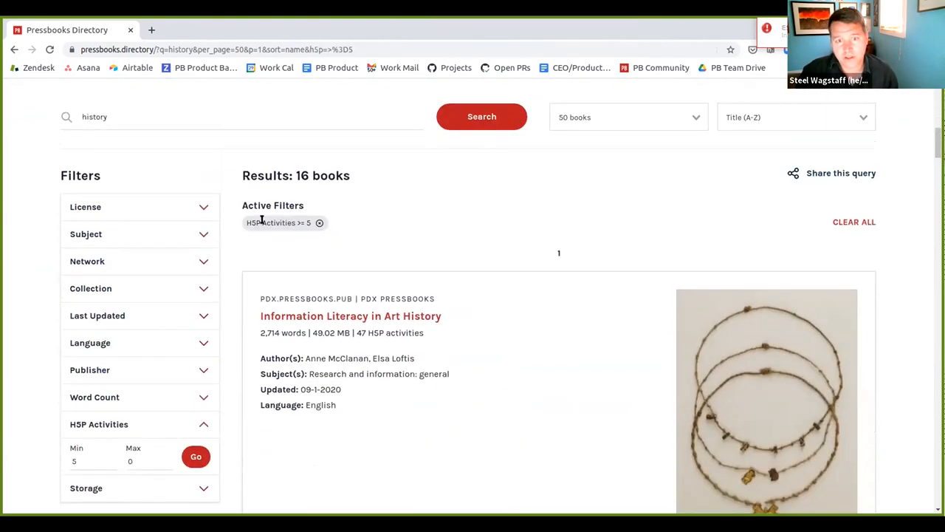
pyautogui.scroll(-3)
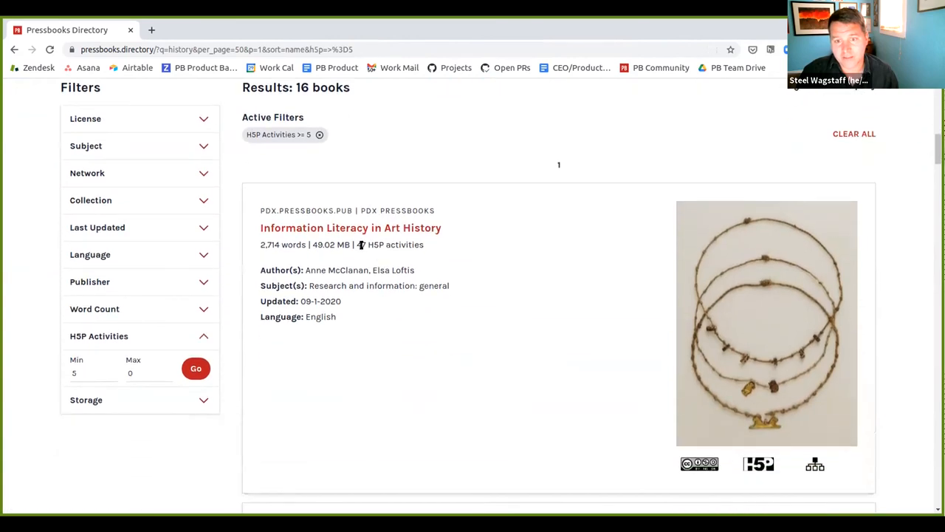
pyautogui.doubleClick(384, 244)
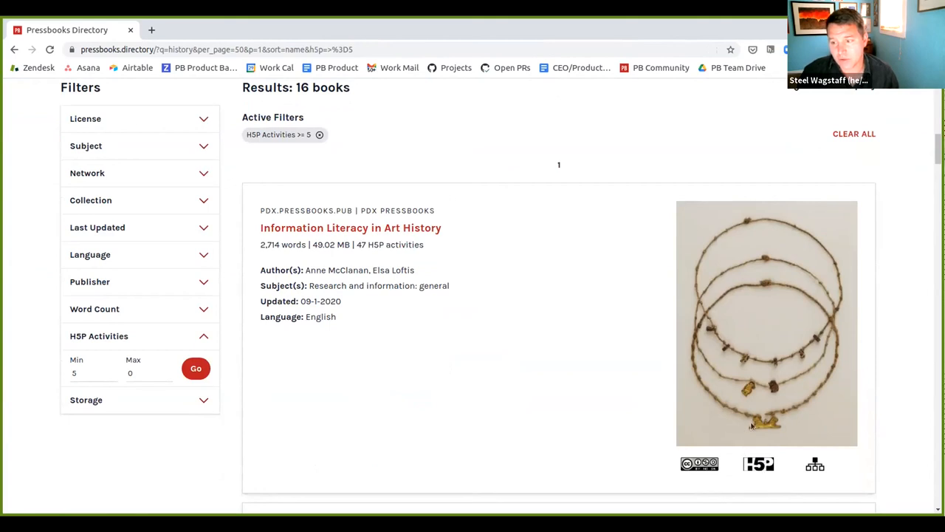
pyautogui.scroll(-3)
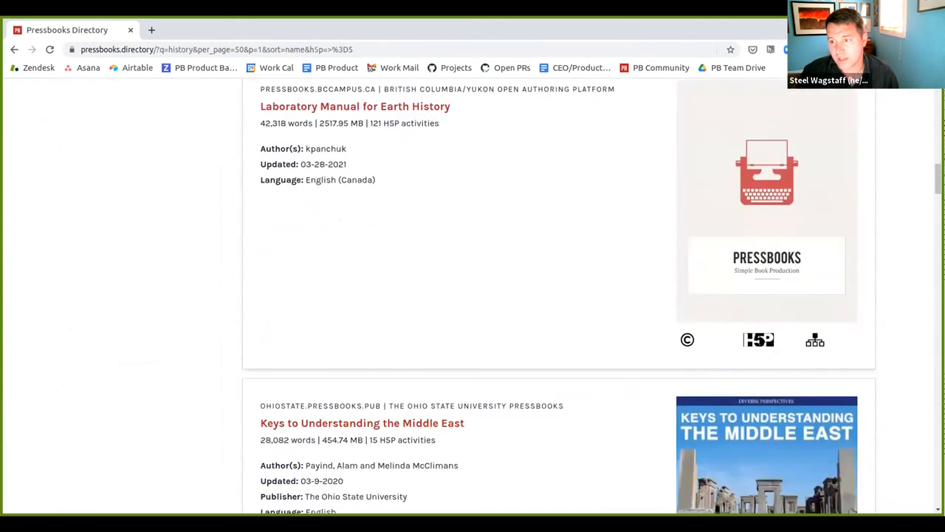
pyautogui.moveTo(757, 210)
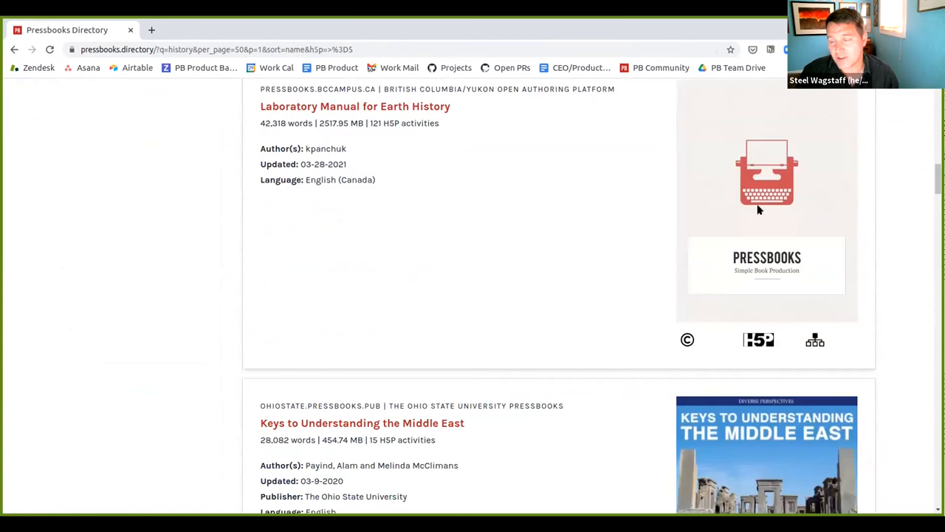
pyautogui.scroll(-3)
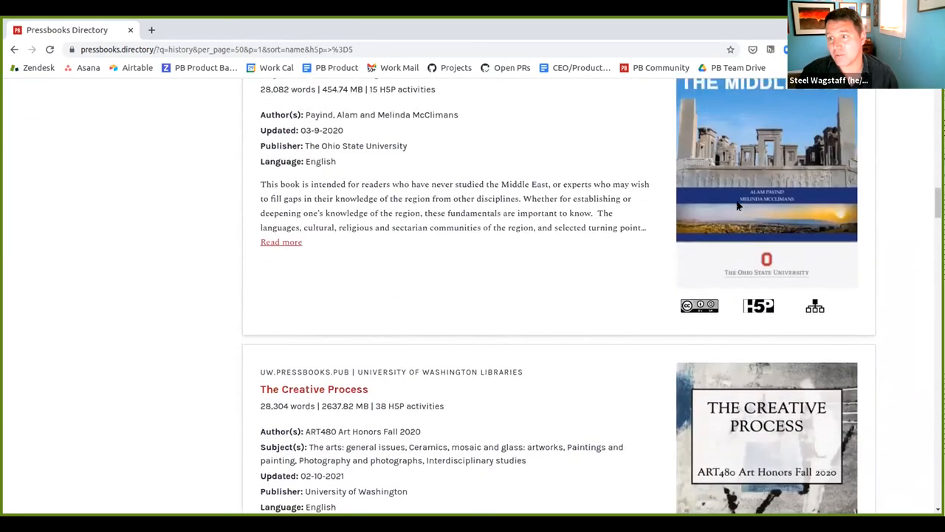
pyautogui.scroll(3)
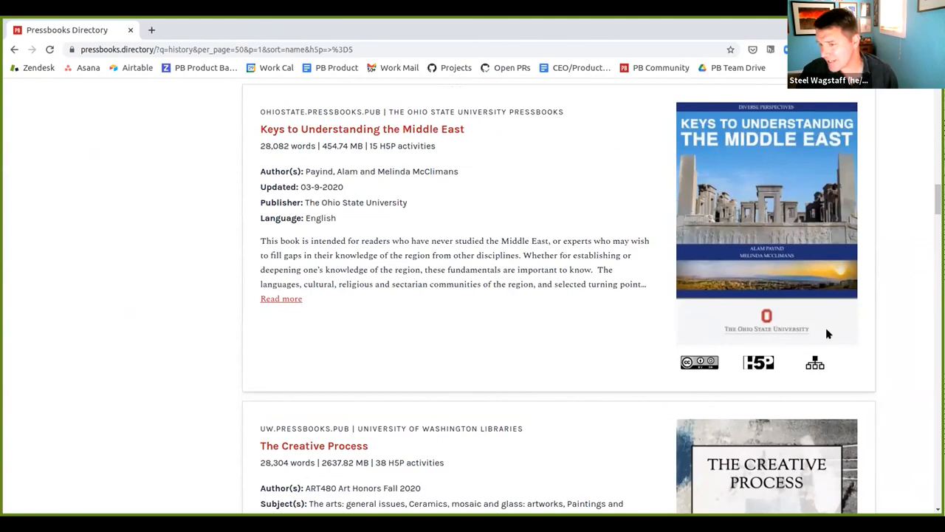
pyautogui.moveTo(680, 272)
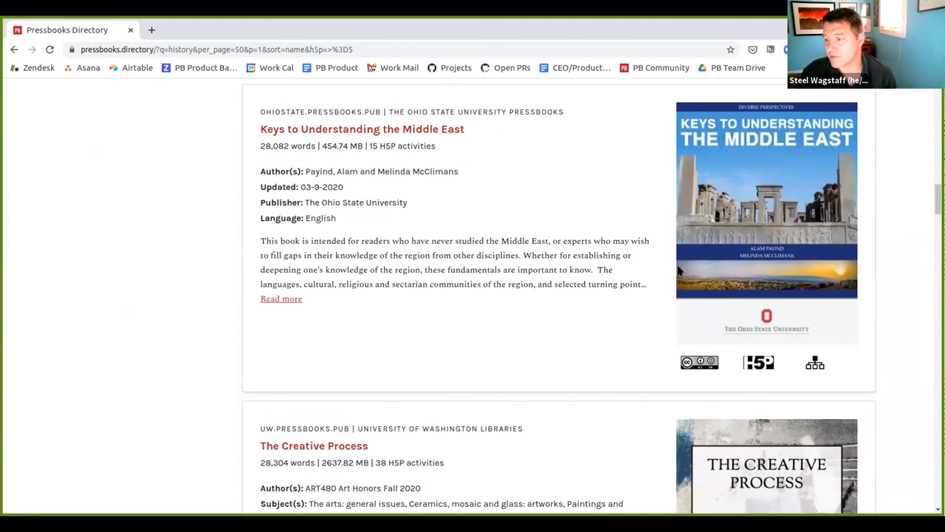
pyautogui.moveTo(672, 299)
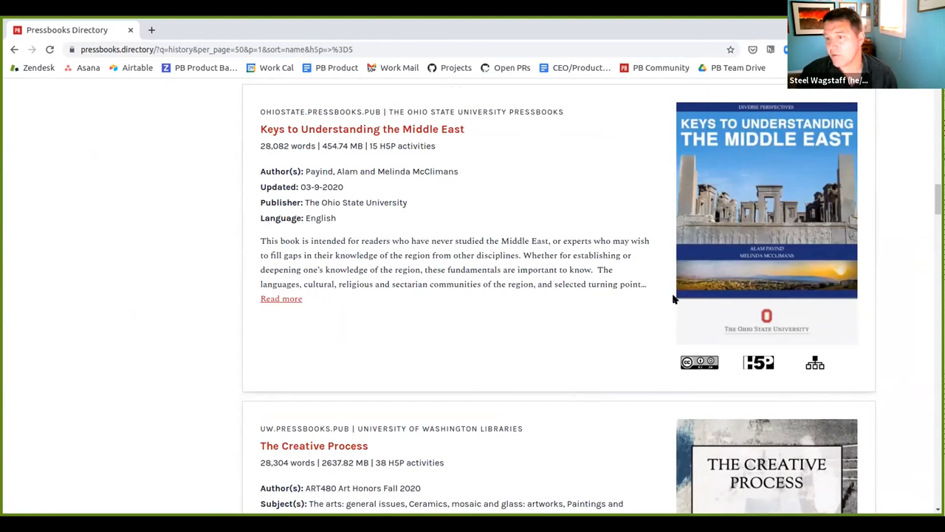
pyautogui.moveTo(691, 309)
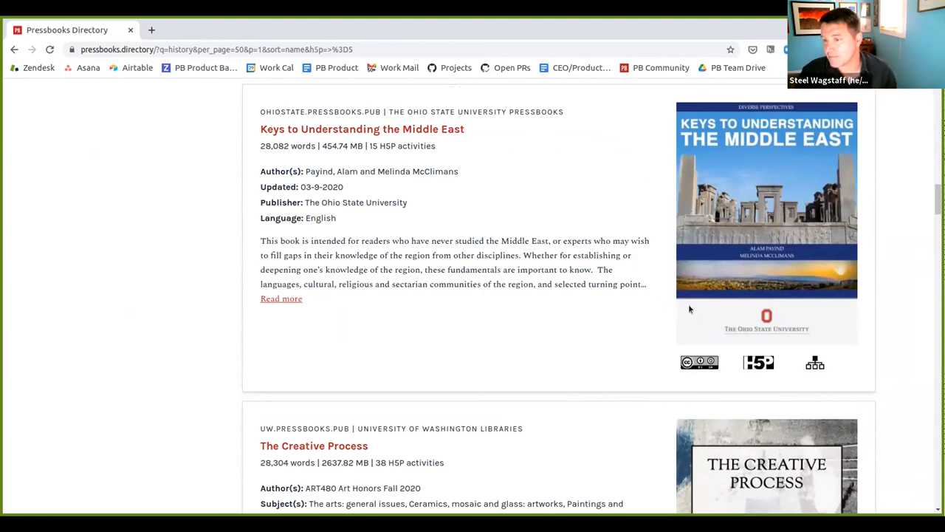
pyautogui.moveTo(472, 205)
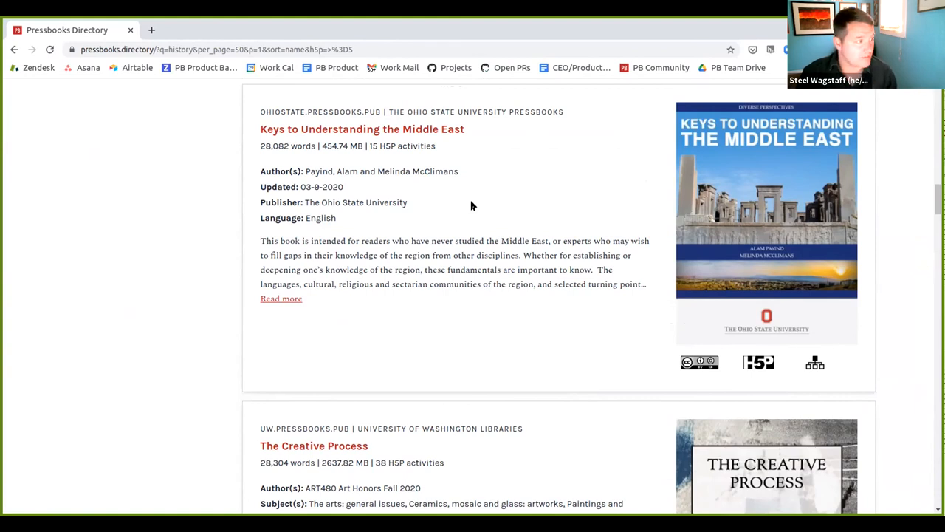
pyautogui.moveTo(288, 303)
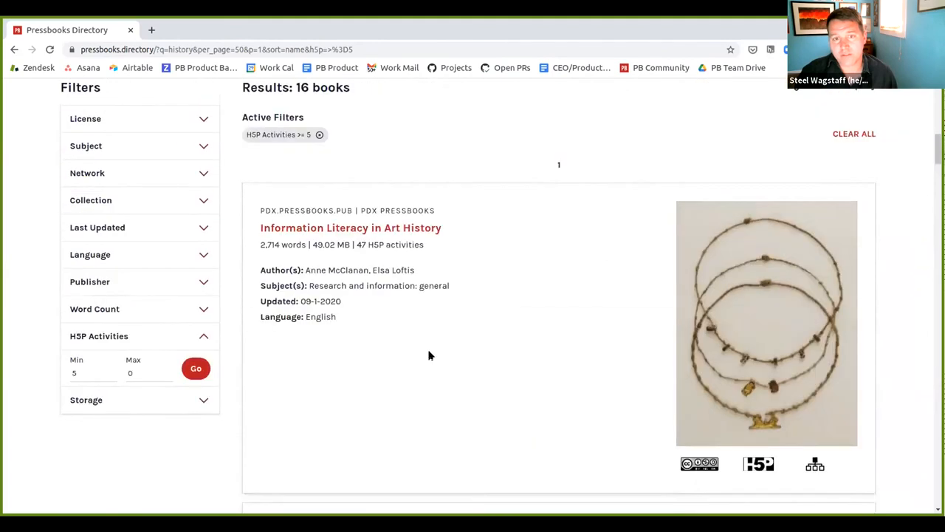
pyautogui.scroll(3)
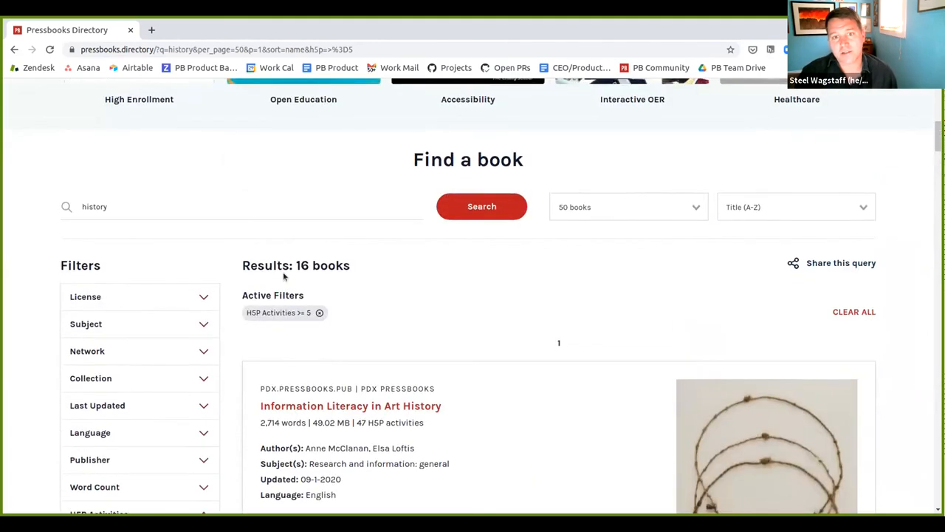
# Reload pressbooks.directory without a query and scroll to the 2,590-book results.
pyautogui.click(97, 100)
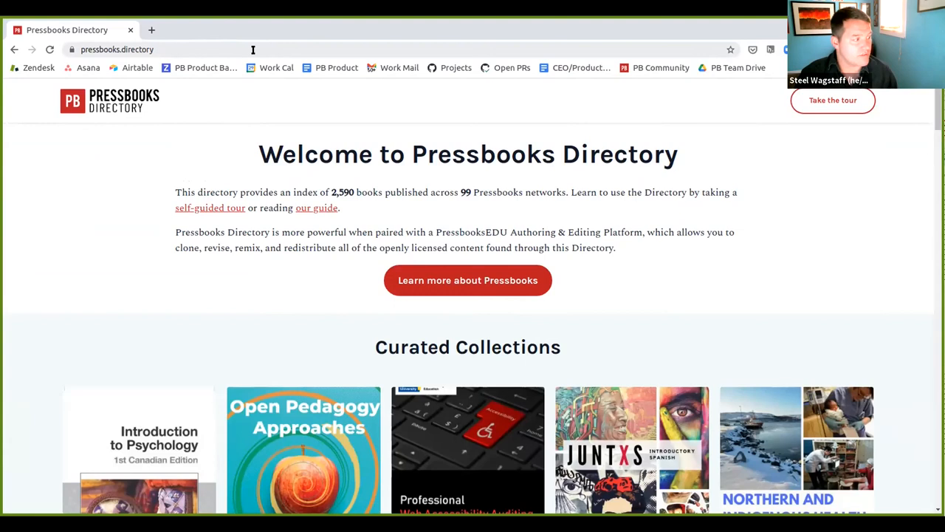
pyautogui.scroll(-3)
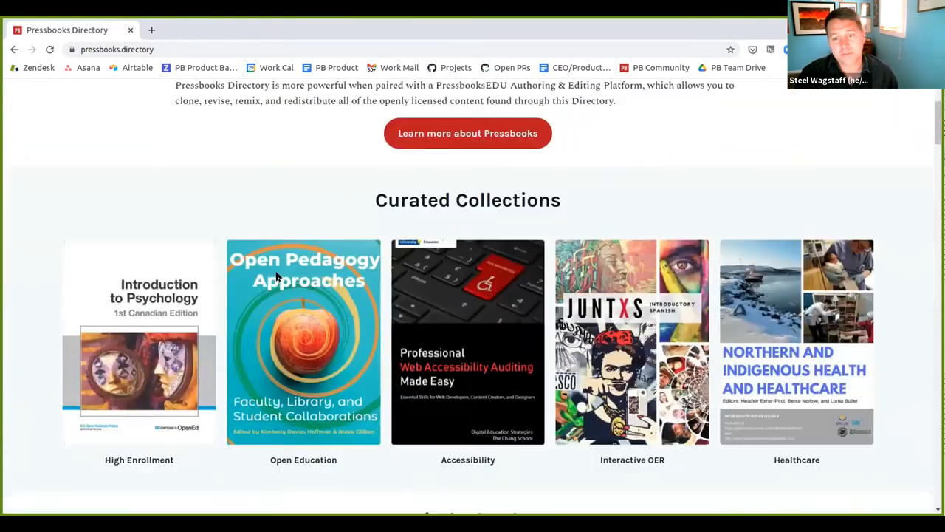
pyautogui.scroll(-3)
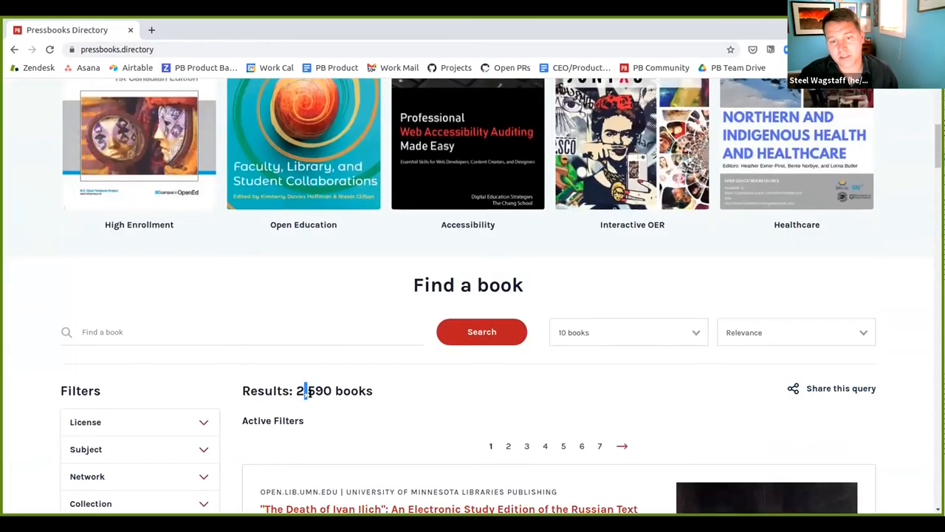
pyautogui.scroll(-3)
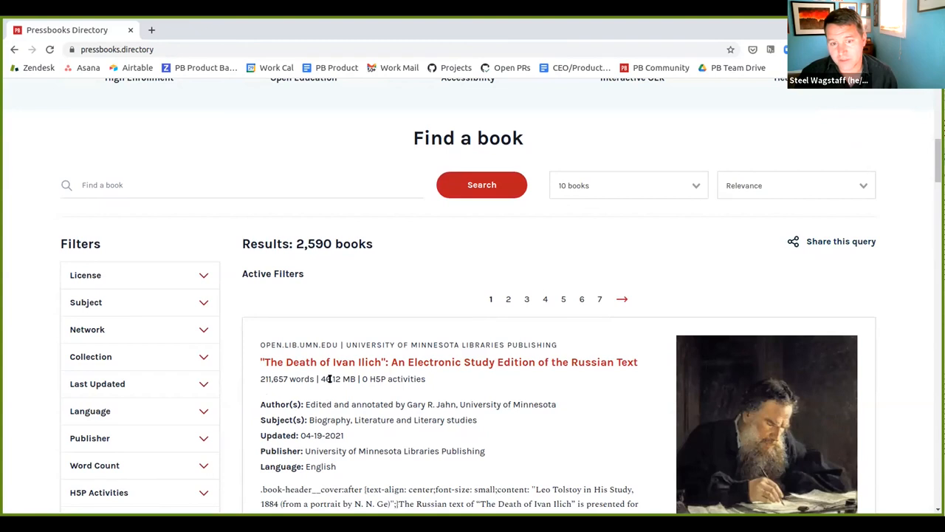
pyautogui.moveTo(330, 386)
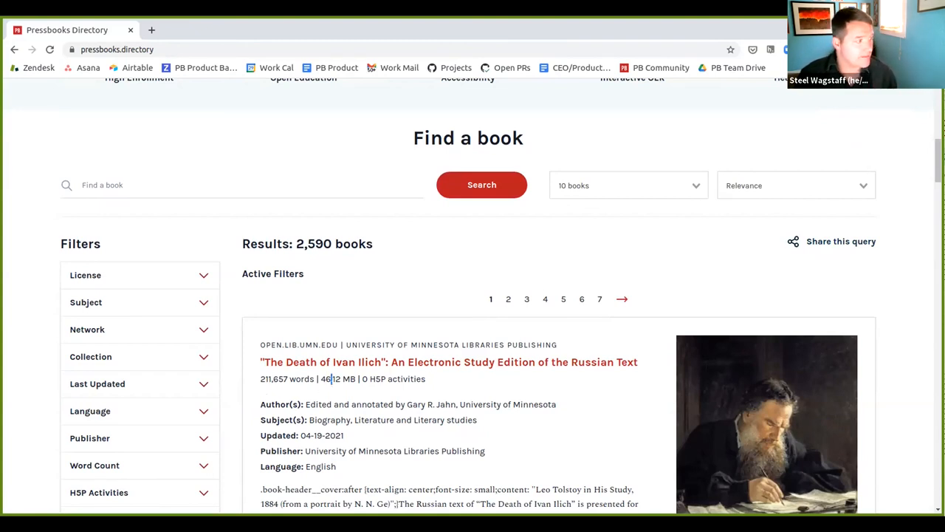
pyautogui.scroll(3)
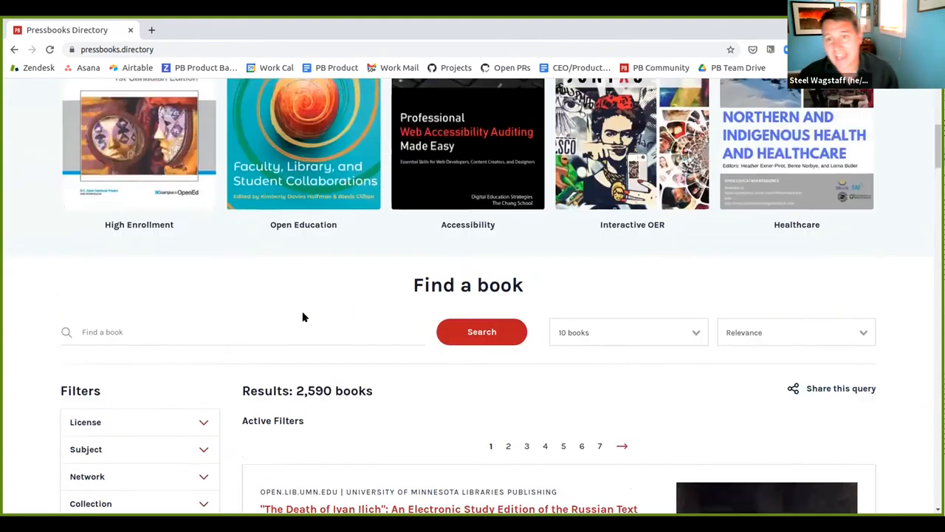
pyautogui.scroll(3)
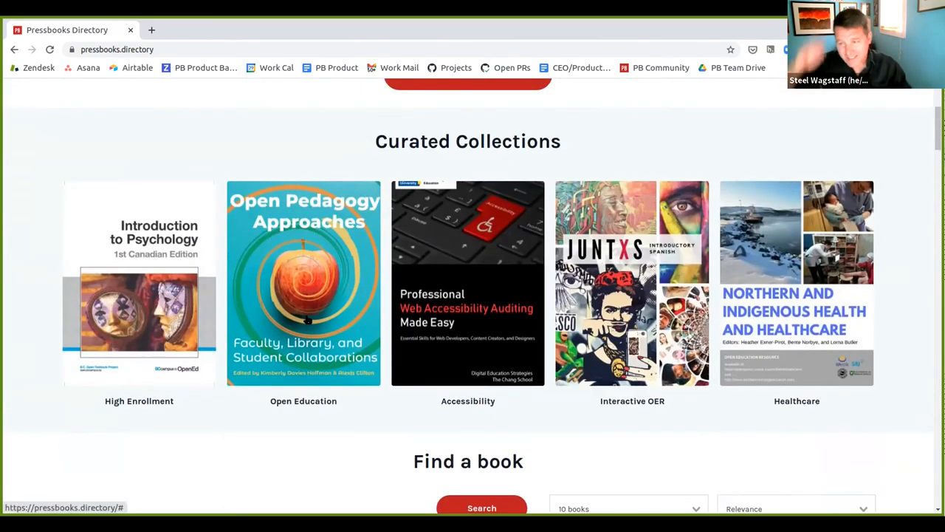
pyautogui.moveTo(329, 314)
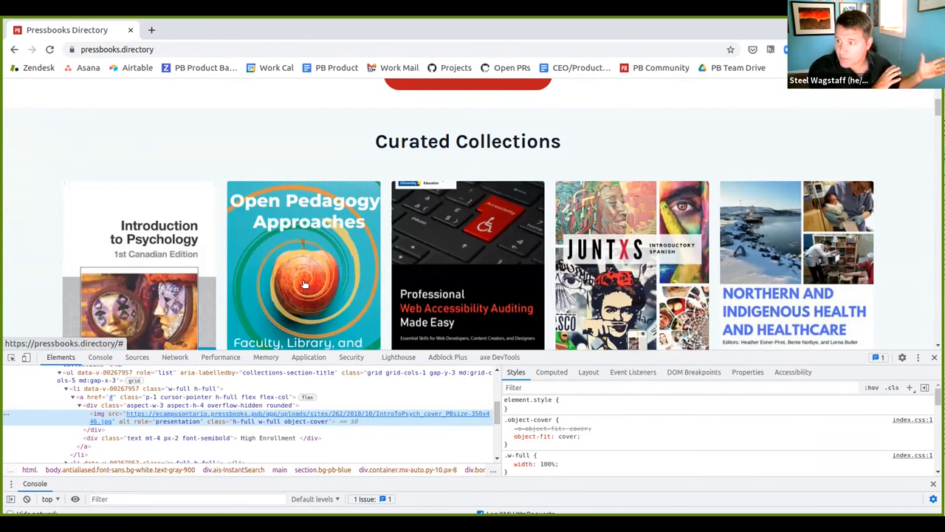
pyautogui.moveTo(463, 303)
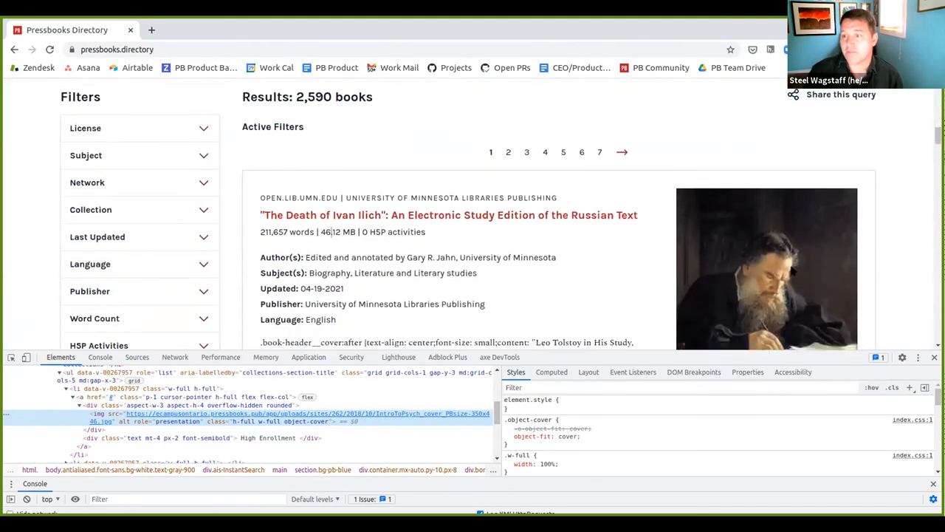
pyautogui.scroll(-3)
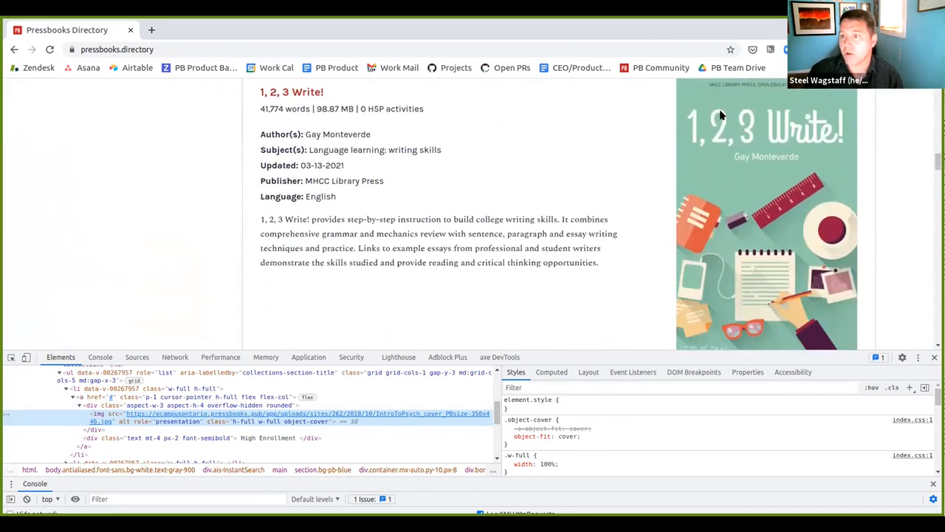
pyautogui.scroll(-3)
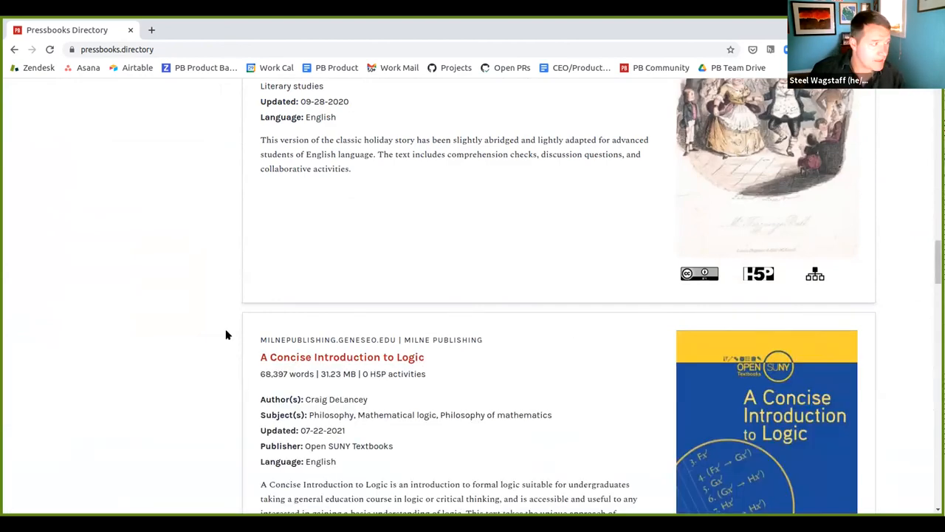
pyautogui.scroll(3)
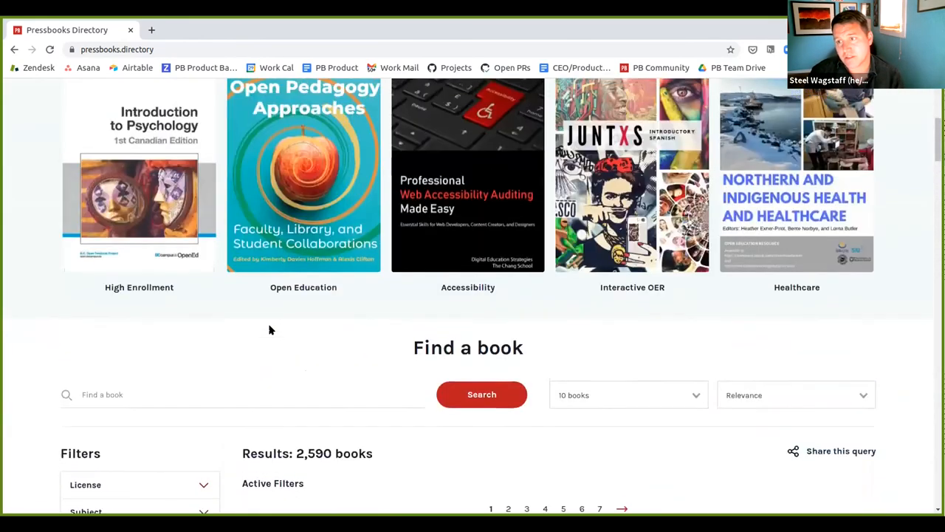
pyautogui.scroll(3)
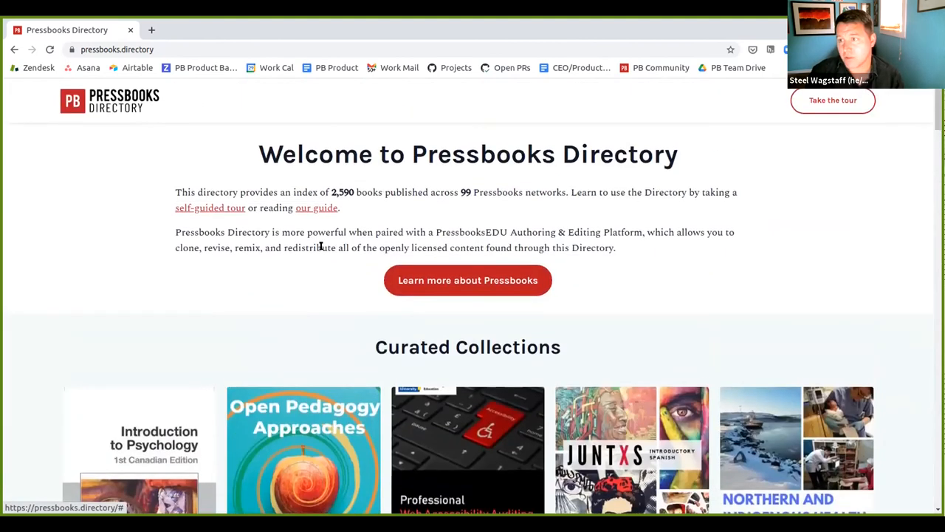